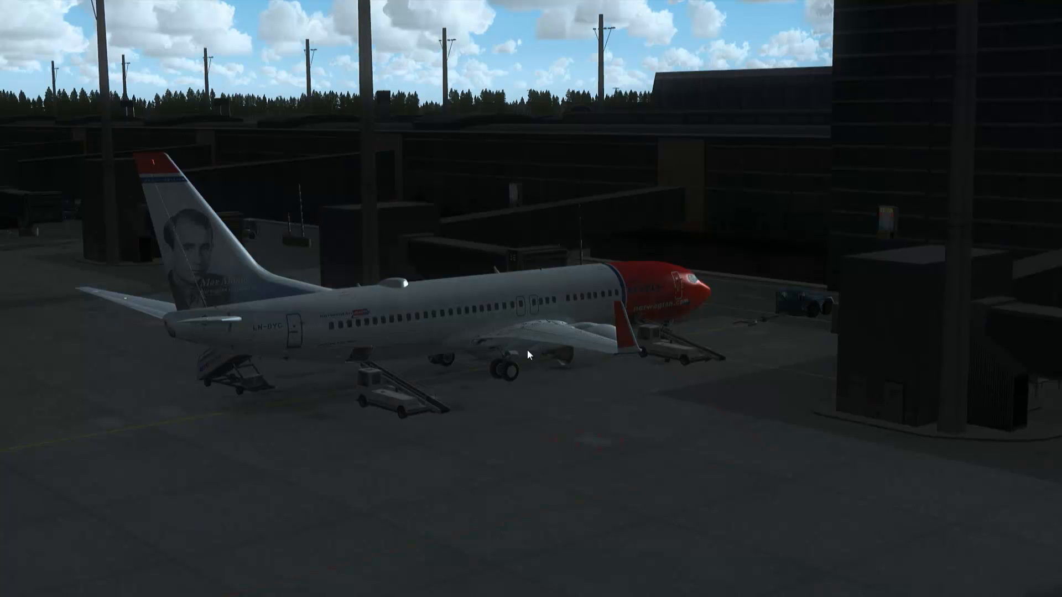
{"action": "mouse_move", "coordinate": [539, 367]}
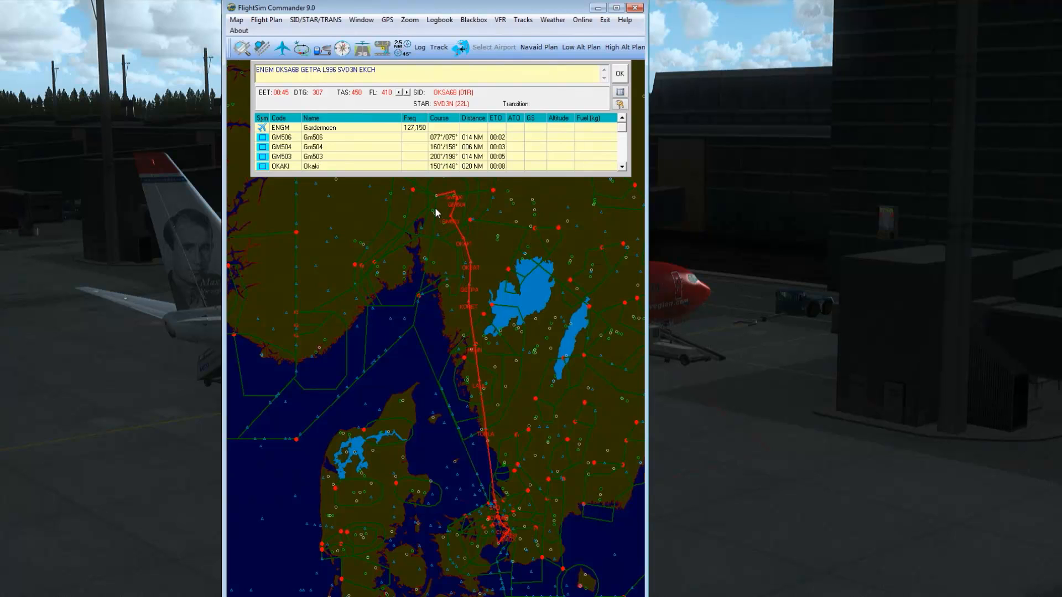
{"action": "mouse_move", "coordinate": [460, 324]}
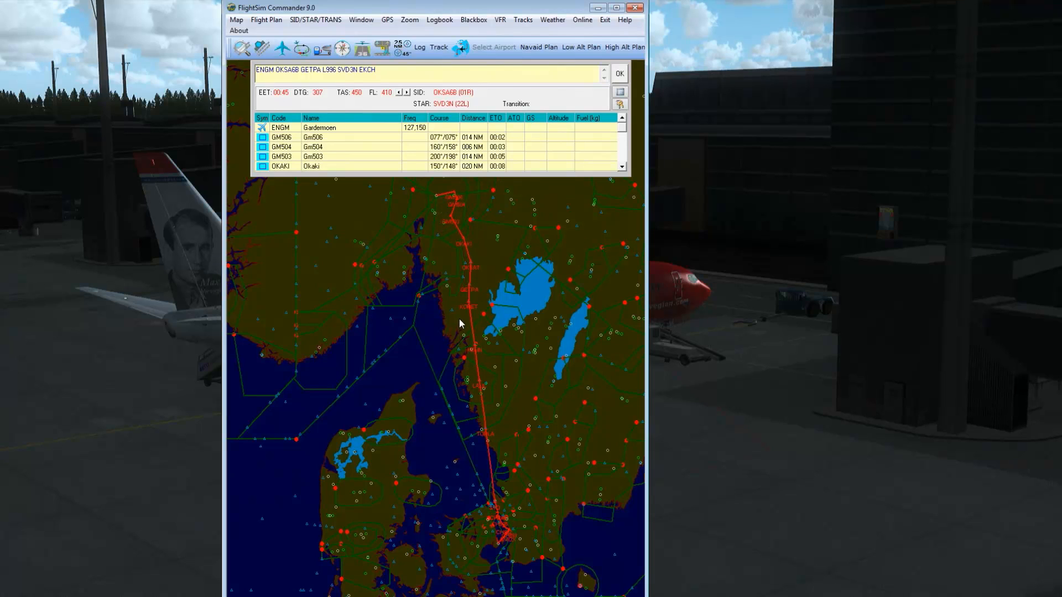
{"action": "mouse_move", "coordinate": [465, 246]}
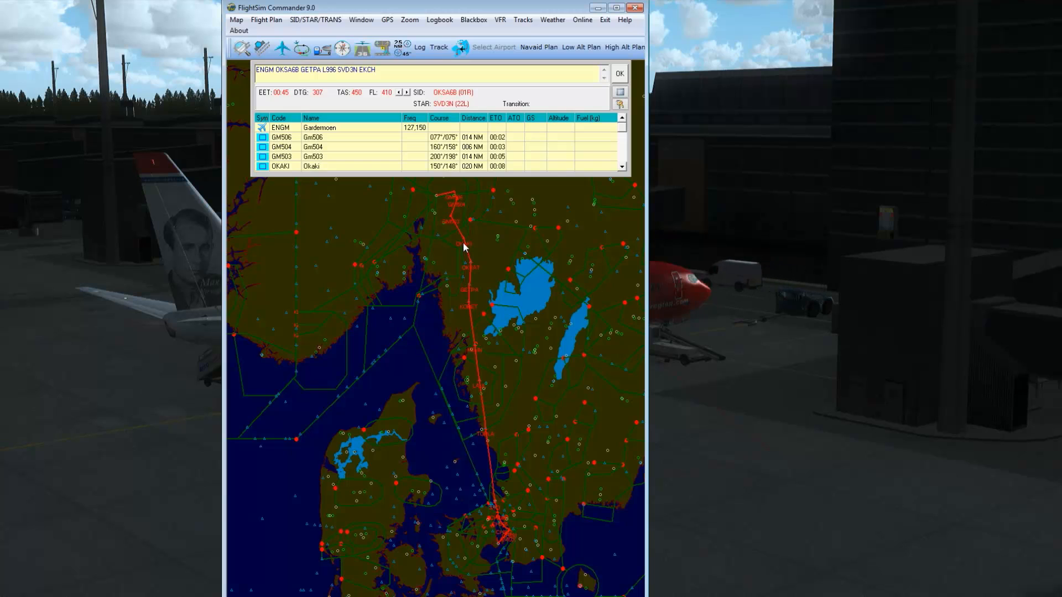
{"action": "mouse_move", "coordinate": [437, 200]}
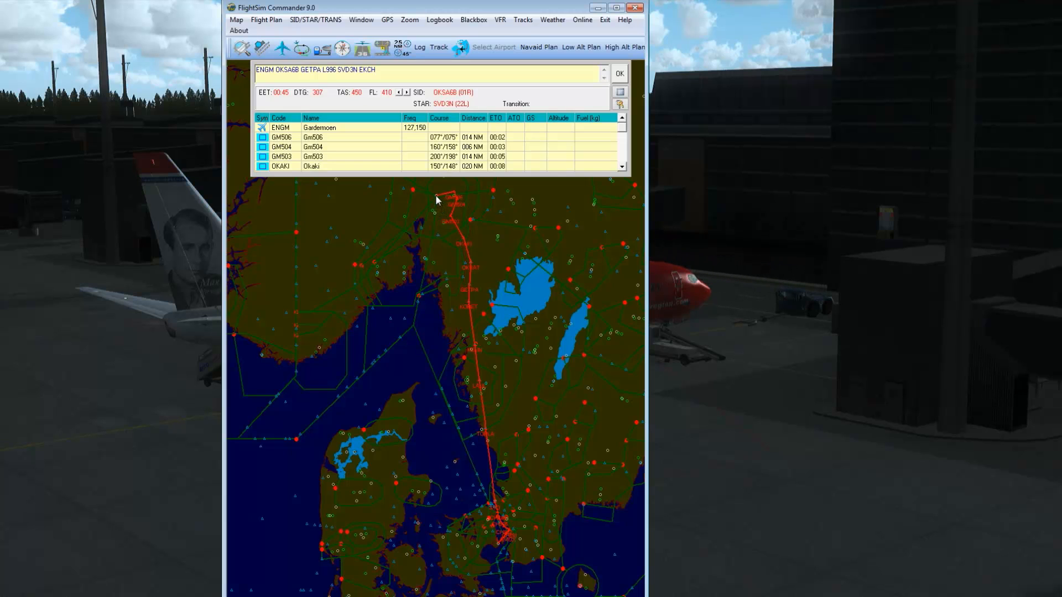
{"action": "mouse_move", "coordinate": [501, 542]}
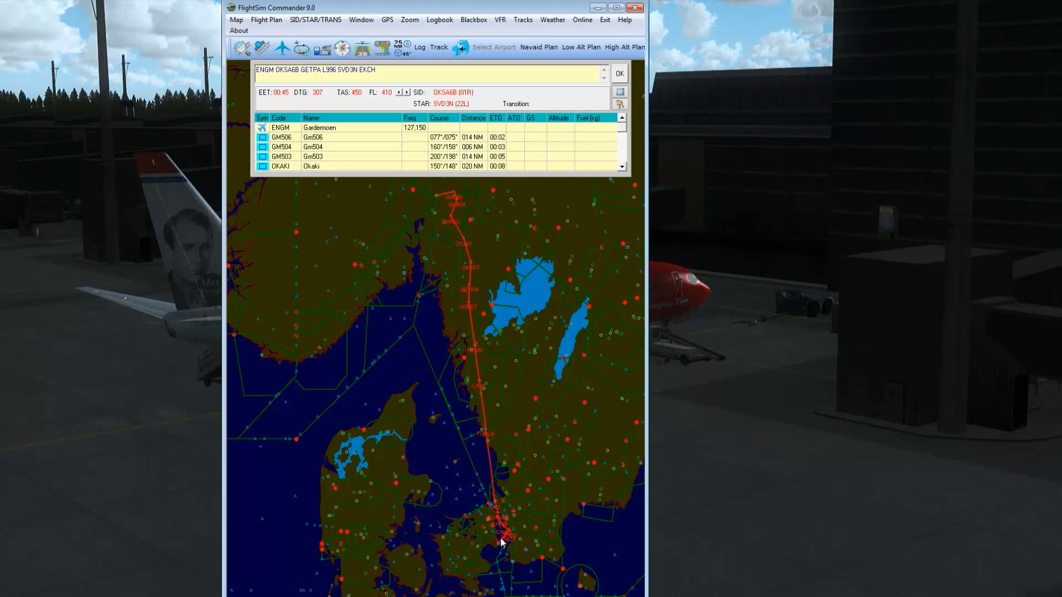
{"action": "mouse_move", "coordinate": [463, 216]}
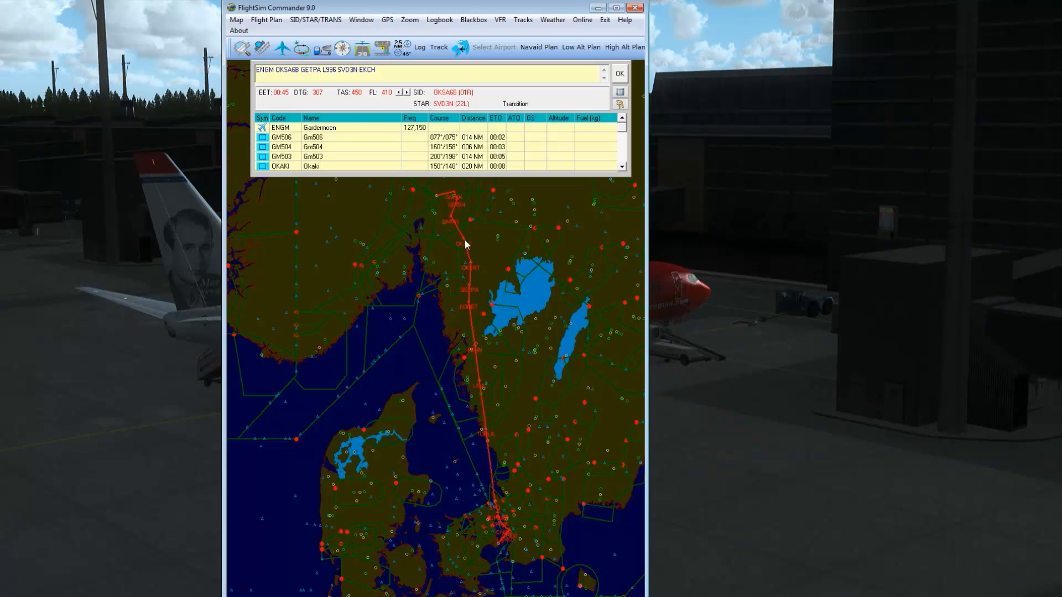
{"action": "mouse_move", "coordinate": [475, 258]}
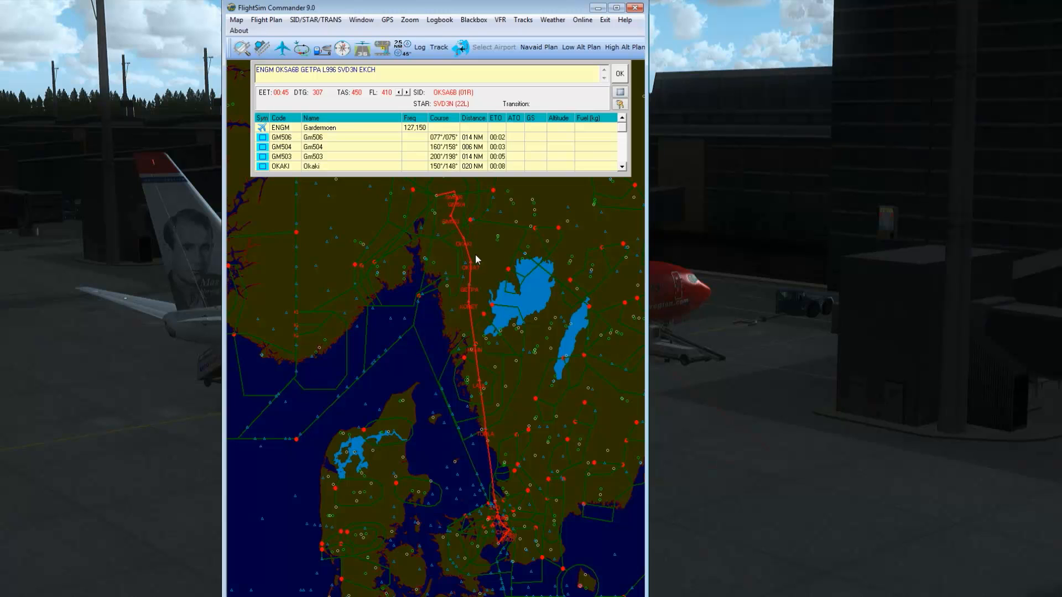
{"action": "mouse_move", "coordinate": [471, 288]}
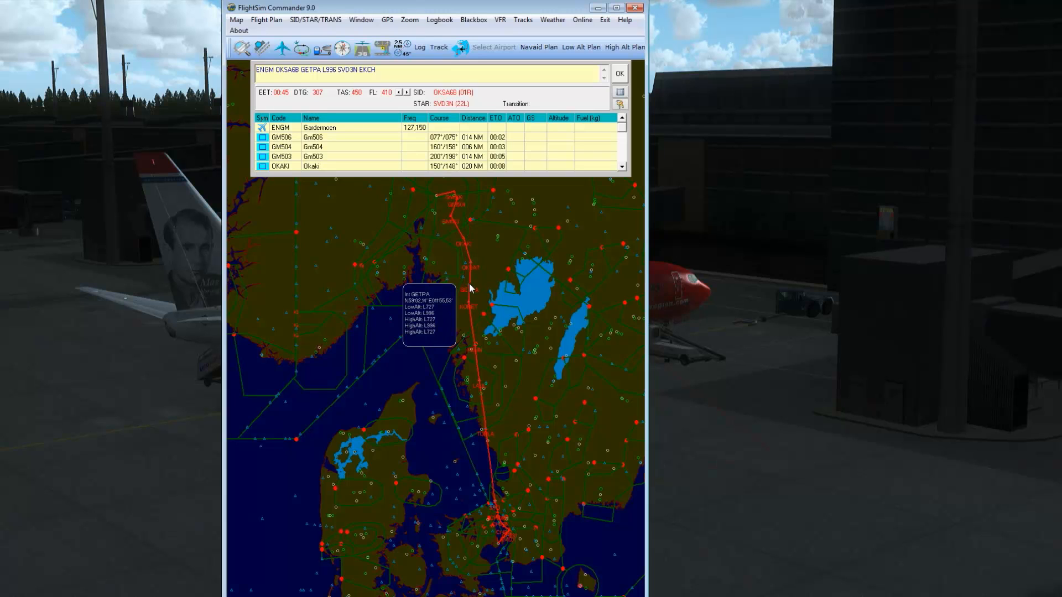
{"action": "mouse_move", "coordinate": [497, 487]}
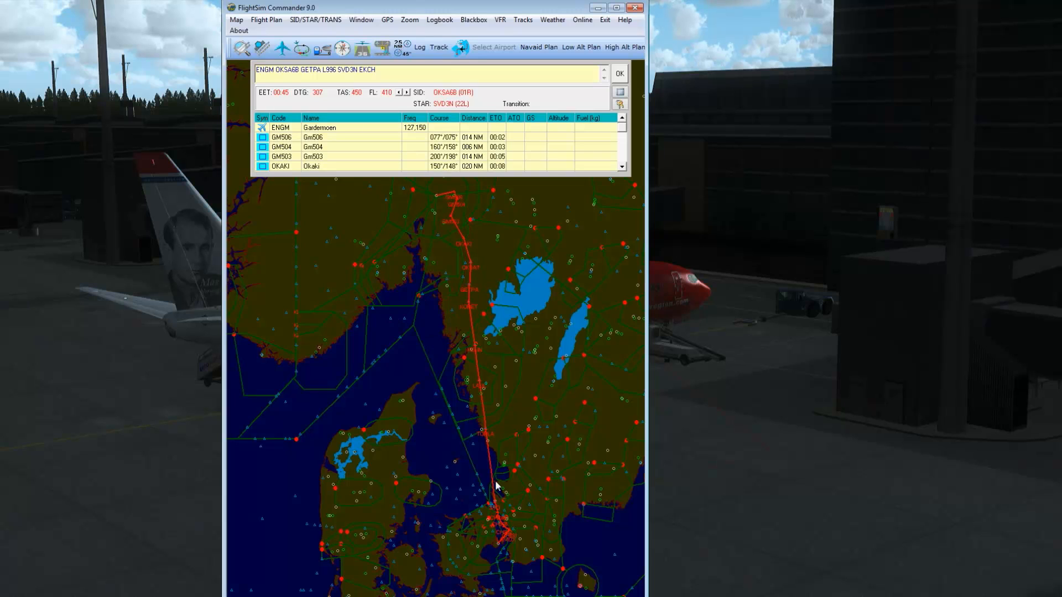
{"action": "mouse_move", "coordinate": [471, 298]}
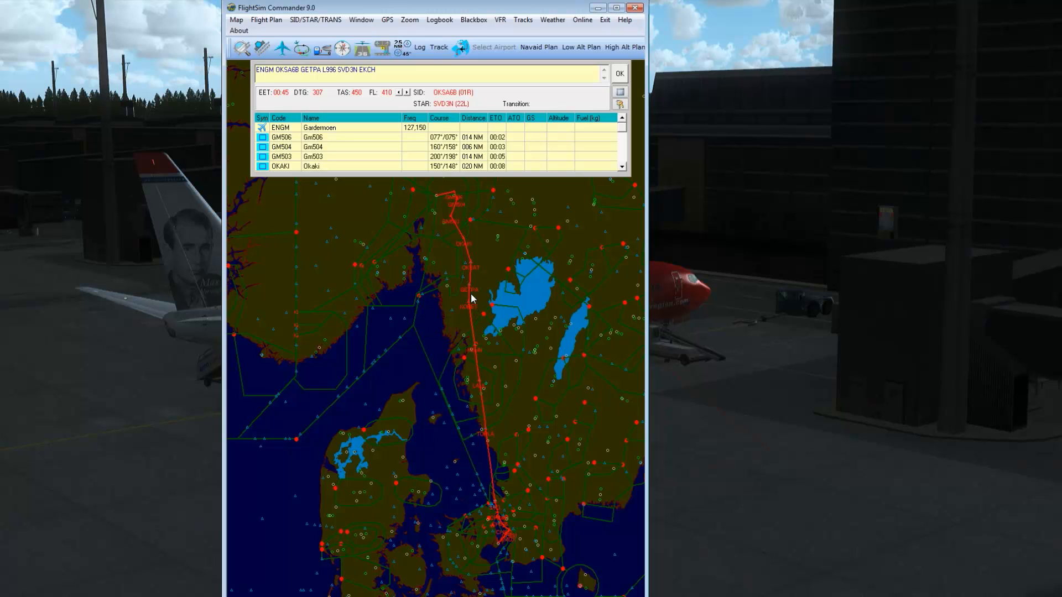
{"action": "mouse_move", "coordinate": [481, 397]}
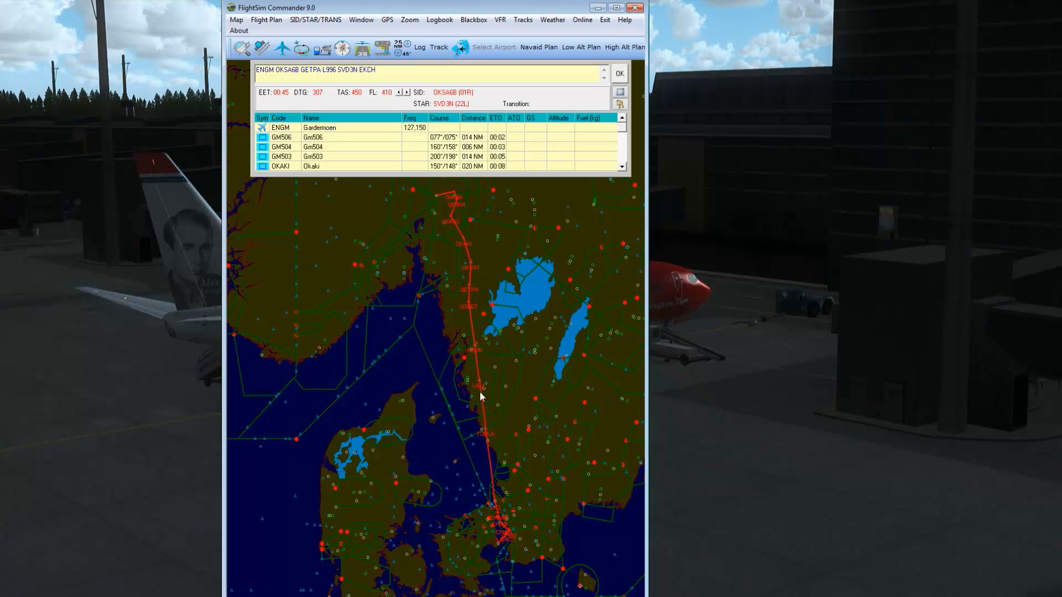
{"action": "mouse_move", "coordinate": [475, 340]}
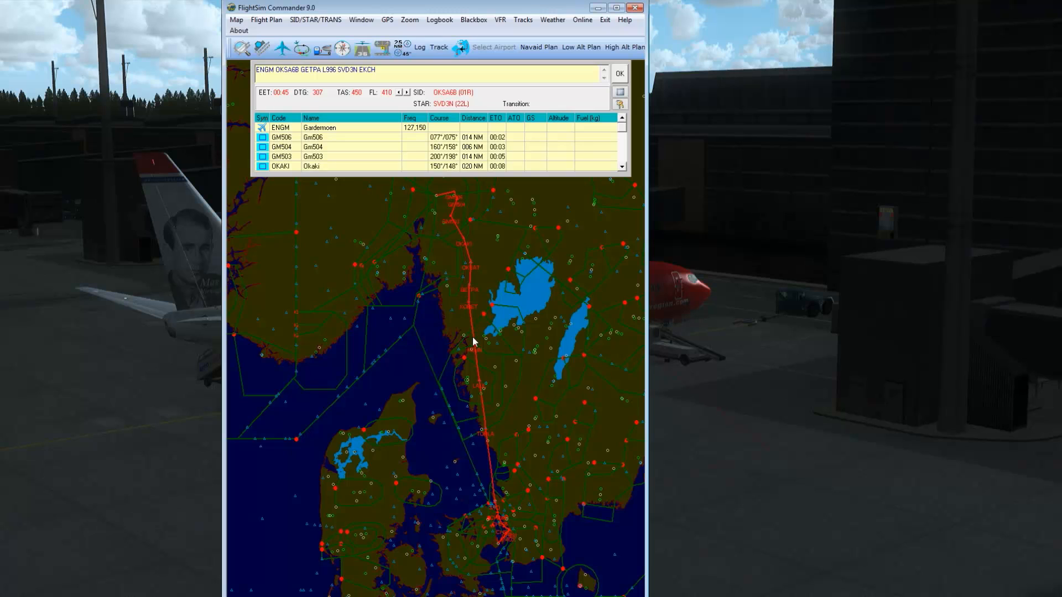
{"action": "mouse_move", "coordinate": [475, 319]}
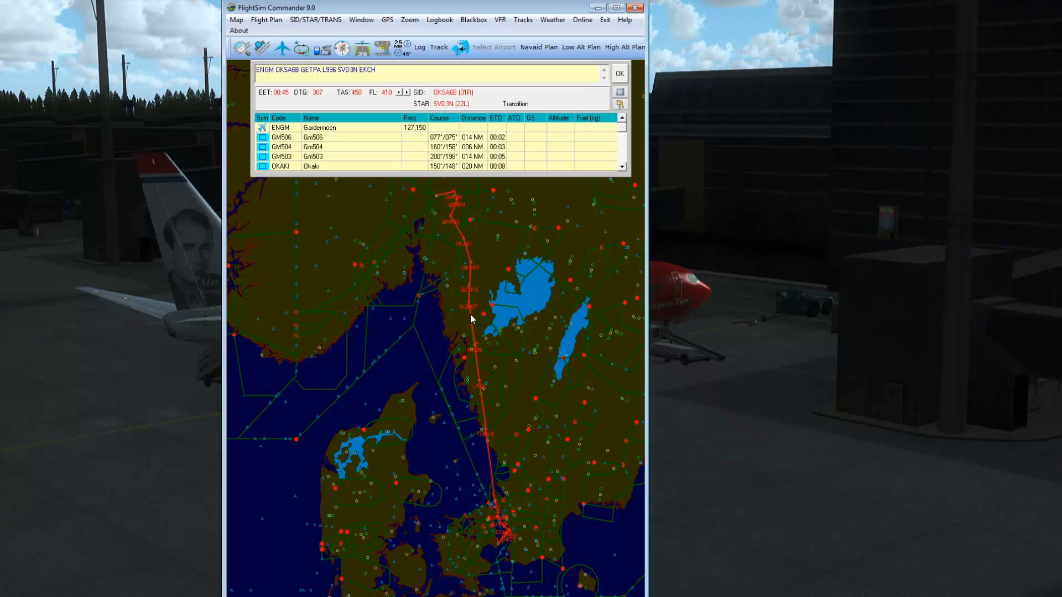
{"action": "mouse_move", "coordinate": [472, 312]}
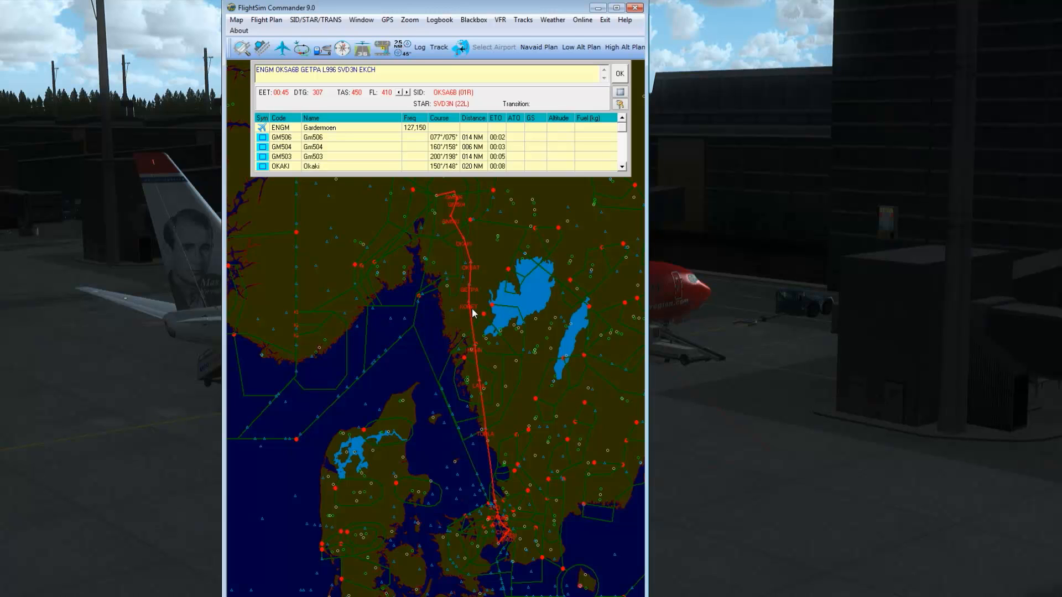
{"action": "mouse_move", "coordinate": [474, 351]}
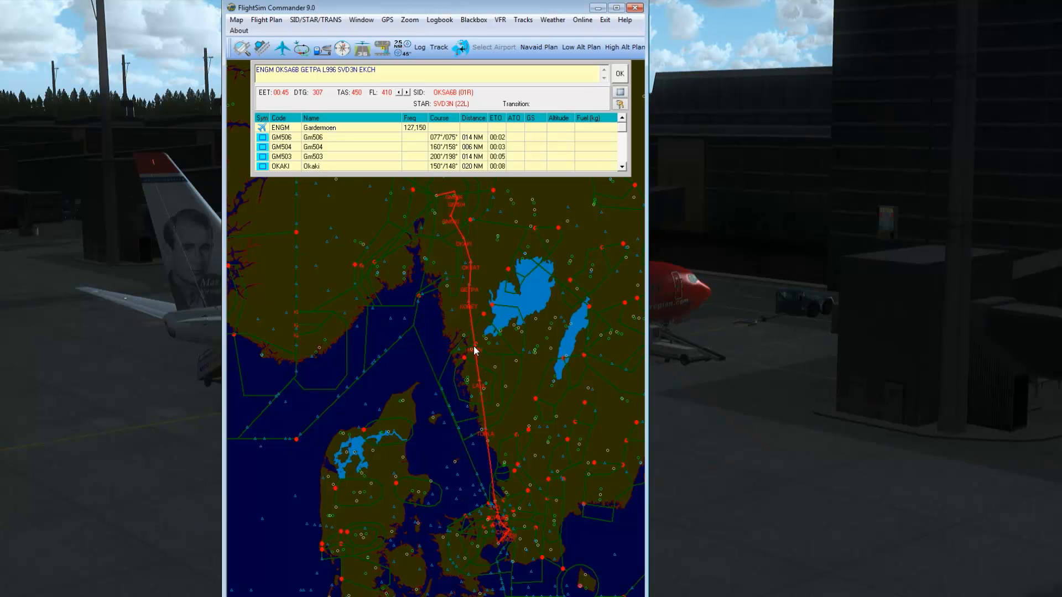
{"action": "mouse_move", "coordinate": [491, 434]}
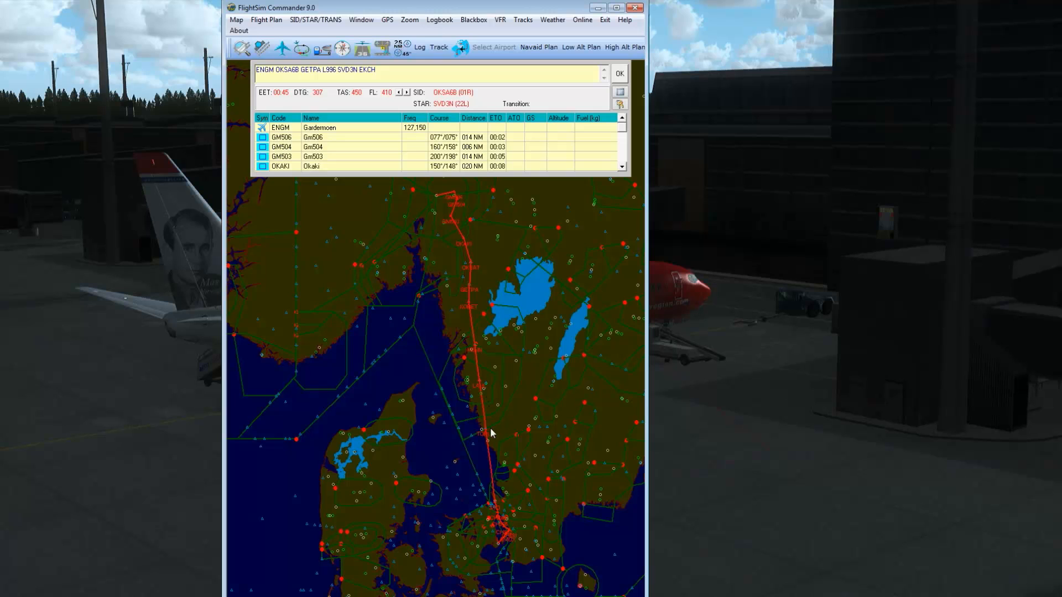
{"action": "mouse_move", "coordinate": [466, 303]}
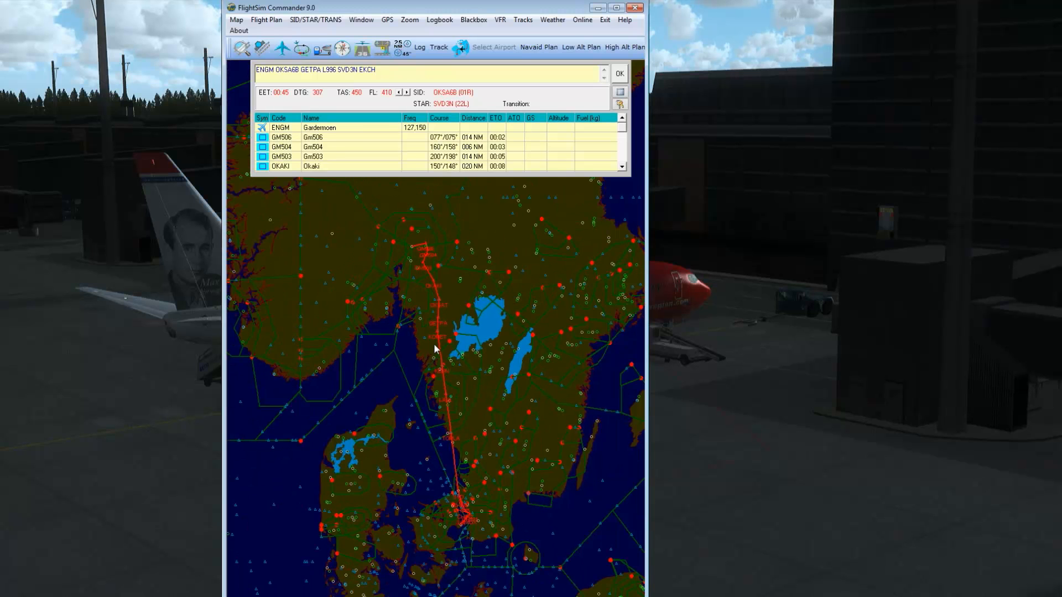
{"action": "mouse_move", "coordinate": [451, 295]}
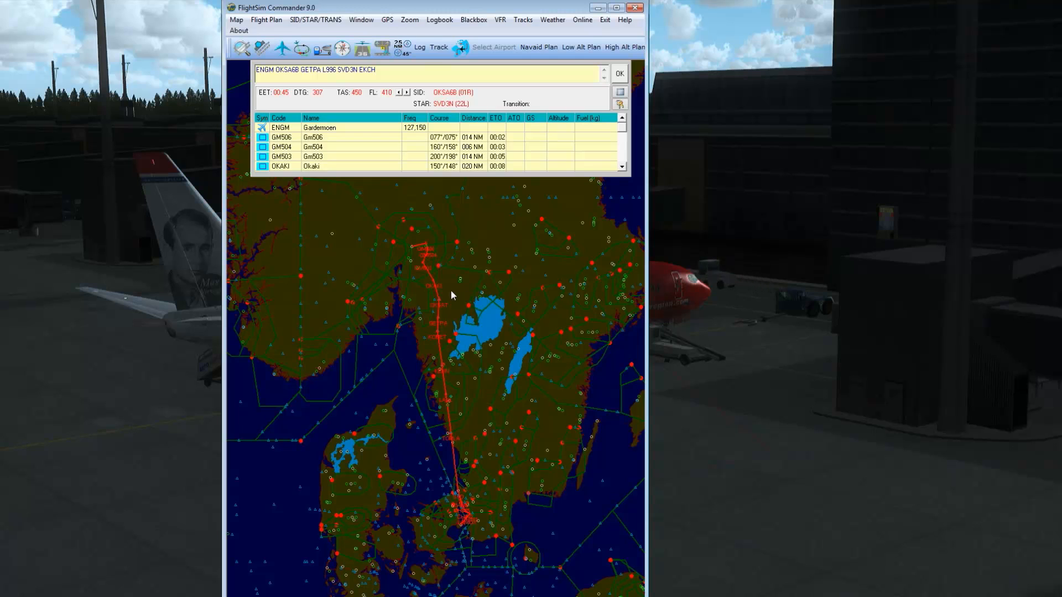
{"action": "mouse_move", "coordinate": [605, 172]}
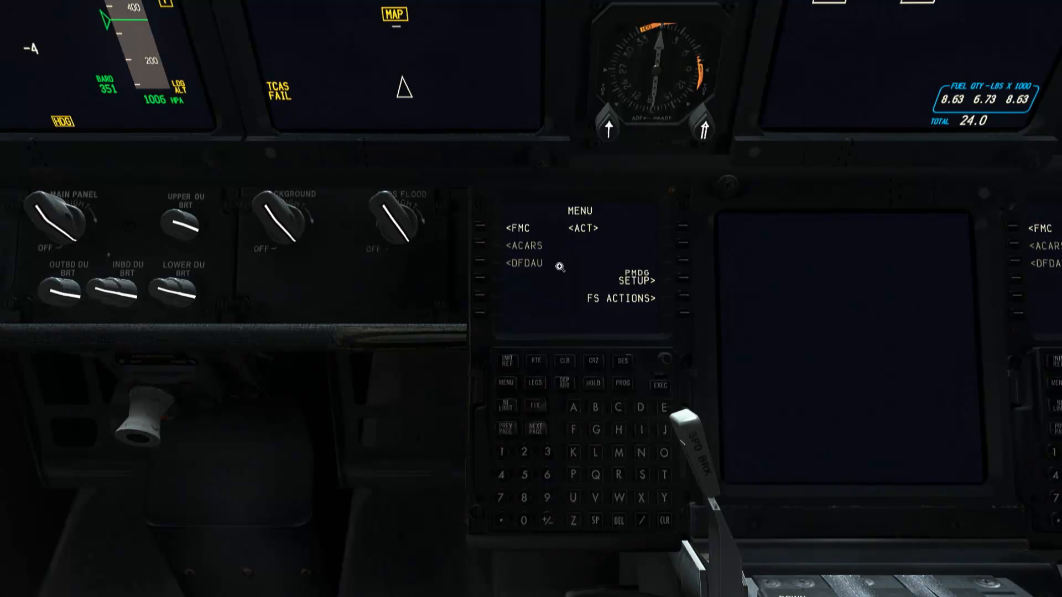
{"action": "mouse_move", "coordinate": [546, 267]}
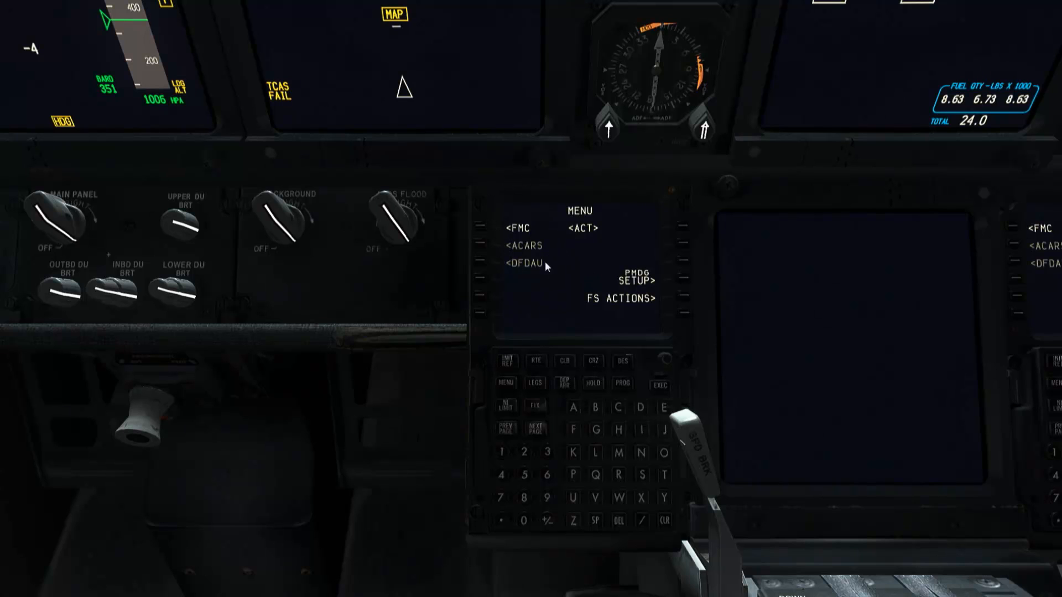
{"action": "mouse_move", "coordinate": [546, 271]}
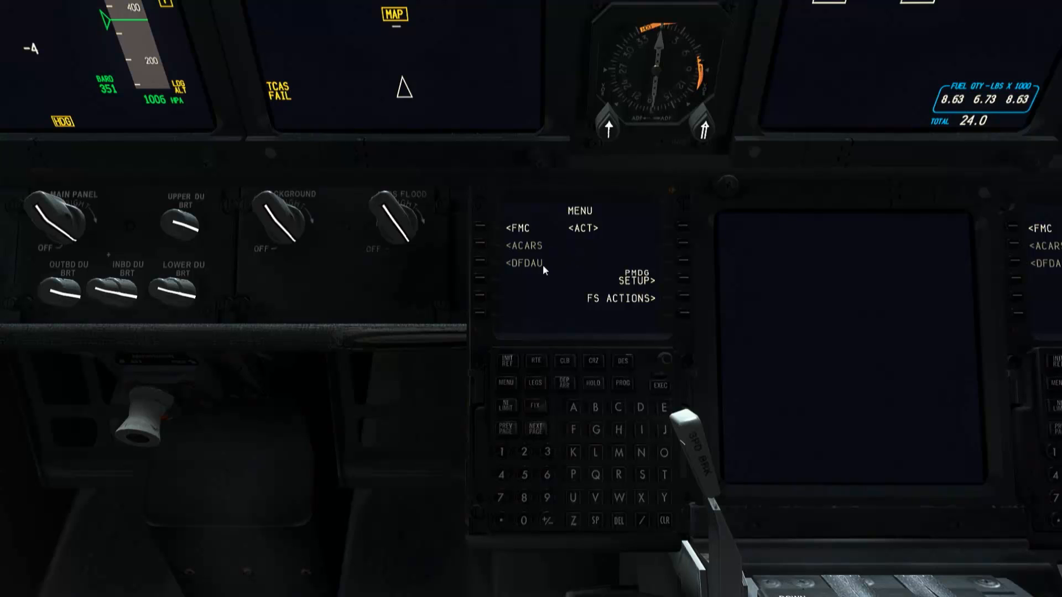
{"action": "mouse_move", "coordinate": [568, 275]}
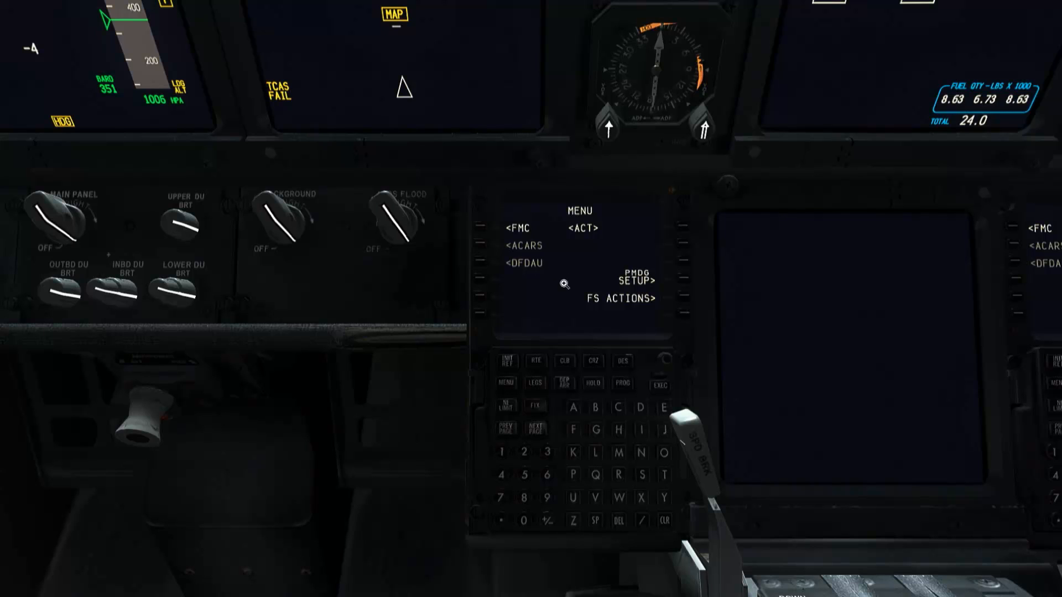
{"action": "mouse_move", "coordinate": [547, 236]}
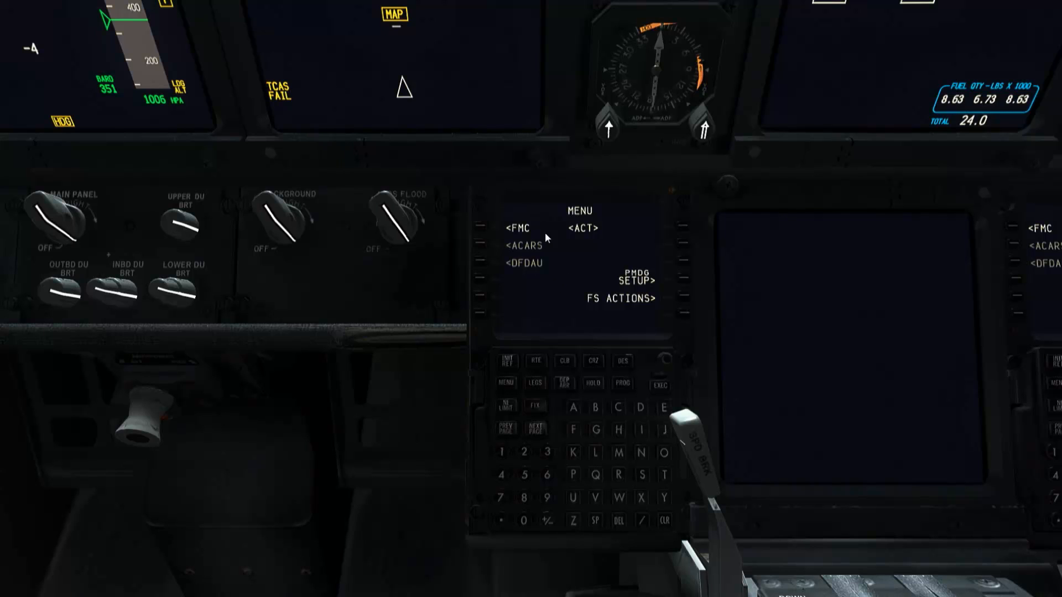
{"action": "mouse_move", "coordinate": [561, 290]}
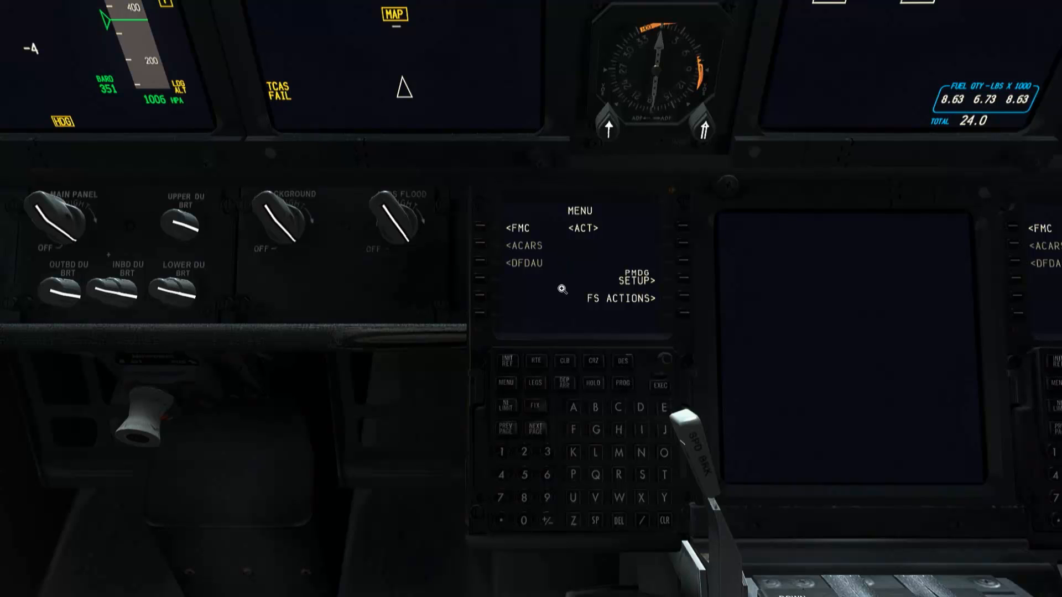
Set the IRS position from the last known position N60°11.7 E011°06.1 on POS INIT.
{"action": "left_click", "coordinate": [11, 586]}
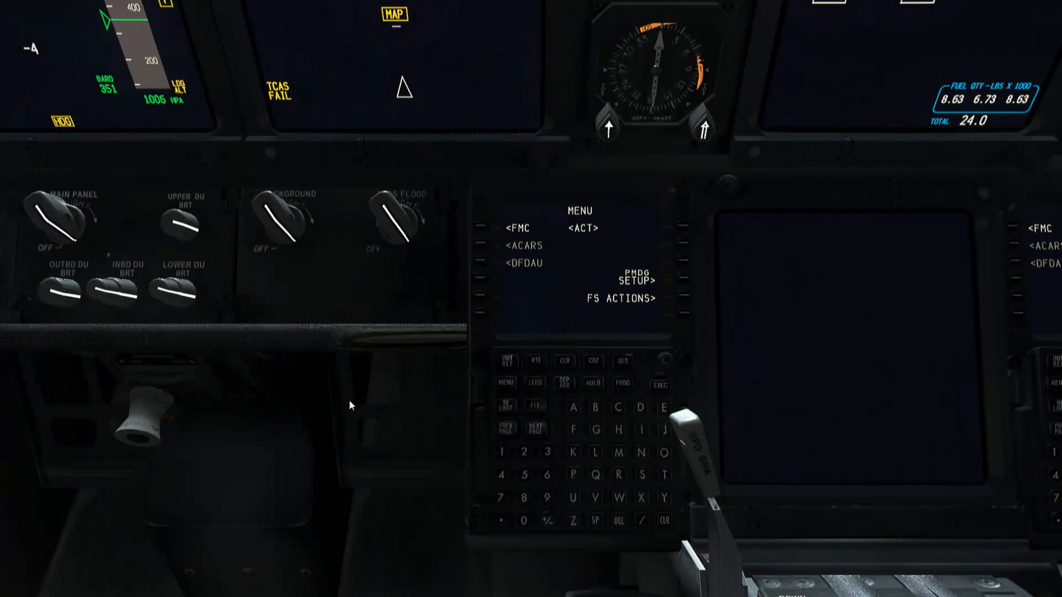
{"action": "mouse_move", "coordinate": [486, 237]}
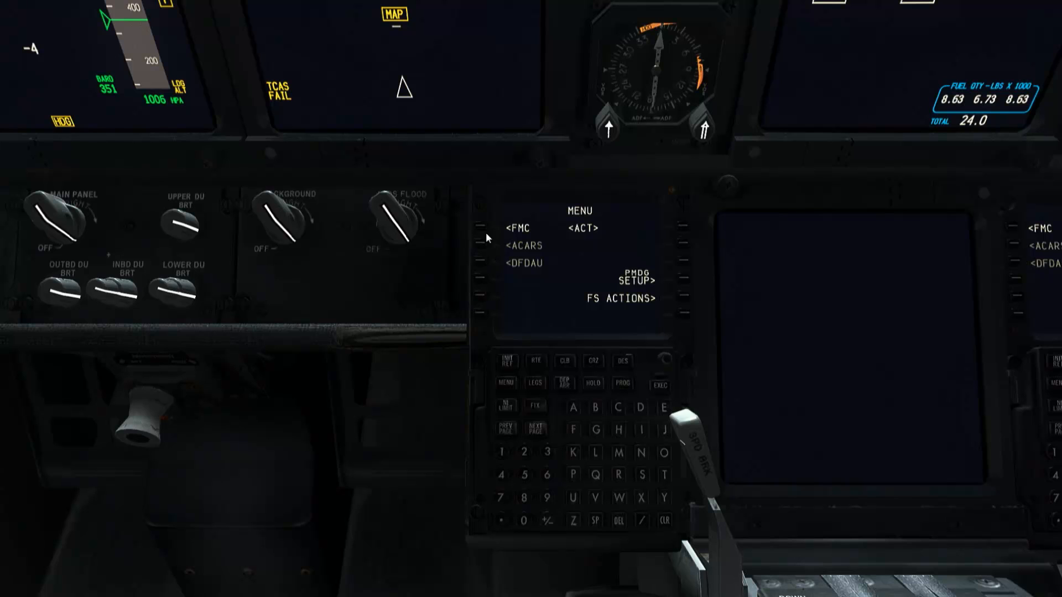
{"action": "mouse_move", "coordinate": [481, 230]}
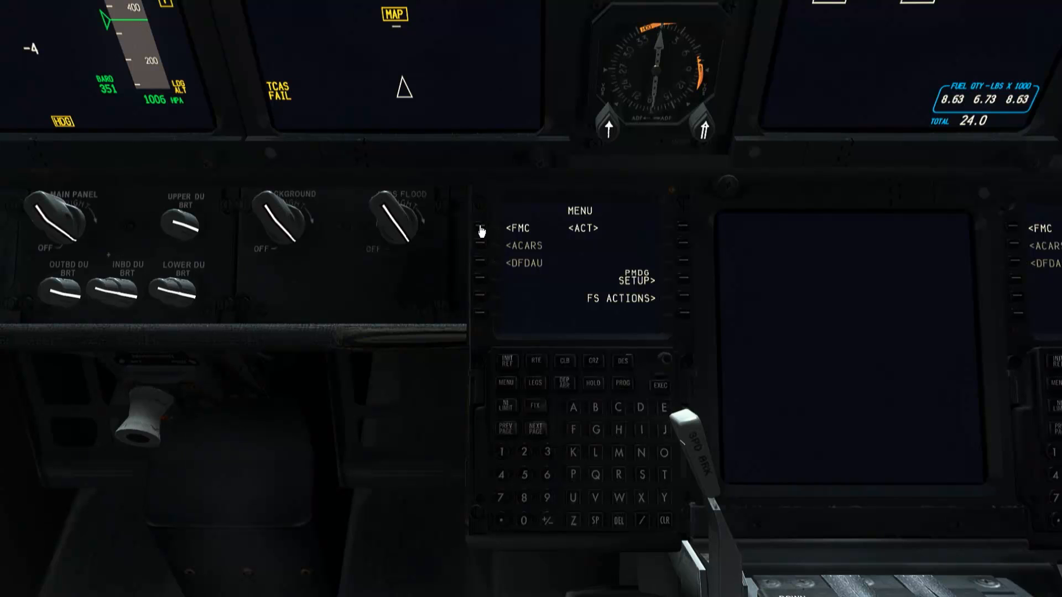
{"action": "left_click", "coordinate": [507, 227]}
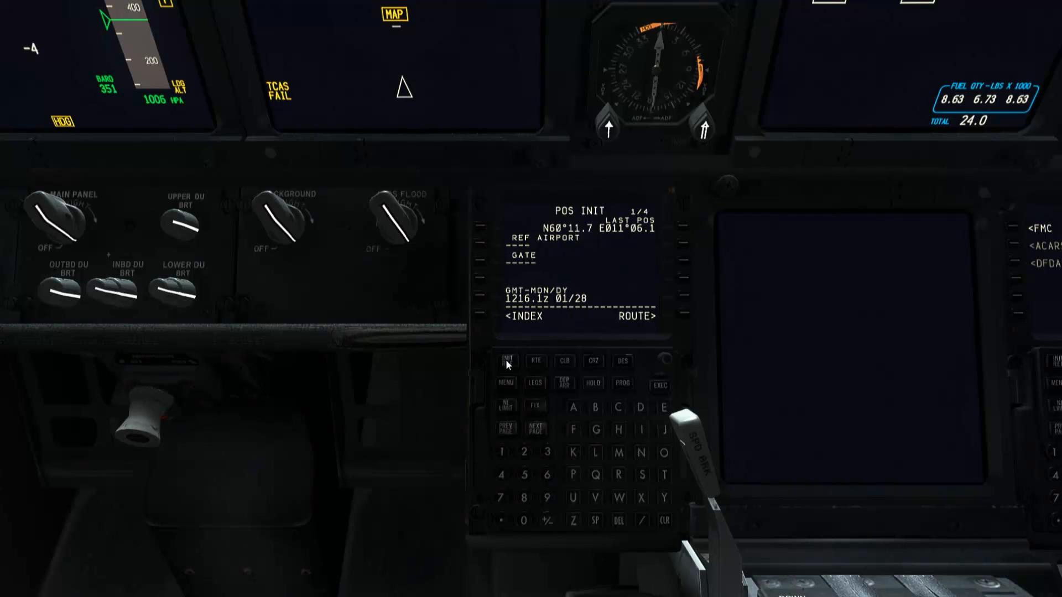
{"action": "mouse_move", "coordinate": [535, 240]}
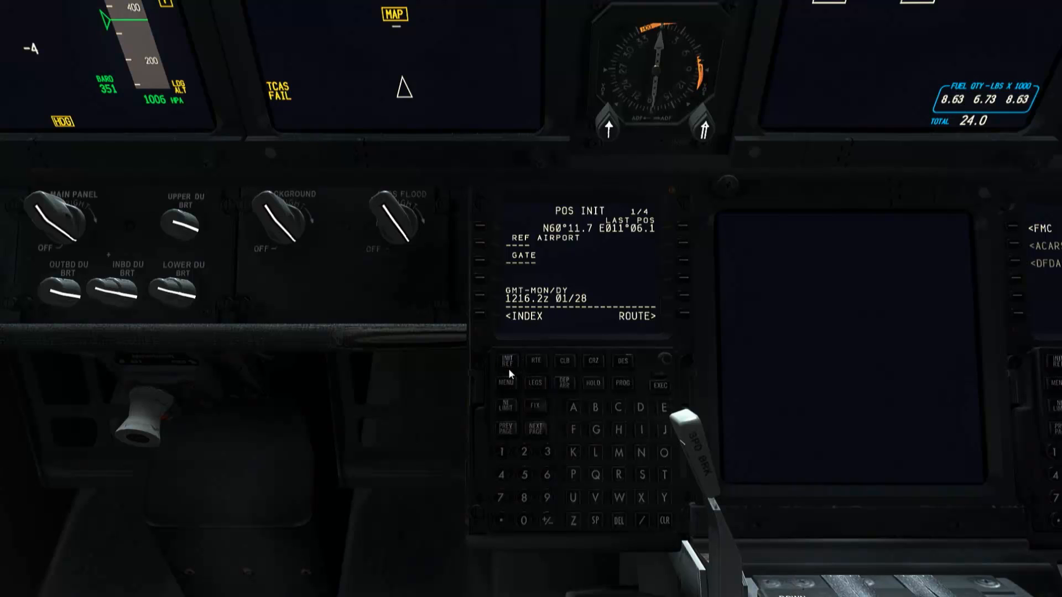
{"action": "mouse_move", "coordinate": [511, 357]}
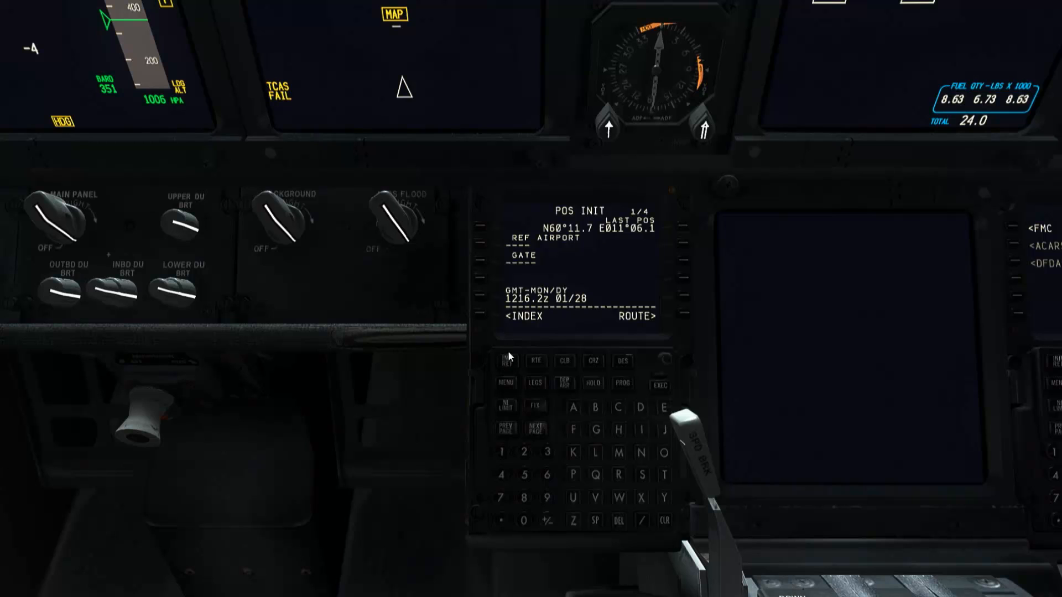
{"action": "mouse_move", "coordinate": [584, 266]}
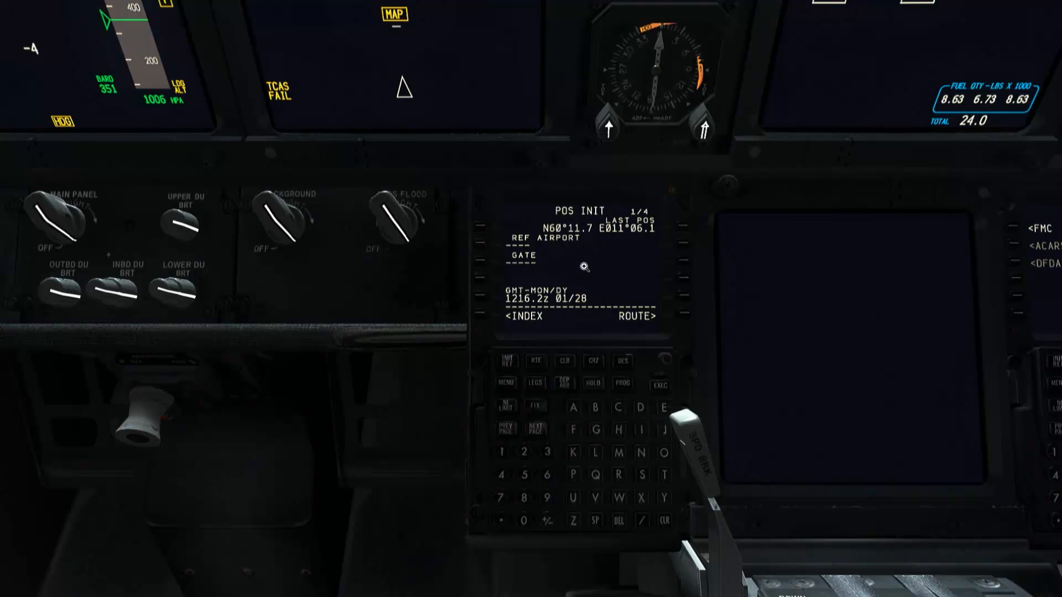
{"action": "mouse_move", "coordinate": [597, 300]}
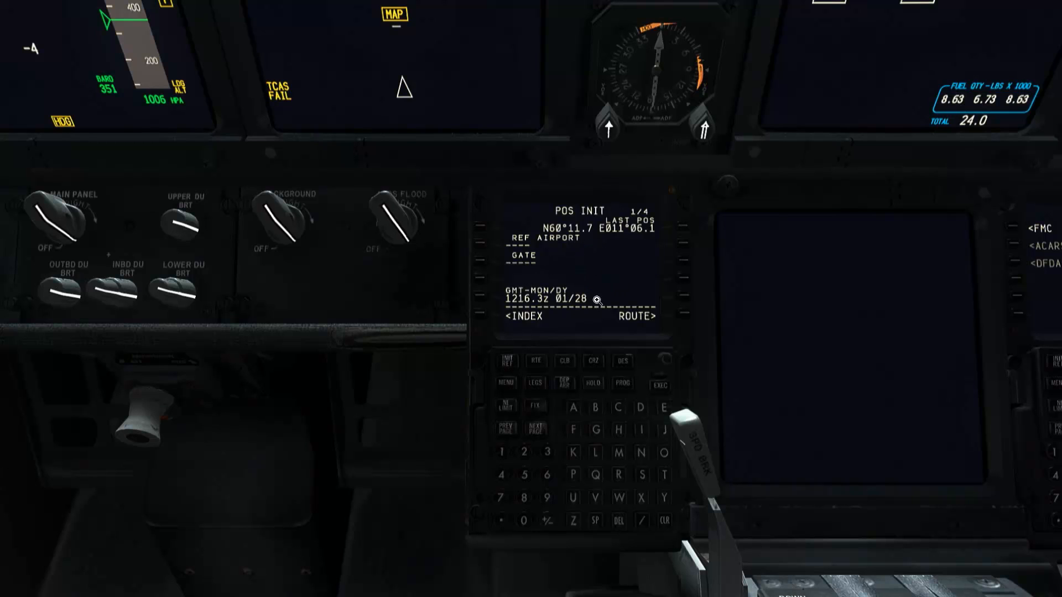
{"action": "mouse_move", "coordinate": [561, 267]}
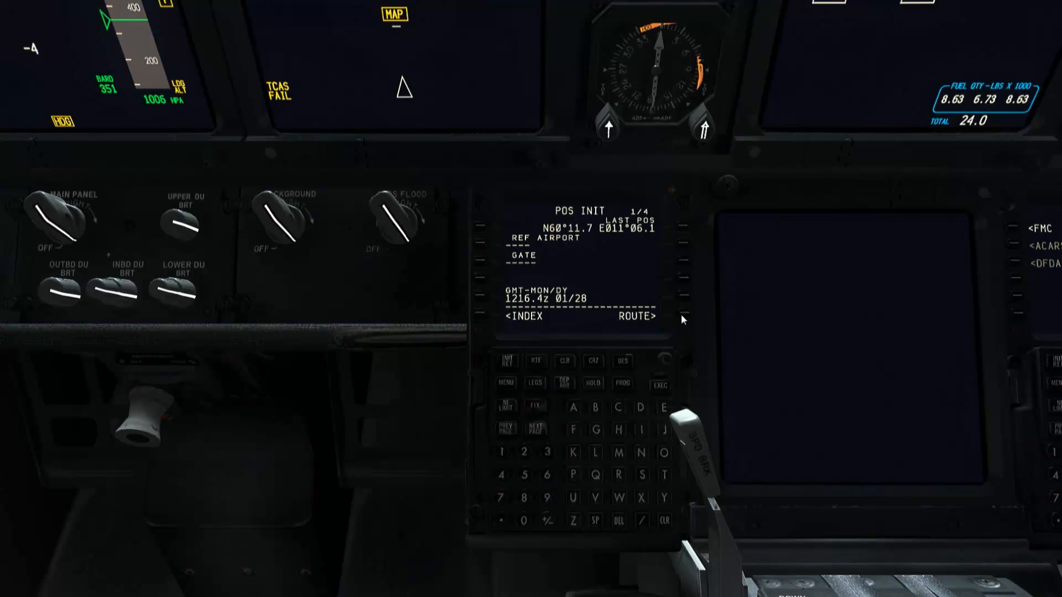
{"action": "mouse_move", "coordinate": [670, 318]}
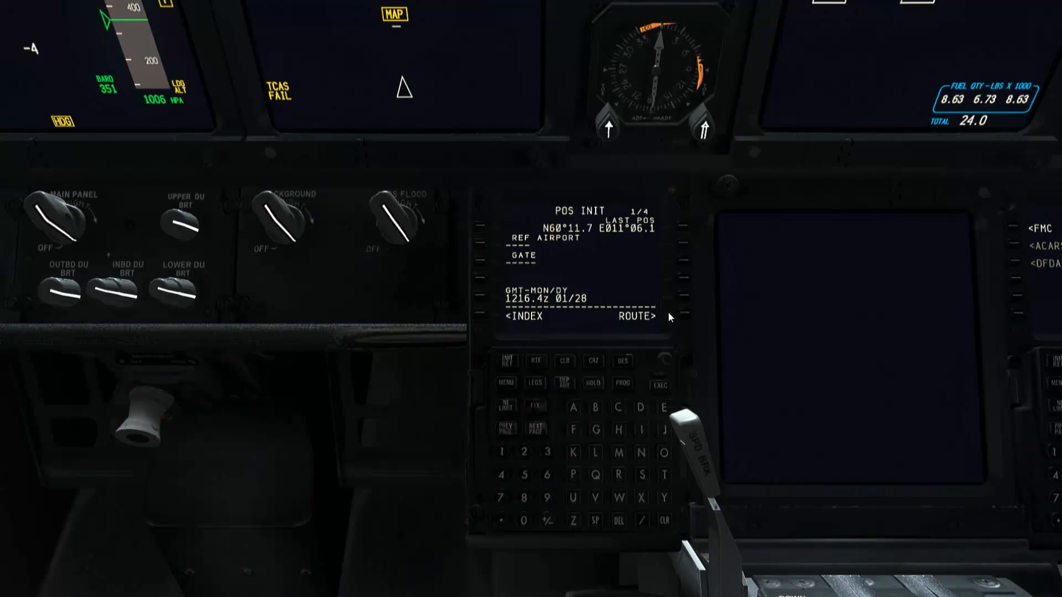
{"action": "mouse_move", "coordinate": [685, 319]}
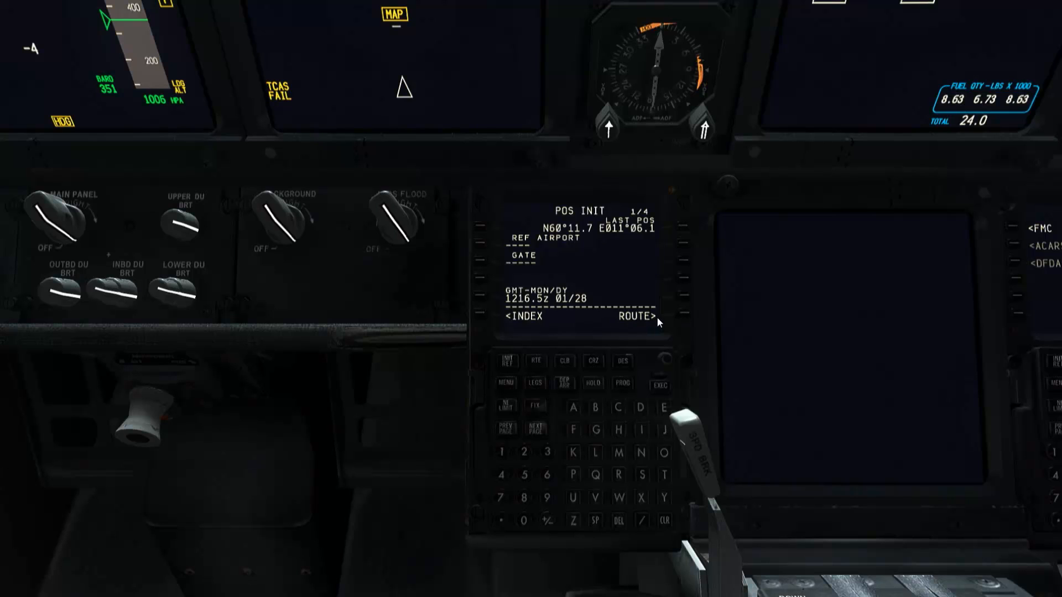
{"action": "mouse_move", "coordinate": [554, 271]}
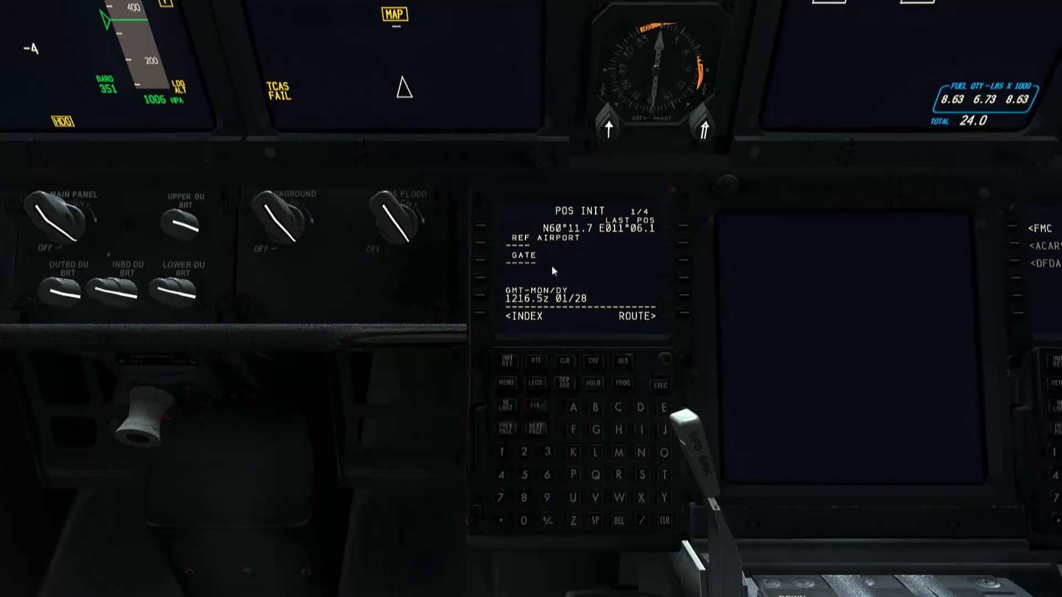
{"action": "mouse_move", "coordinate": [624, 237]}
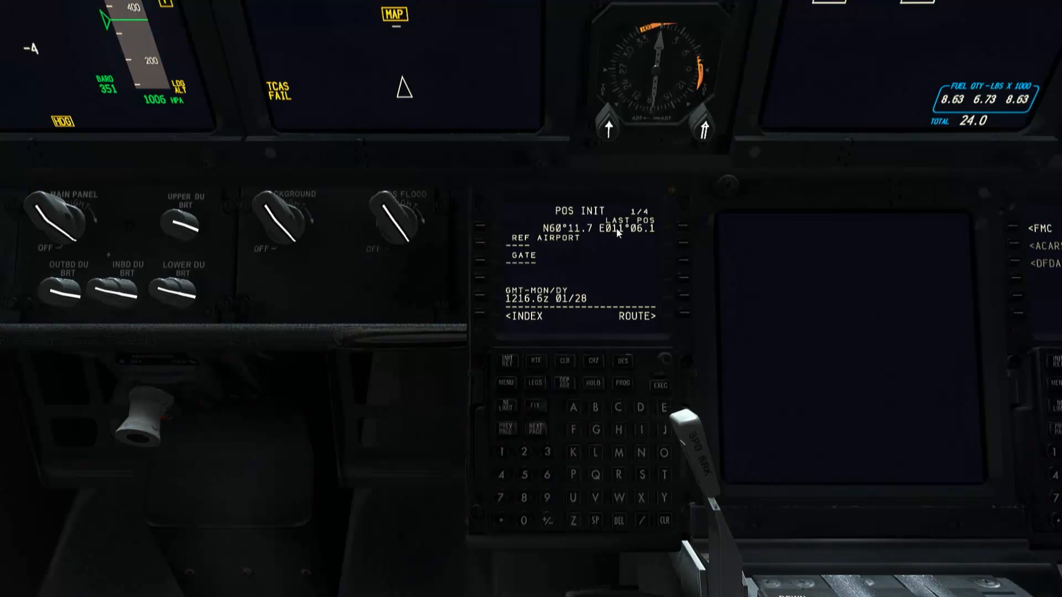
{"action": "mouse_move", "coordinate": [689, 318]}
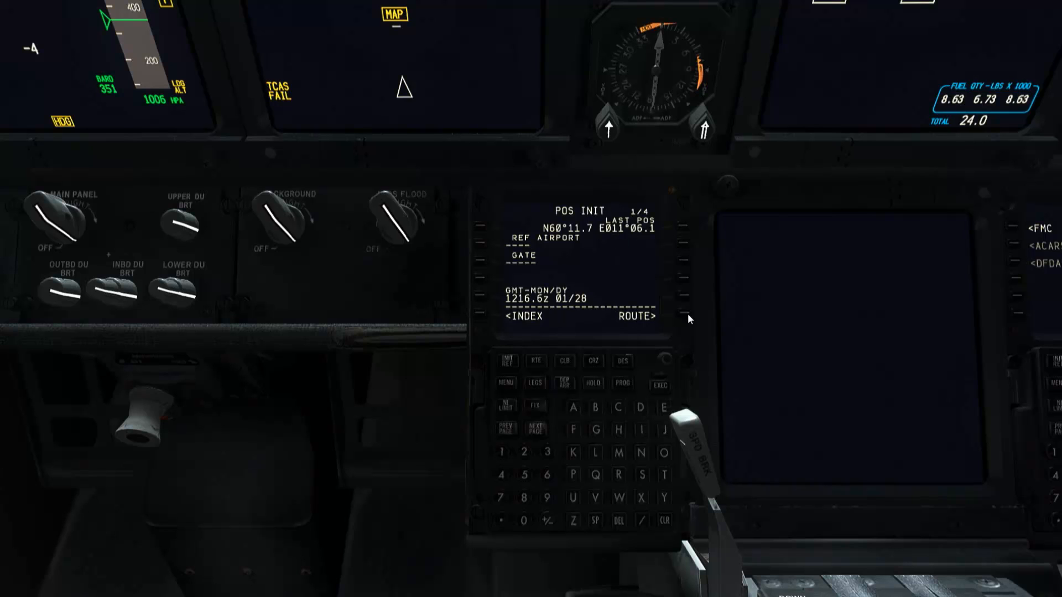
{"action": "mouse_move", "coordinate": [621, 324]}
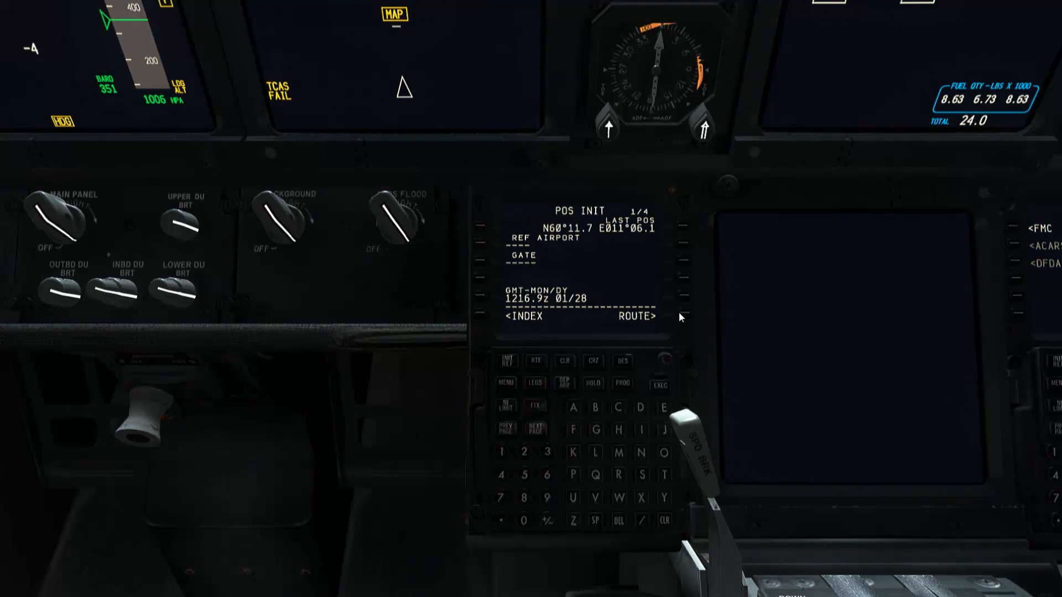
{"action": "mouse_move", "coordinate": [654, 319]}
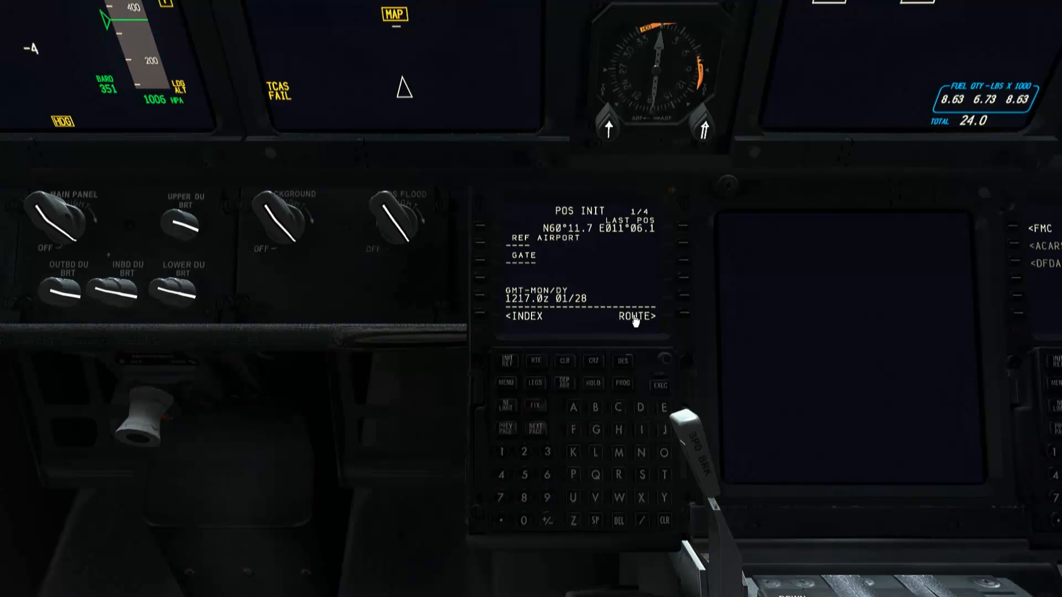
{"action": "mouse_move", "coordinate": [640, 322]}
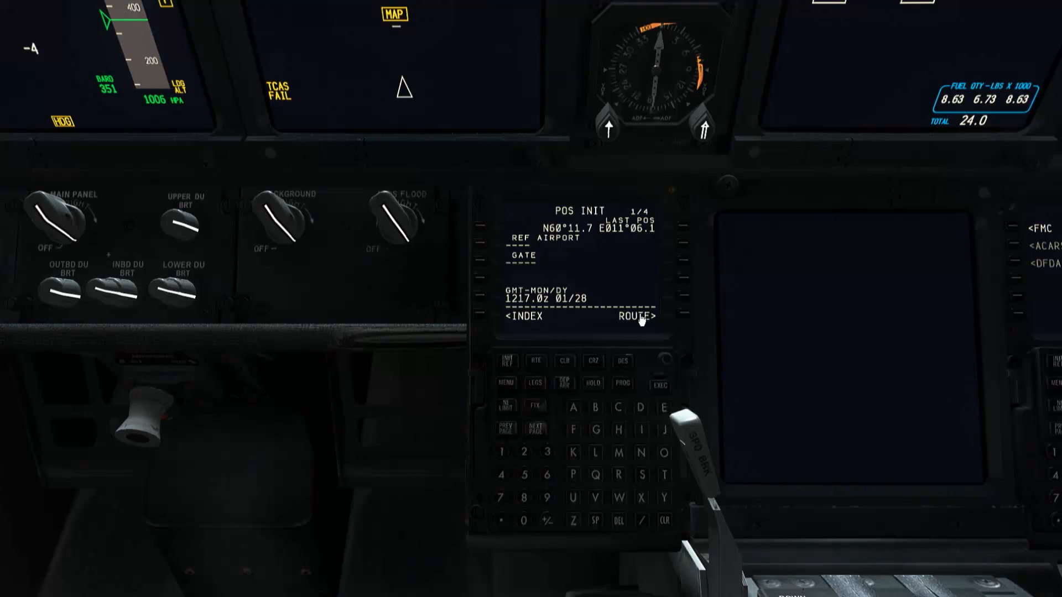
{"action": "mouse_move", "coordinate": [581, 275]}
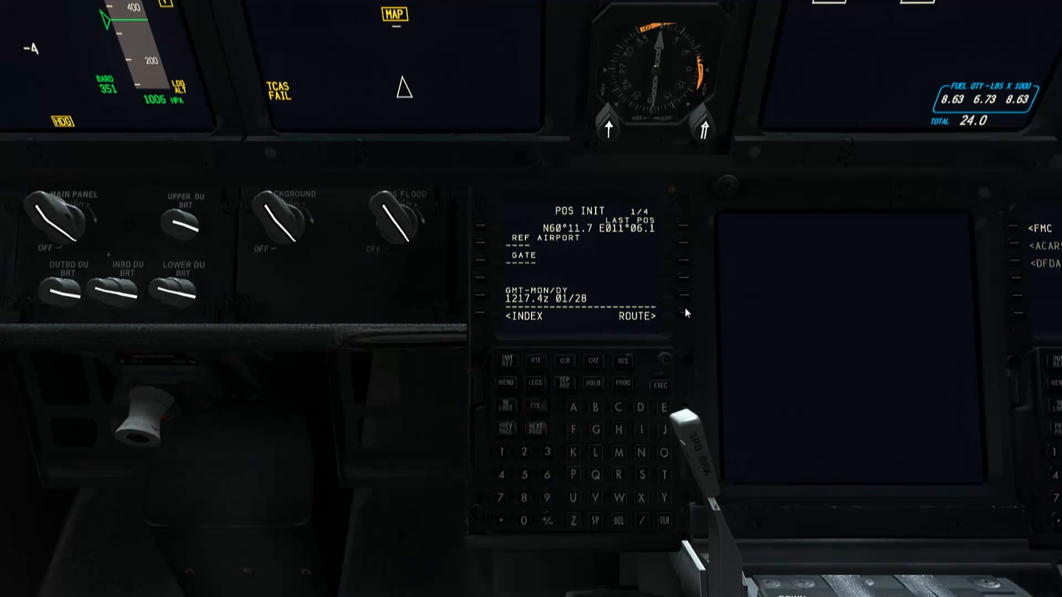
{"action": "mouse_move", "coordinate": [534, 364]}
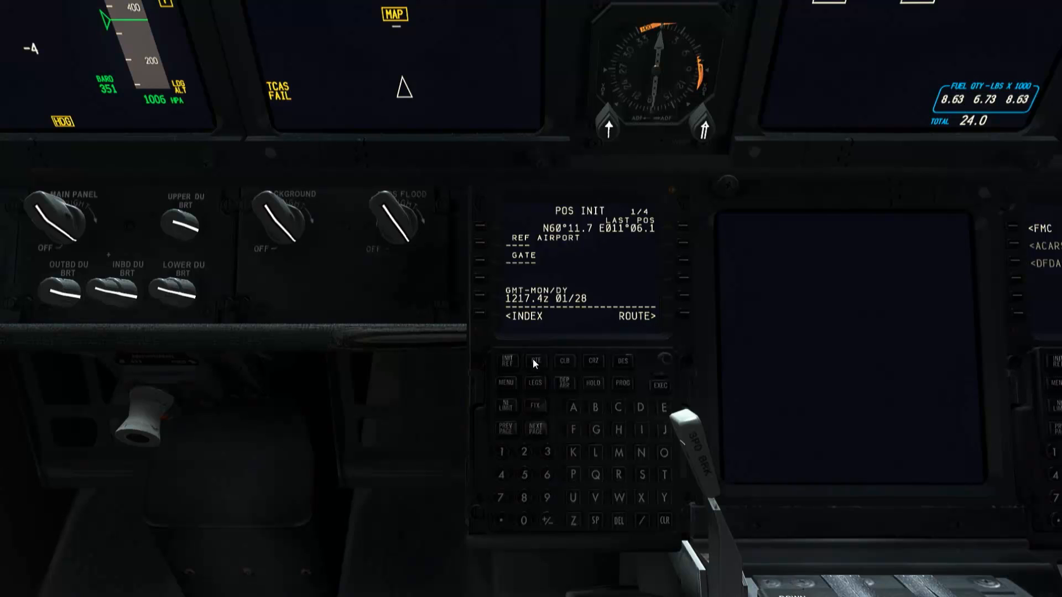
{"action": "mouse_move", "coordinate": [538, 367]}
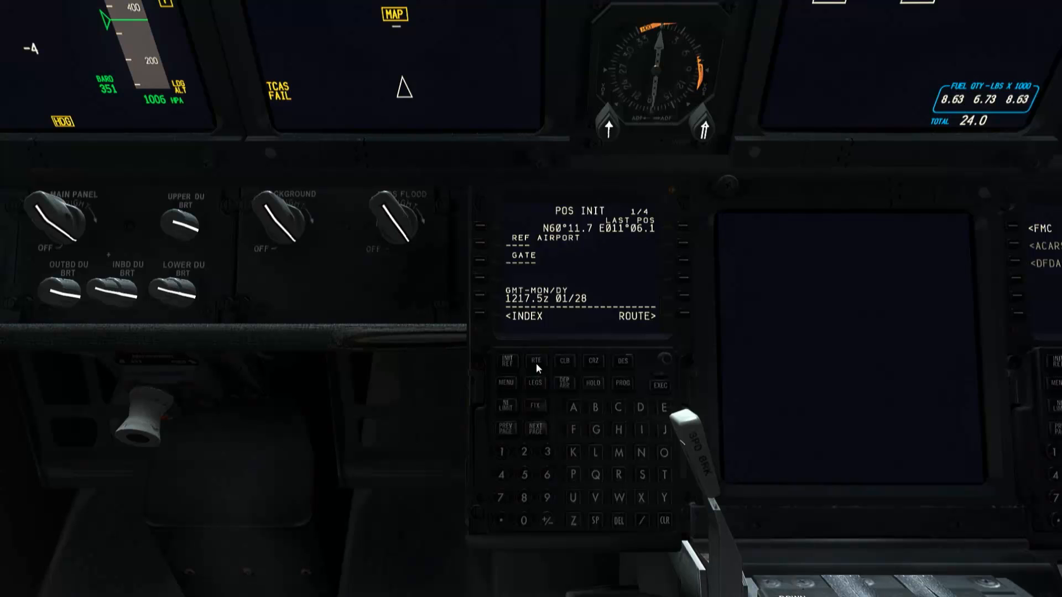
{"action": "mouse_move", "coordinate": [538, 388]}
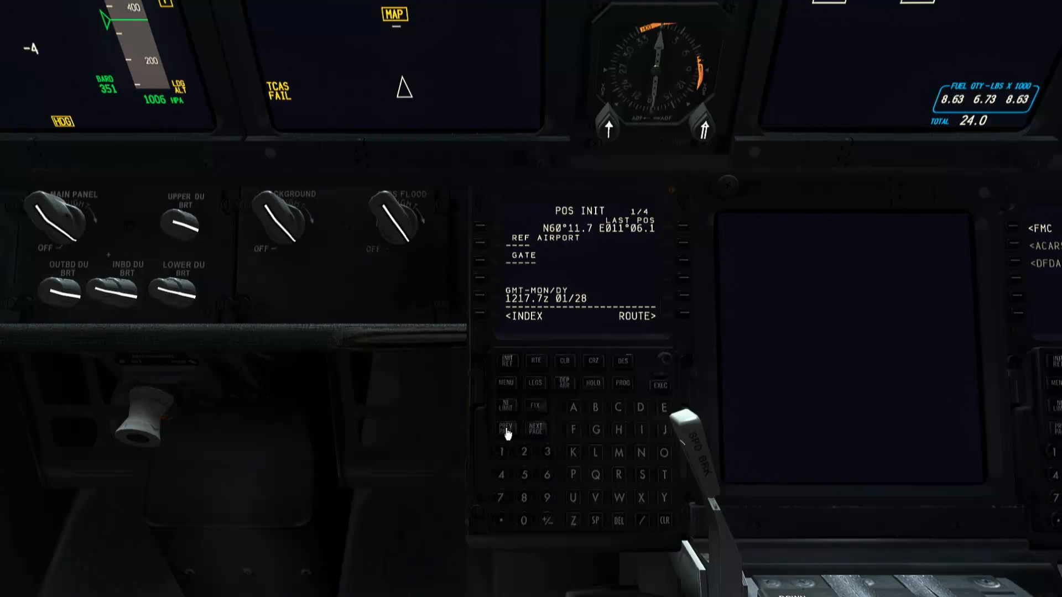
{"action": "mouse_move", "coordinate": [538, 436]}
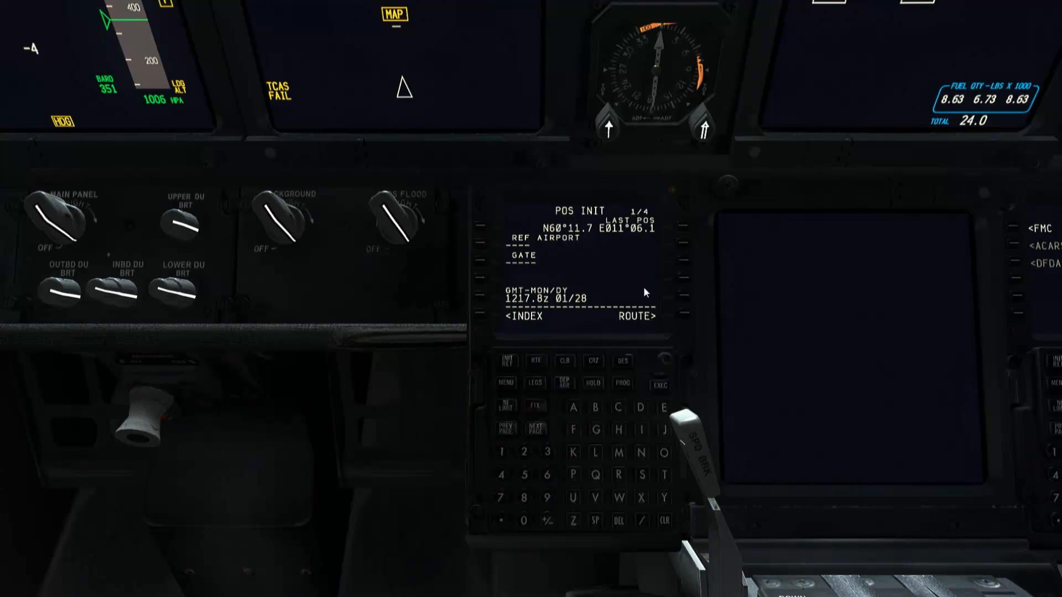
{"action": "mouse_move", "coordinate": [569, 210]}
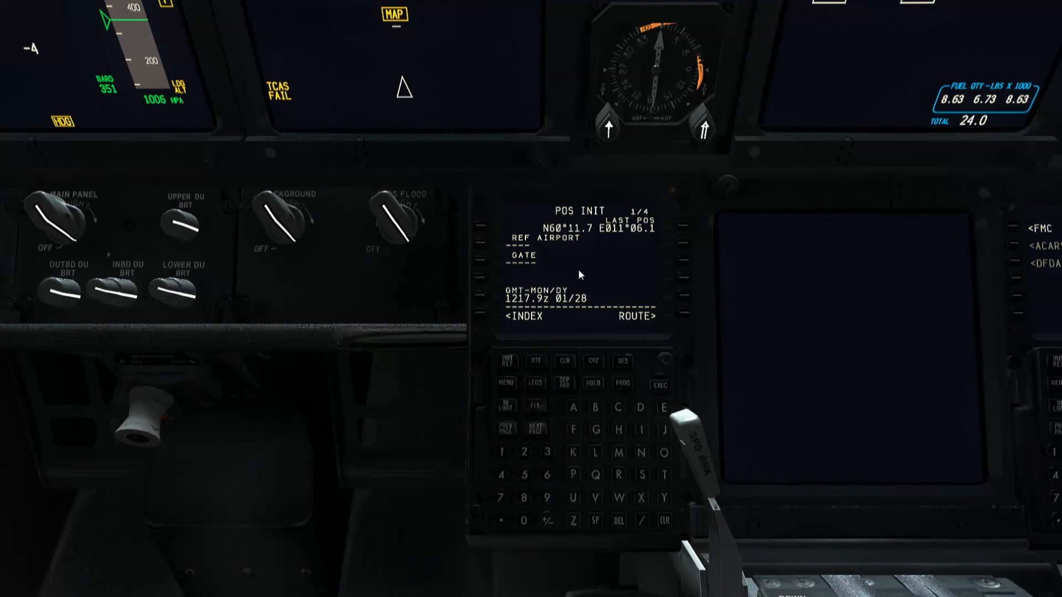
{"action": "mouse_move", "coordinate": [557, 250]}
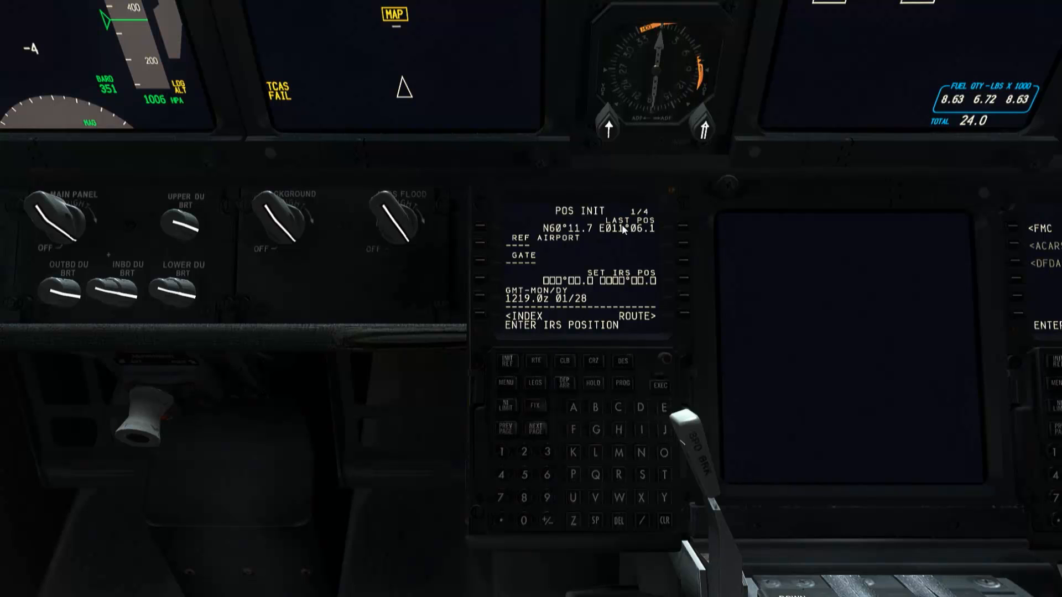
{"action": "mouse_move", "coordinate": [598, 230]}
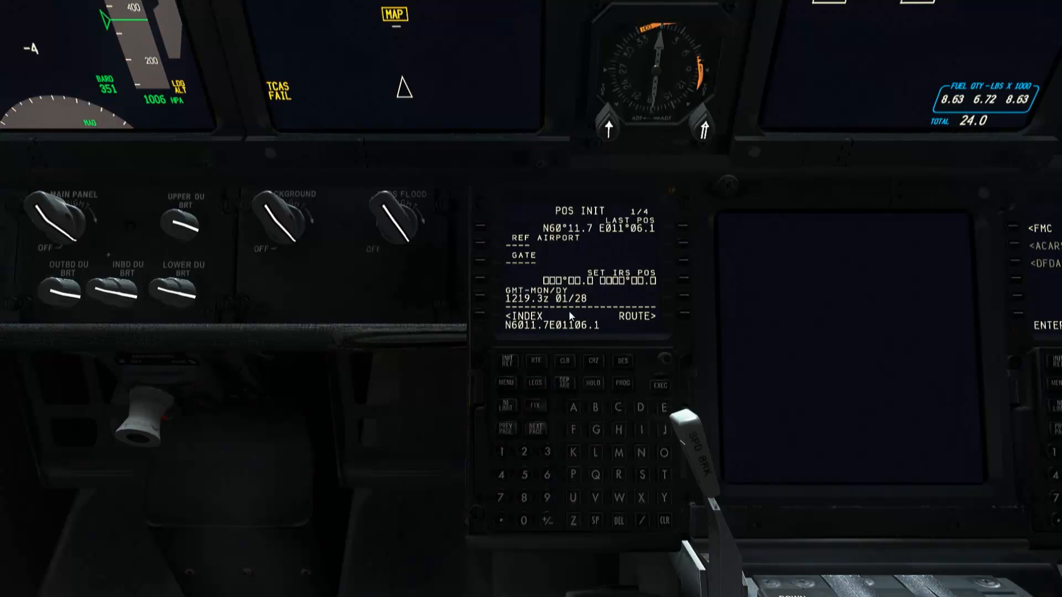
{"action": "mouse_move", "coordinate": [686, 226]}
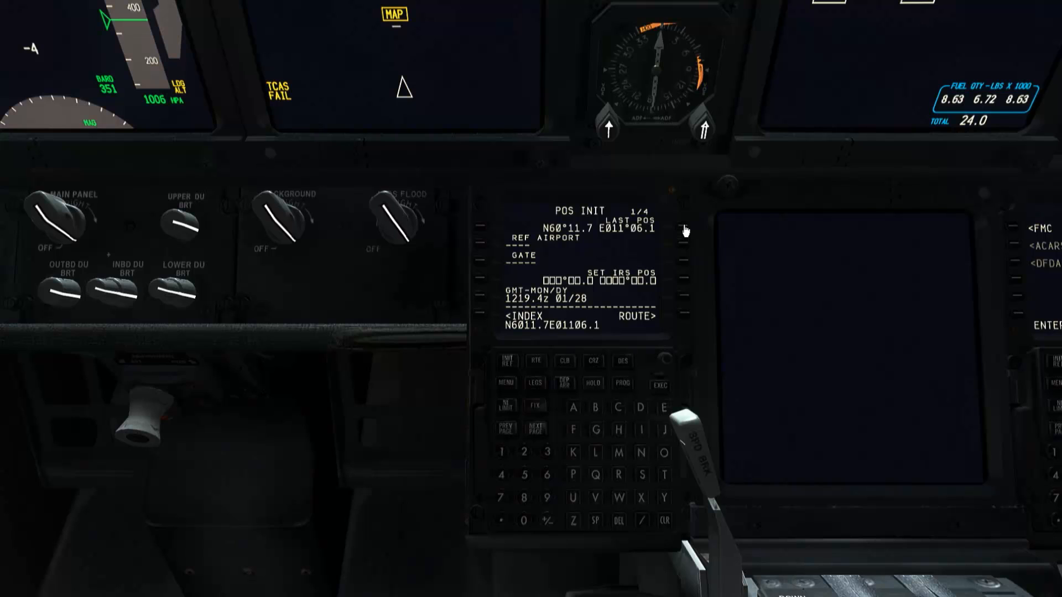
{"action": "mouse_move", "coordinate": [566, 309]}
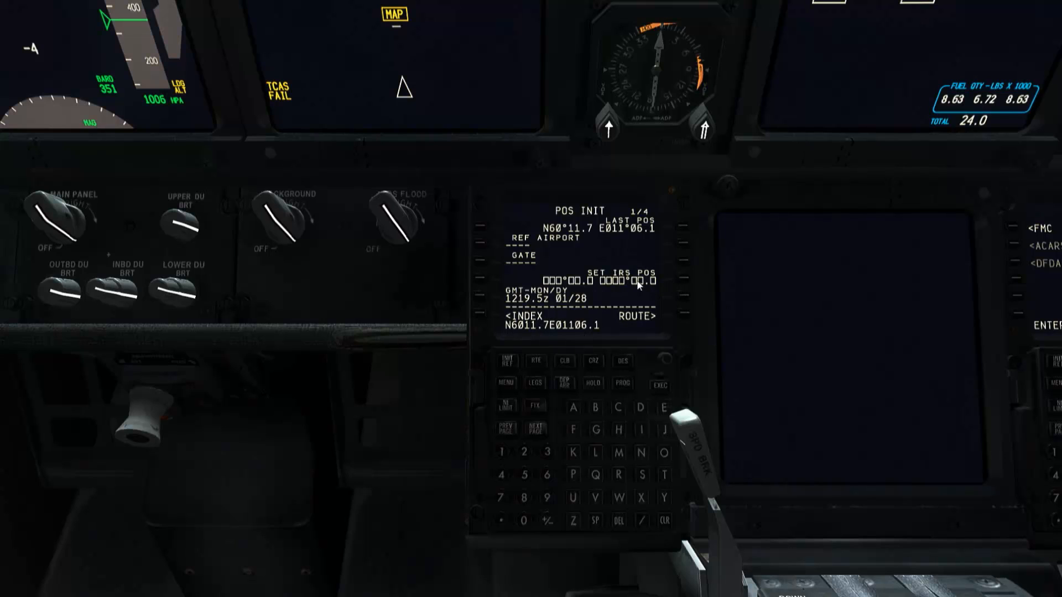
{"action": "mouse_move", "coordinate": [683, 283]}
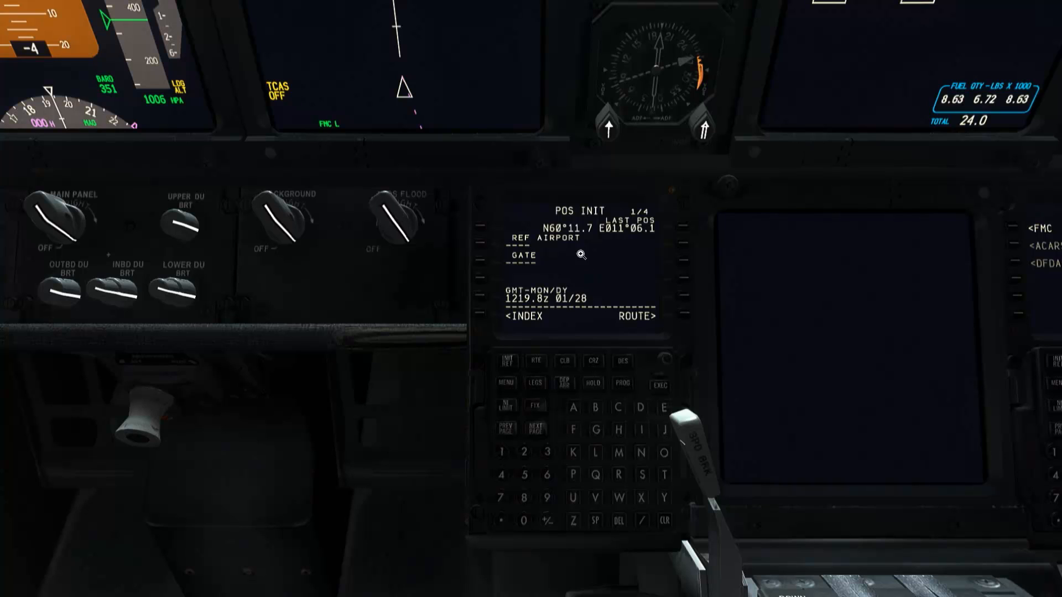
{"action": "mouse_move", "coordinate": [602, 280]}
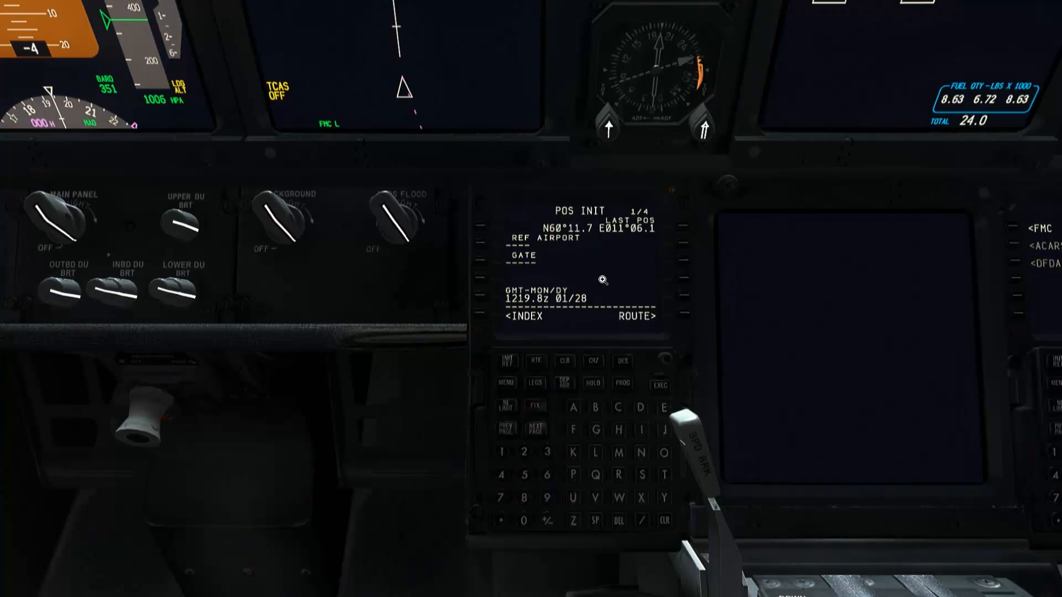
{"action": "mouse_move", "coordinate": [536, 243]}
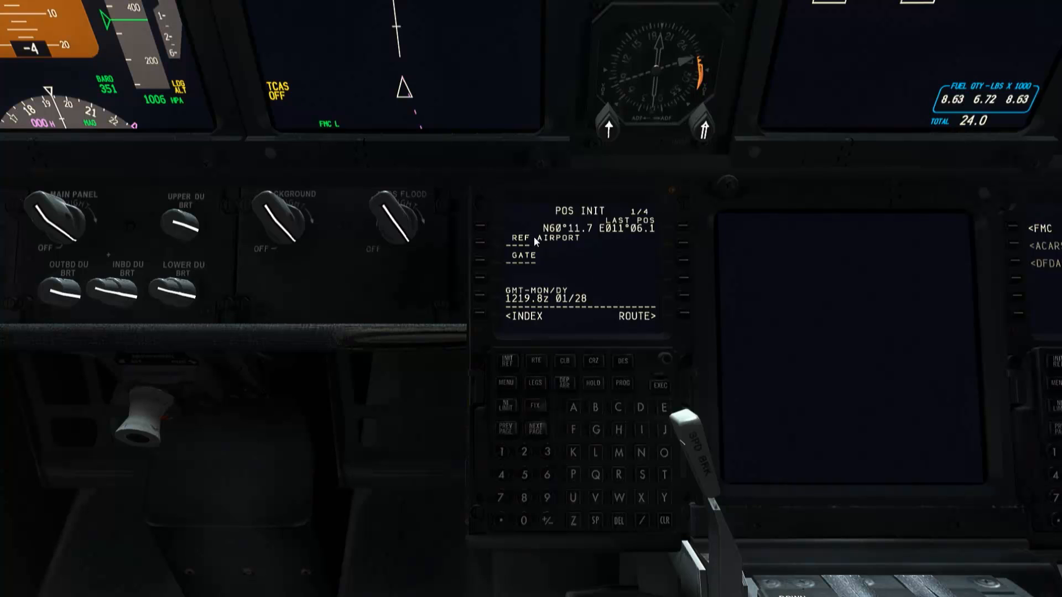
{"action": "mouse_move", "coordinate": [412, 123]}
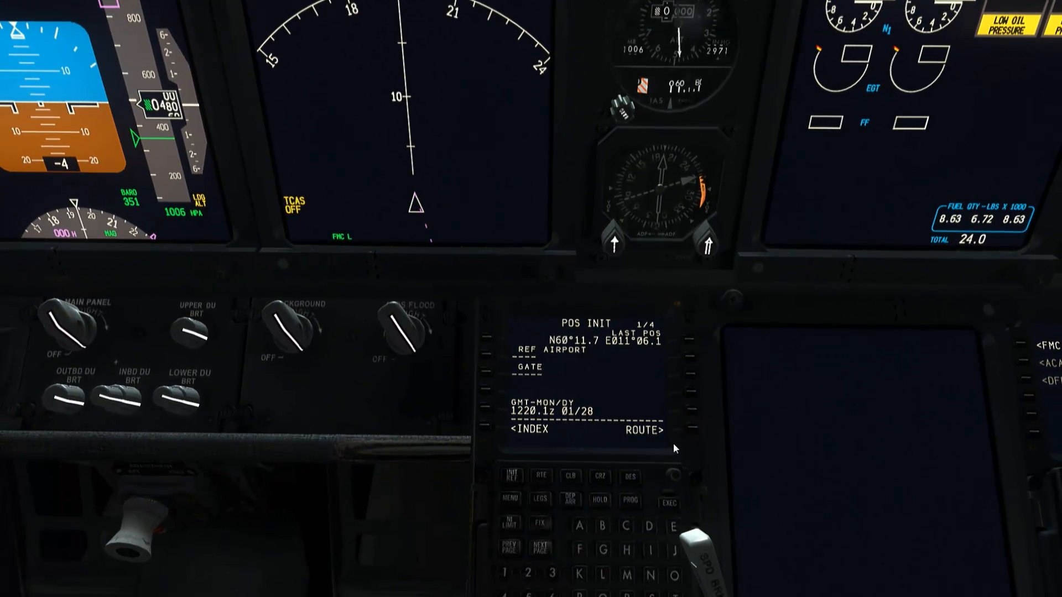
{"action": "mouse_move", "coordinate": [572, 400]}
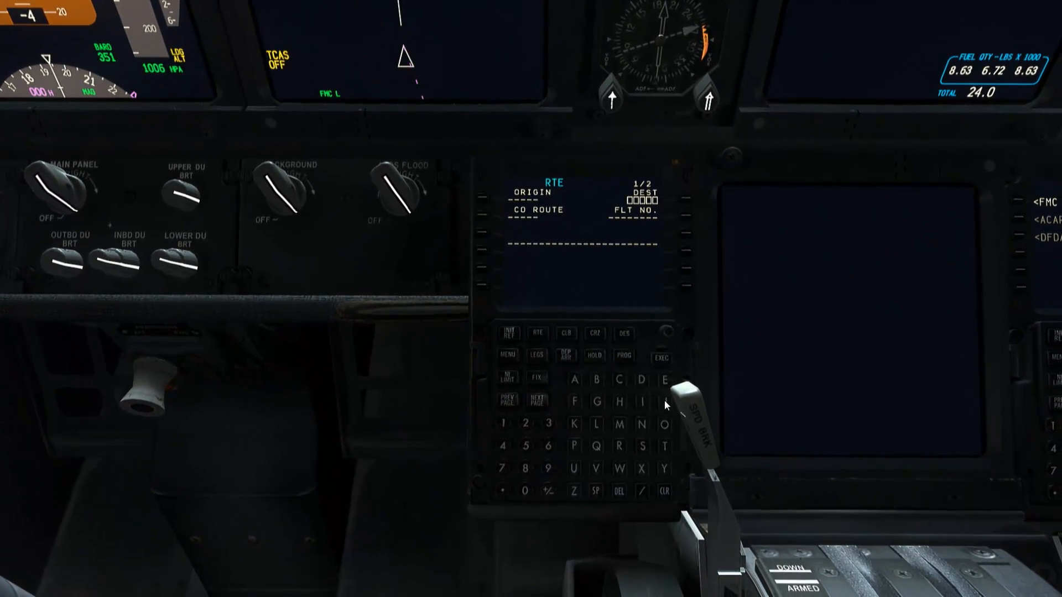
Enter origin ENGM, destination EKCH and departure runway 01R on RTE page 1.
{"action": "left_click", "coordinate": [663, 380]}
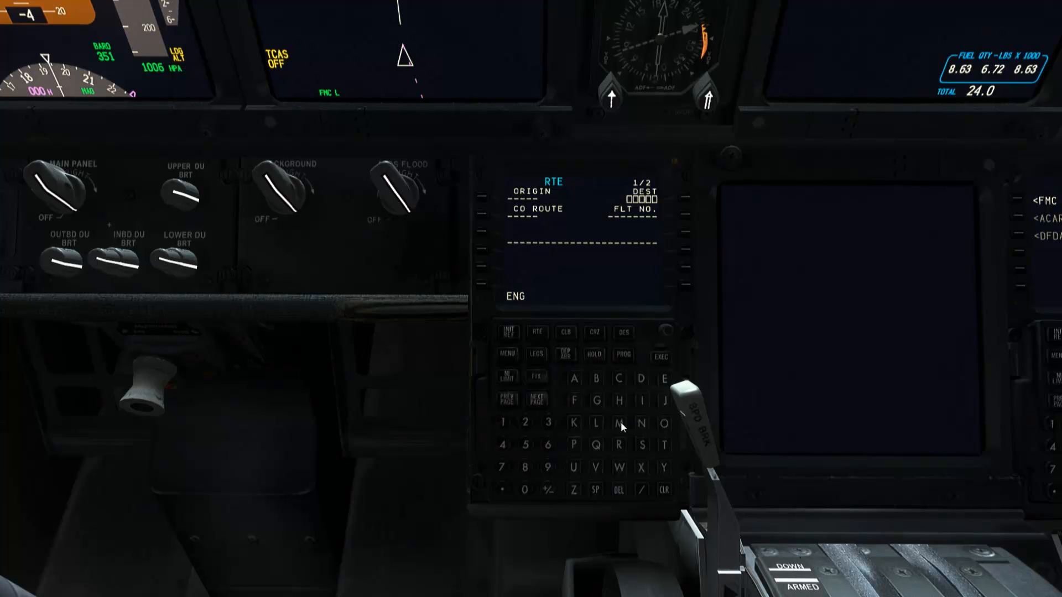
{"action": "left_click", "coordinate": [619, 423]}
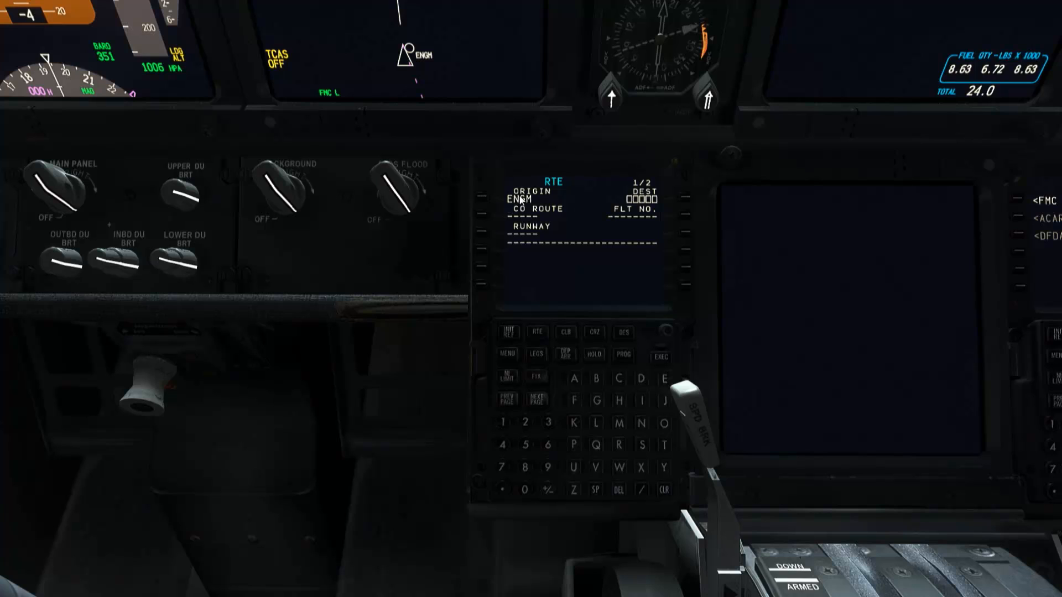
{"action": "mouse_move", "coordinate": [593, 424]}
{"action": "type", "text": "EKC"}
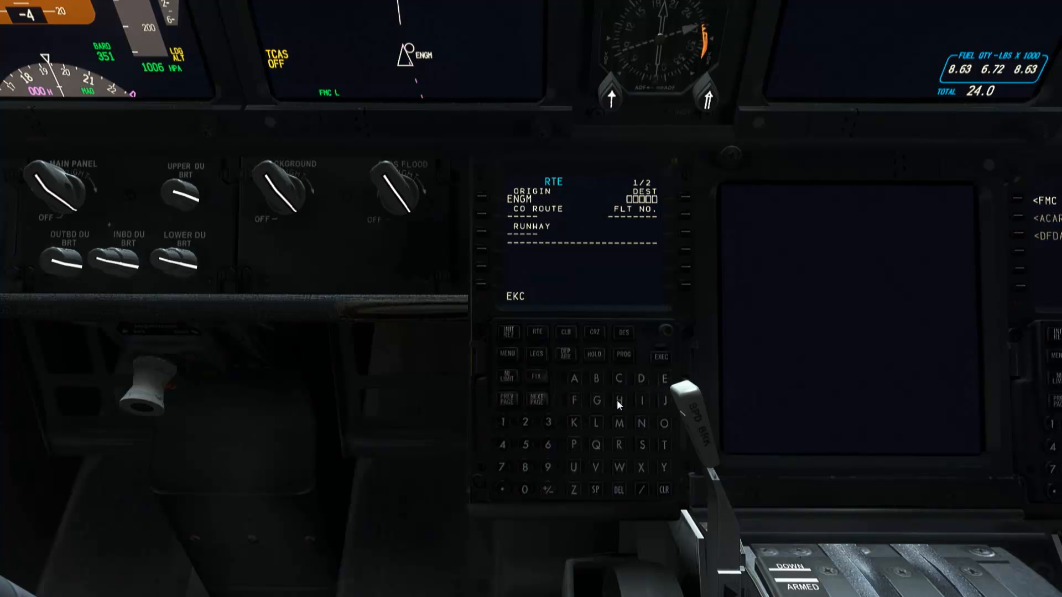
{"action": "left_click", "coordinate": [617, 400]}
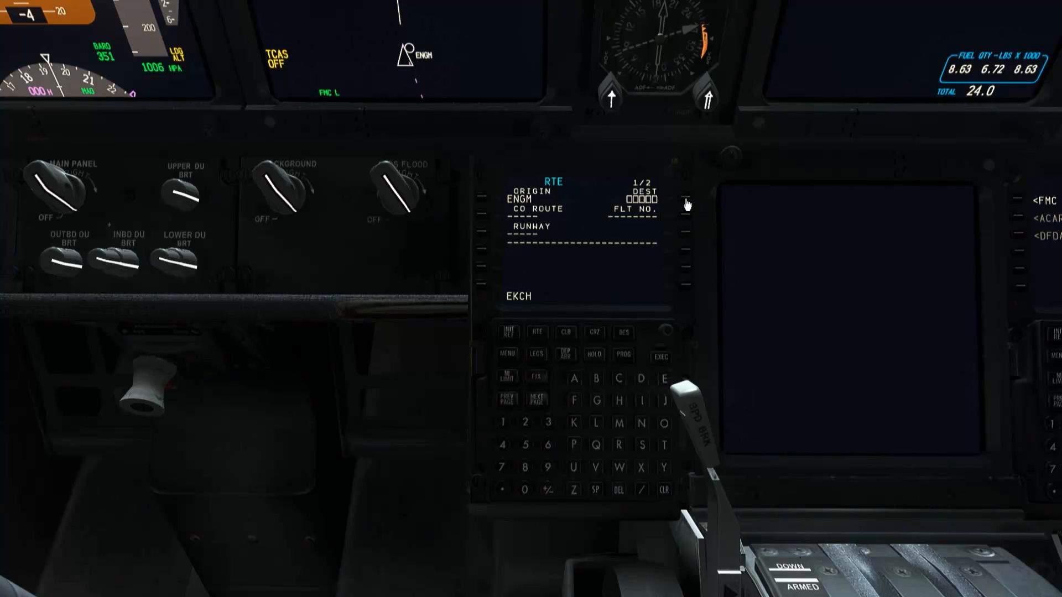
{"action": "left_click", "coordinate": [684, 200]}
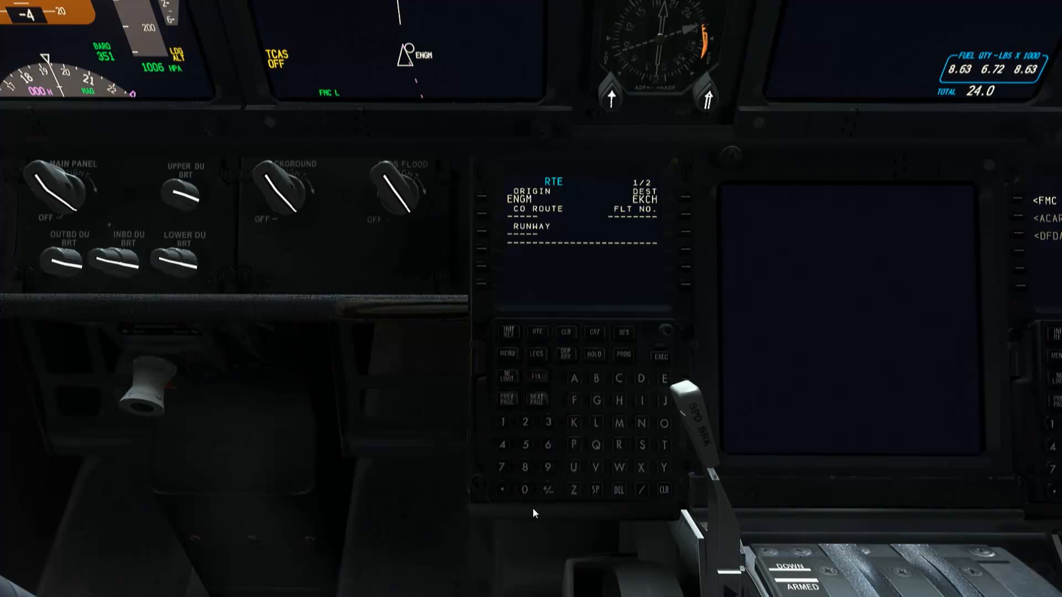
{"action": "mouse_move", "coordinate": [554, 523]}
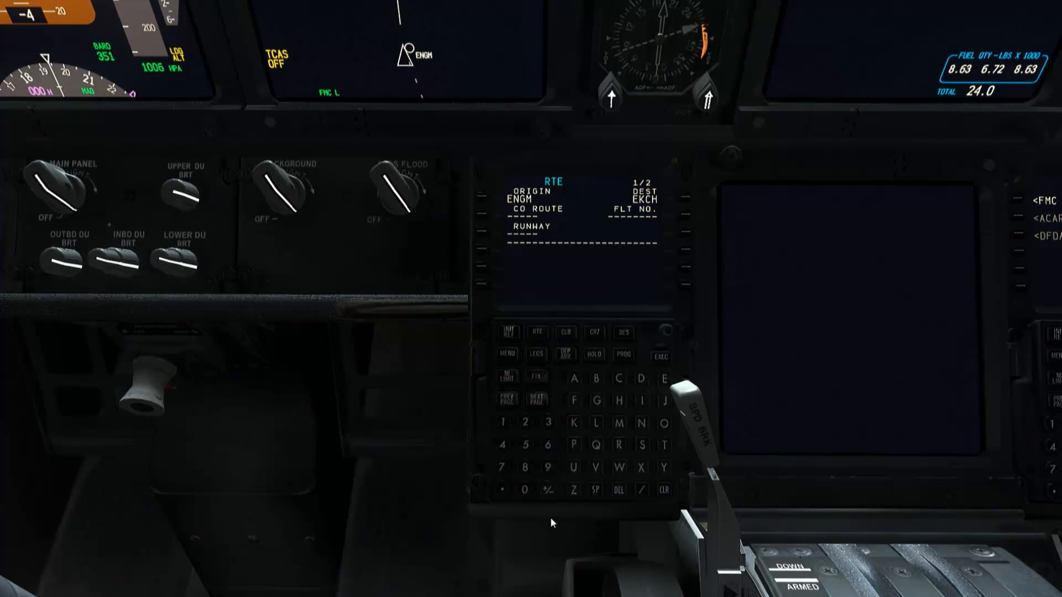
{"action": "mouse_move", "coordinate": [533, 506]}
{"action": "type", "text": "01"}
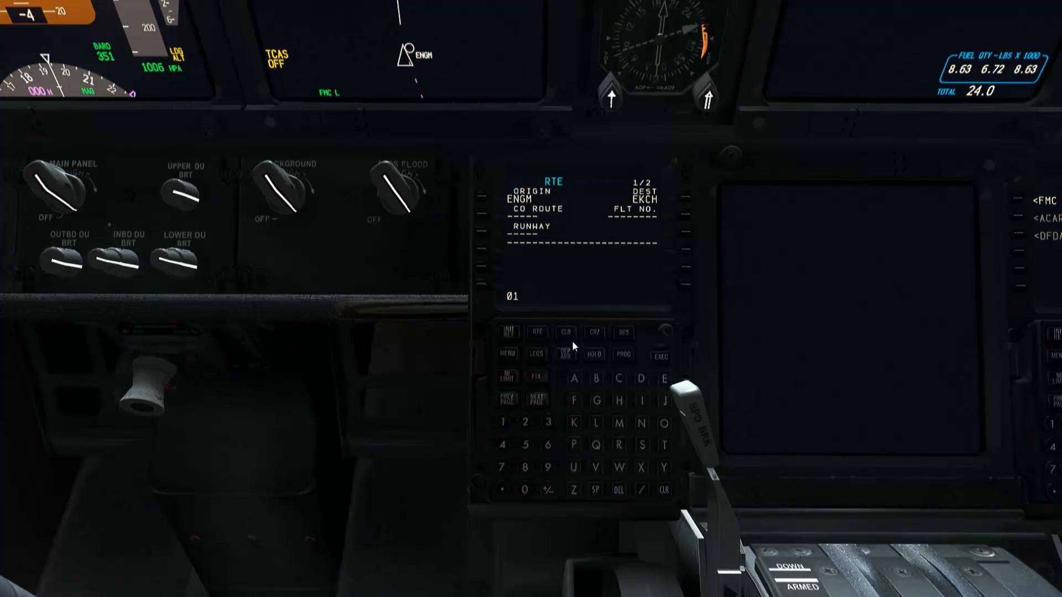
{"action": "left_click", "coordinate": [508, 234]}
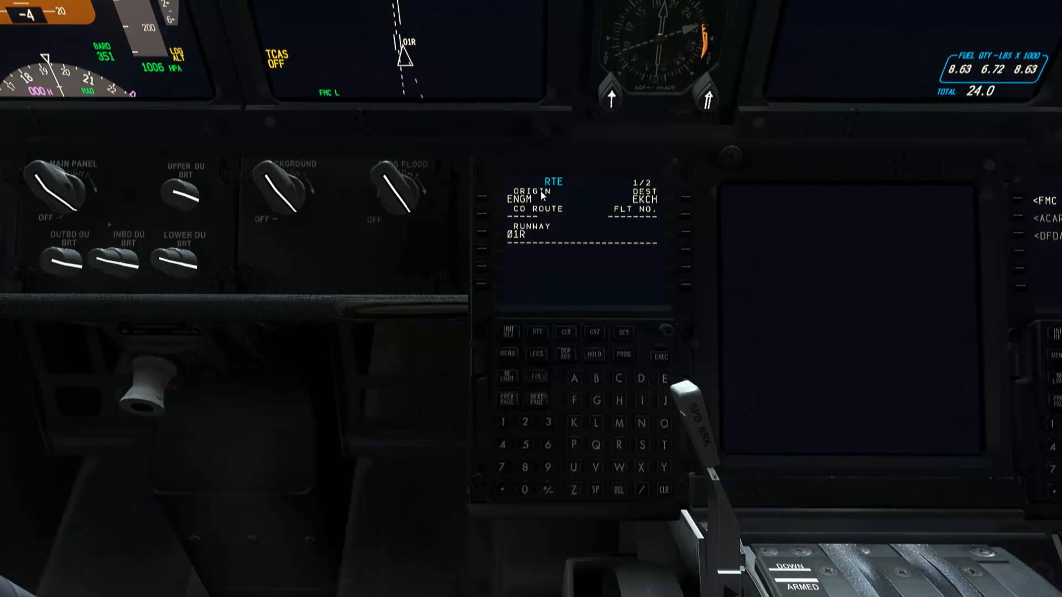
{"action": "mouse_move", "coordinate": [545, 252]}
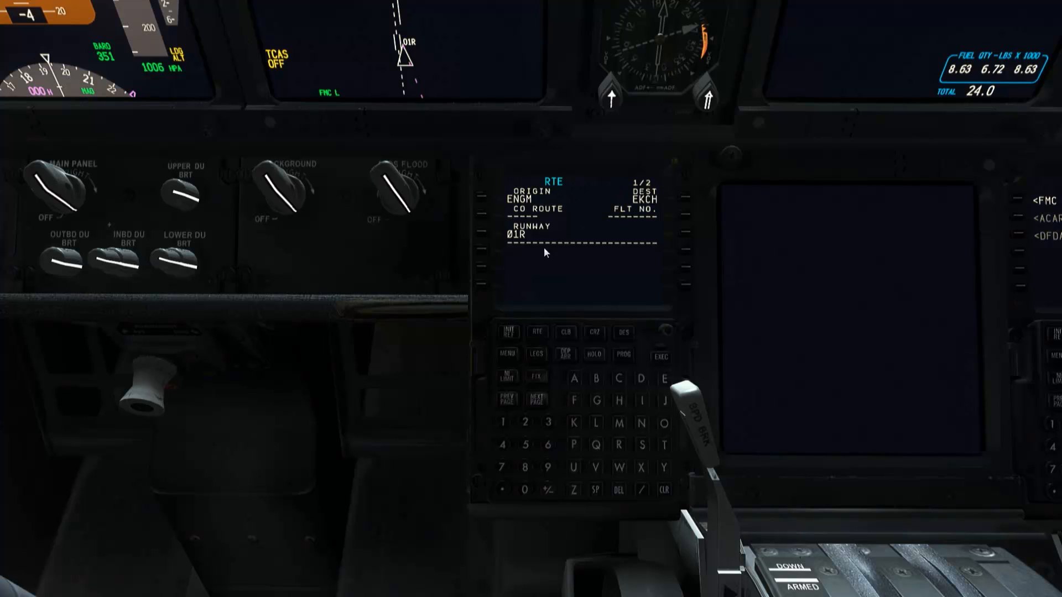
{"action": "mouse_move", "coordinate": [538, 405]}
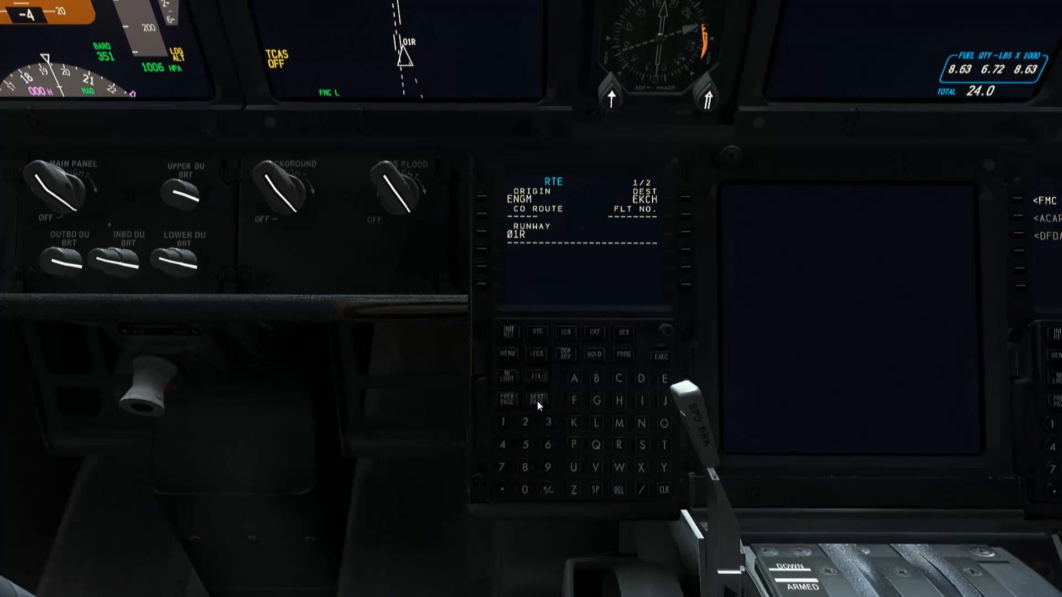
Advance to RTE page 2/2 with its empty VIA and TO columns.
{"action": "left_click", "coordinate": [537, 400]}
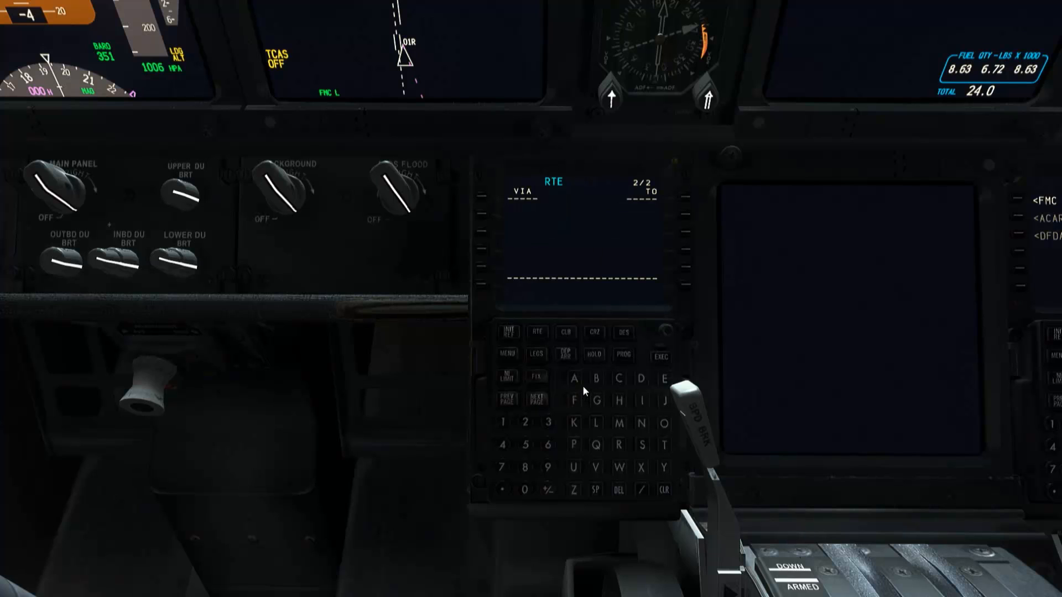
{"action": "mouse_move", "coordinate": [644, 195]}
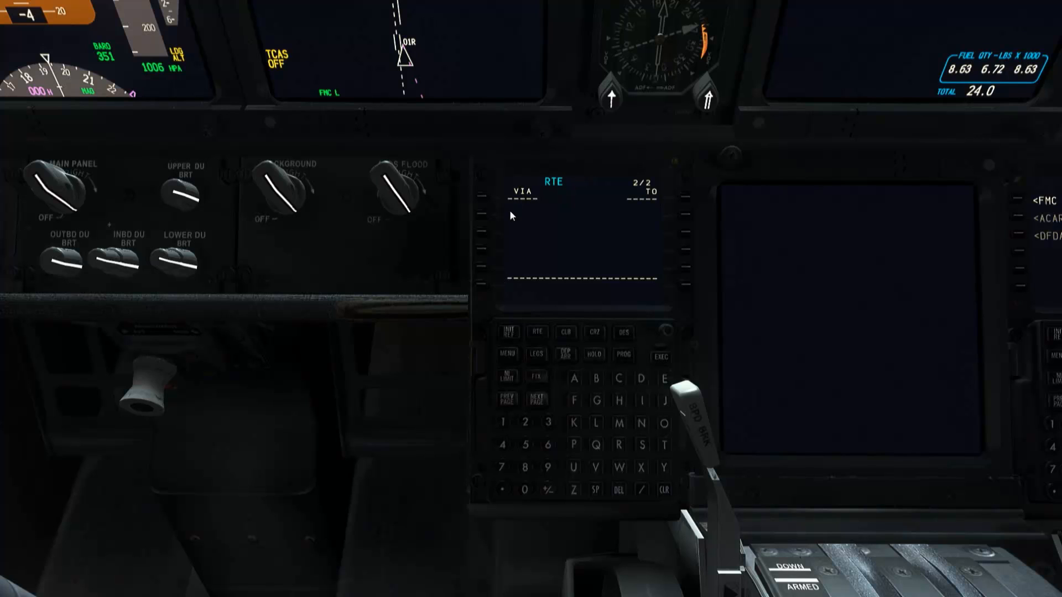
{"action": "mouse_move", "coordinate": [657, 200]}
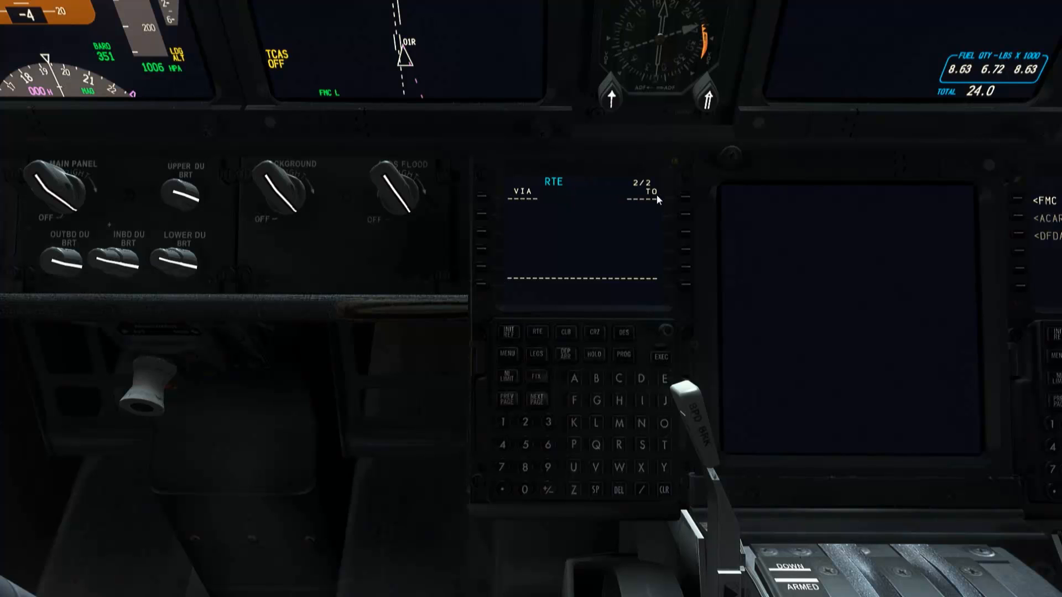
{"action": "mouse_move", "coordinate": [551, 202]}
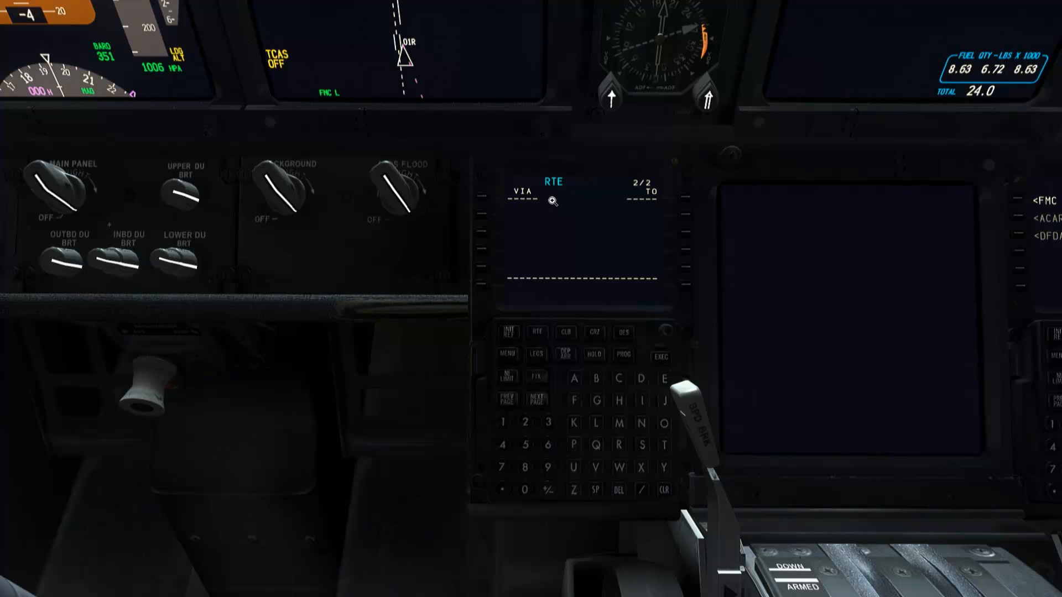
{"action": "mouse_move", "coordinate": [521, 195]}
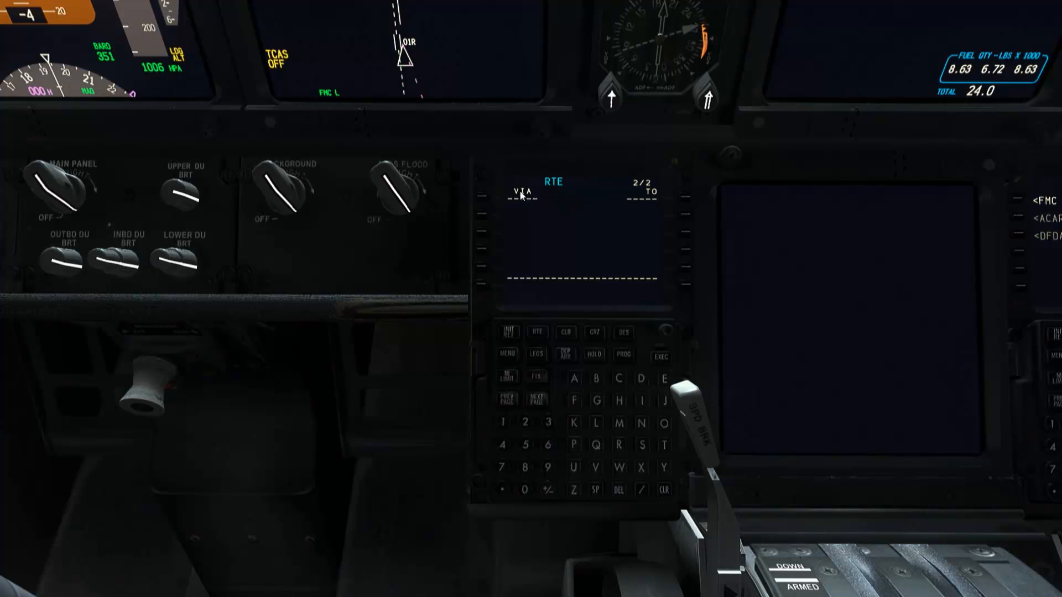
{"action": "mouse_move", "coordinate": [533, 264]}
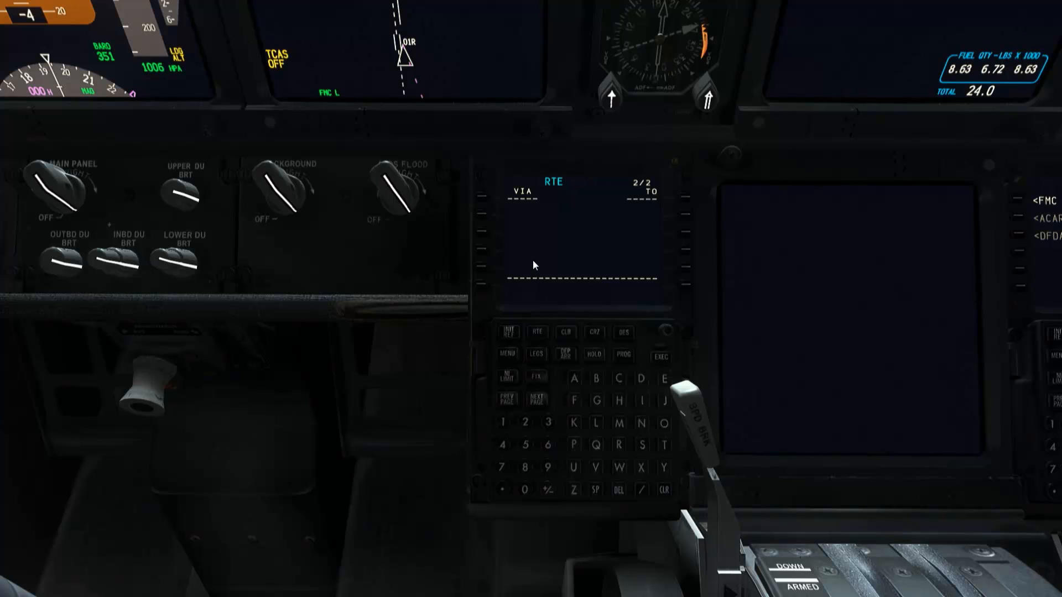
{"action": "mouse_move", "coordinate": [523, 219]}
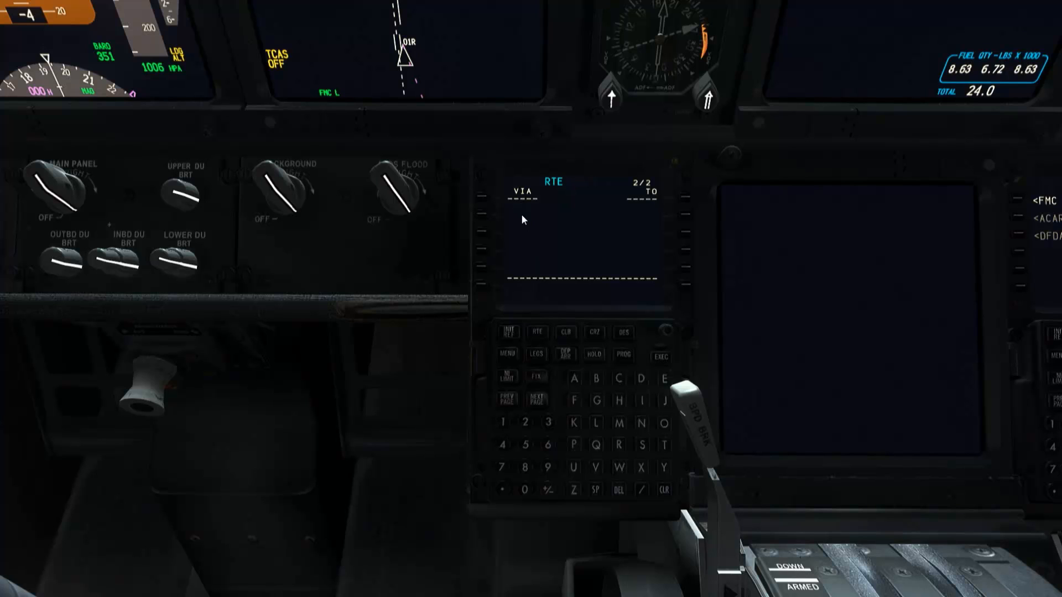
{"action": "mouse_move", "coordinate": [656, 198]}
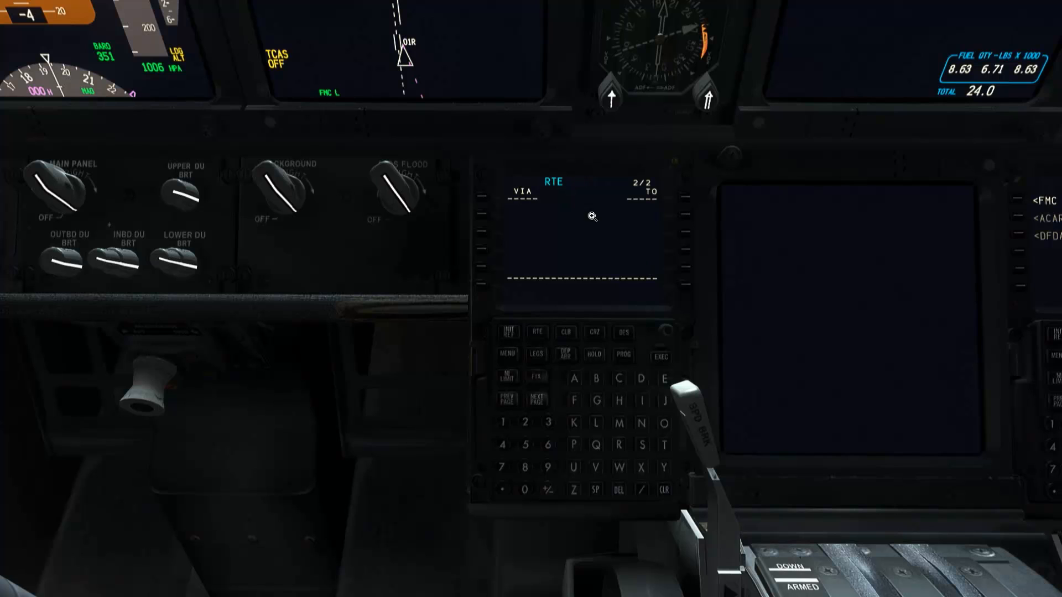
{"action": "mouse_move", "coordinate": [644, 212]}
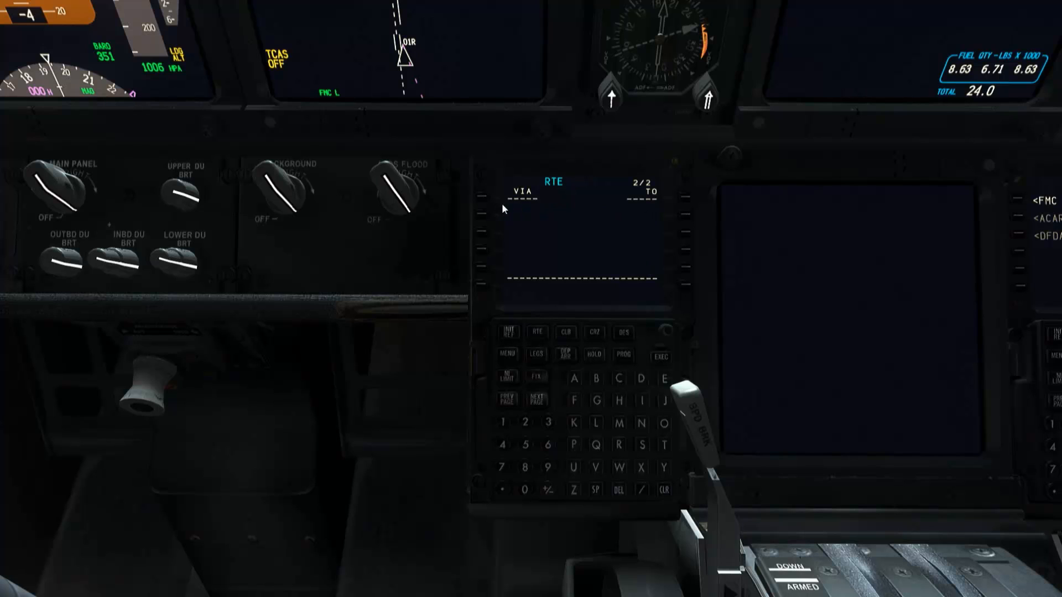
{"action": "mouse_move", "coordinate": [516, 205]}
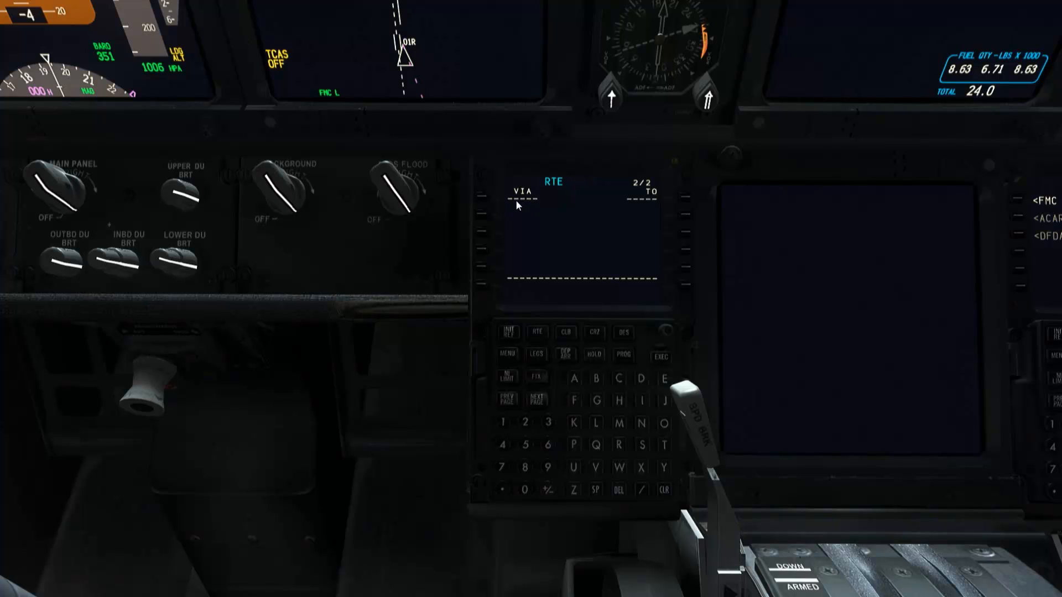
{"action": "mouse_move", "coordinate": [512, 206]}
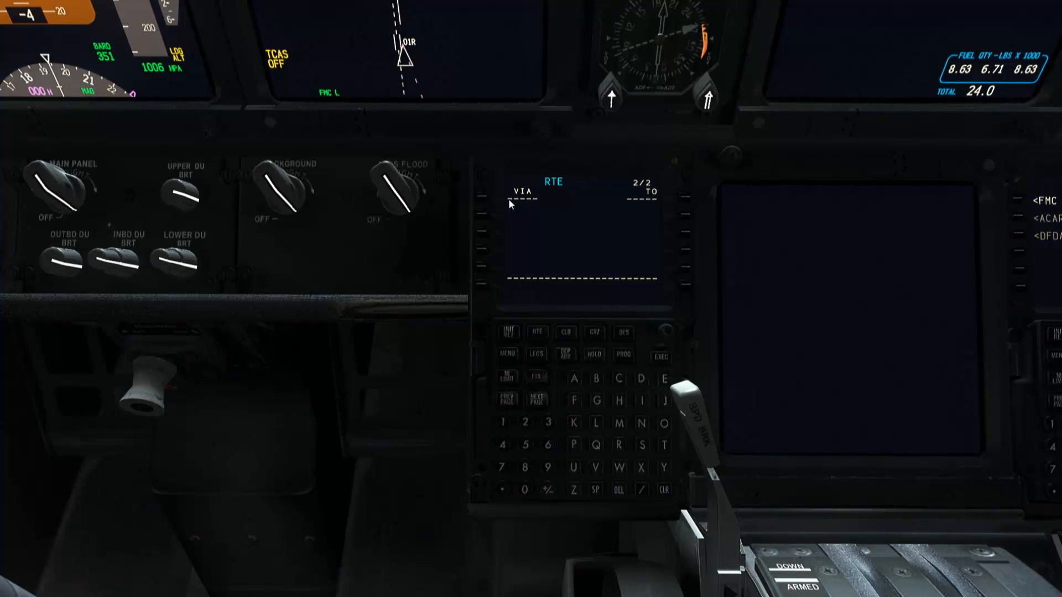
{"action": "mouse_move", "coordinate": [523, 223]}
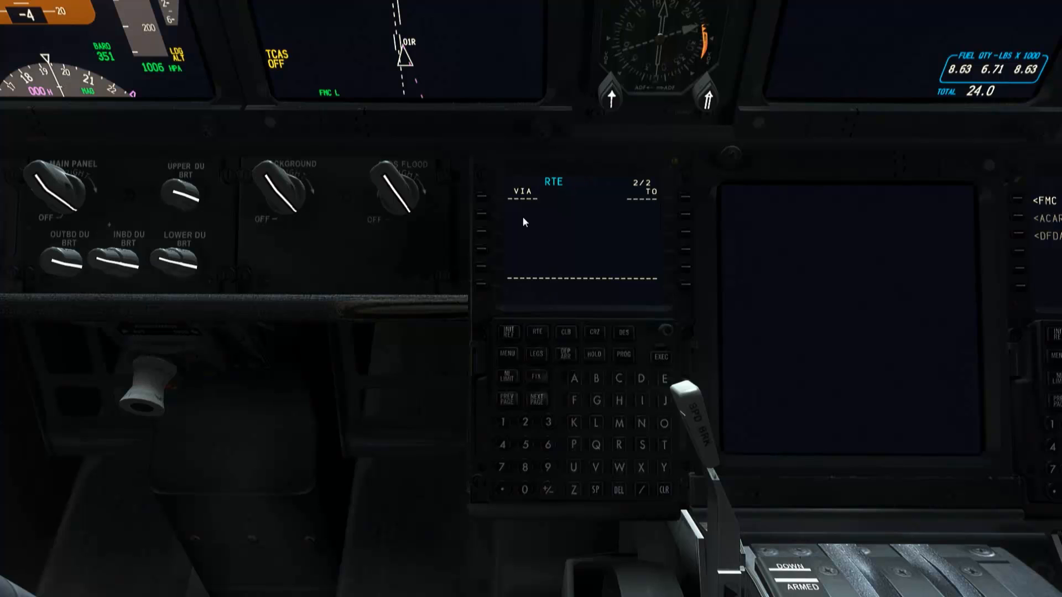
{"action": "mouse_move", "coordinate": [531, 204]}
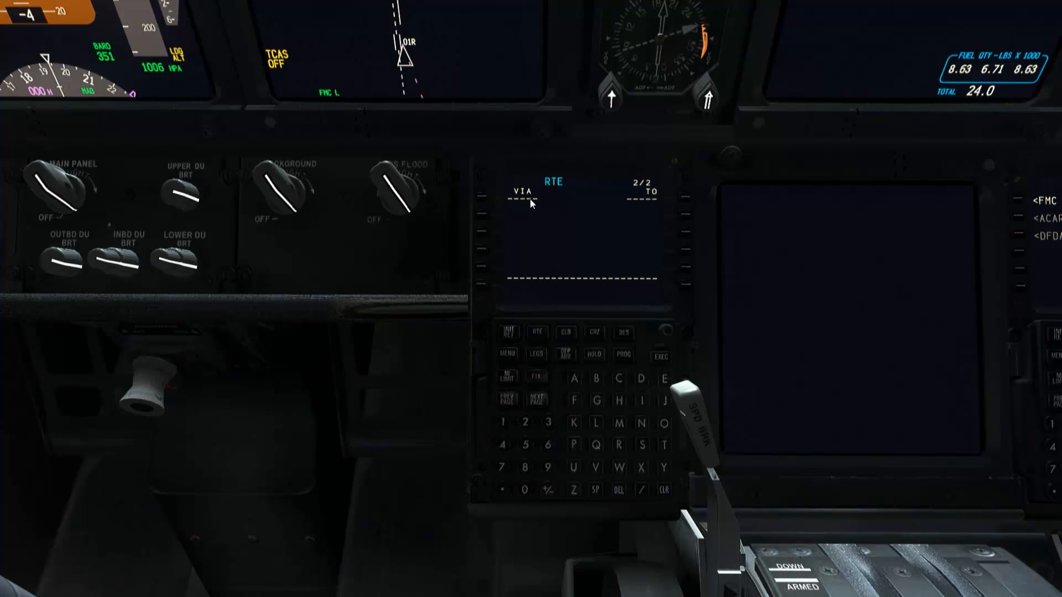
{"action": "mouse_move", "coordinate": [516, 205]}
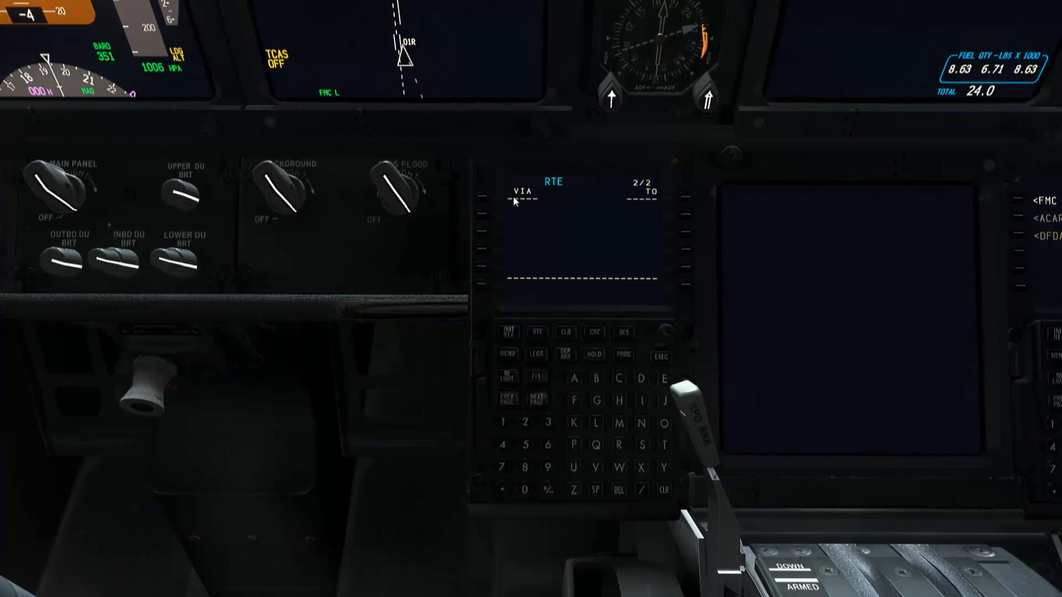
{"action": "mouse_move", "coordinate": [539, 362]}
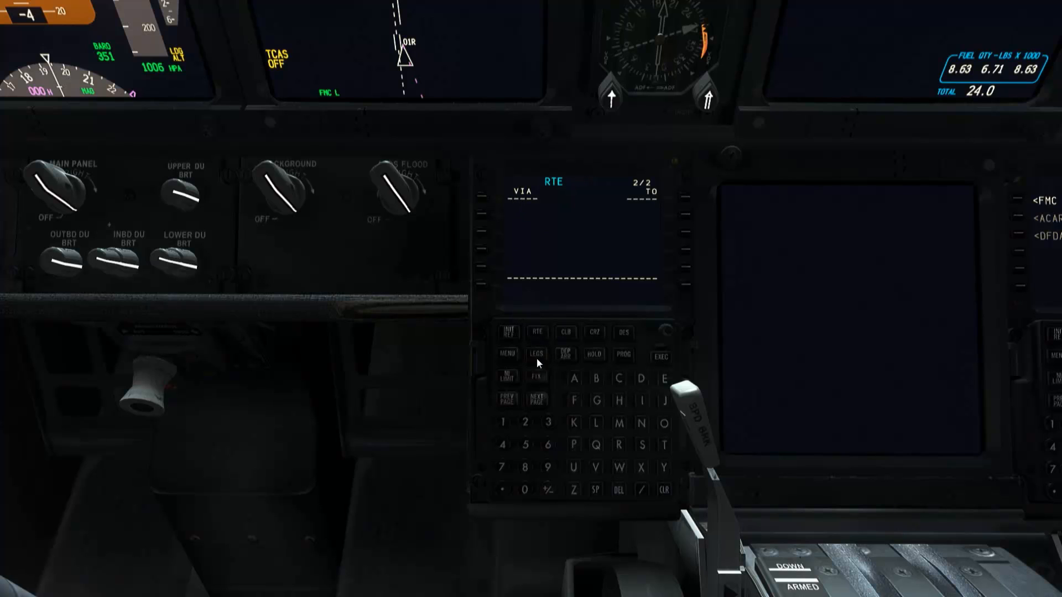
{"action": "mouse_move", "coordinate": [539, 215]}
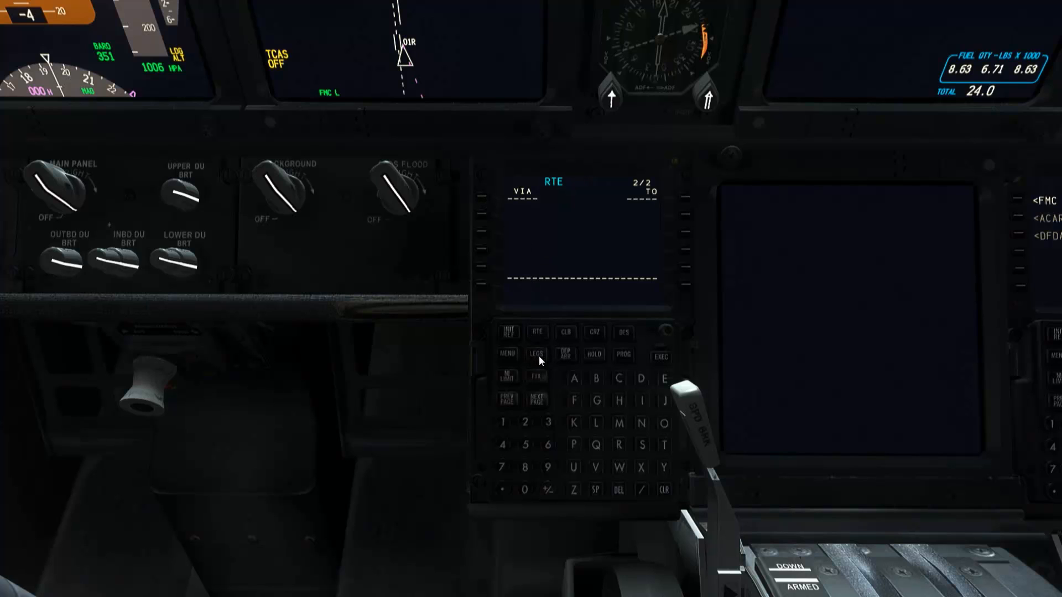
{"action": "mouse_move", "coordinate": [540, 364]}
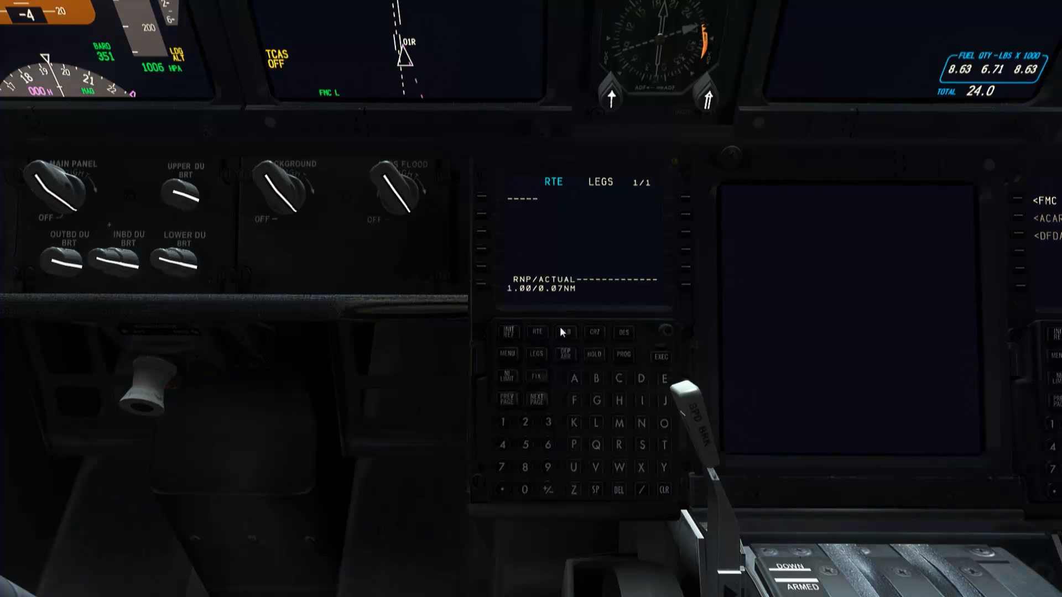
{"action": "mouse_move", "coordinate": [521, 350]}
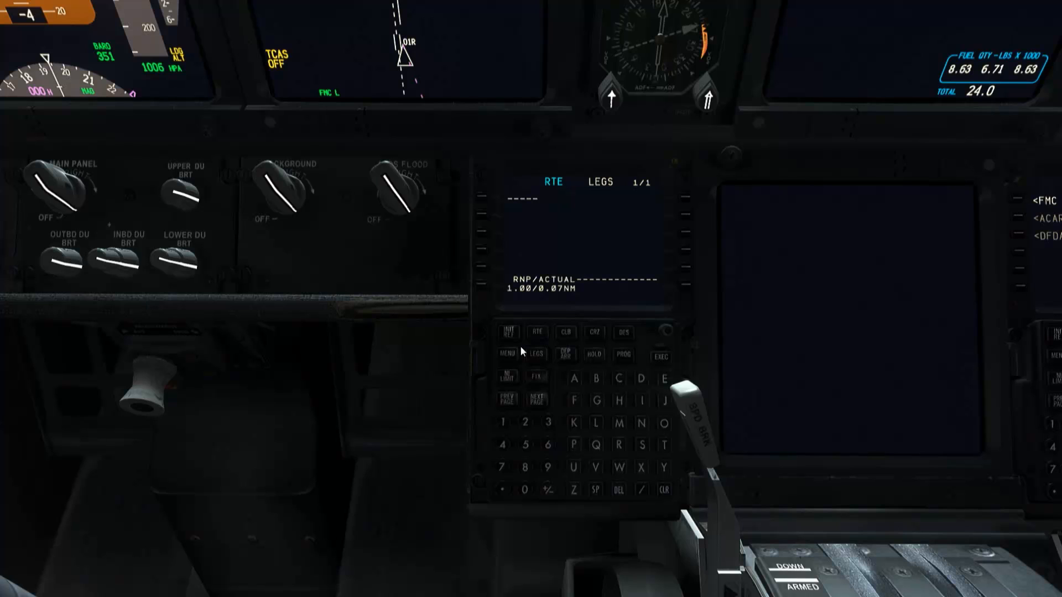
Re-enter RTE page 2 and spell waypoint OKSAT into the scratchpad.
{"action": "left_click", "coordinate": [538, 332]}
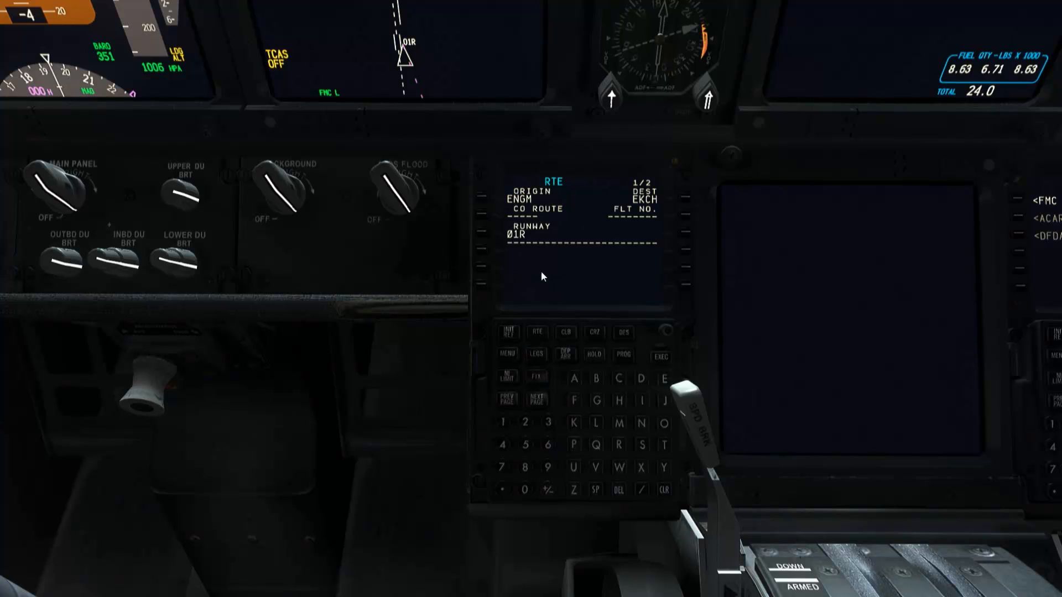
{"action": "left_click", "coordinate": [536, 399]}
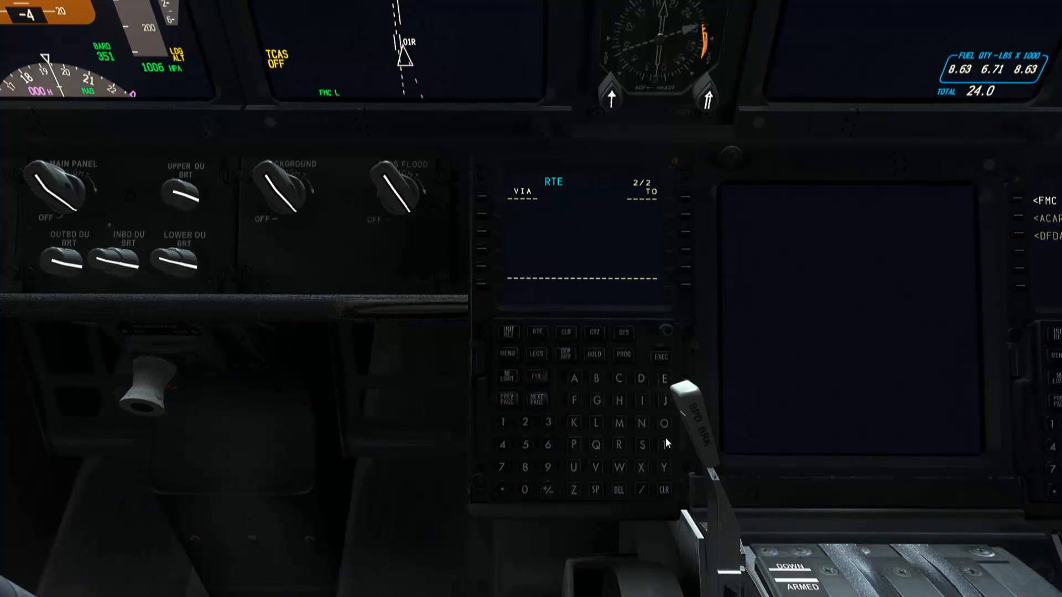
{"action": "mouse_move", "coordinate": [666, 431]}
{"action": "type", "text": "OK"}
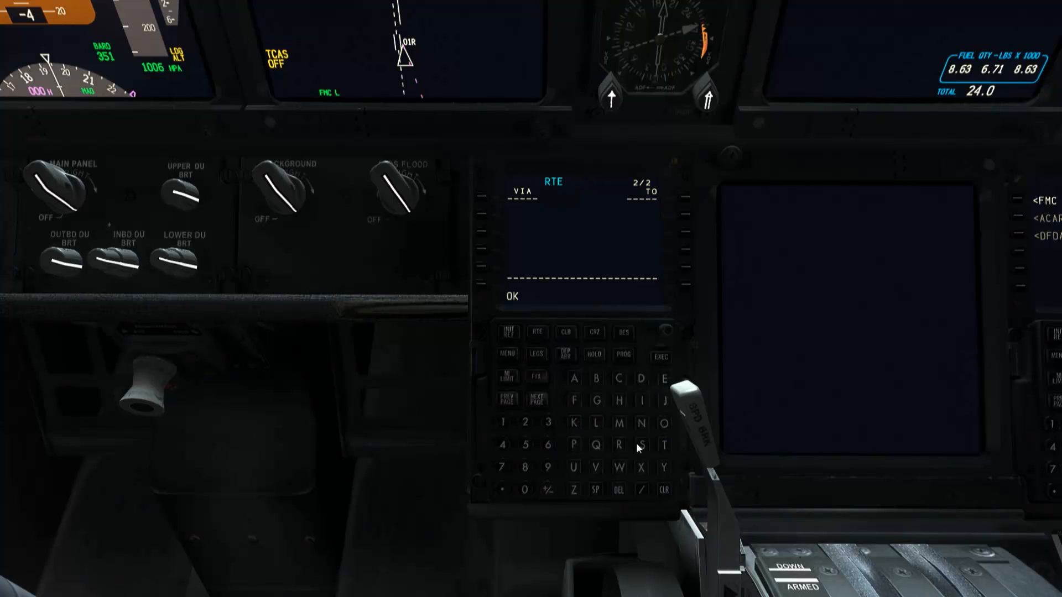
{"action": "left_click", "coordinate": [665, 445]}
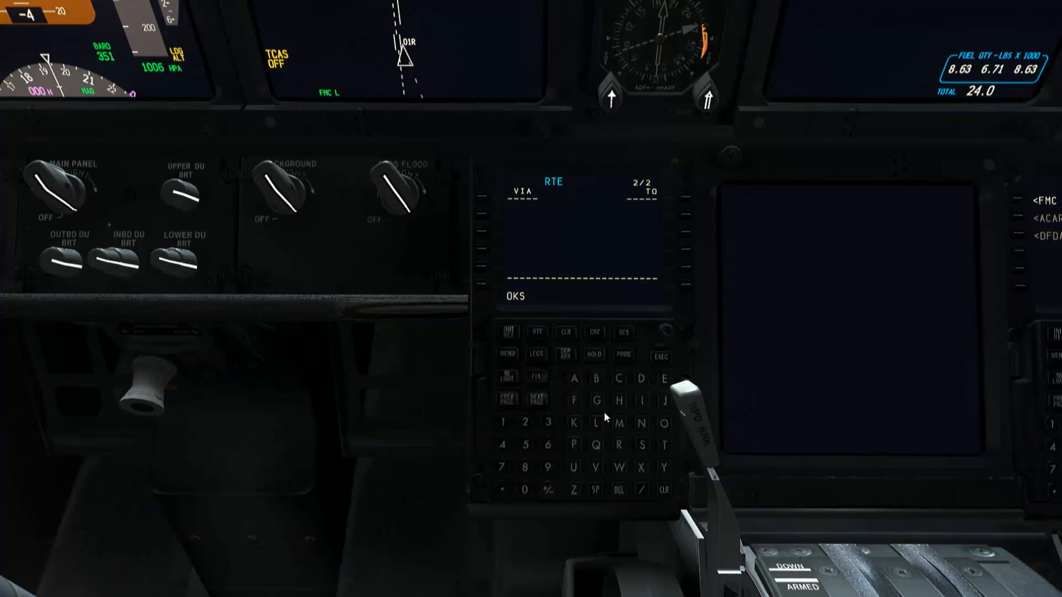
{"action": "left_click", "coordinate": [665, 445]}
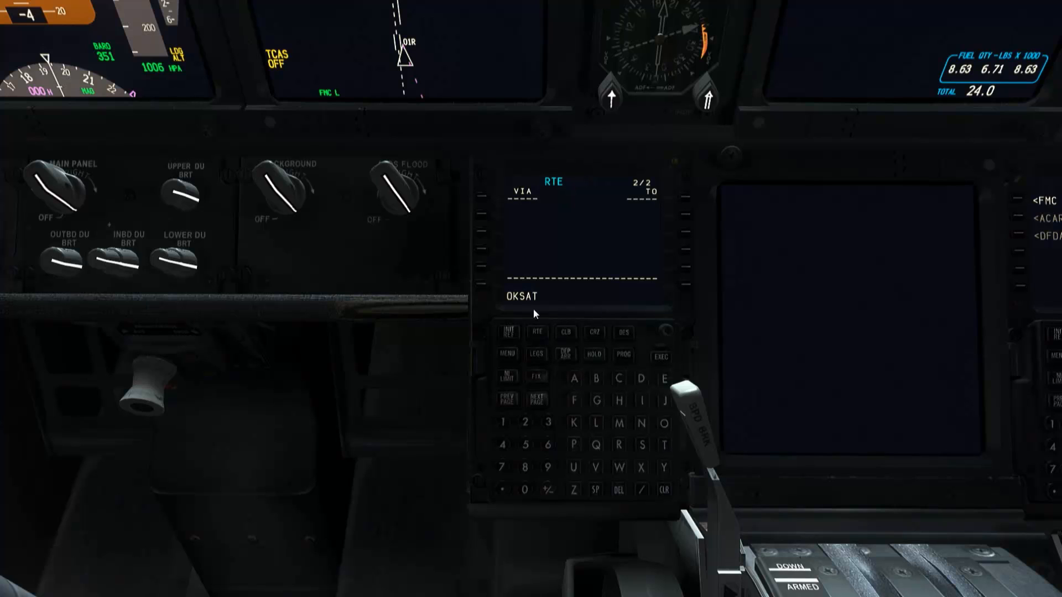
{"action": "mouse_move", "coordinate": [533, 308]}
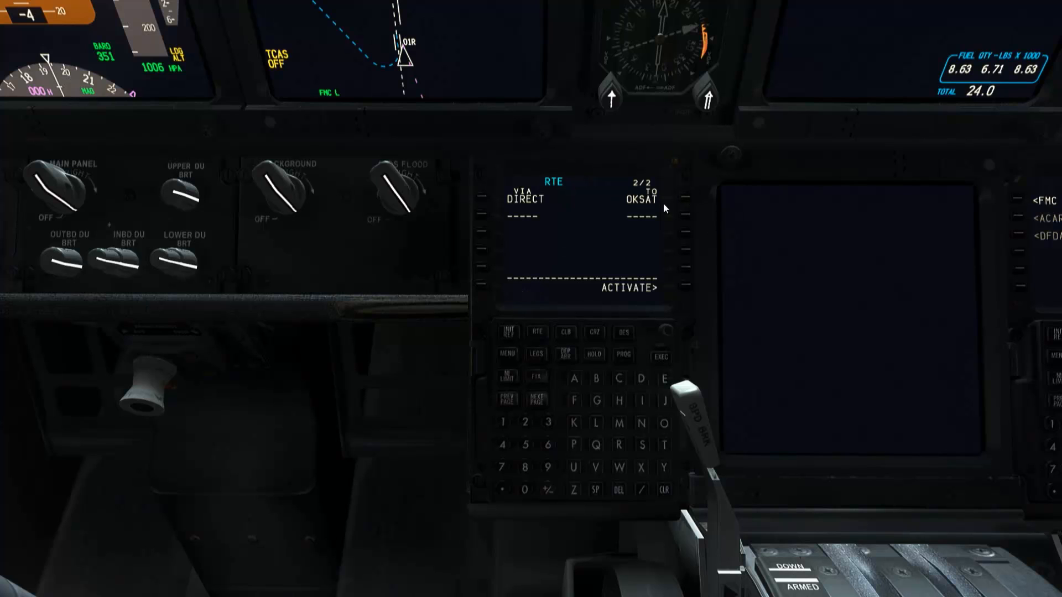
{"action": "mouse_move", "coordinate": [645, 209]}
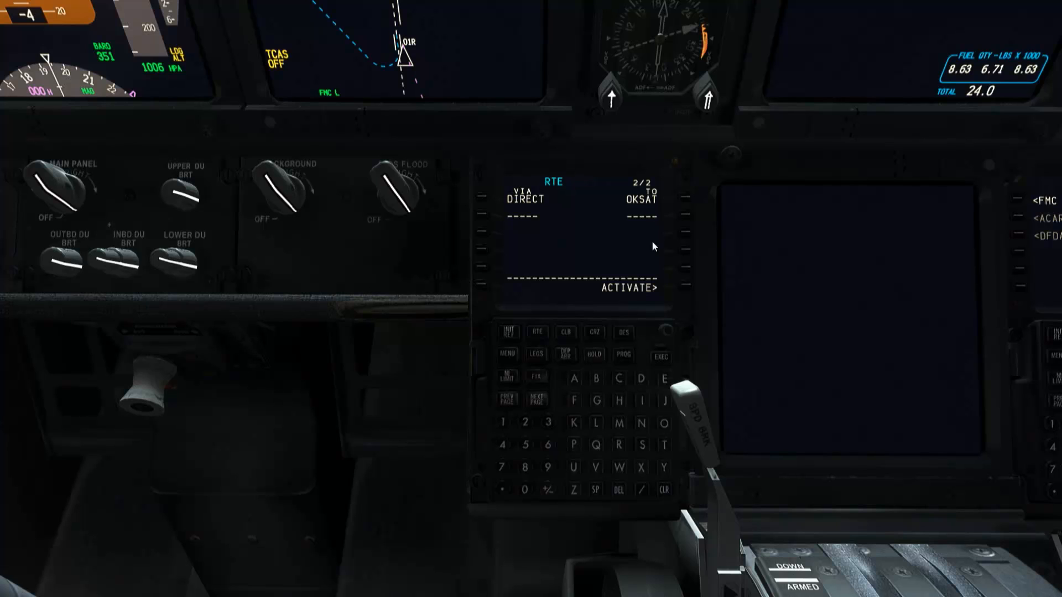
{"action": "mouse_move", "coordinate": [566, 258]}
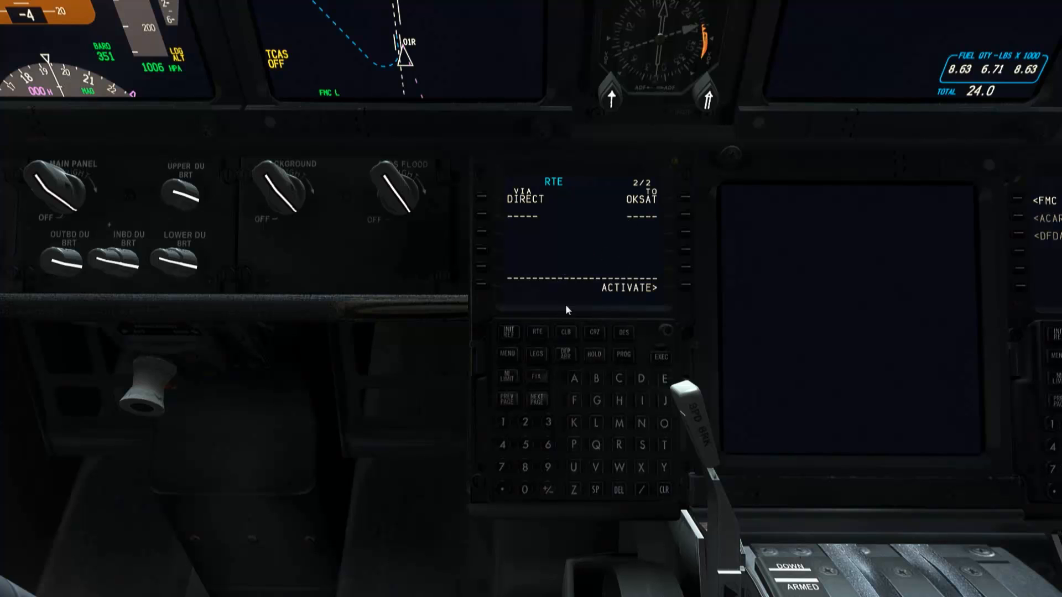
{"action": "mouse_move", "coordinate": [598, 399]}
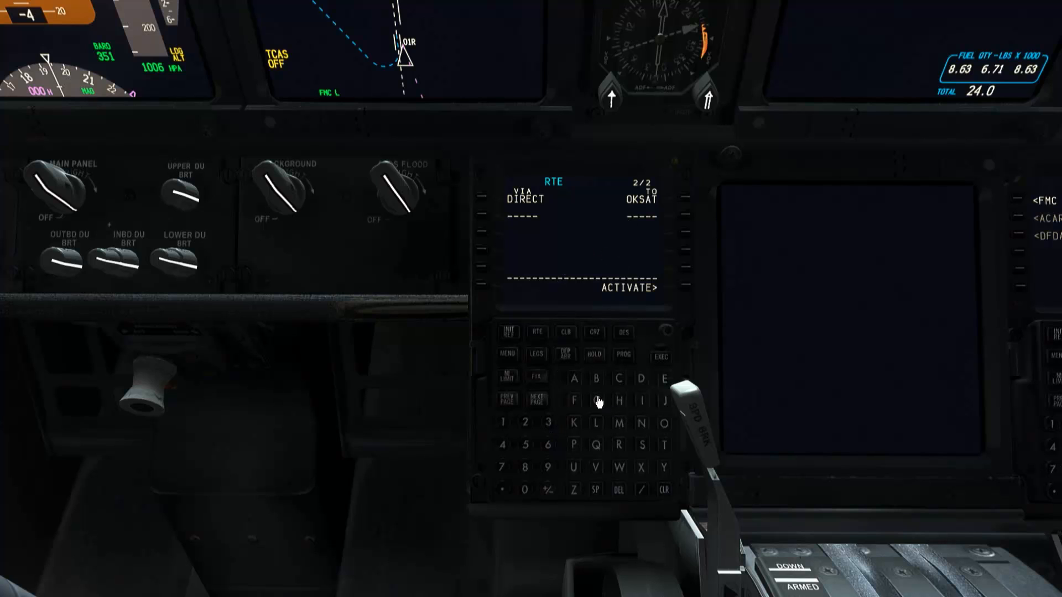
{"action": "mouse_move", "coordinate": [590, 412]}
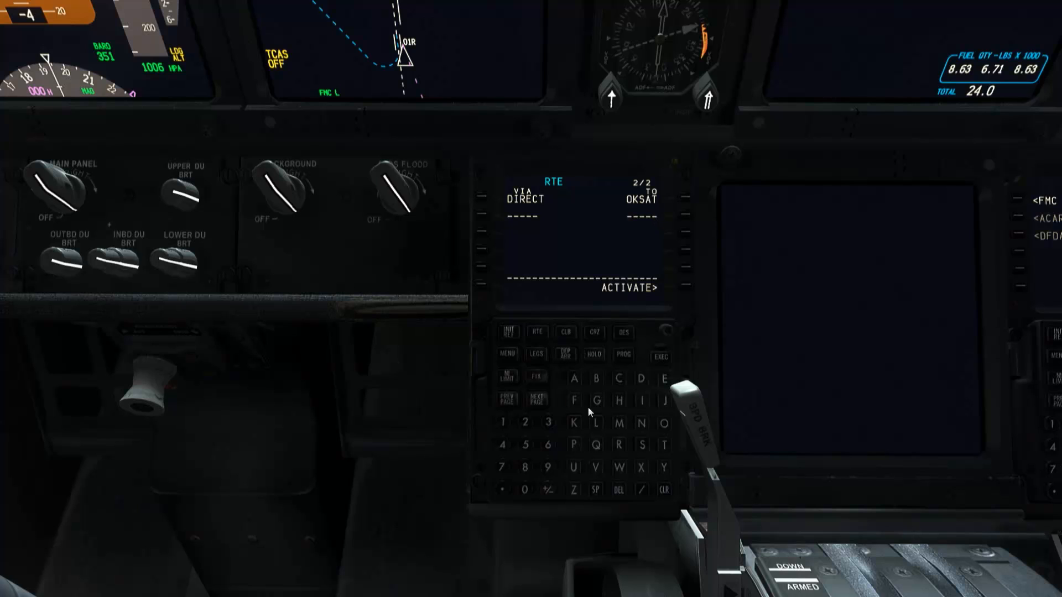
Add a direct leg to GETPA after OKSAT on RTE page 2.
{"action": "left_click", "coordinate": [595, 401]}
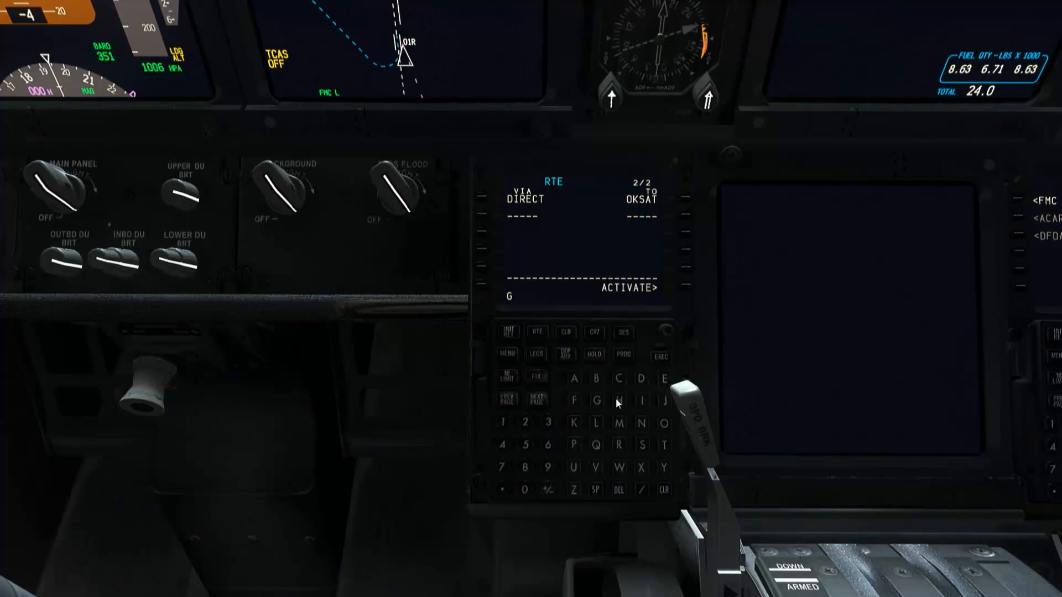
{"action": "left_click", "coordinate": [662, 378]}
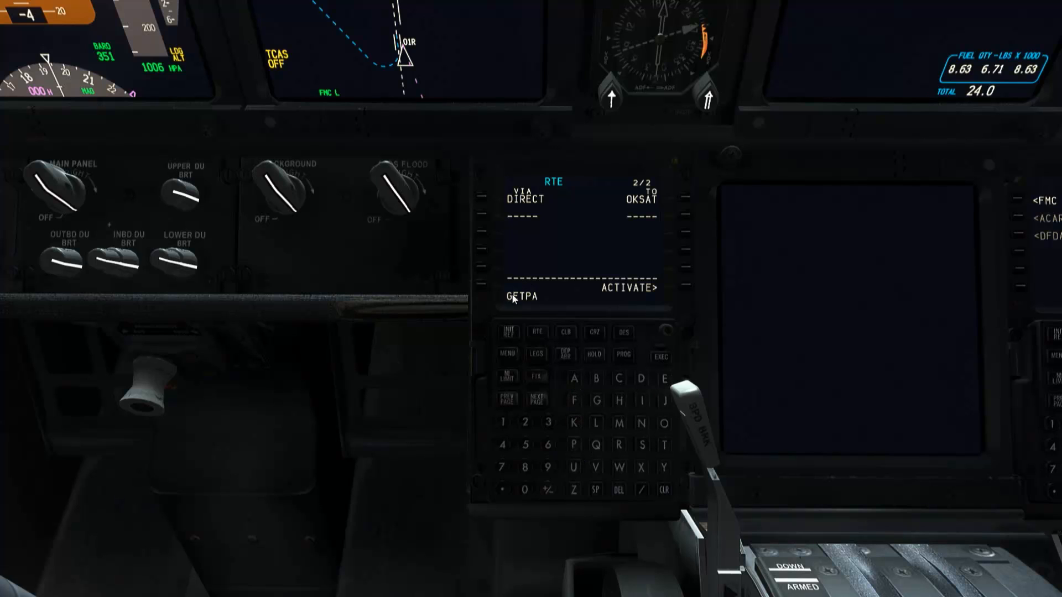
{"action": "mouse_move", "coordinate": [684, 216]}
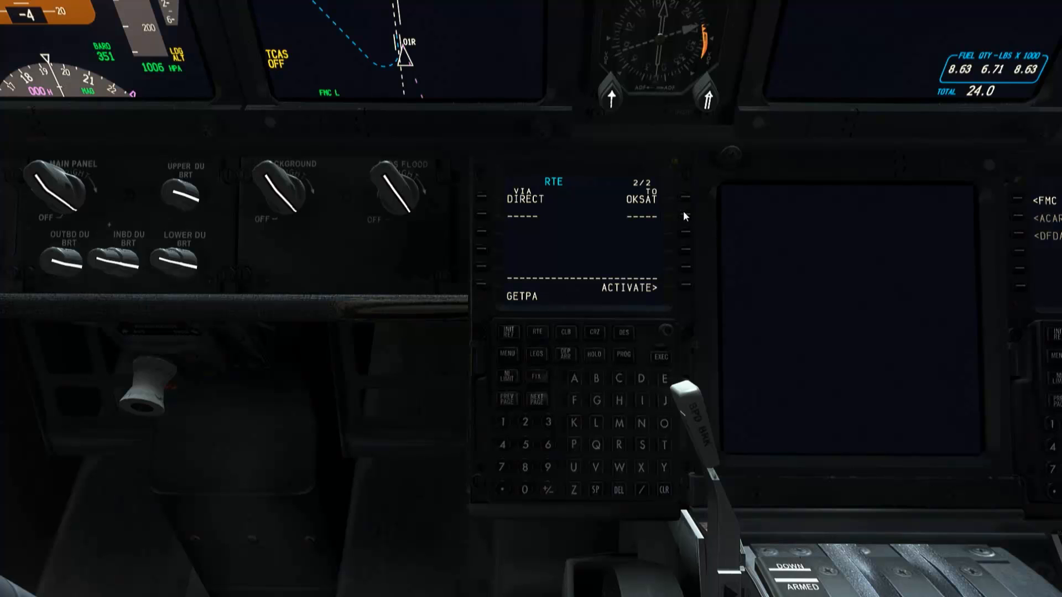
{"action": "left_click", "coordinate": [668, 218]}
{"action": "type", "text": "L996"}
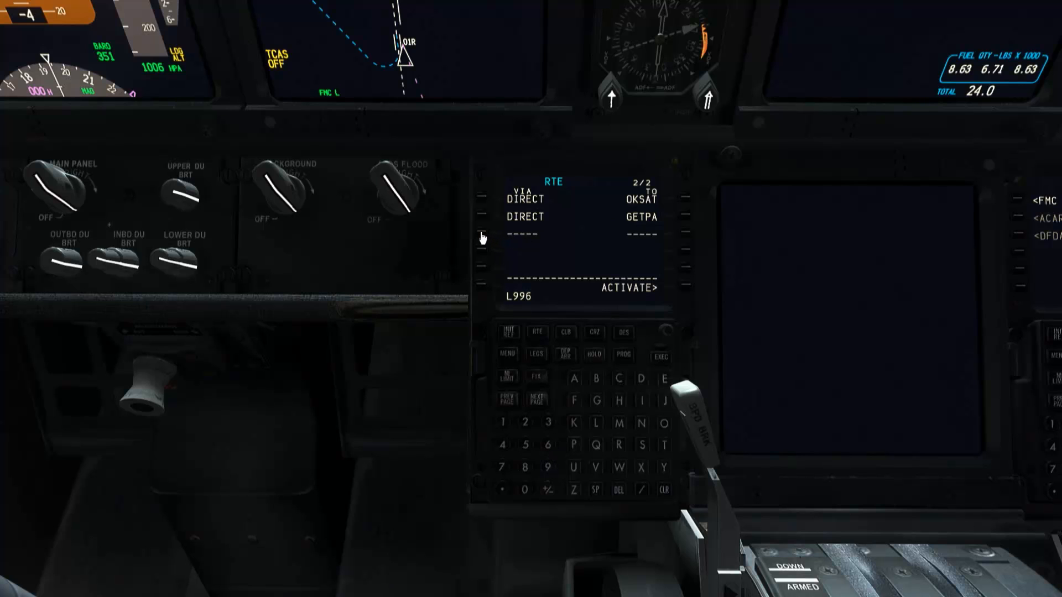
Insert airway L996 after GETPA in the VIA column.
{"action": "left_click", "coordinate": [481, 235]}
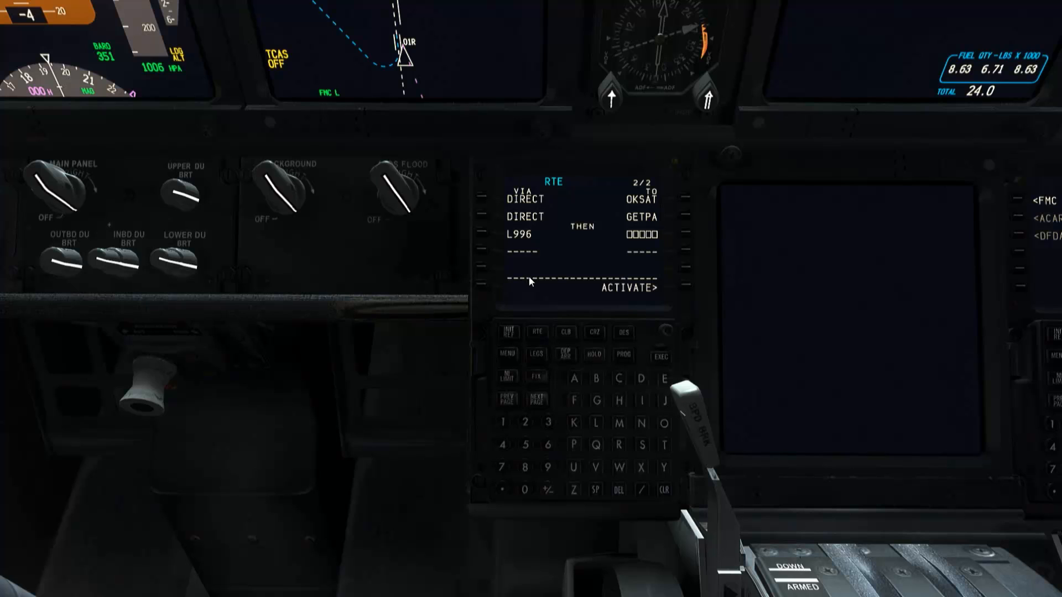
{"action": "mouse_move", "coordinate": [641, 225]}
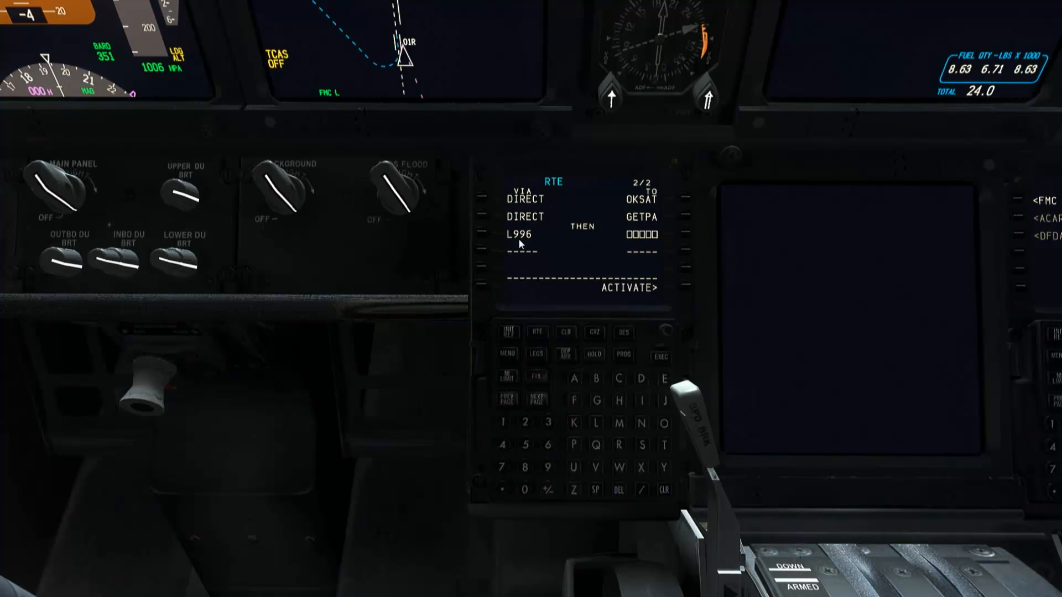
{"action": "mouse_move", "coordinate": [513, 296]}
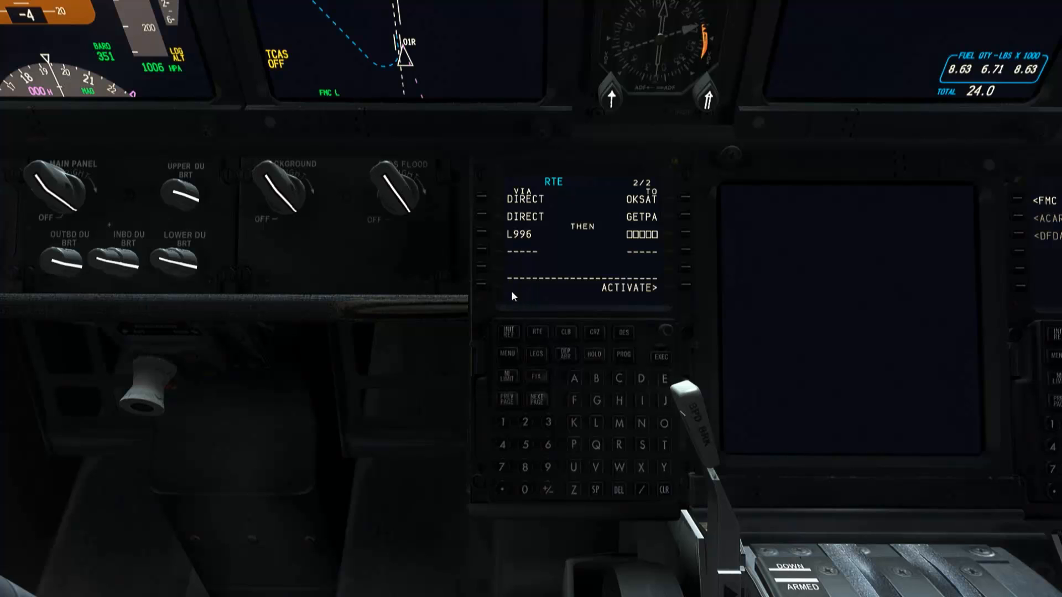
{"action": "mouse_move", "coordinate": [548, 235]}
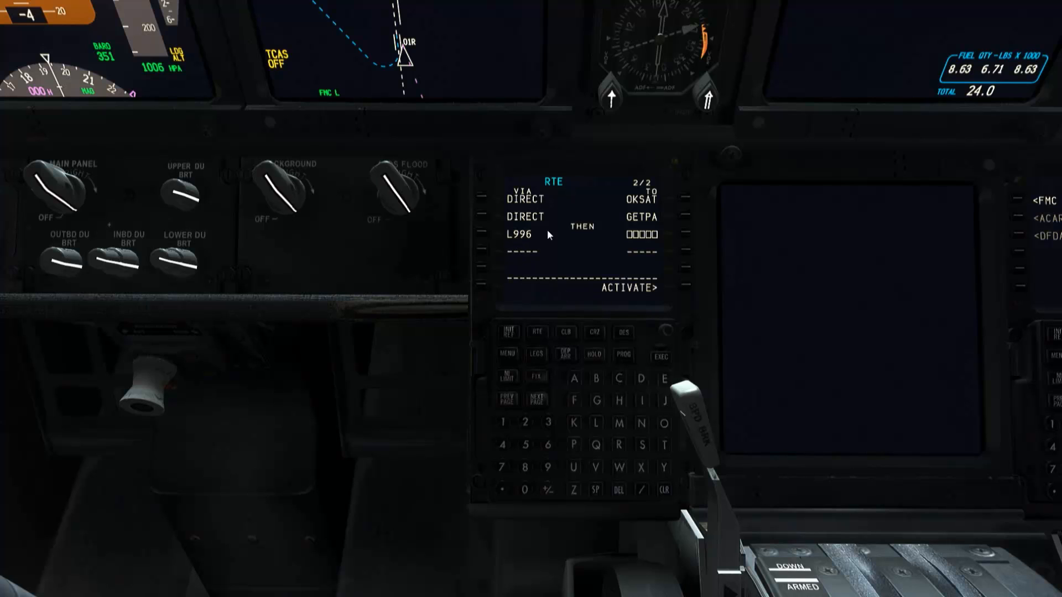
{"action": "mouse_move", "coordinate": [571, 236]}
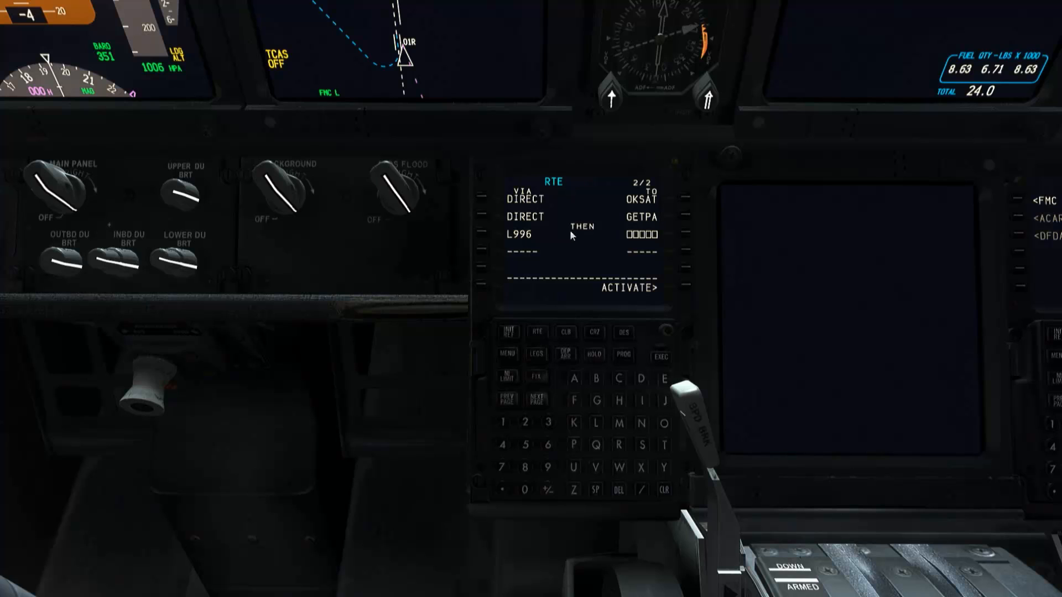
{"action": "mouse_move", "coordinate": [512, 243]}
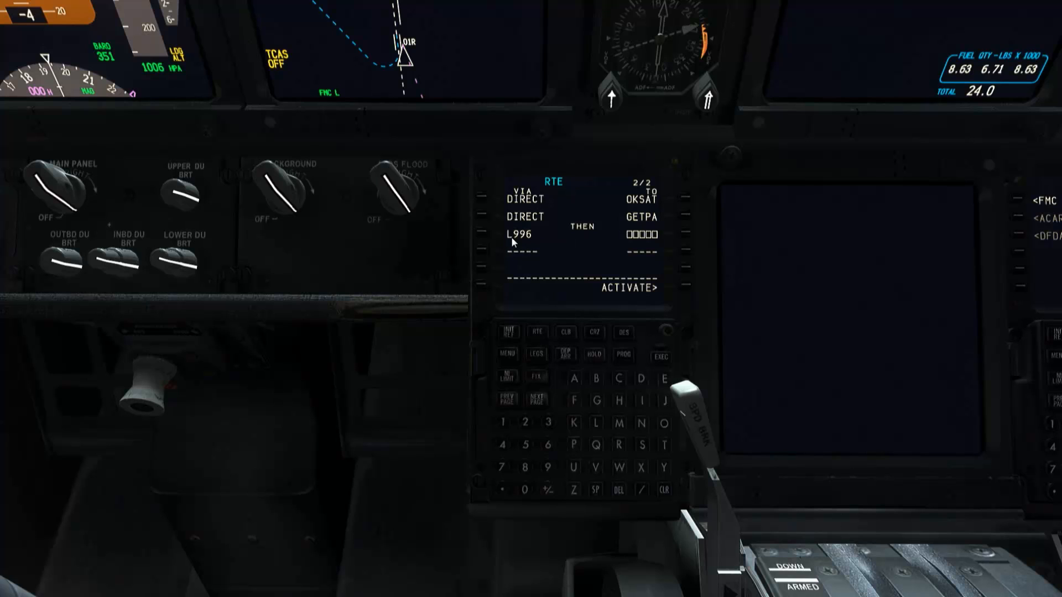
{"action": "mouse_move", "coordinate": [608, 229]}
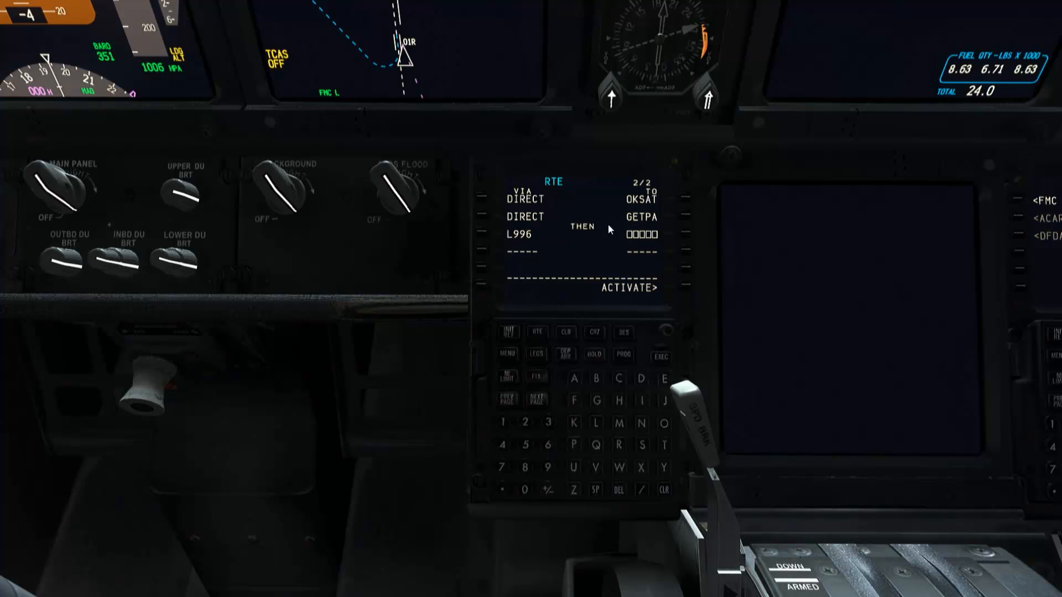
{"action": "mouse_move", "coordinate": [519, 246]}
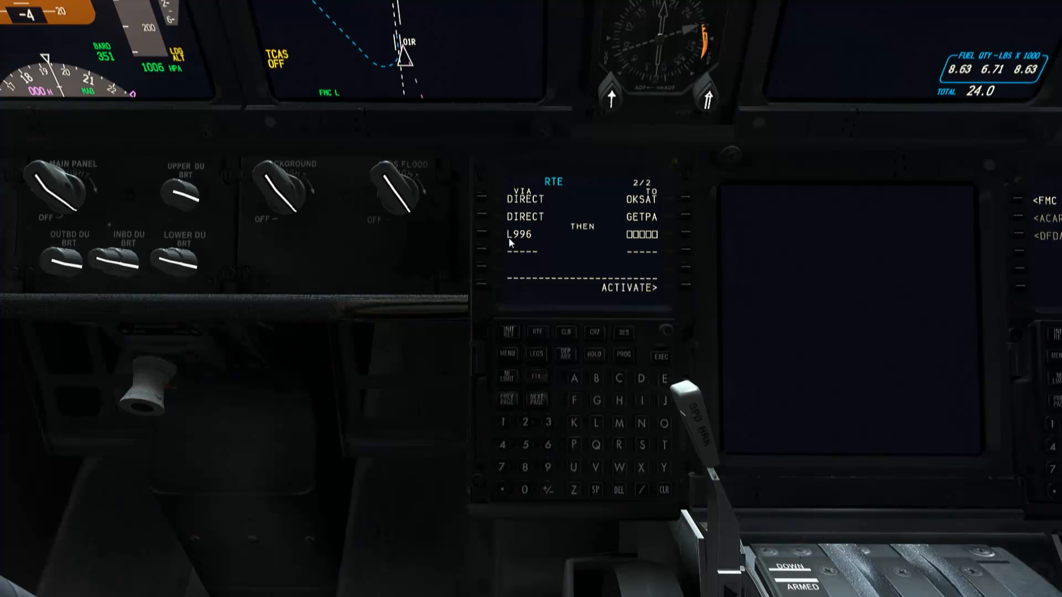
{"action": "mouse_move", "coordinate": [514, 243]}
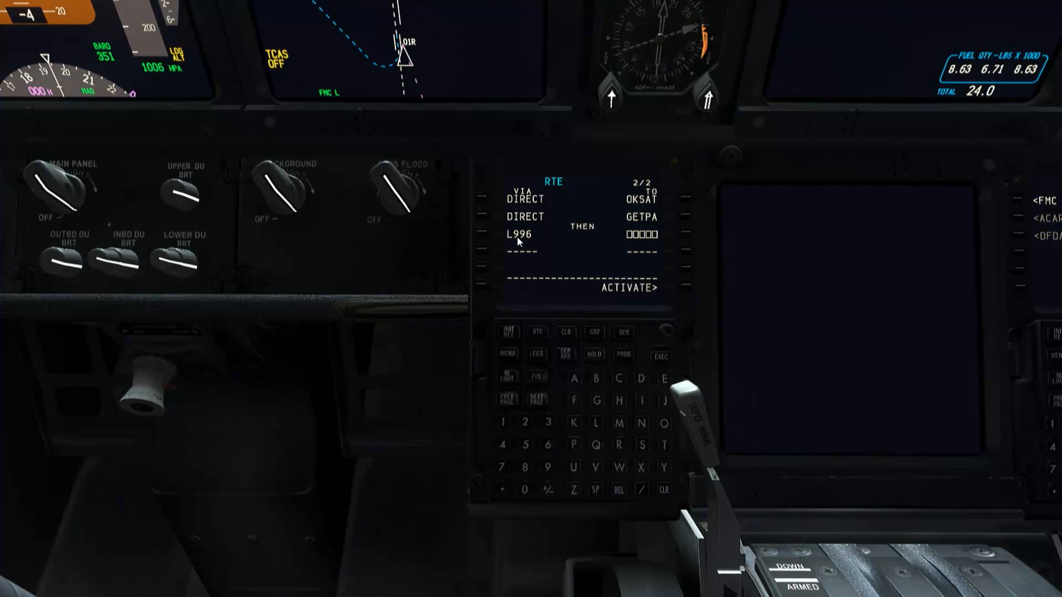
{"action": "mouse_move", "coordinate": [528, 242]}
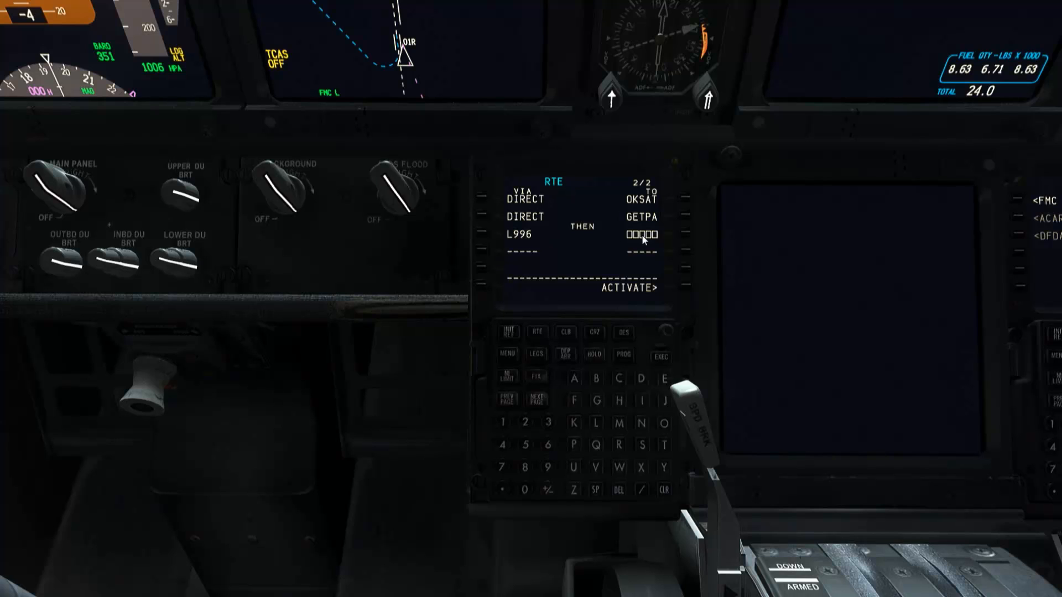
{"action": "mouse_move", "coordinate": [519, 240]}
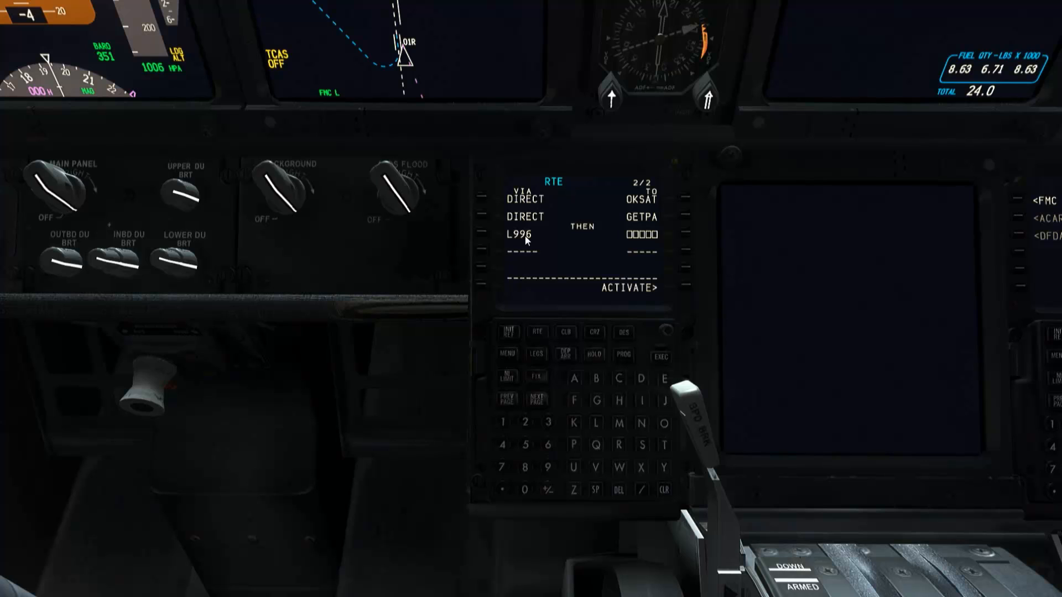
{"action": "mouse_move", "coordinate": [601, 442]}
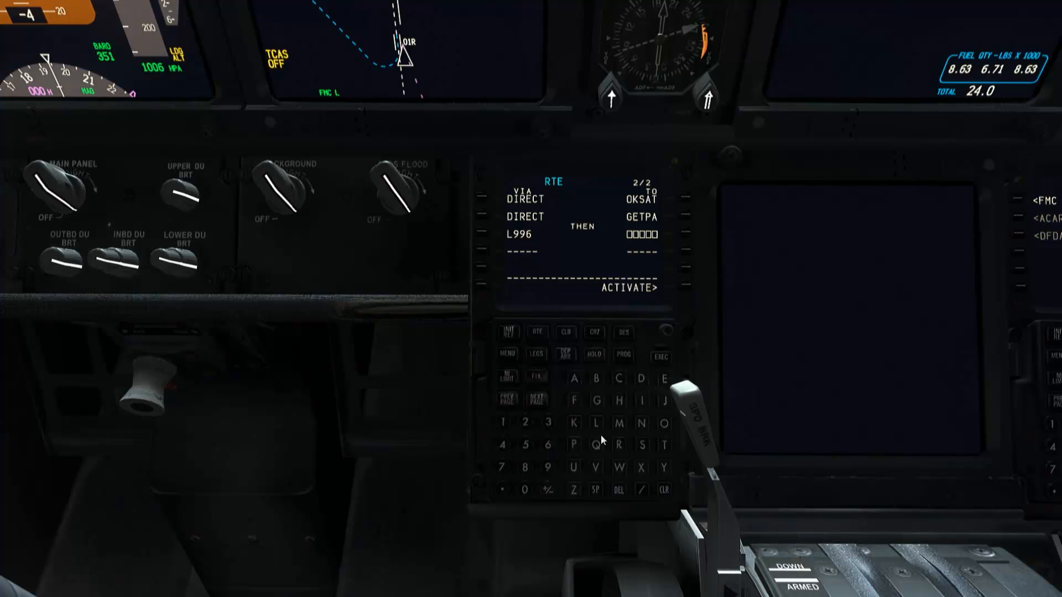
{"action": "mouse_move", "coordinate": [518, 247]}
{"action": "type", "text": "SV"}
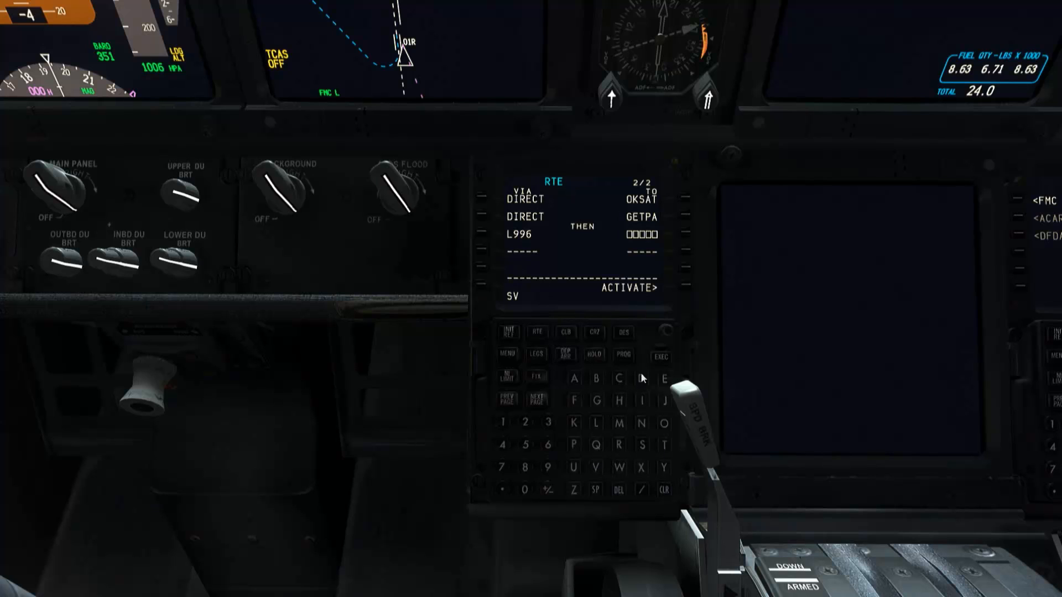
Enter SVD as the end waypoint of airway L996.
{"action": "left_click", "coordinate": [640, 379]}
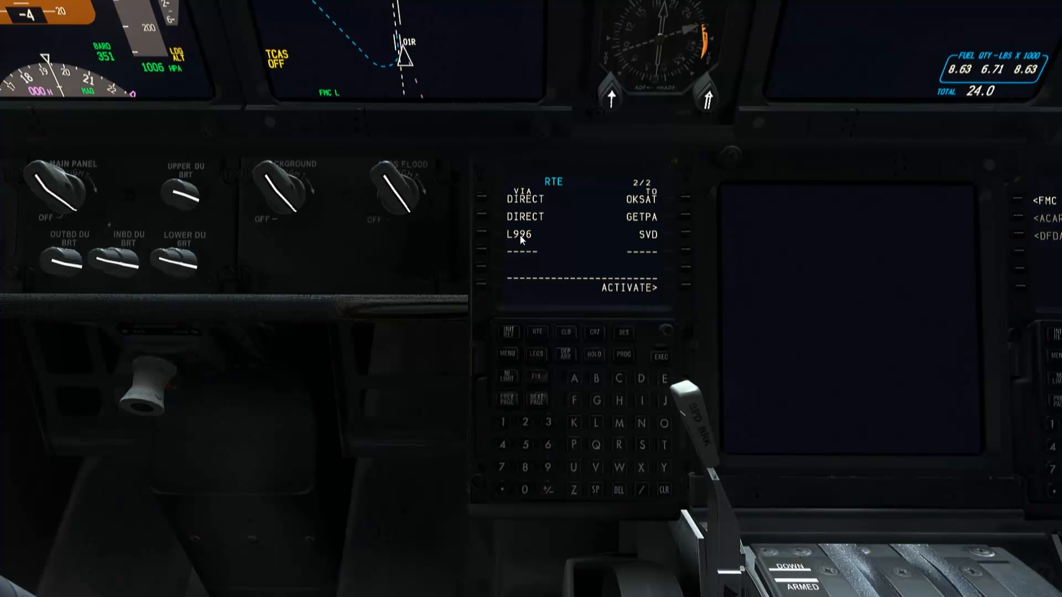
{"action": "mouse_move", "coordinate": [653, 245]}
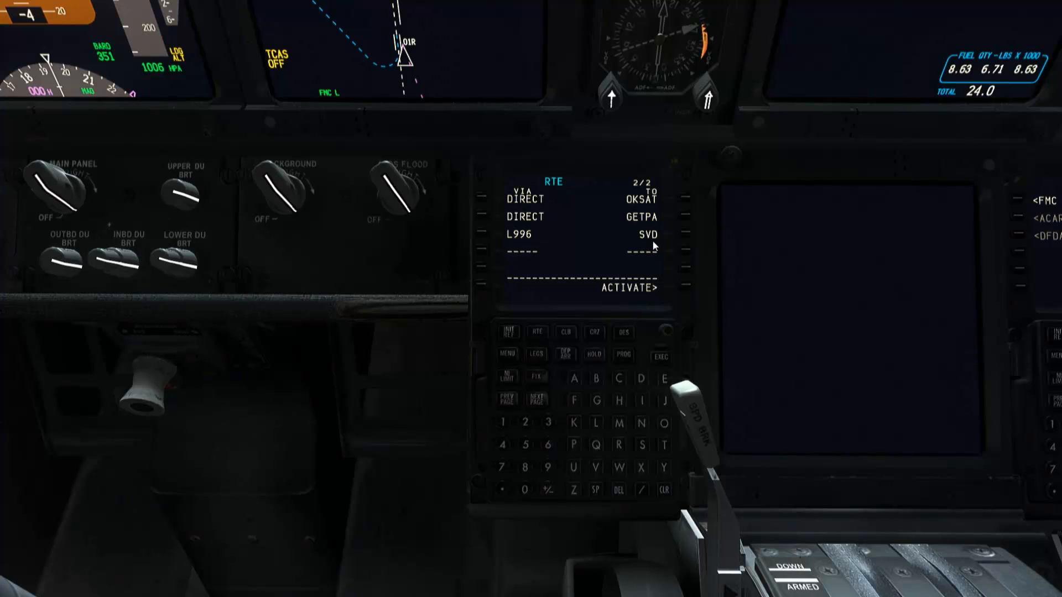
{"action": "mouse_move", "coordinate": [653, 242]}
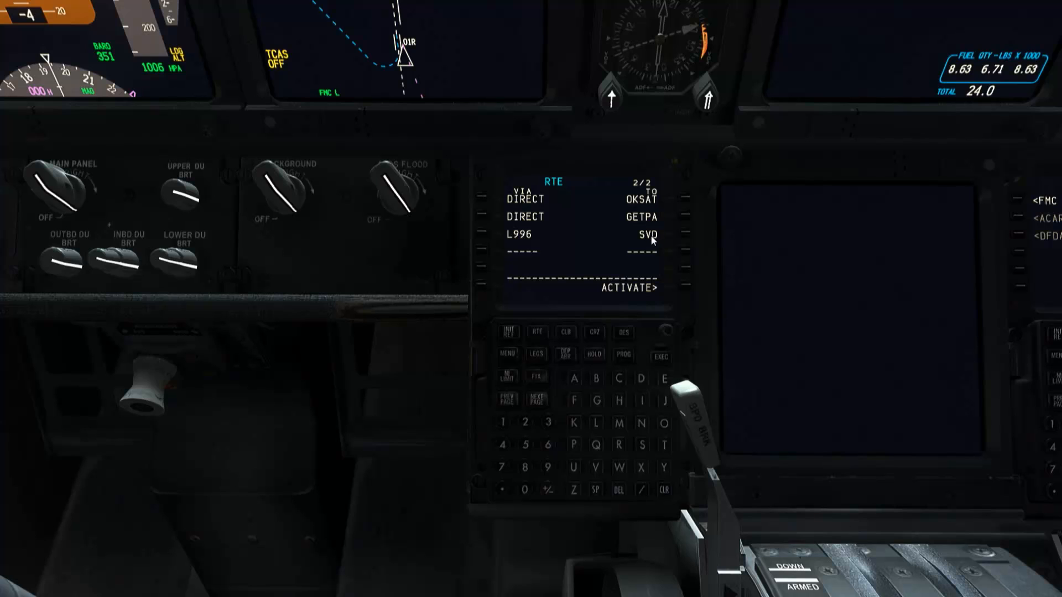
{"action": "mouse_move", "coordinate": [650, 242]}
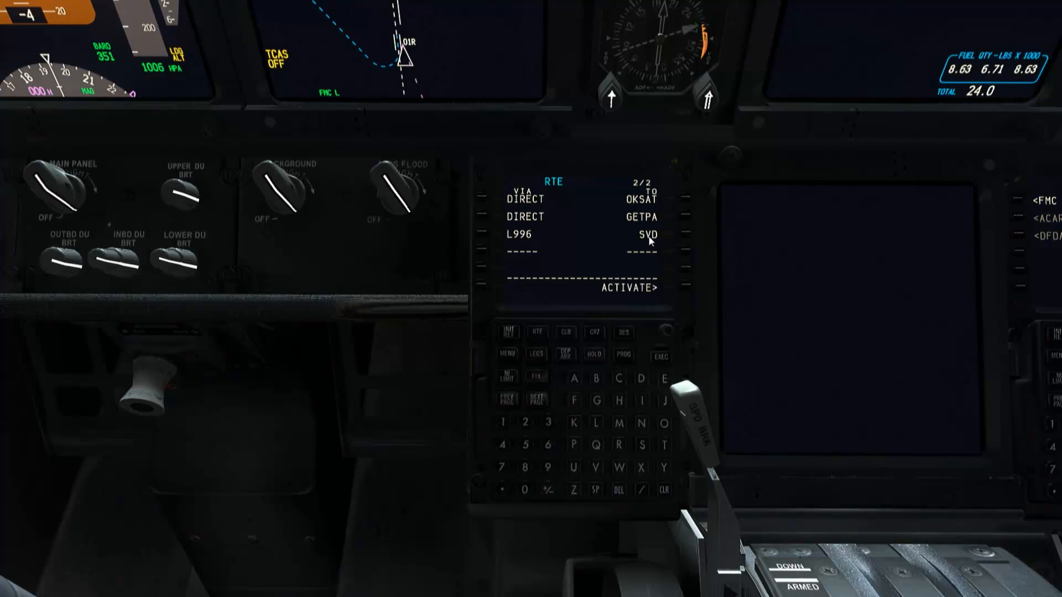
{"action": "mouse_move", "coordinate": [653, 240]}
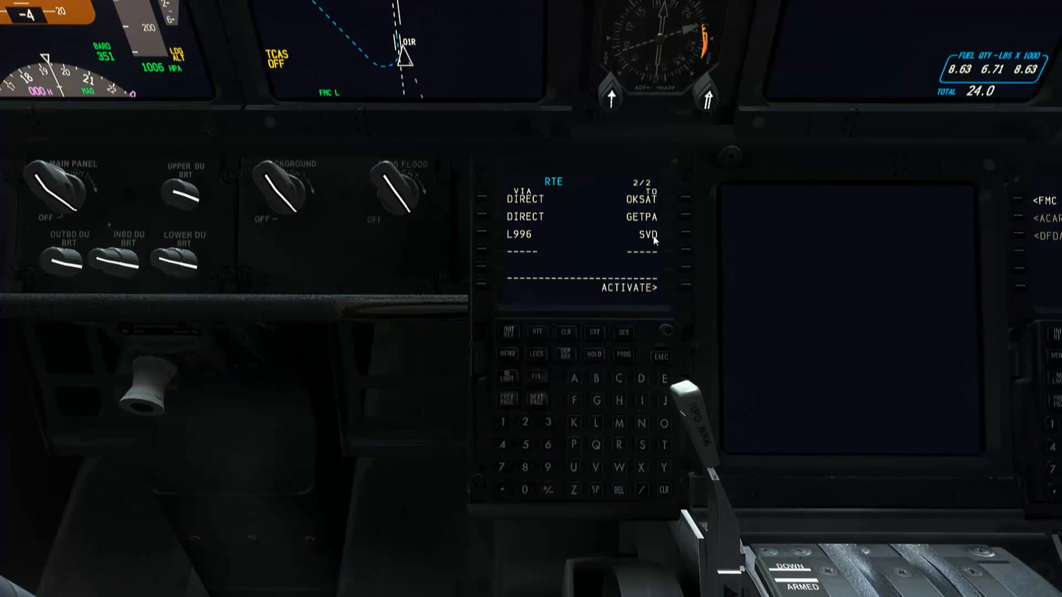
{"action": "mouse_move", "coordinate": [653, 241]}
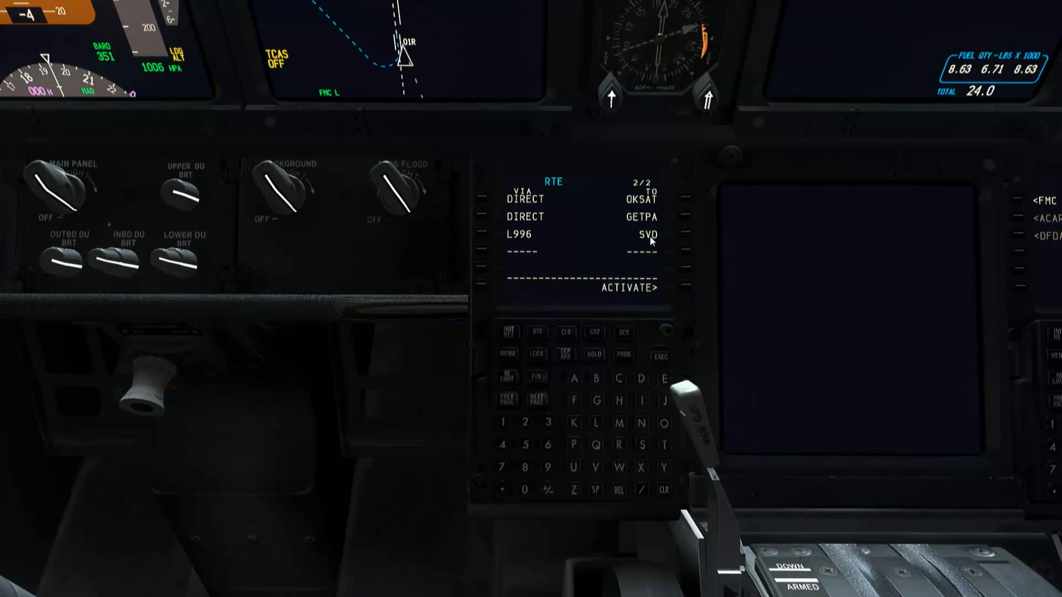
{"action": "mouse_move", "coordinate": [652, 242]}
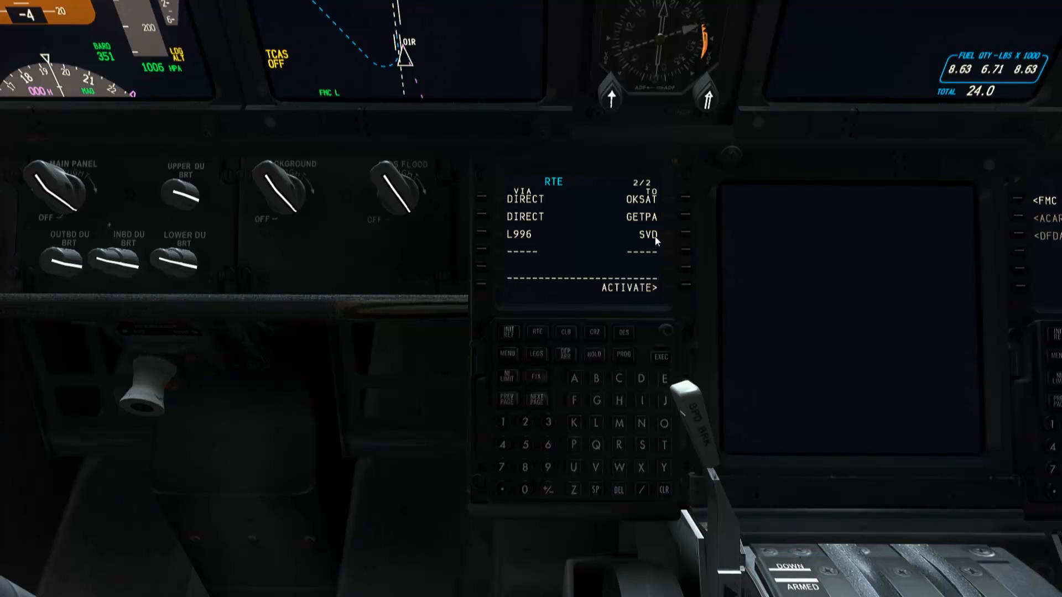
{"action": "mouse_move", "coordinate": [654, 273]}
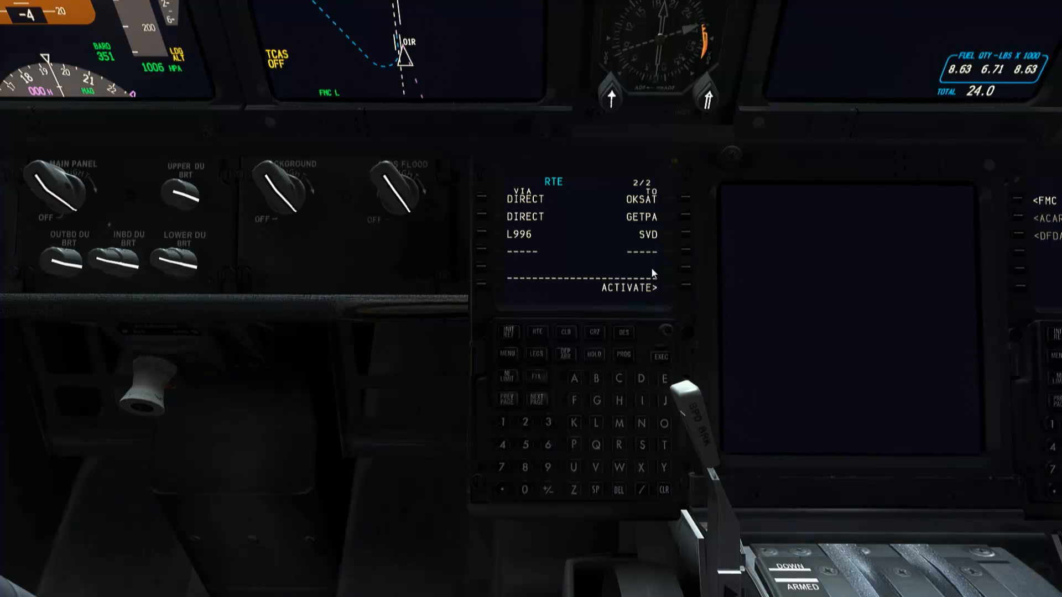
{"action": "mouse_move", "coordinate": [679, 303]}
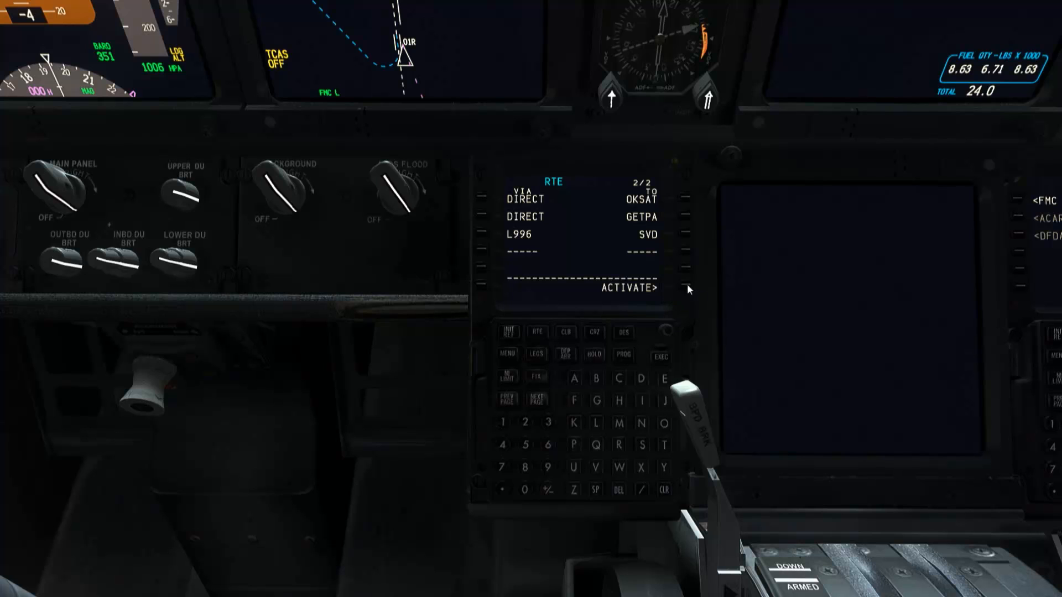
{"action": "left_click", "coordinate": [687, 288]}
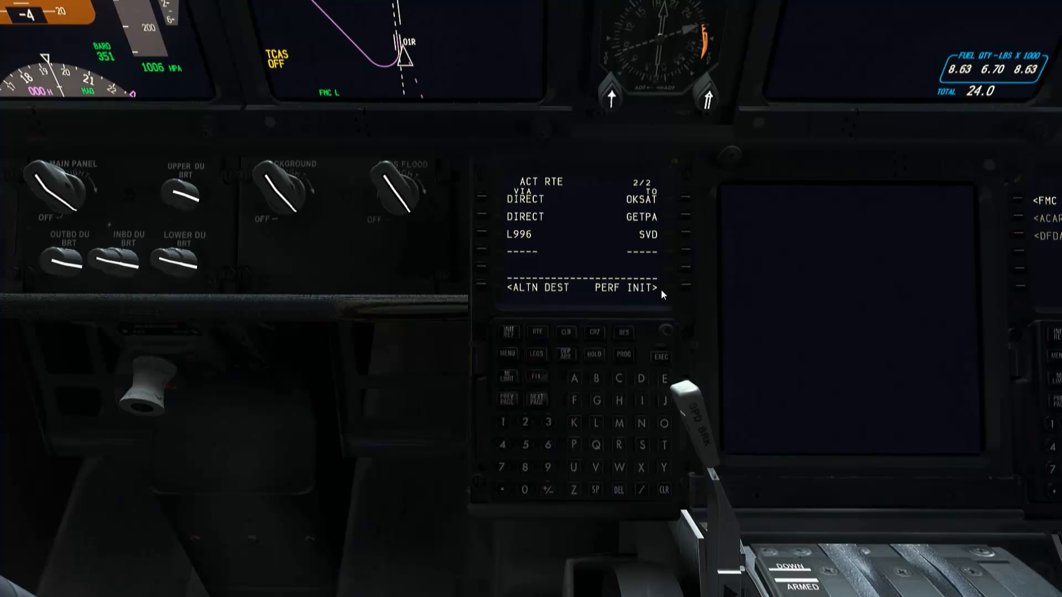
{"action": "mouse_move", "coordinate": [663, 278]}
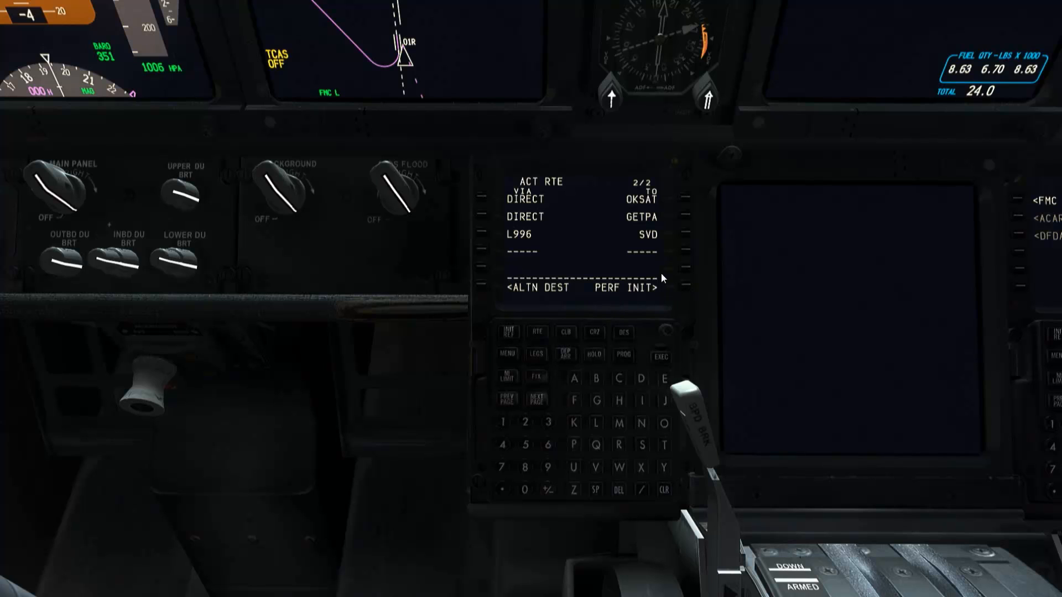
{"action": "mouse_move", "coordinate": [599, 296]}
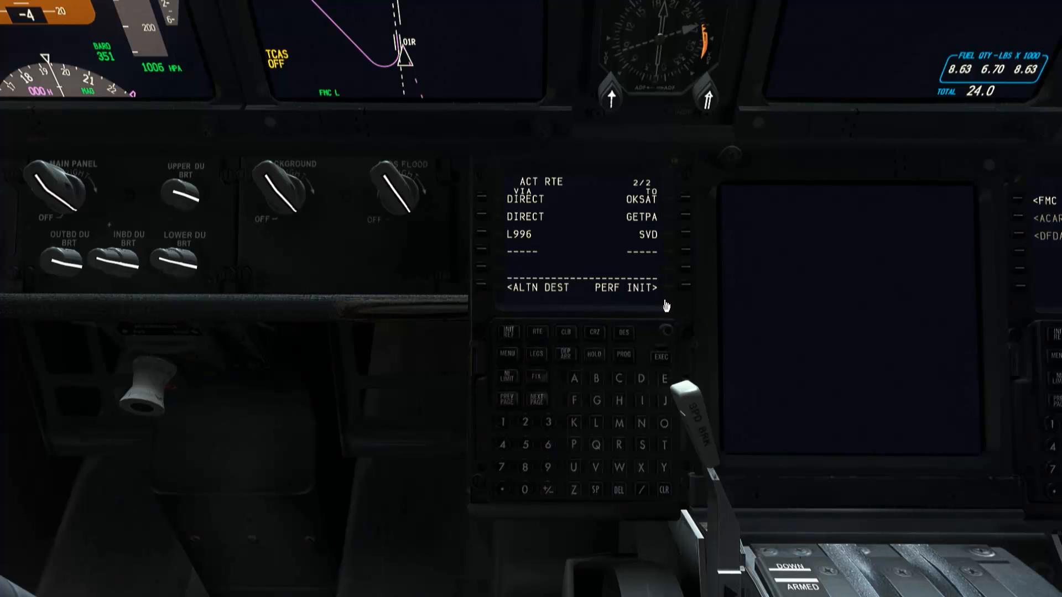
{"action": "mouse_move", "coordinate": [685, 288]}
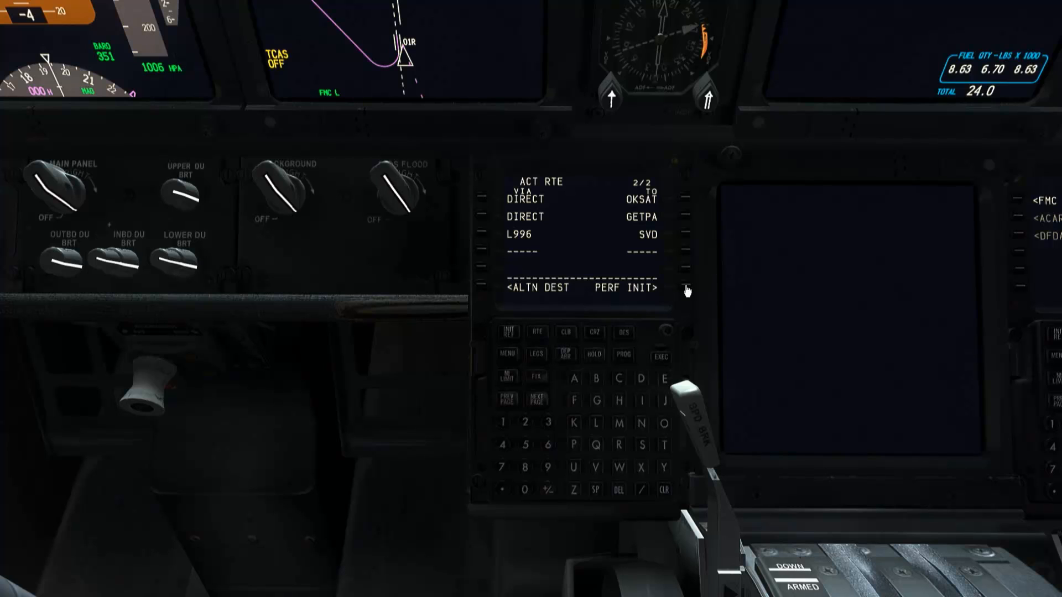
{"action": "mouse_move", "coordinate": [663, 358]}
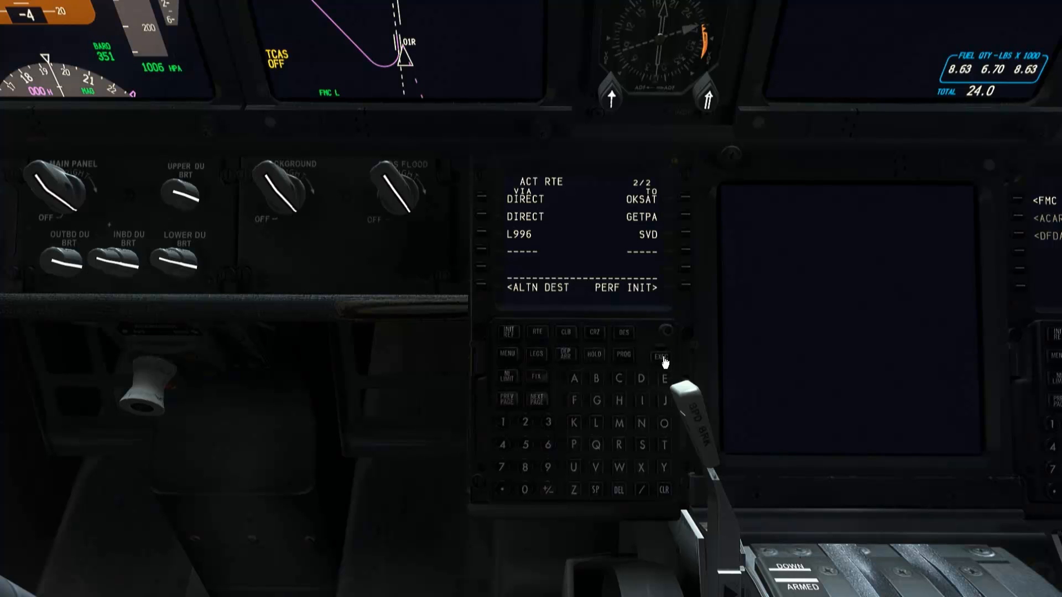
{"action": "mouse_move", "coordinate": [605, 305]}
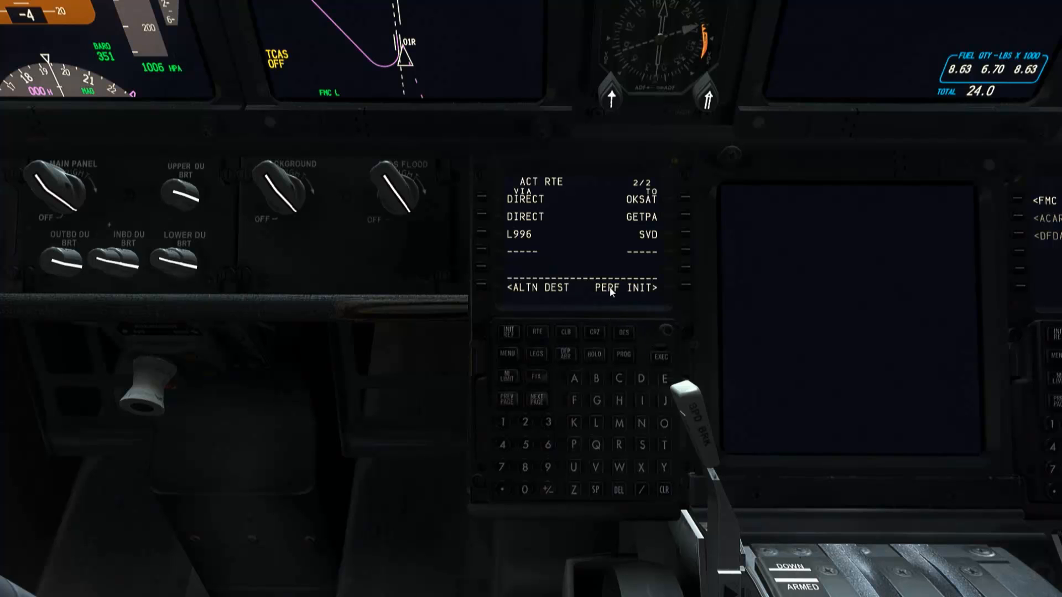
{"action": "mouse_move", "coordinate": [687, 291]}
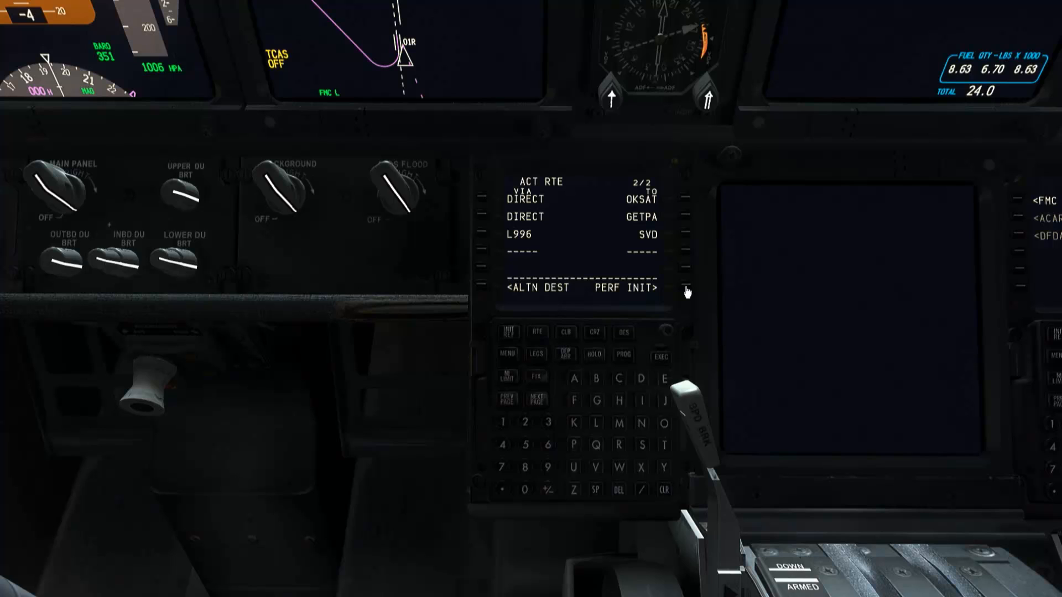
{"action": "mouse_move", "coordinate": [590, 251]}
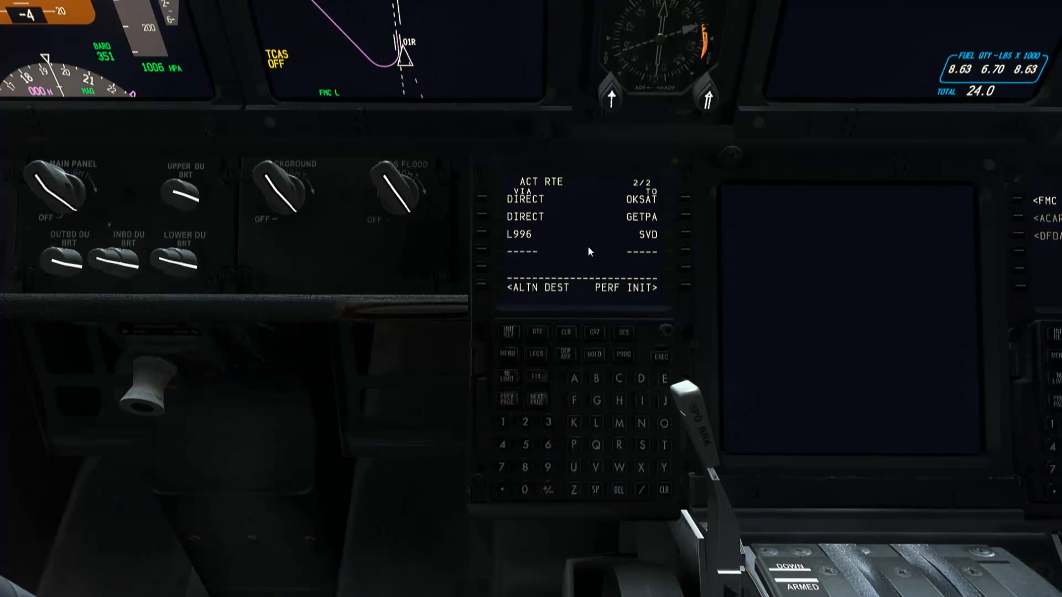
{"action": "mouse_move", "coordinate": [535, 267]}
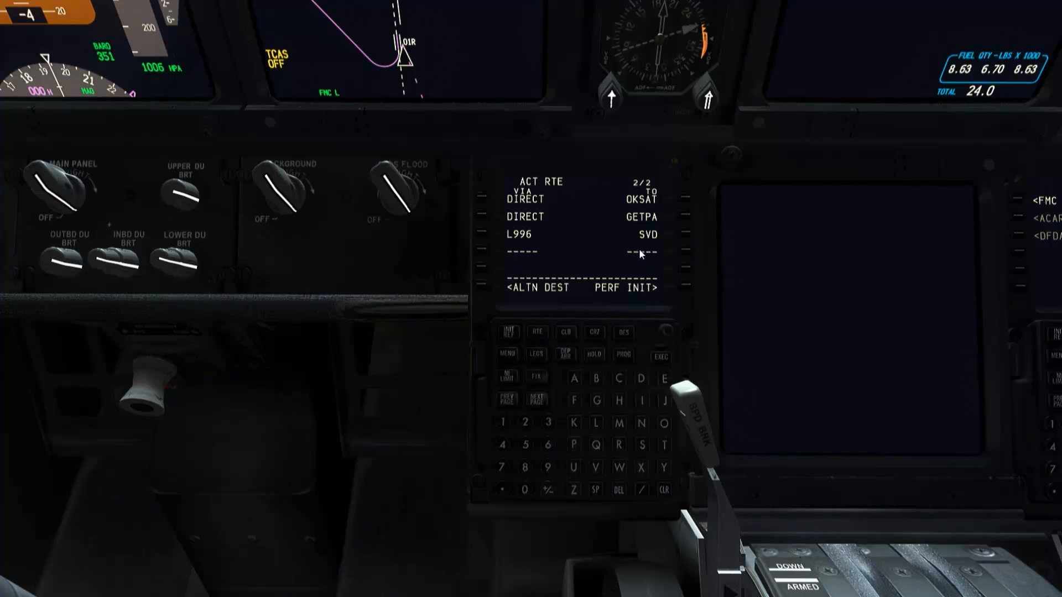
{"action": "mouse_move", "coordinate": [602, 291]}
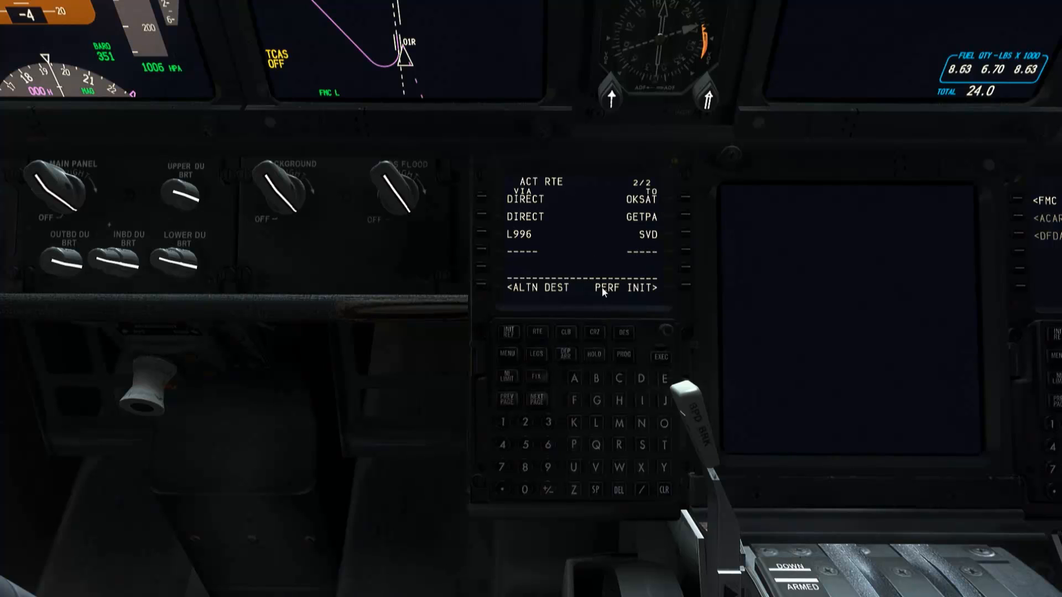
{"action": "mouse_move", "coordinate": [663, 181]}
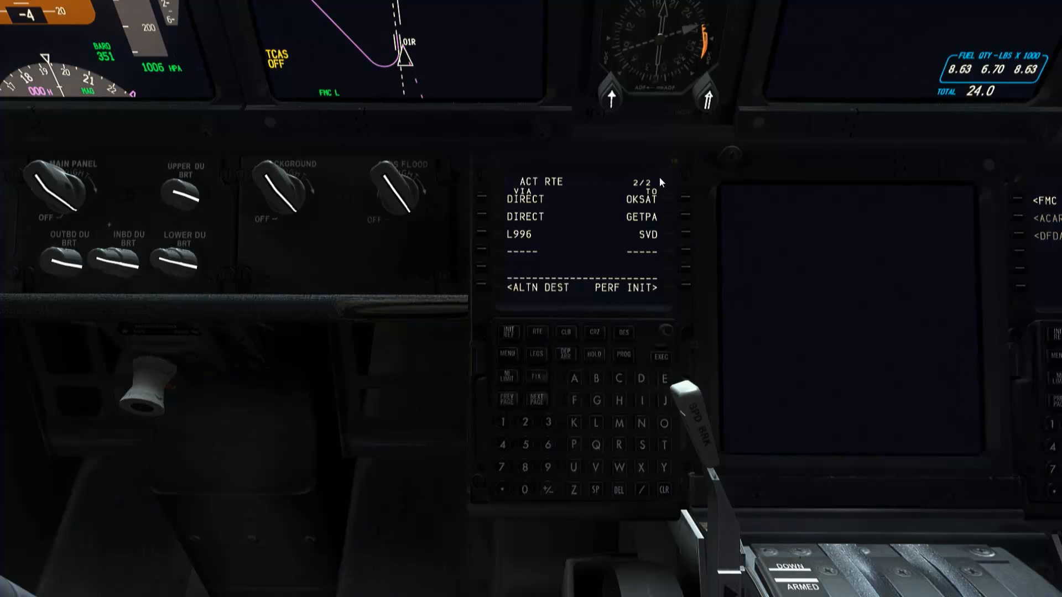
{"action": "mouse_move", "coordinate": [644, 235]}
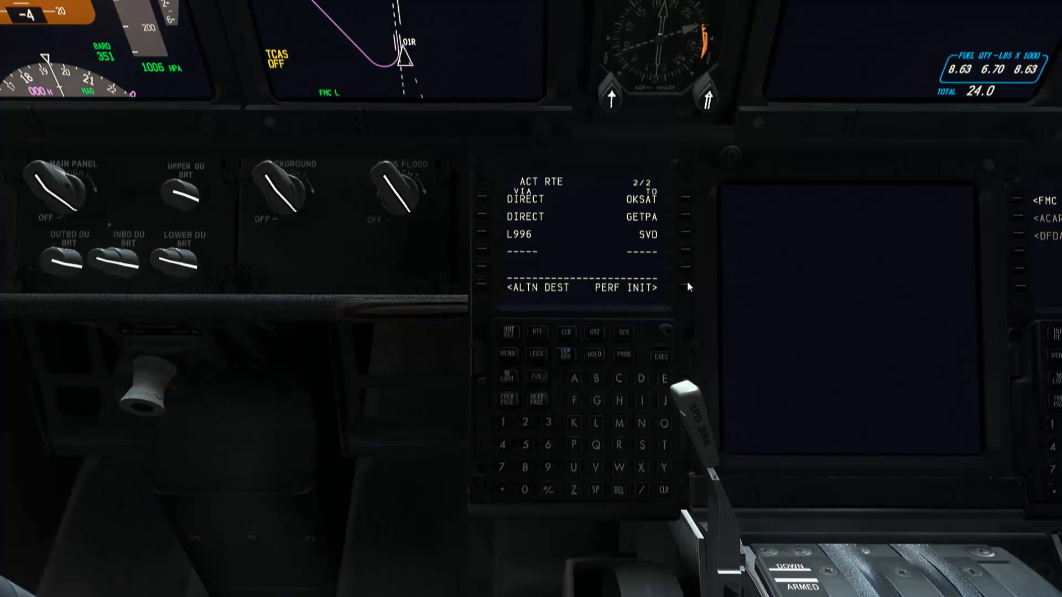
Bring up the PERF INIT page ready for zero fuel weight 121.8.
{"action": "left_click", "coordinate": [652, 287]}
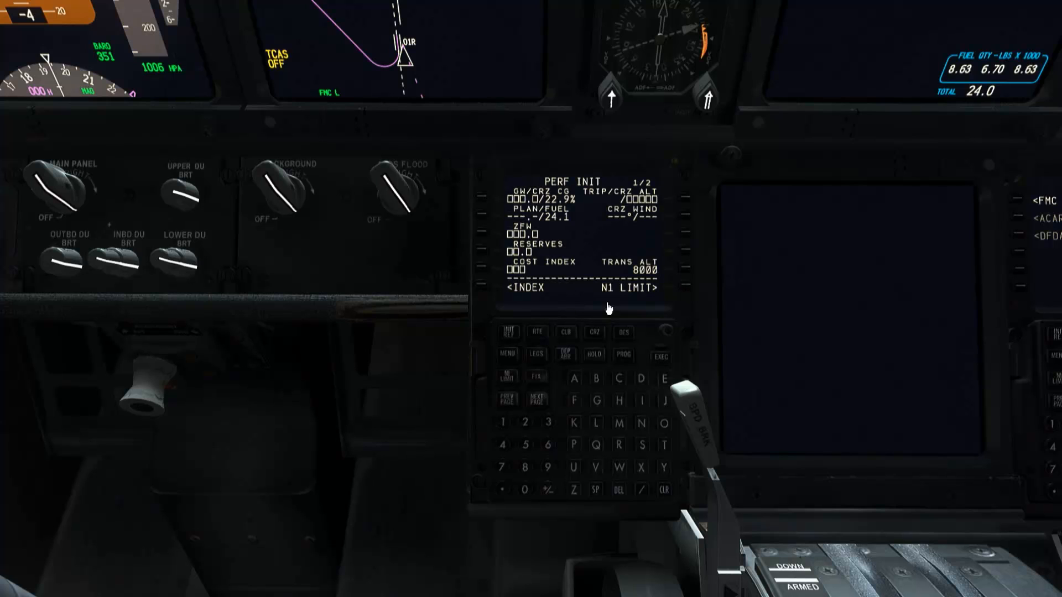
{"action": "mouse_move", "coordinate": [497, 244]}
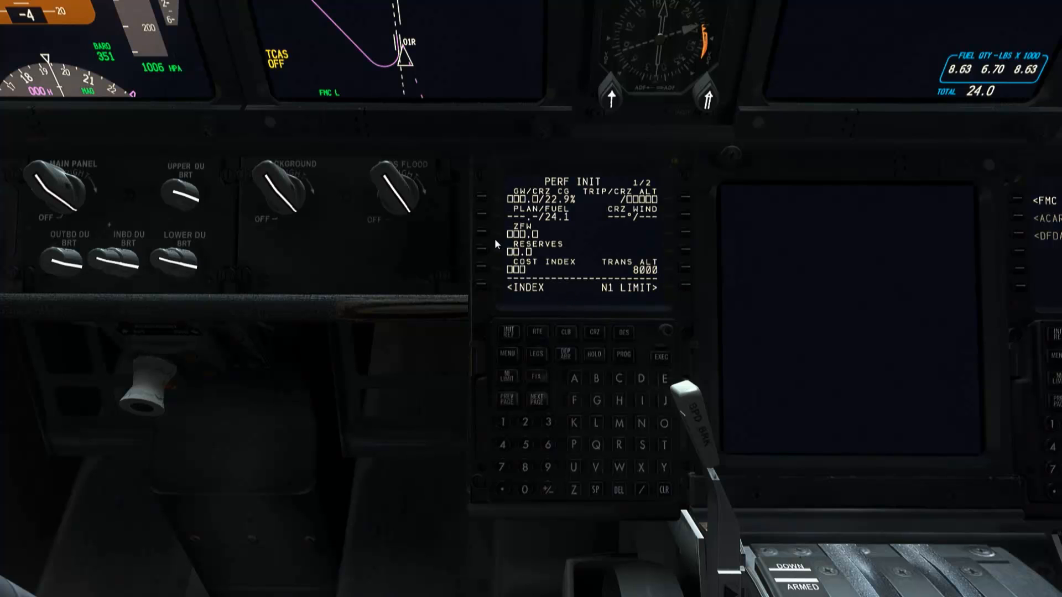
{"action": "mouse_move", "coordinate": [481, 239]}
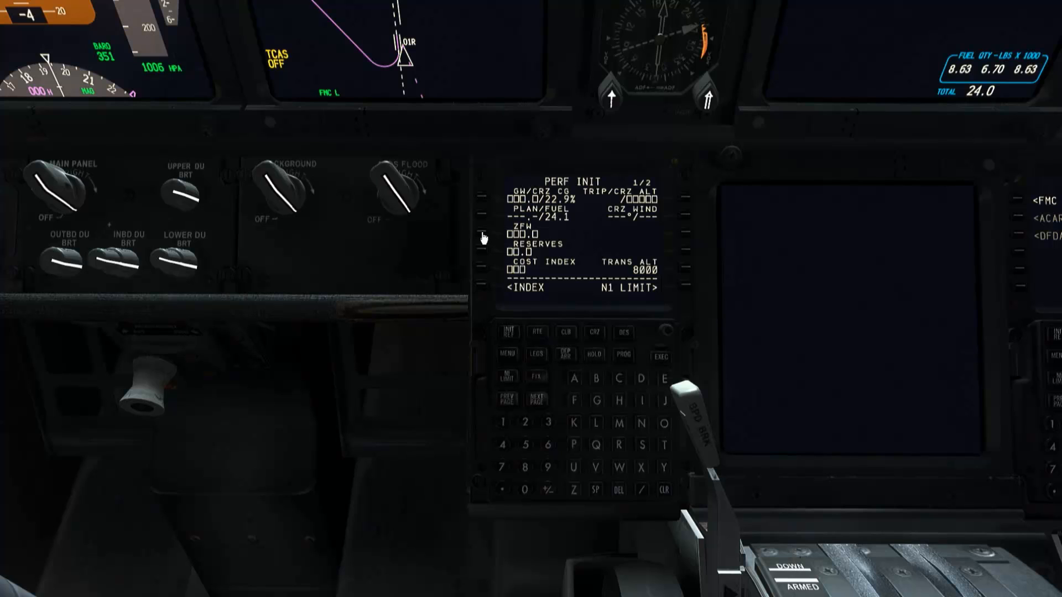
{"action": "mouse_move", "coordinate": [506, 245]}
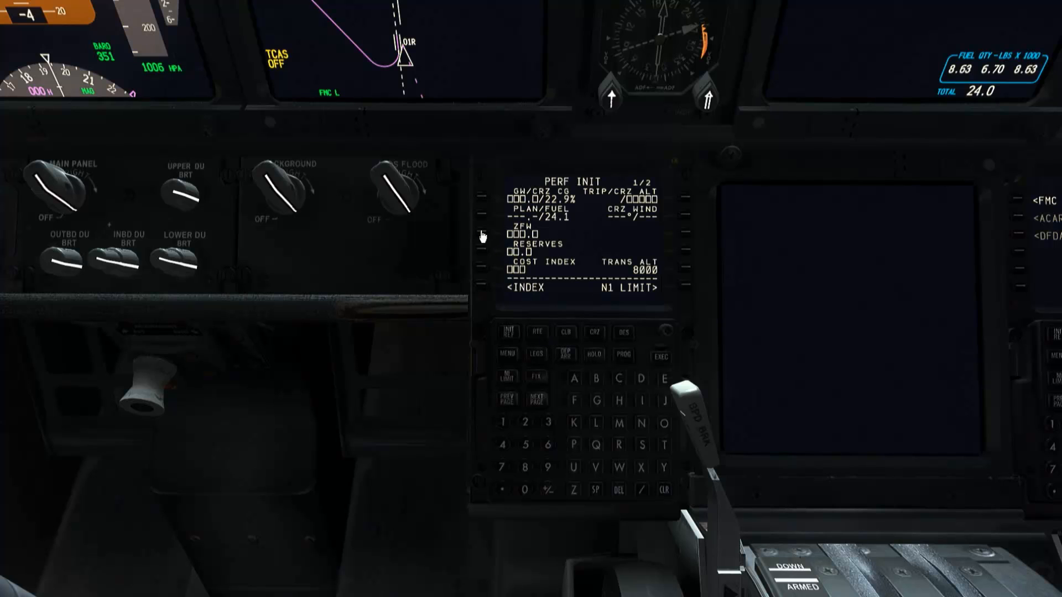
{"action": "mouse_move", "coordinate": [535, 272]}
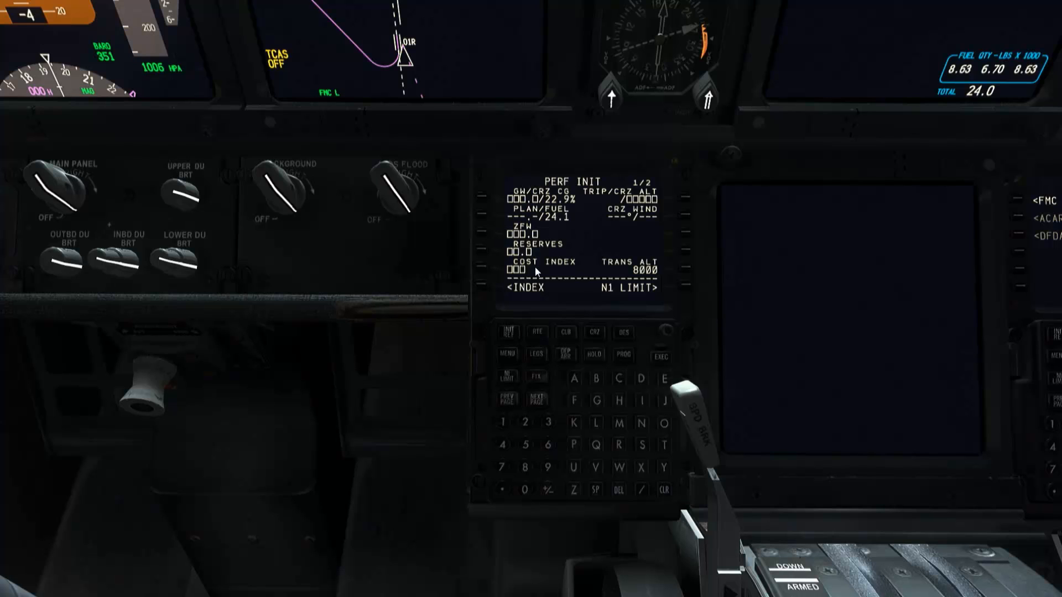
{"action": "mouse_move", "coordinate": [489, 242]}
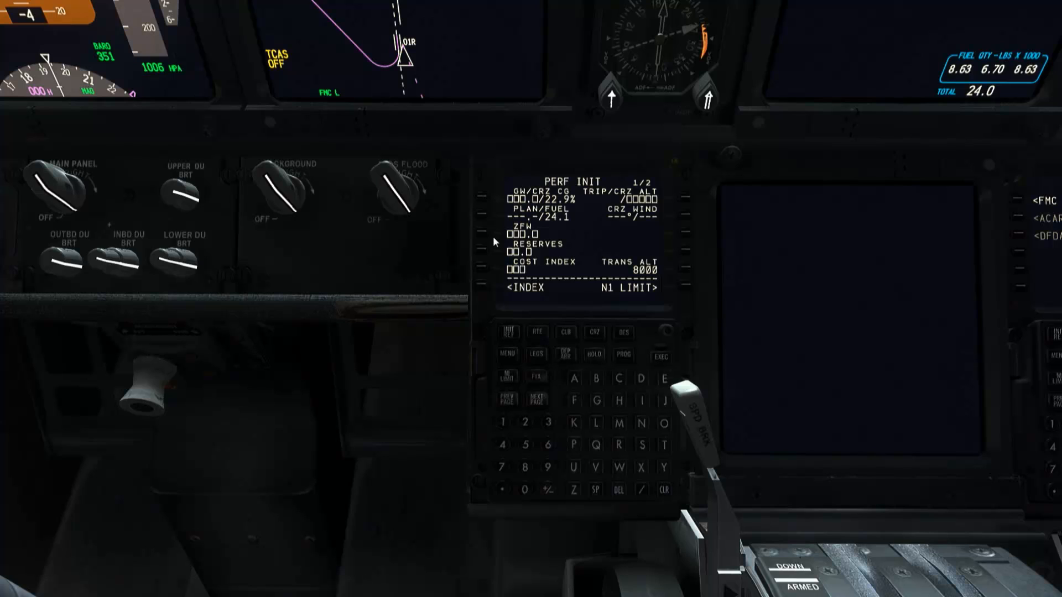
{"action": "mouse_move", "coordinate": [492, 238]}
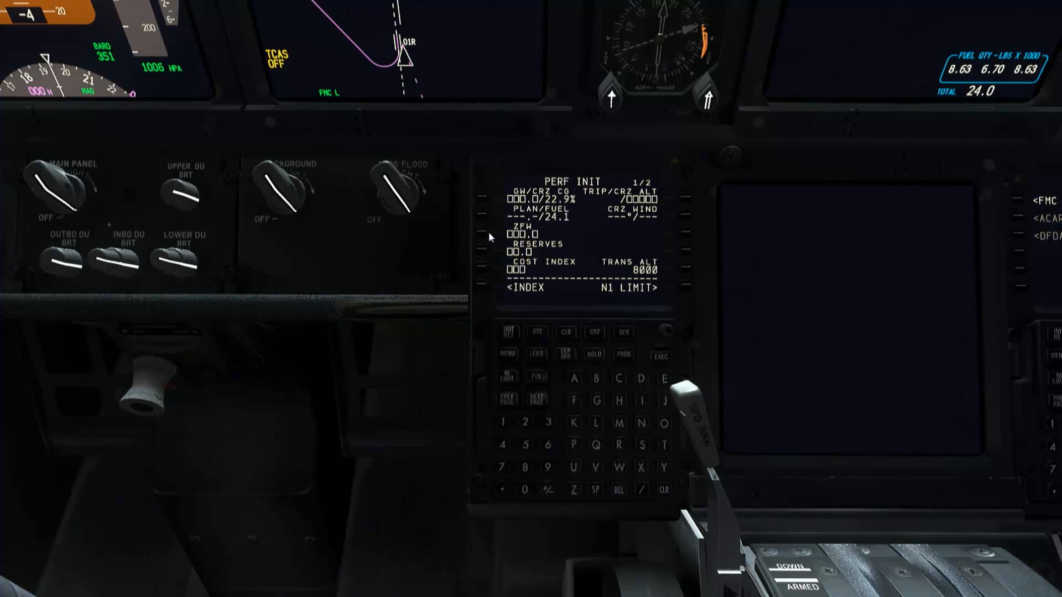
{"action": "mouse_move", "coordinate": [484, 239]}
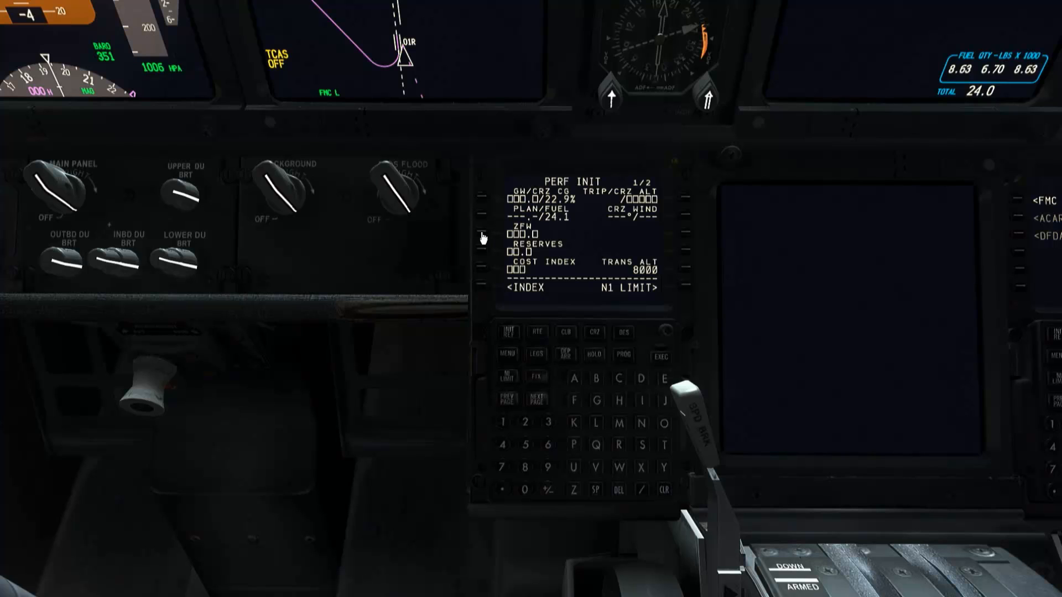
{"action": "mouse_move", "coordinate": [522, 240]}
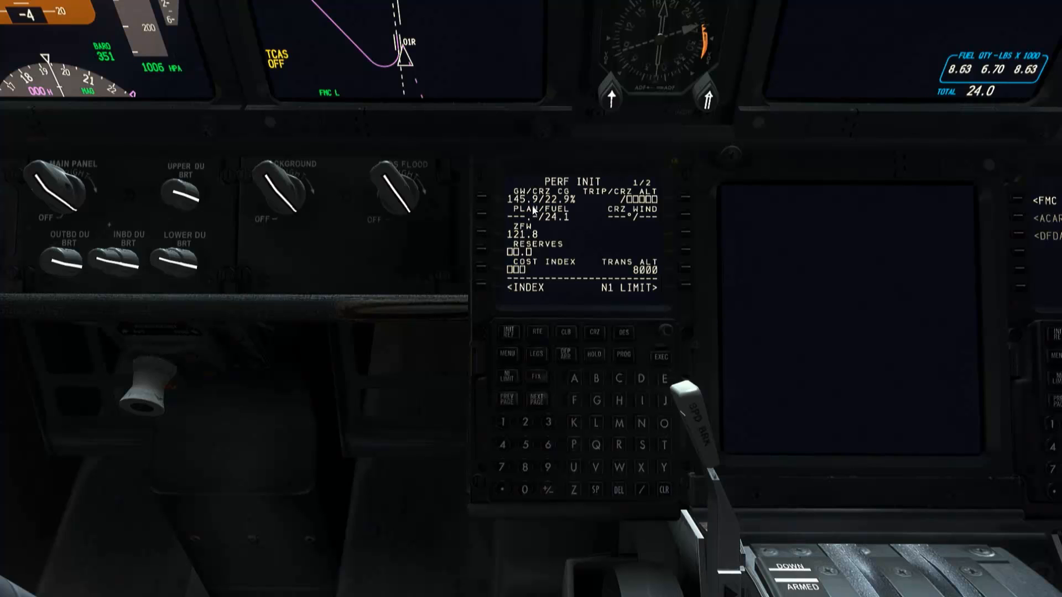
{"action": "mouse_move", "coordinate": [520, 207]}
{"action": "type", "text": "5"}
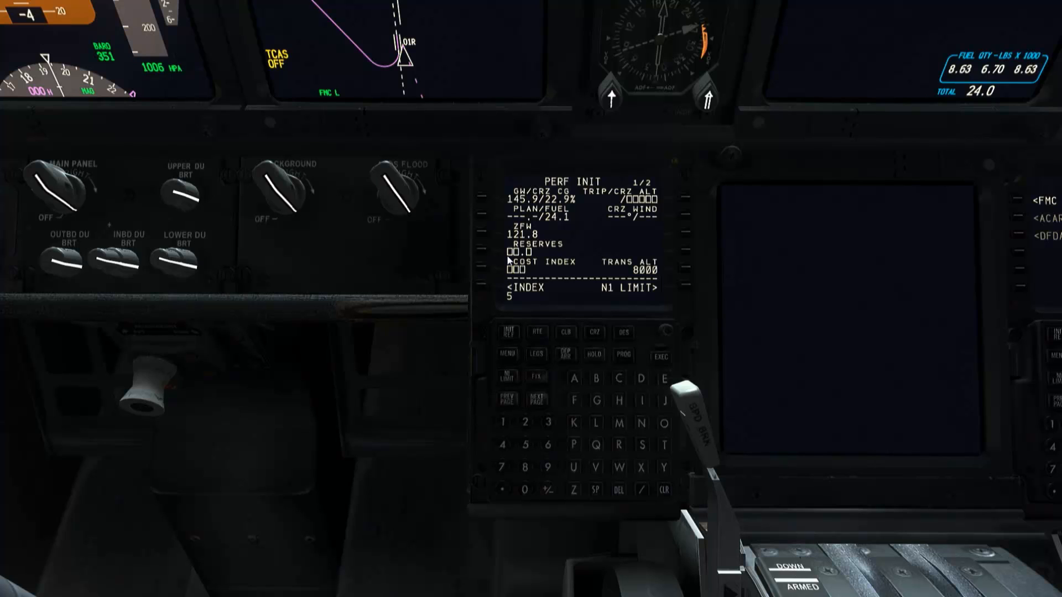
{"action": "mouse_move", "coordinate": [509, 261]}
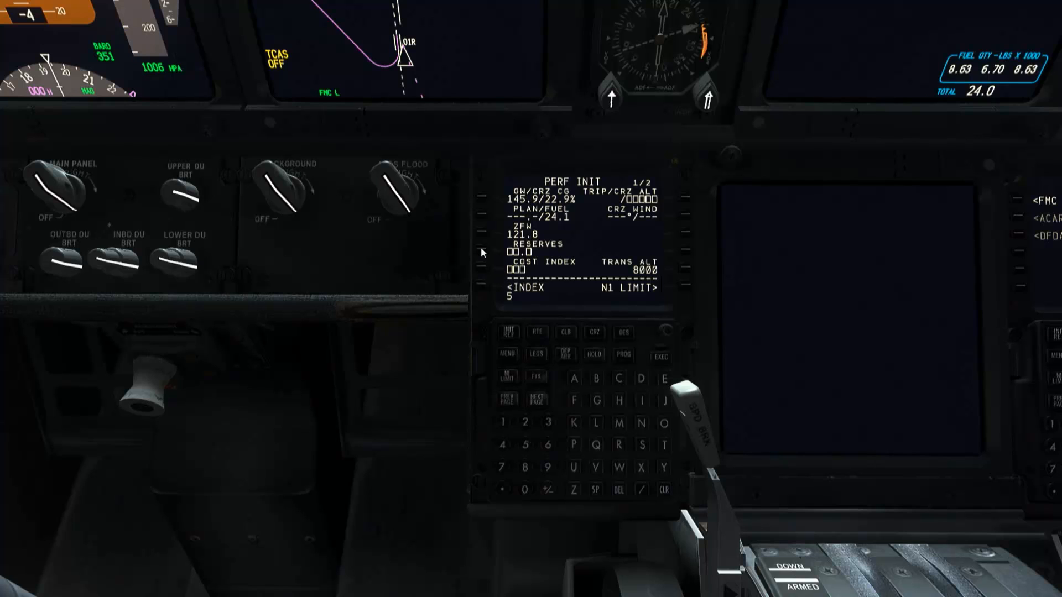
Enter reserves 5.0 and cruise FL310, then execute the performance data.
{"action": "left_click", "coordinate": [484, 246]}
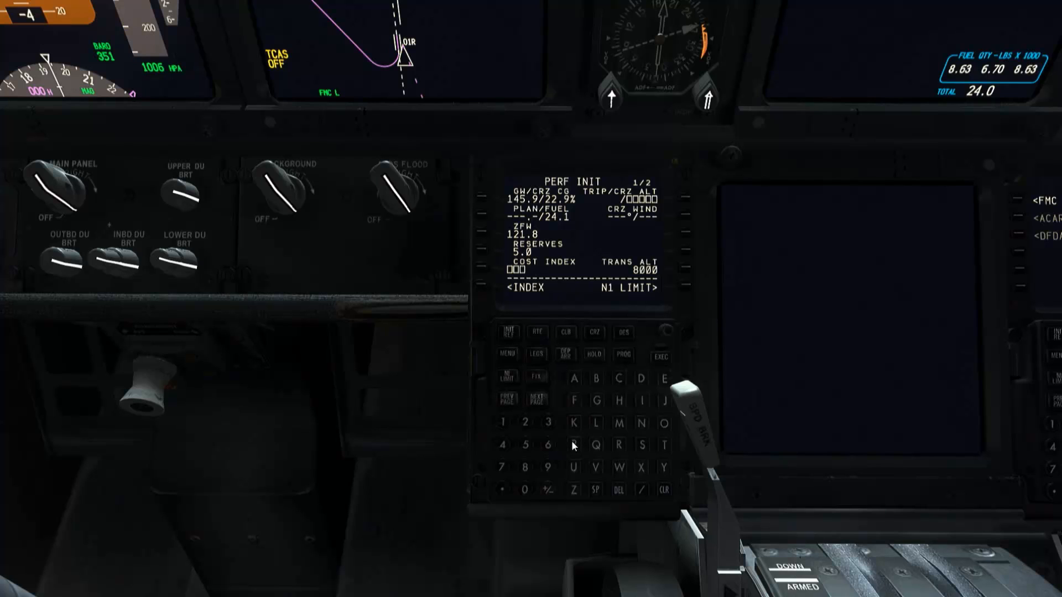
{"action": "mouse_move", "coordinate": [524, 285]}
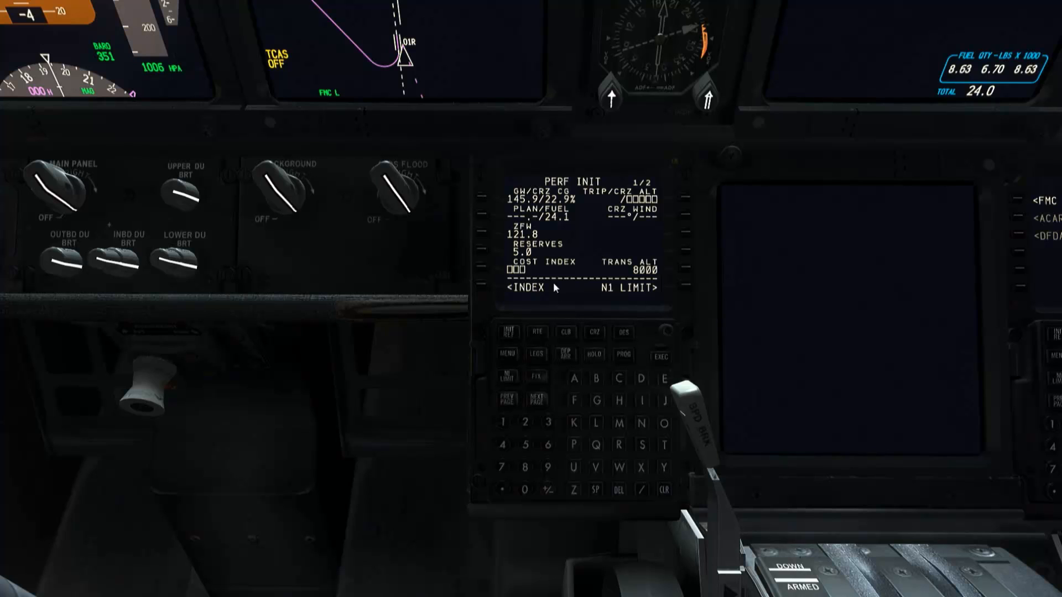
{"action": "mouse_move", "coordinate": [561, 422]}
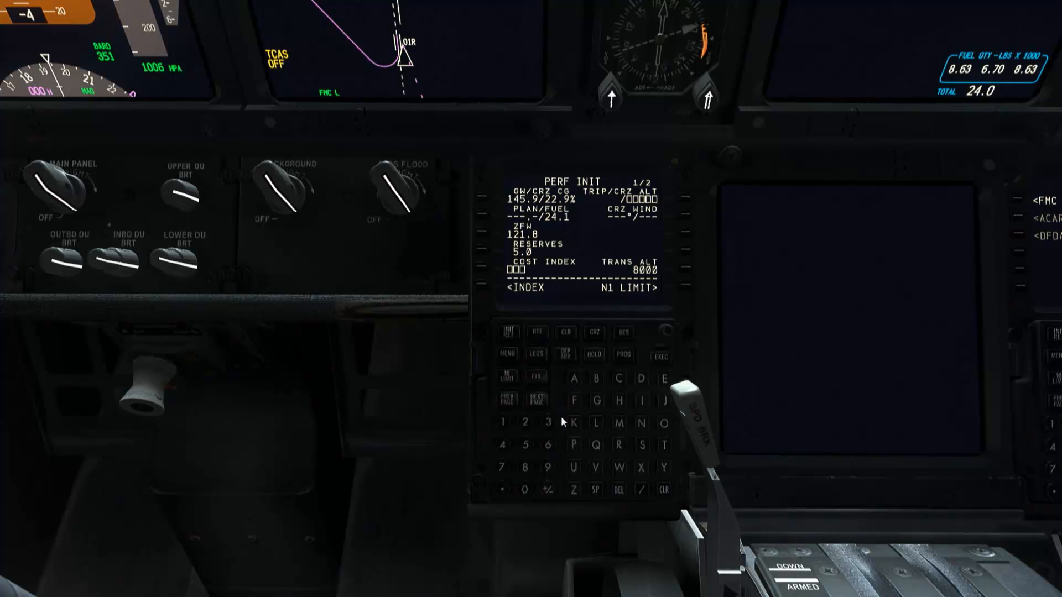
{"action": "mouse_move", "coordinate": [548, 450]}
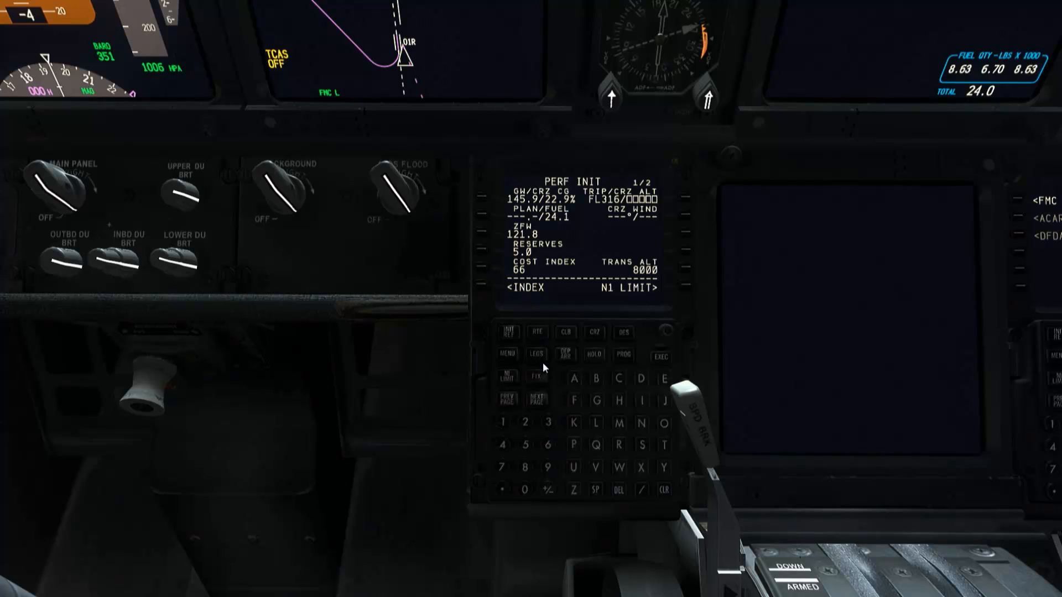
{"action": "mouse_move", "coordinate": [599, 309]}
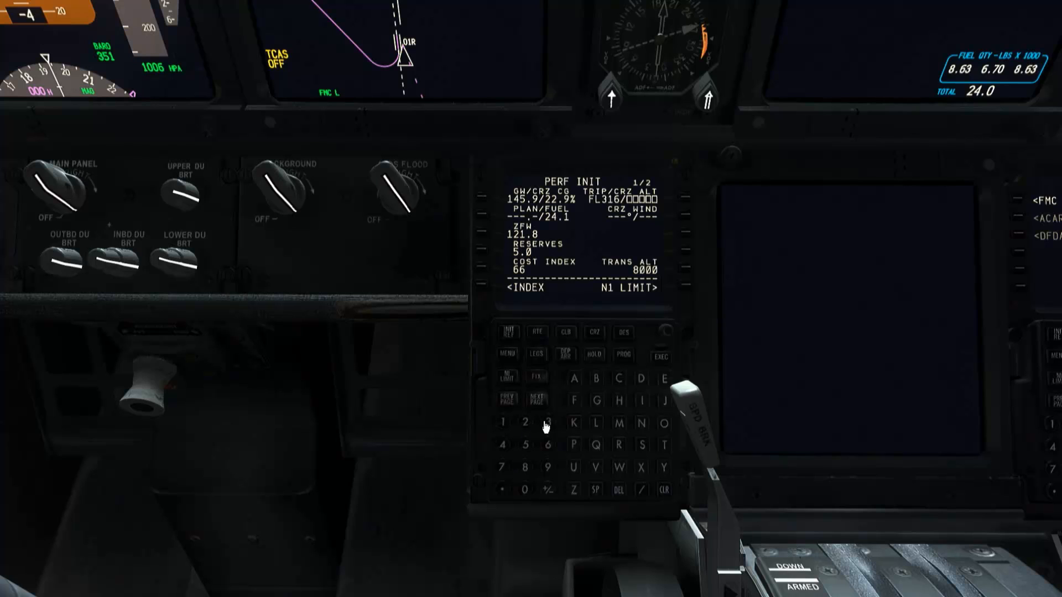
{"action": "left_click", "coordinate": [541, 423]}
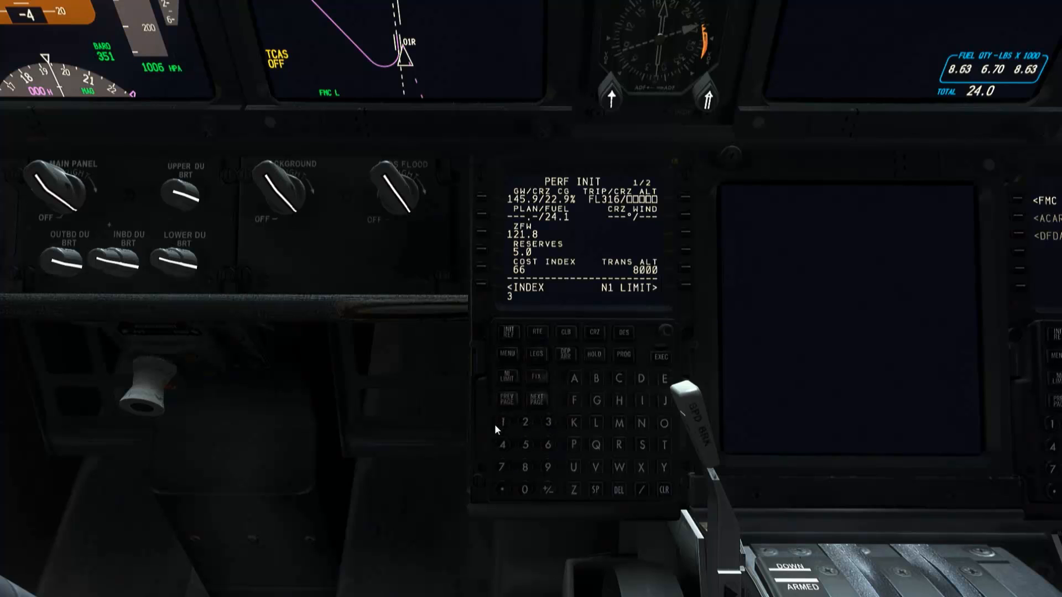
{"action": "left_click", "coordinate": [523, 422]}
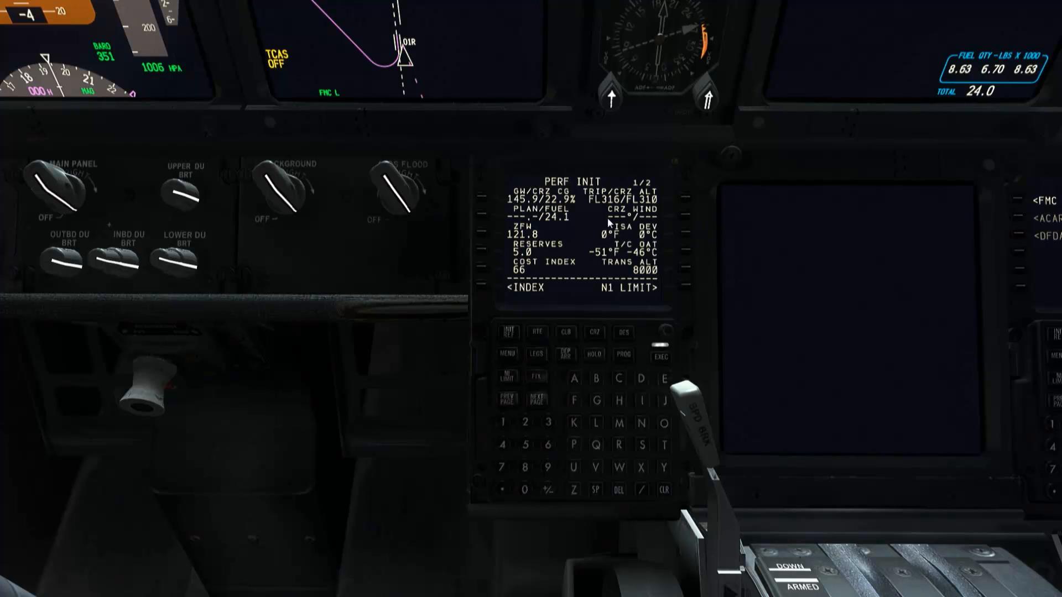
{"action": "mouse_move", "coordinate": [641, 227]}
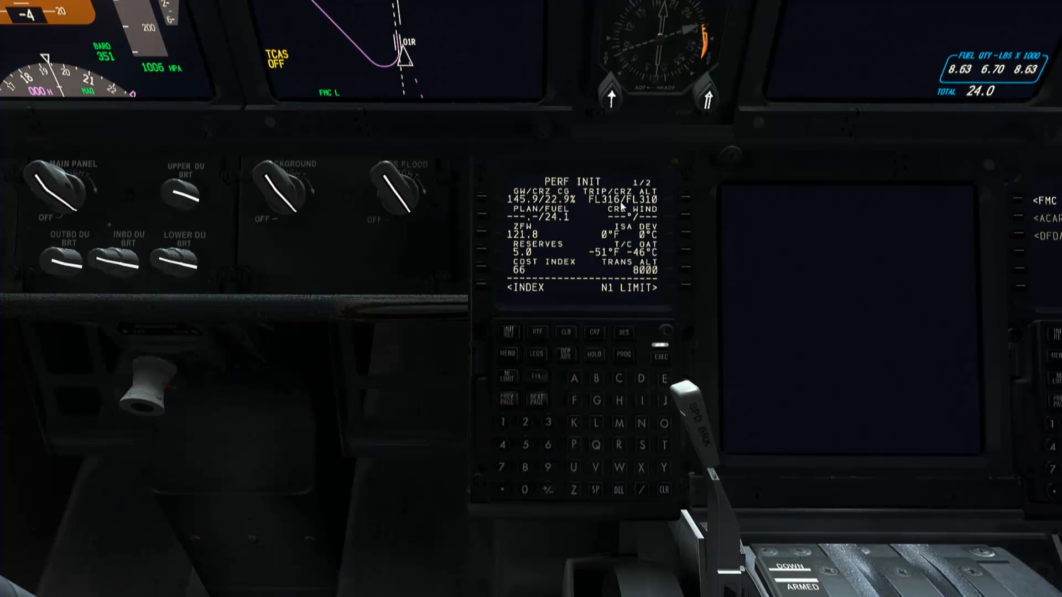
{"action": "mouse_move", "coordinate": [658, 216]}
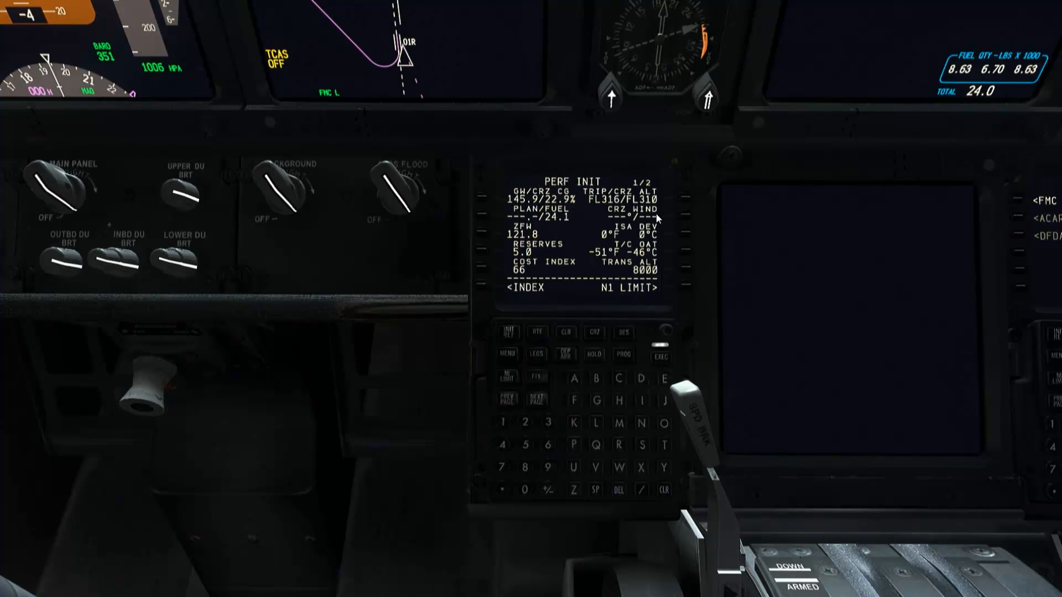
{"action": "mouse_move", "coordinate": [661, 303]}
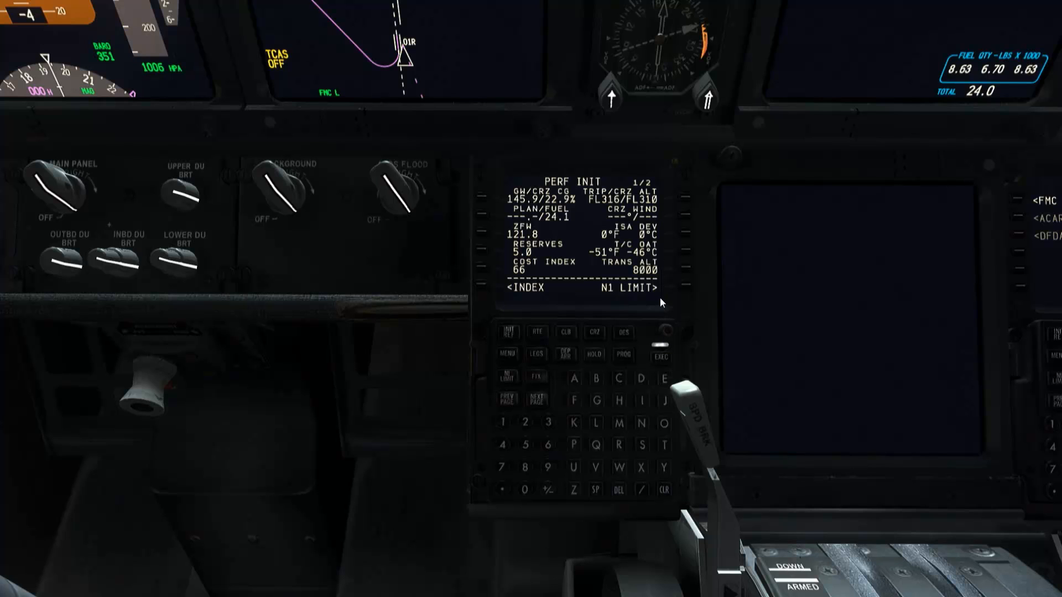
{"action": "mouse_move", "coordinate": [645, 273]}
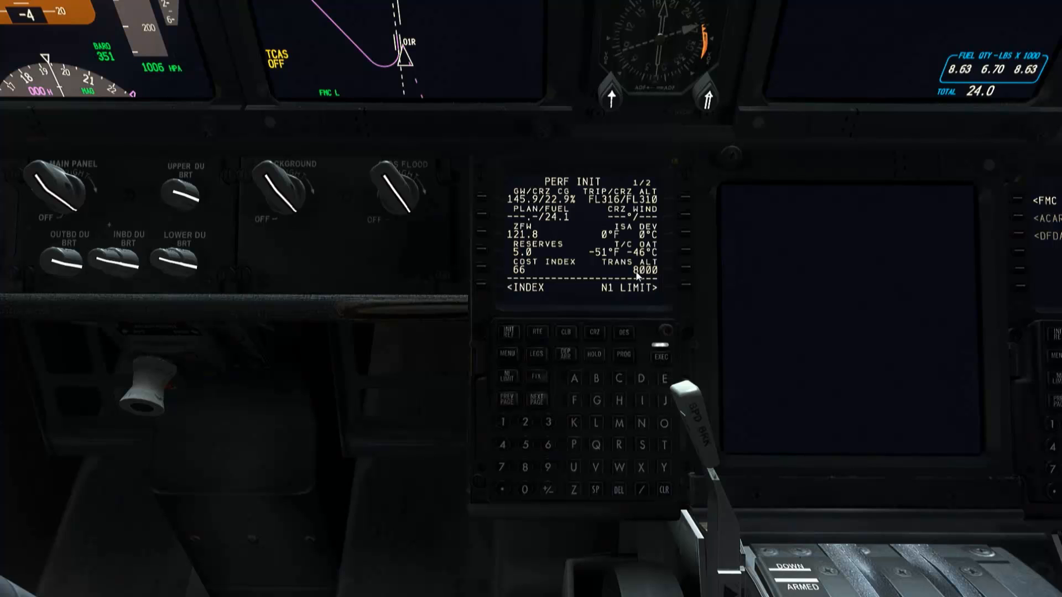
{"action": "mouse_move", "coordinate": [663, 333]}
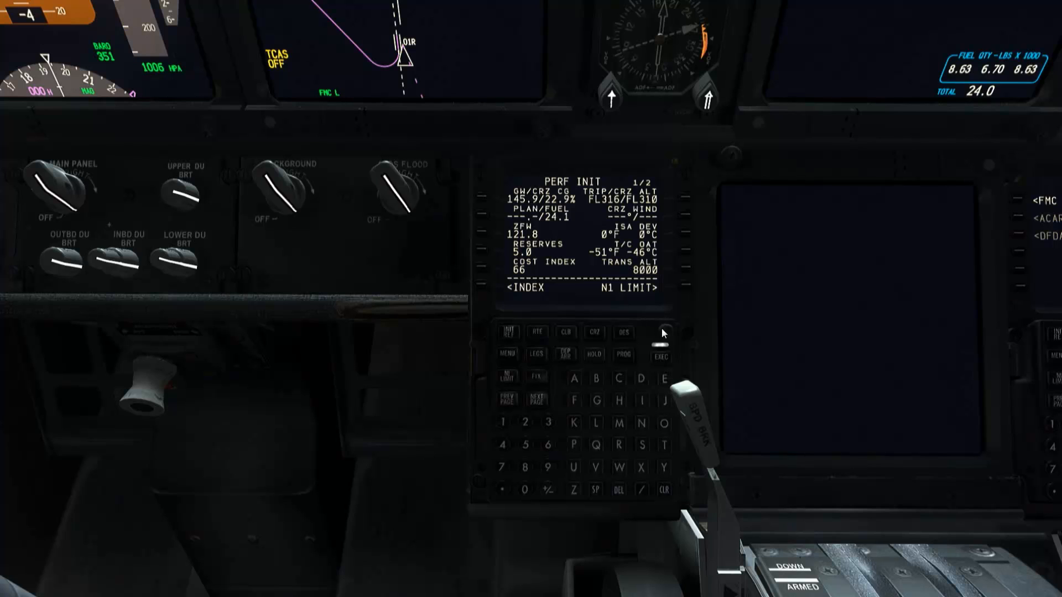
{"action": "mouse_move", "coordinate": [663, 360]}
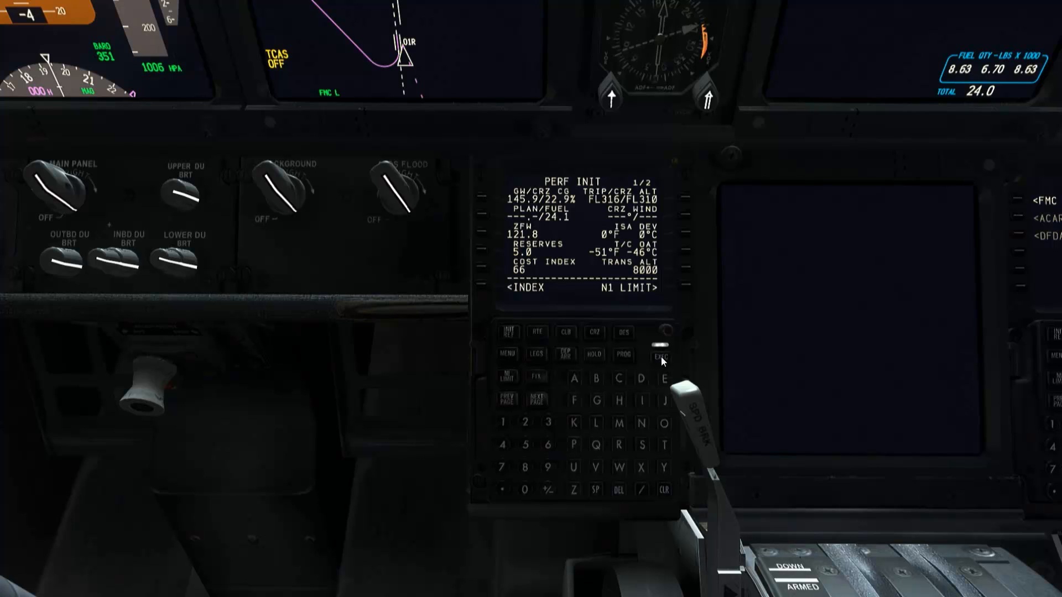
{"action": "left_click", "coordinate": [661, 355]}
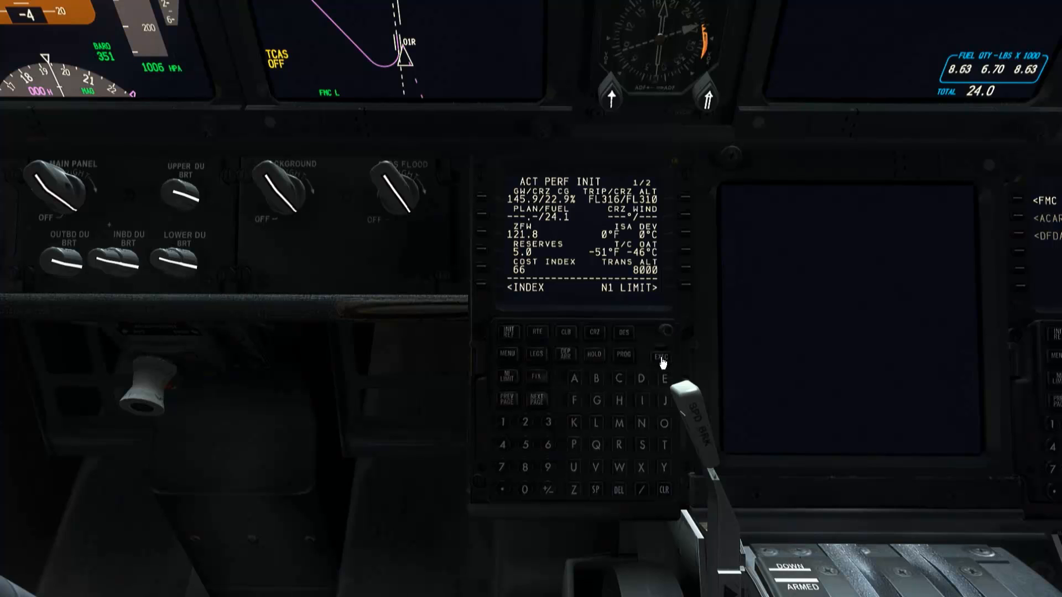
{"action": "mouse_move", "coordinate": [673, 306]}
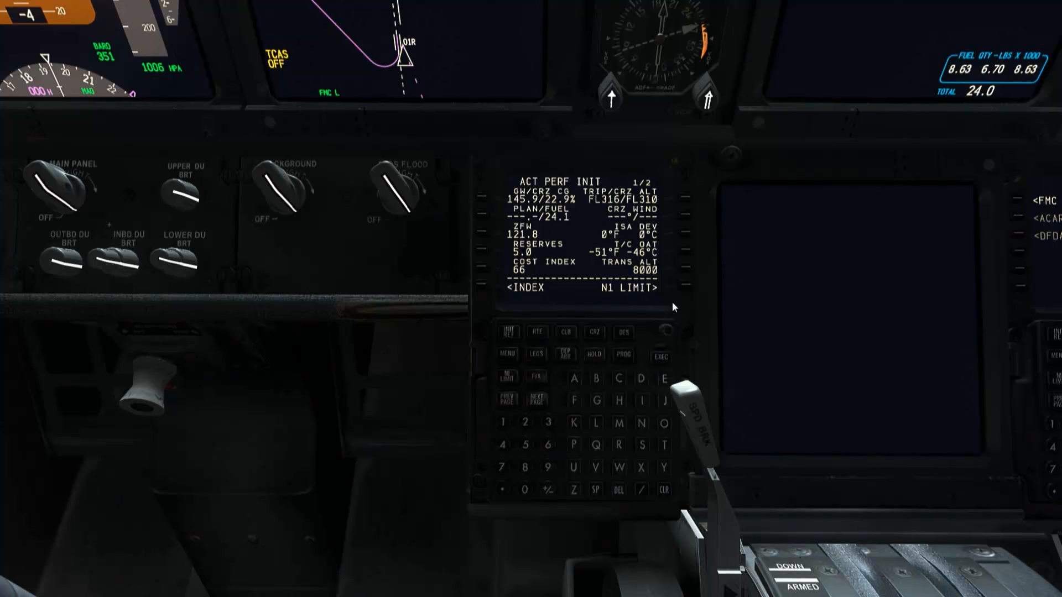
{"action": "mouse_move", "coordinate": [686, 289]}
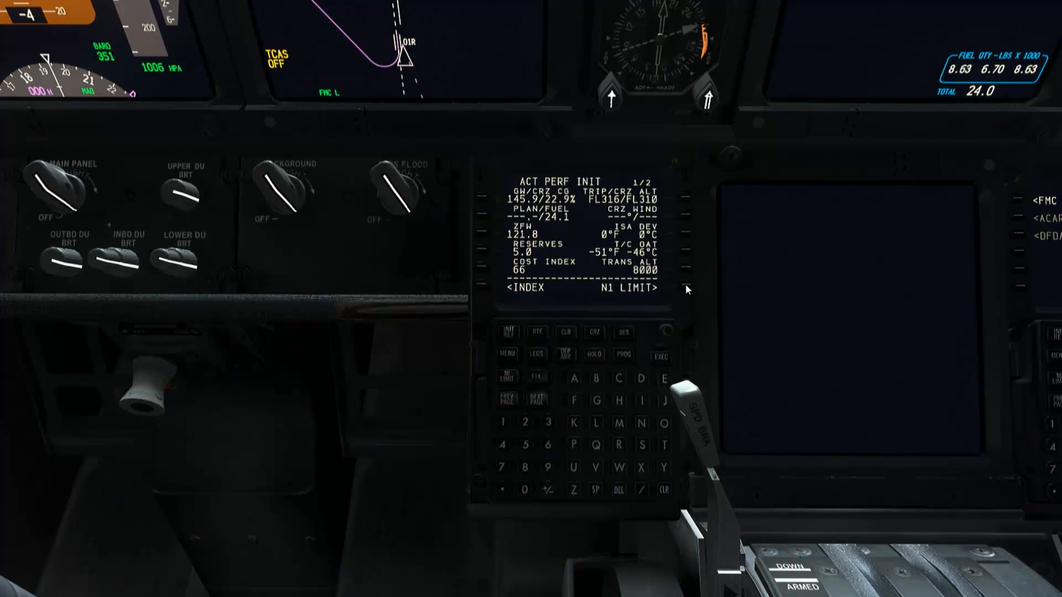
{"action": "mouse_move", "coordinate": [670, 361]}
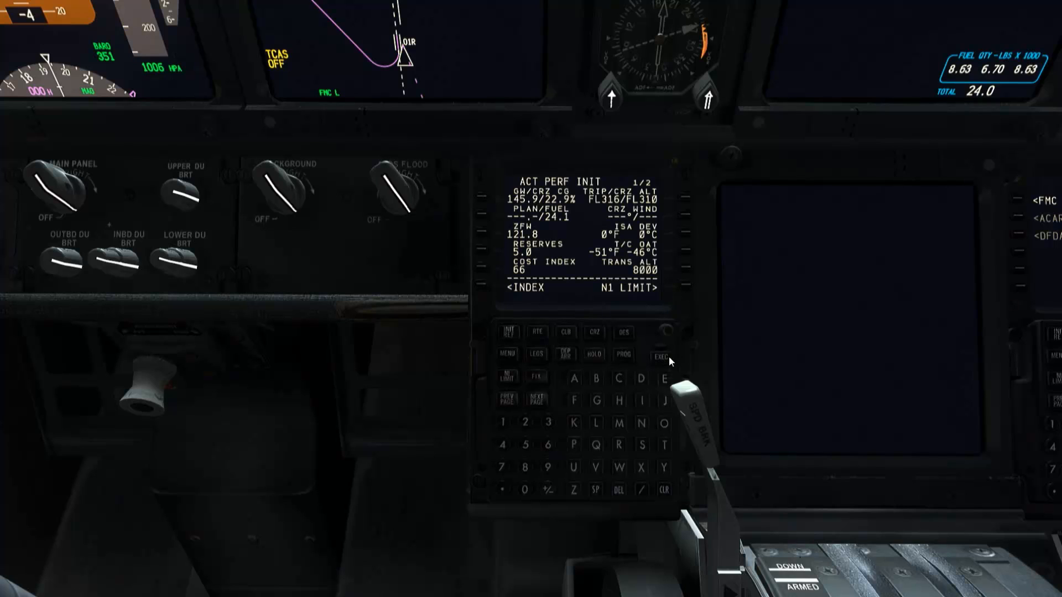
{"action": "mouse_move", "coordinate": [686, 289]}
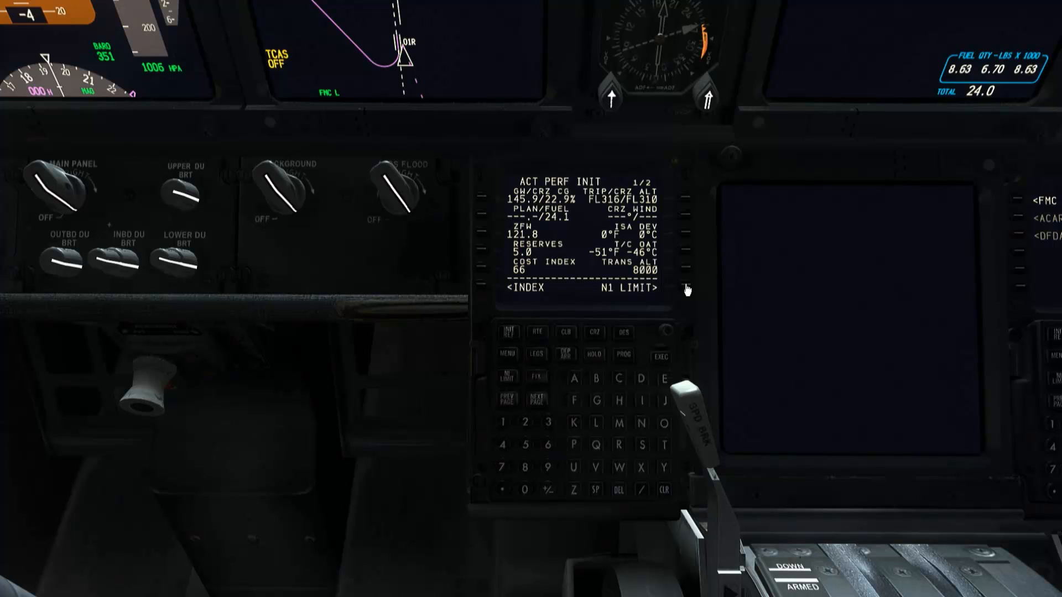
Display the N1 LIMIT page with the 26K takeoff rating active.
{"action": "left_click", "coordinate": [655, 287]}
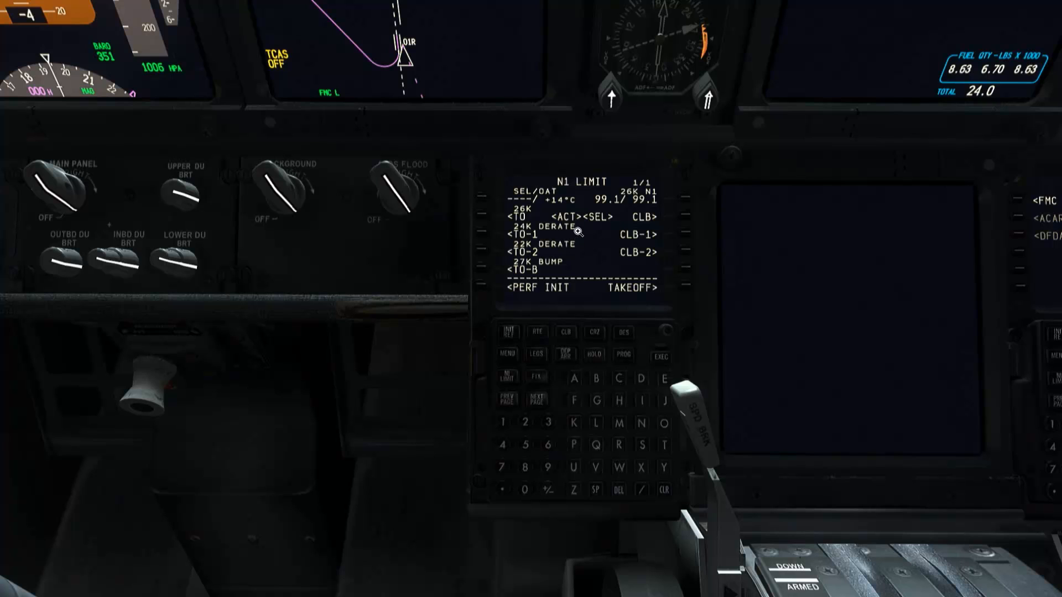
{"action": "mouse_move", "coordinate": [570, 264]}
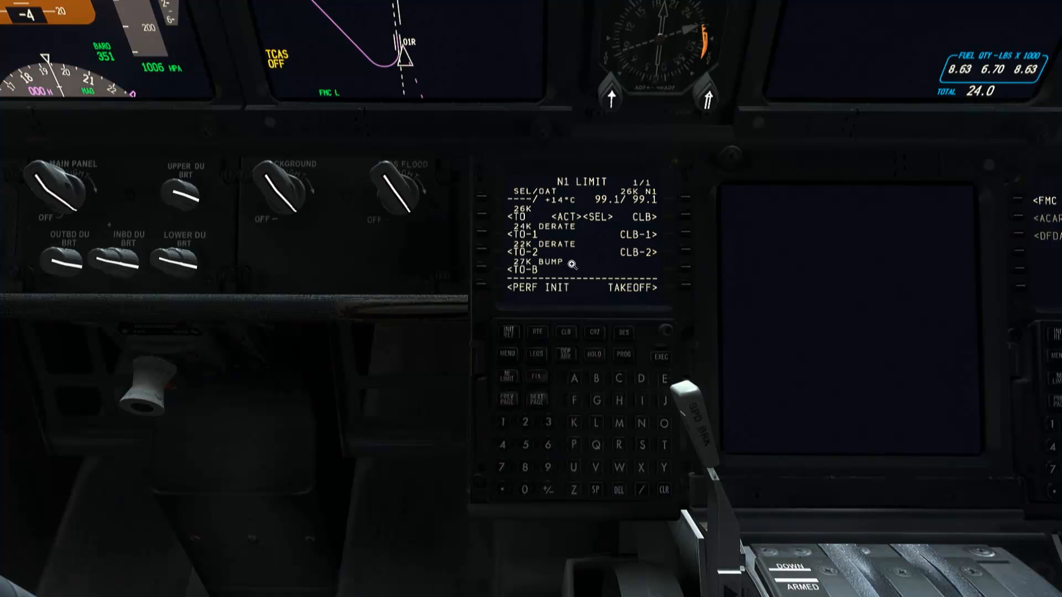
{"action": "mouse_move", "coordinate": [584, 225]}
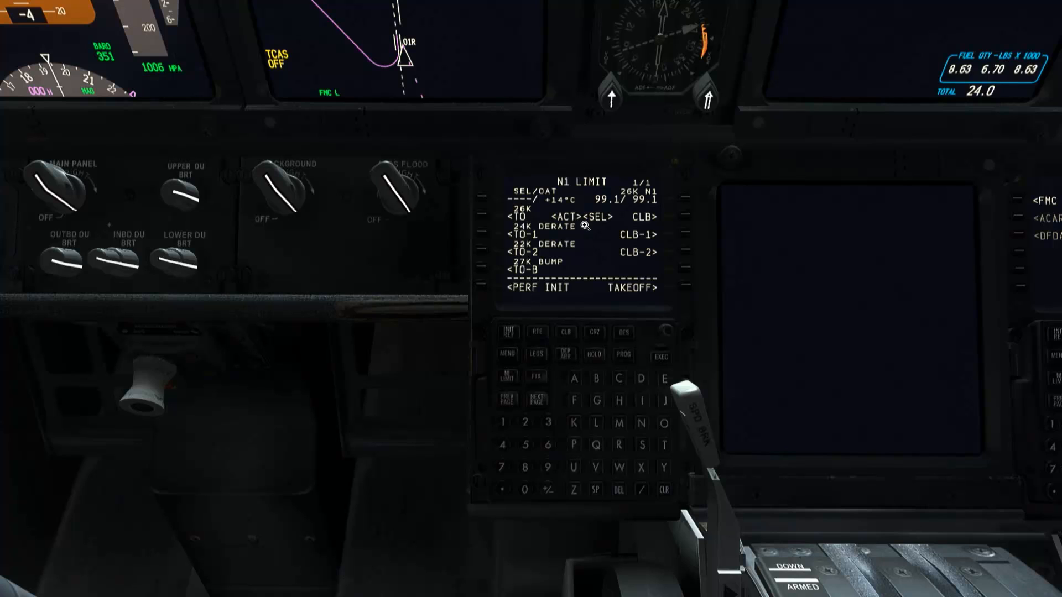
{"action": "mouse_move", "coordinate": [581, 230]}
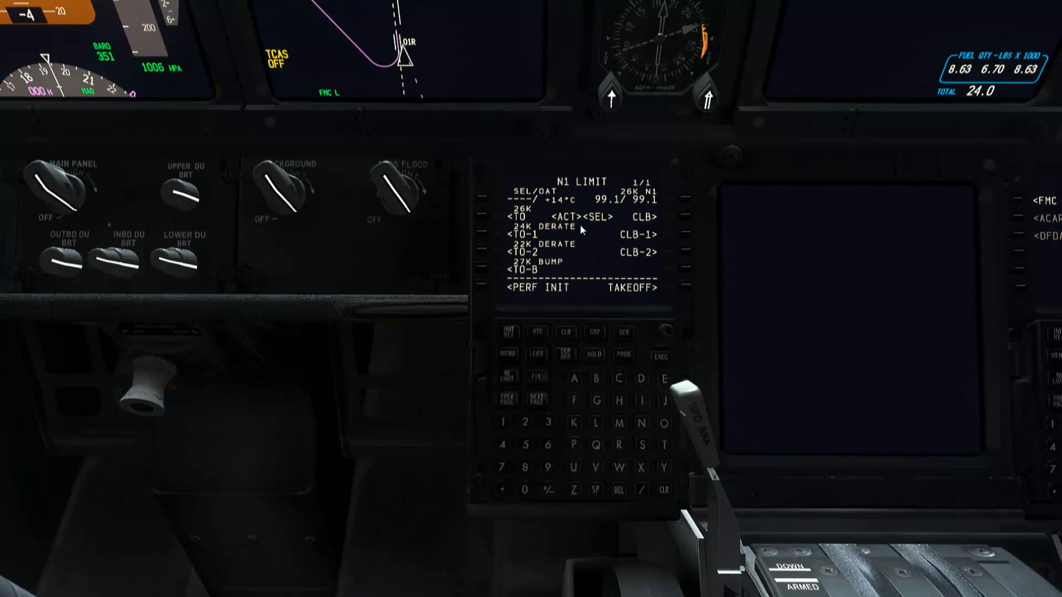
{"action": "mouse_move", "coordinate": [586, 230]}
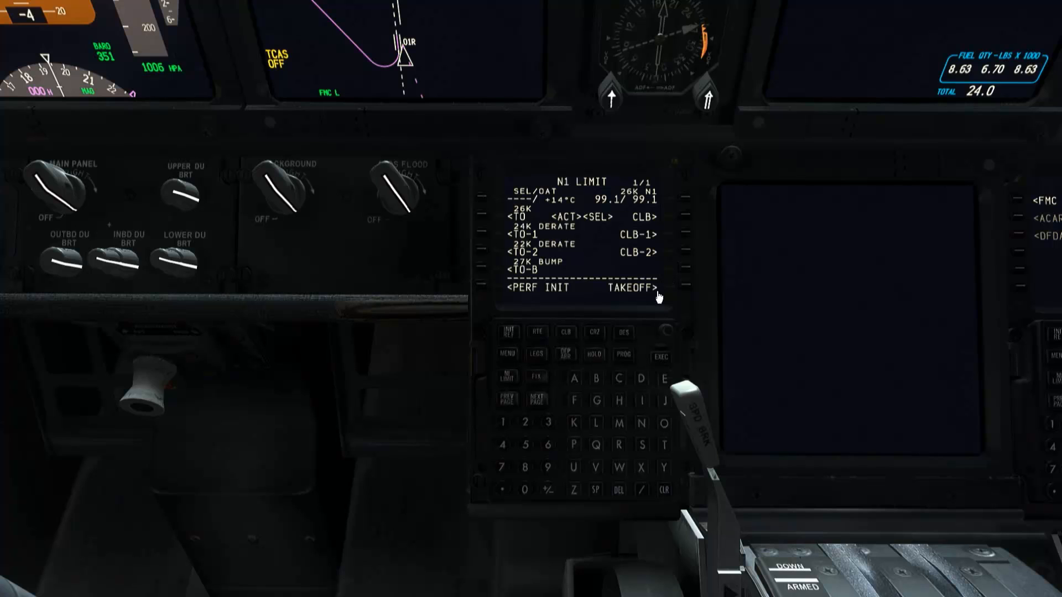
{"action": "mouse_move", "coordinate": [685, 288]}
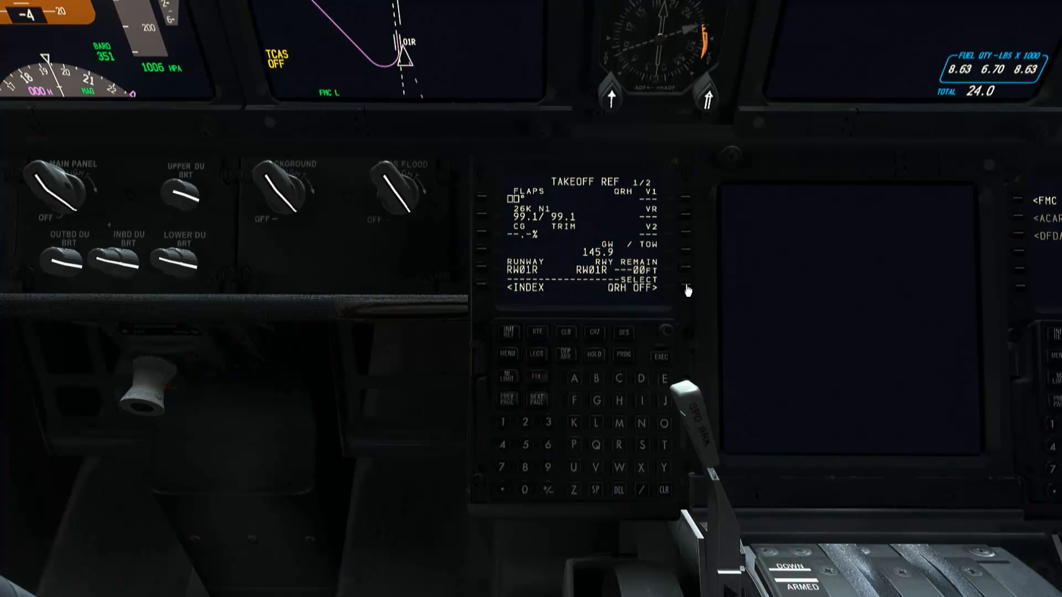
{"action": "mouse_move", "coordinate": [535, 419]}
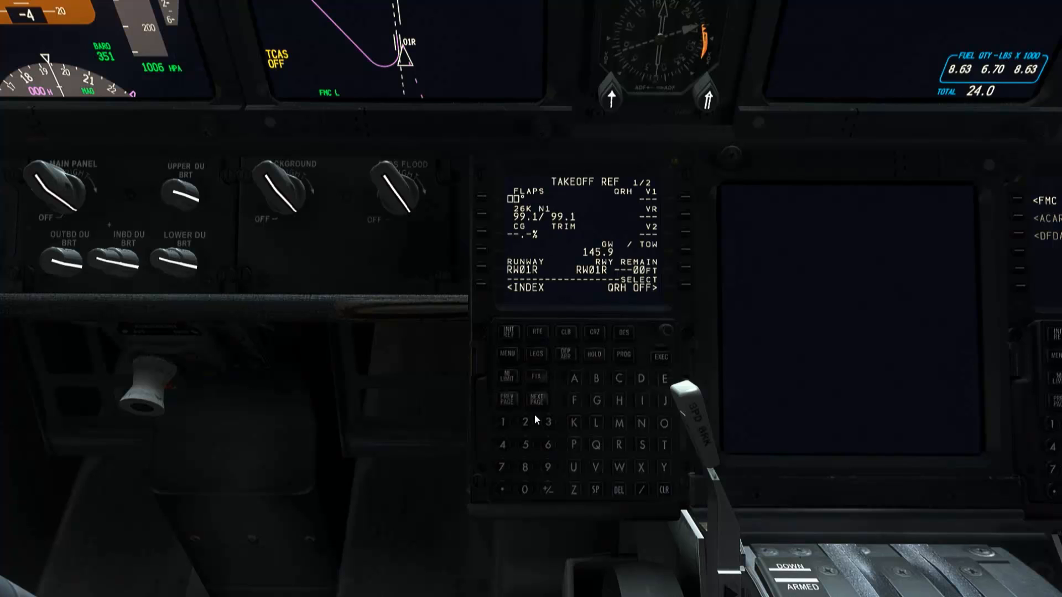
{"action": "mouse_move", "coordinate": [526, 452]}
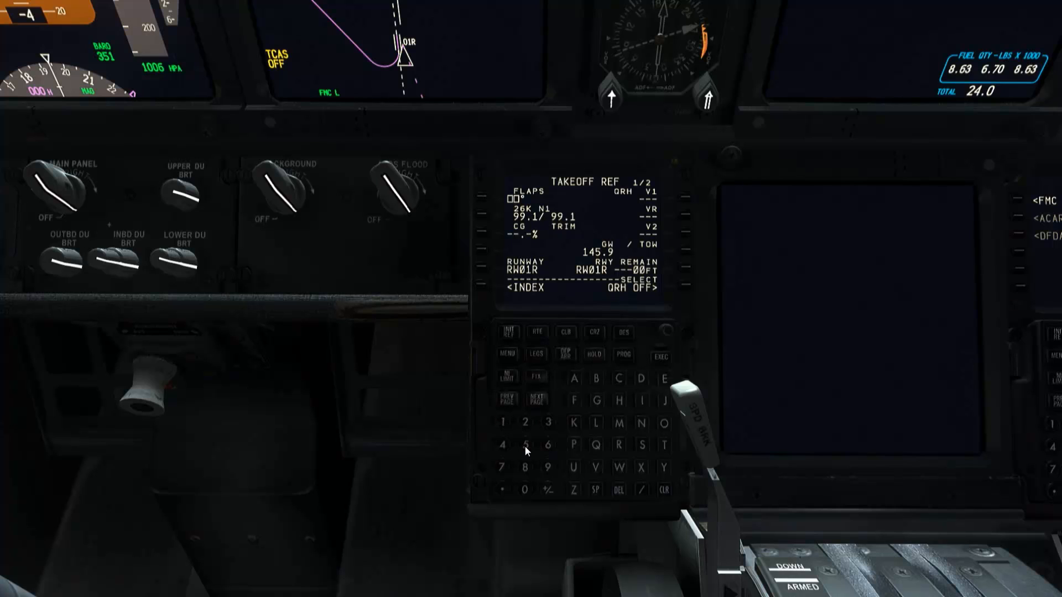
Set takeoff flaps 15 with CG 22.9%, accepting trim 3.93 and V1 133, VR 135, V2 144.
{"action": "left_click", "coordinate": [482, 201]}
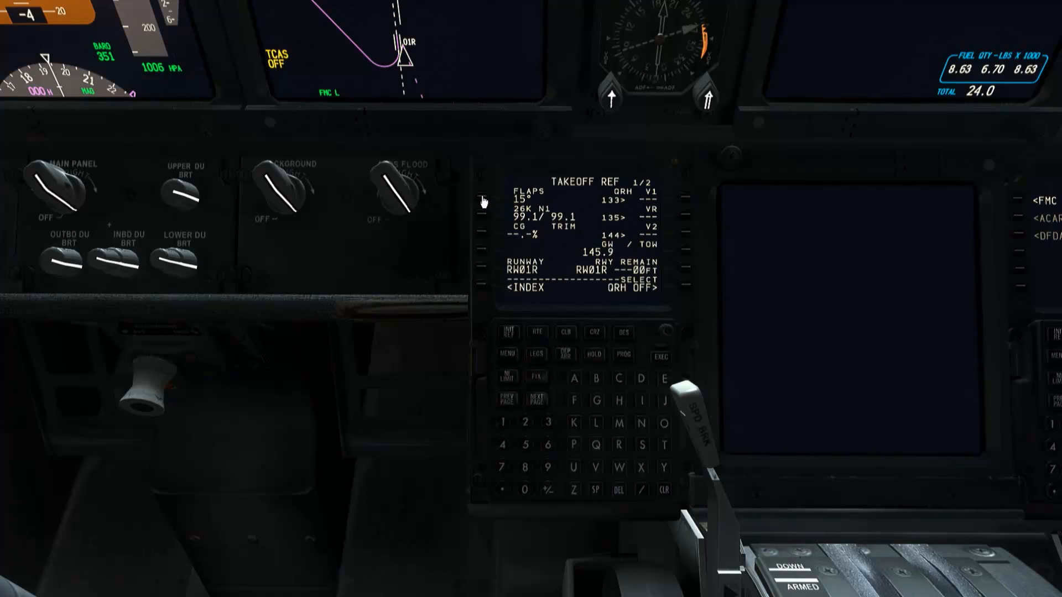
{"action": "mouse_move", "coordinate": [537, 330]}
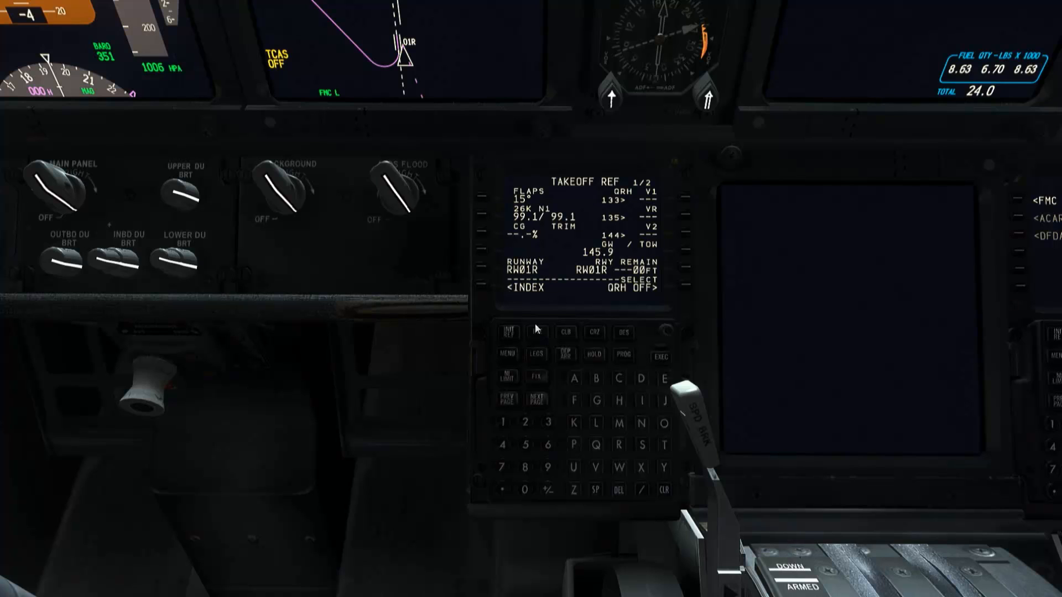
{"action": "mouse_move", "coordinate": [483, 239]}
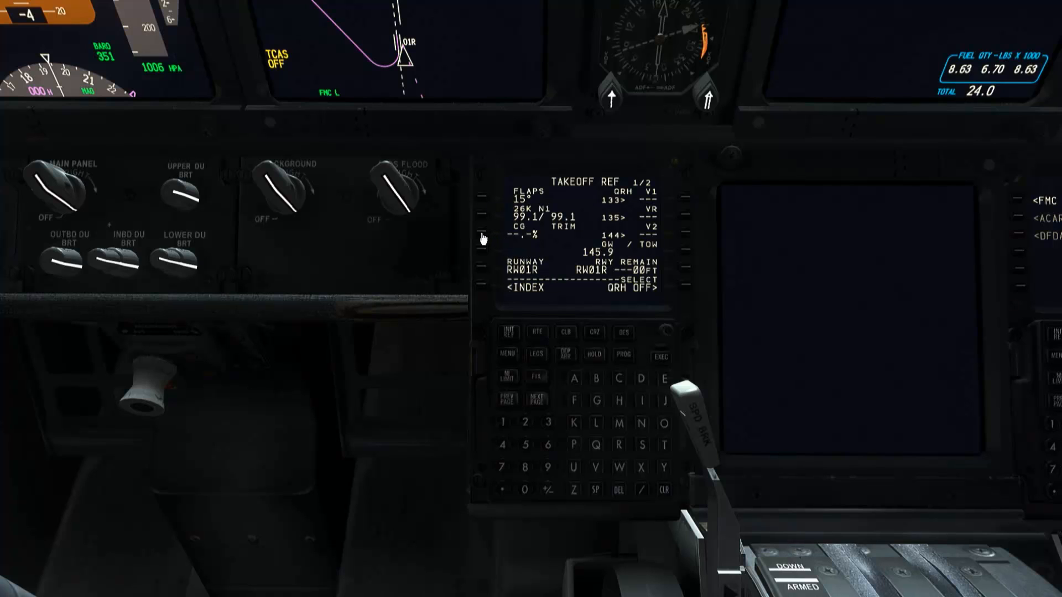
{"action": "mouse_move", "coordinate": [523, 235]}
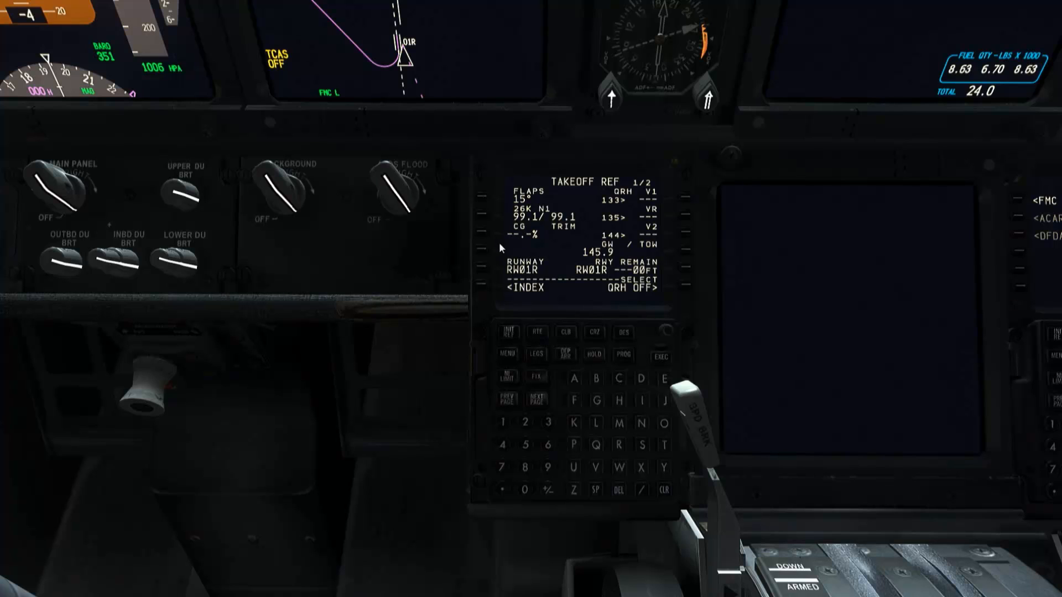
{"action": "mouse_move", "coordinate": [483, 237]}
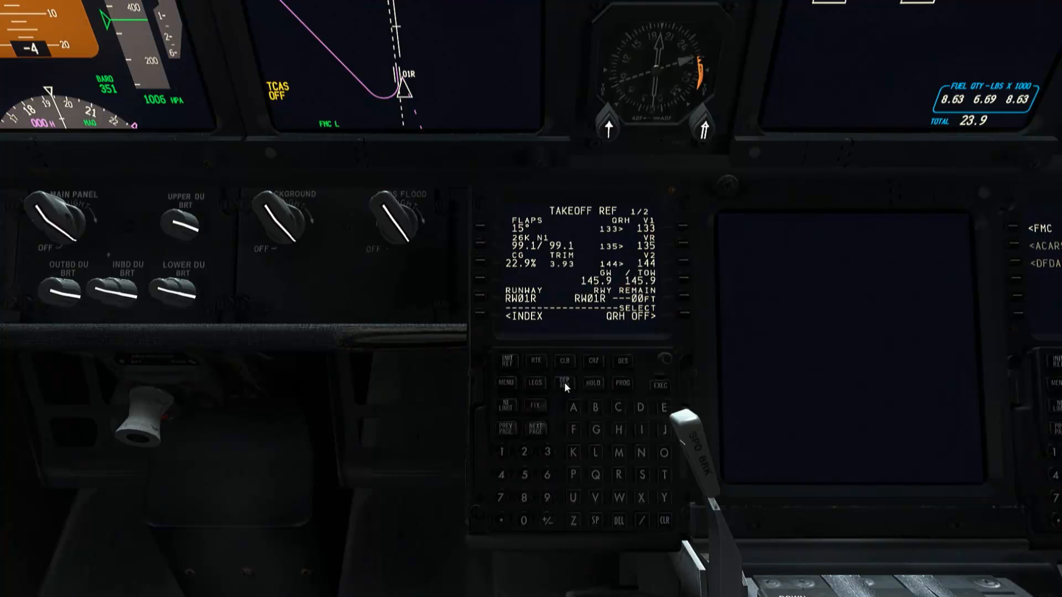
Select and execute the OKSA6B departure from runway 01R in the ENGM departures list.
{"action": "left_click", "coordinate": [563, 381]}
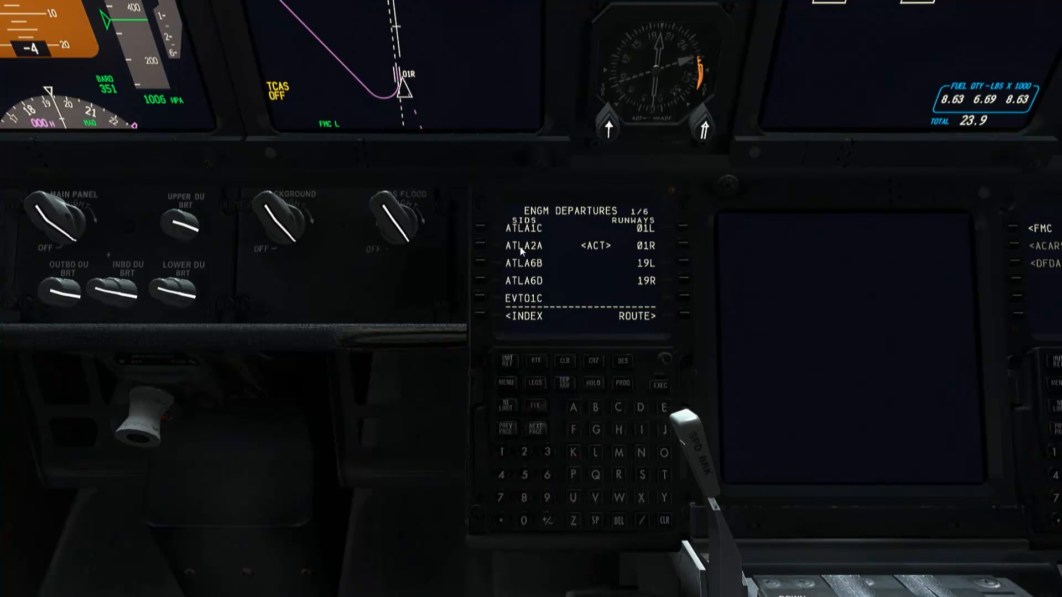
{"action": "mouse_move", "coordinate": [526, 367]}
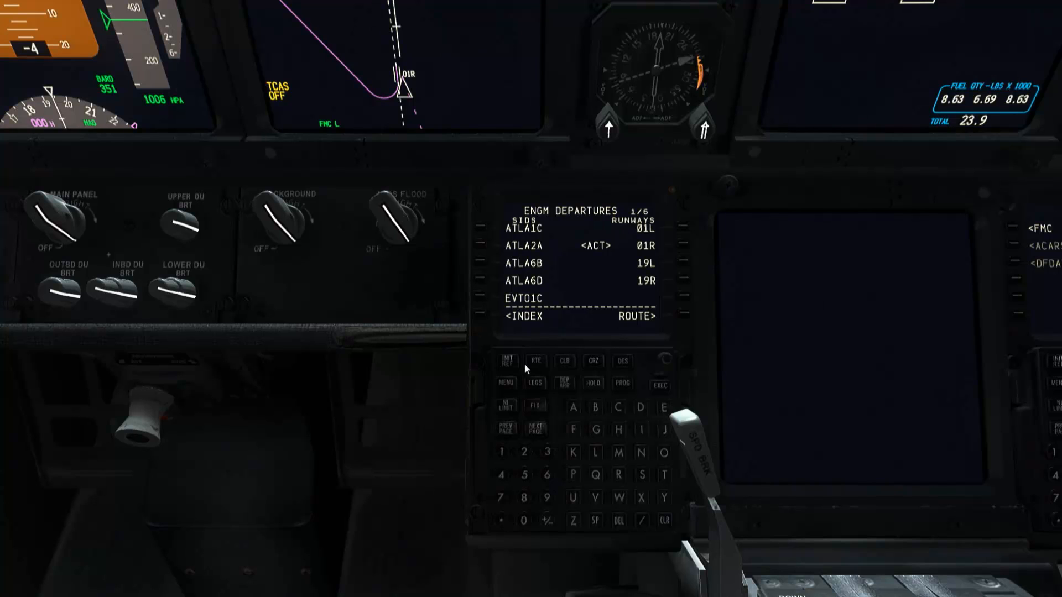
{"action": "mouse_move", "coordinate": [605, 322]}
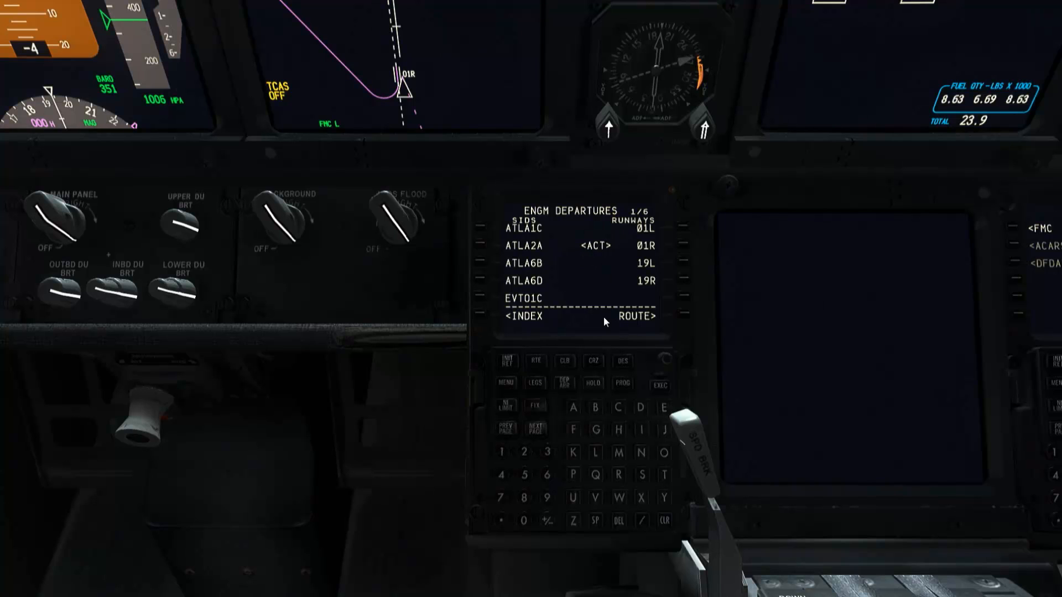
{"action": "mouse_move", "coordinate": [600, 283]}
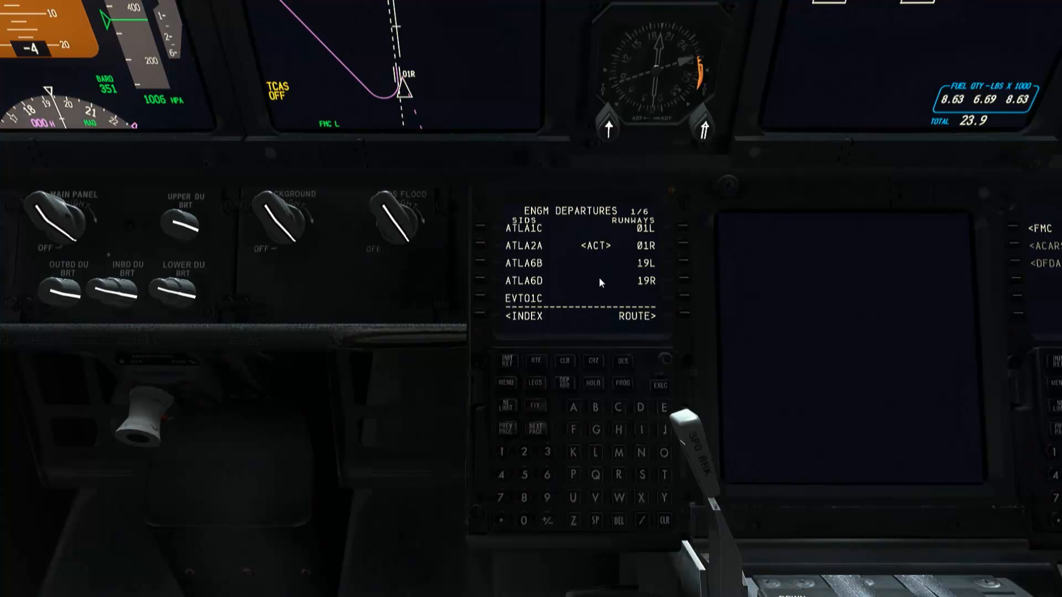
{"action": "mouse_move", "coordinate": [559, 273]}
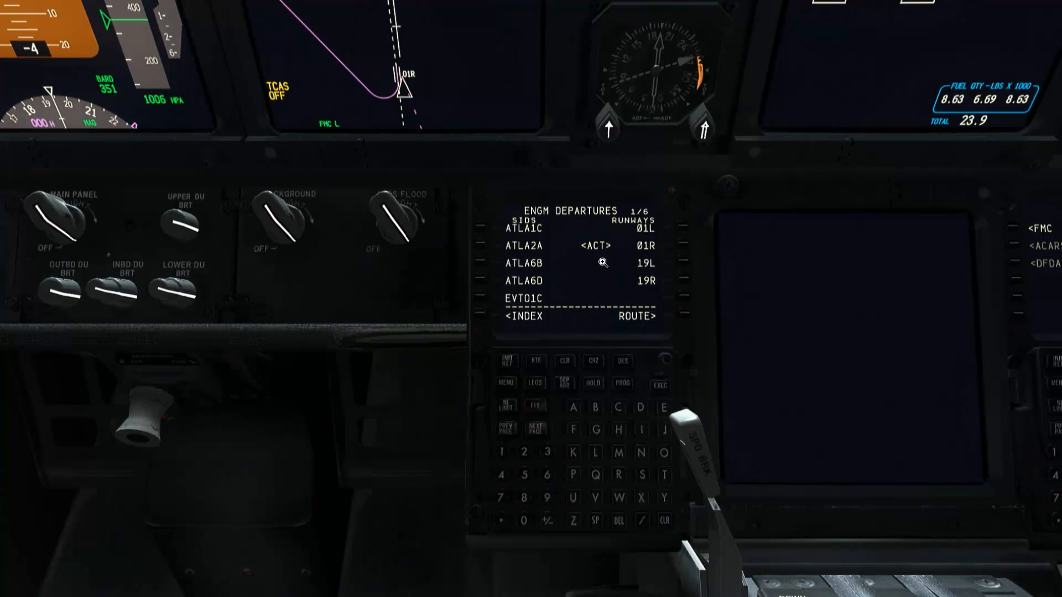
{"action": "mouse_move", "coordinate": [590, 253]}
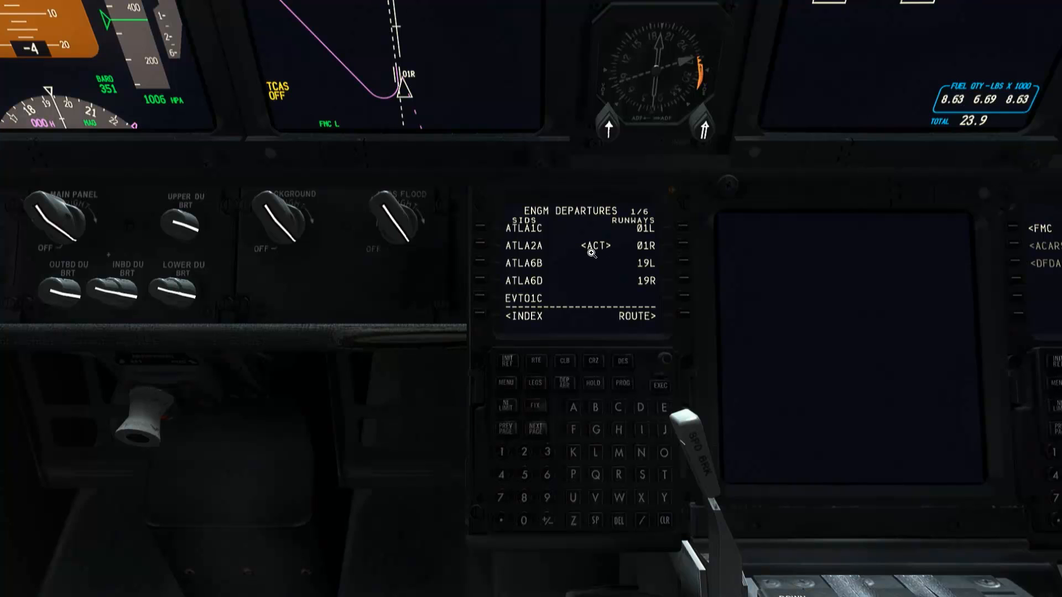
{"action": "mouse_move", "coordinate": [593, 252]}
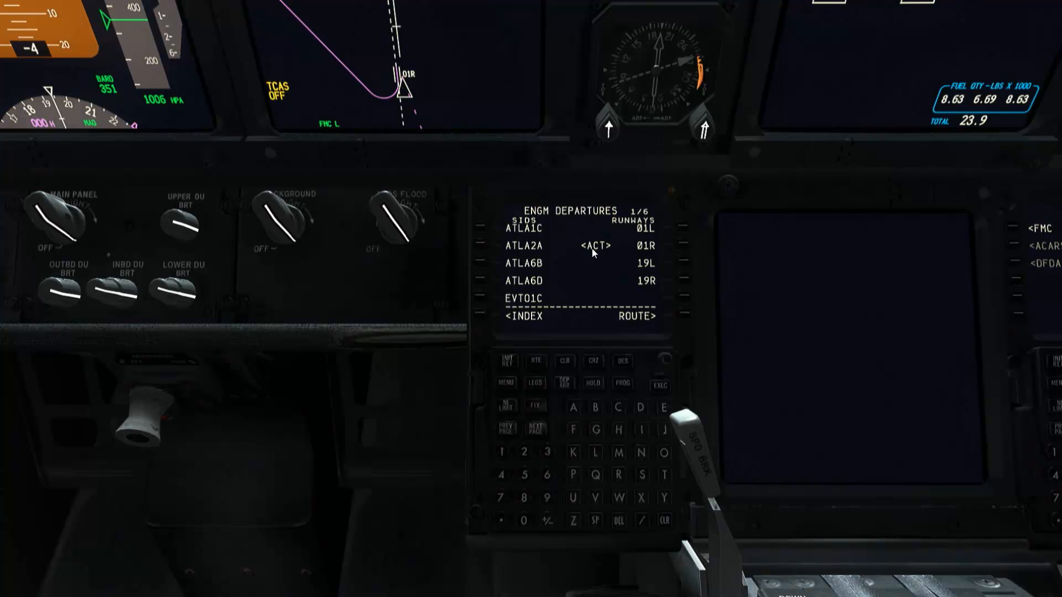
{"action": "mouse_move", "coordinate": [558, 366]}
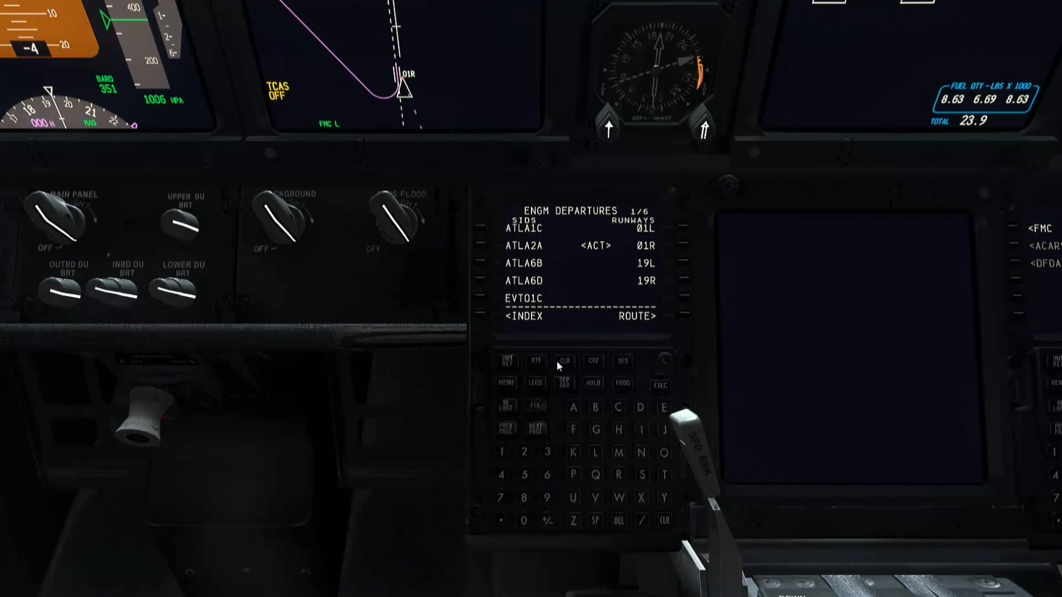
{"action": "left_click", "coordinate": [535, 428]}
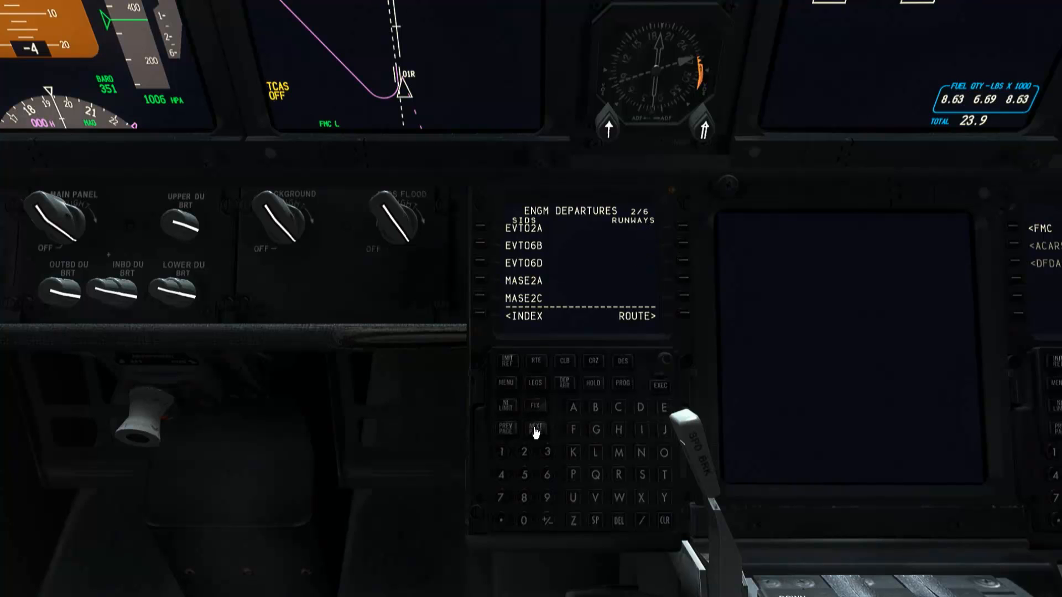
{"action": "left_click", "coordinate": [535, 430]}
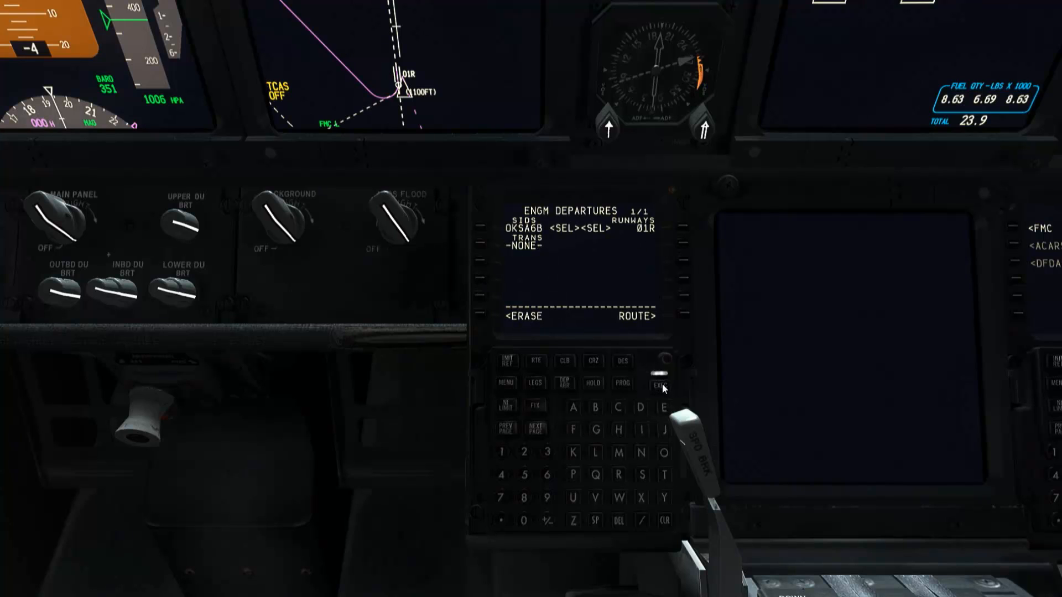
{"action": "left_click", "coordinate": [659, 383]}
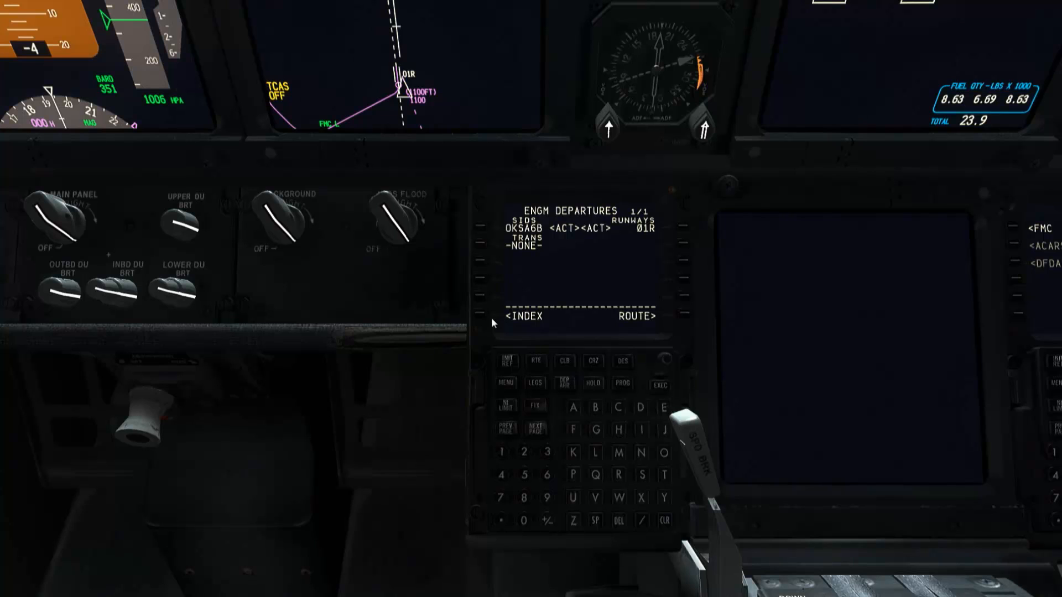
{"action": "left_click", "coordinate": [503, 315]}
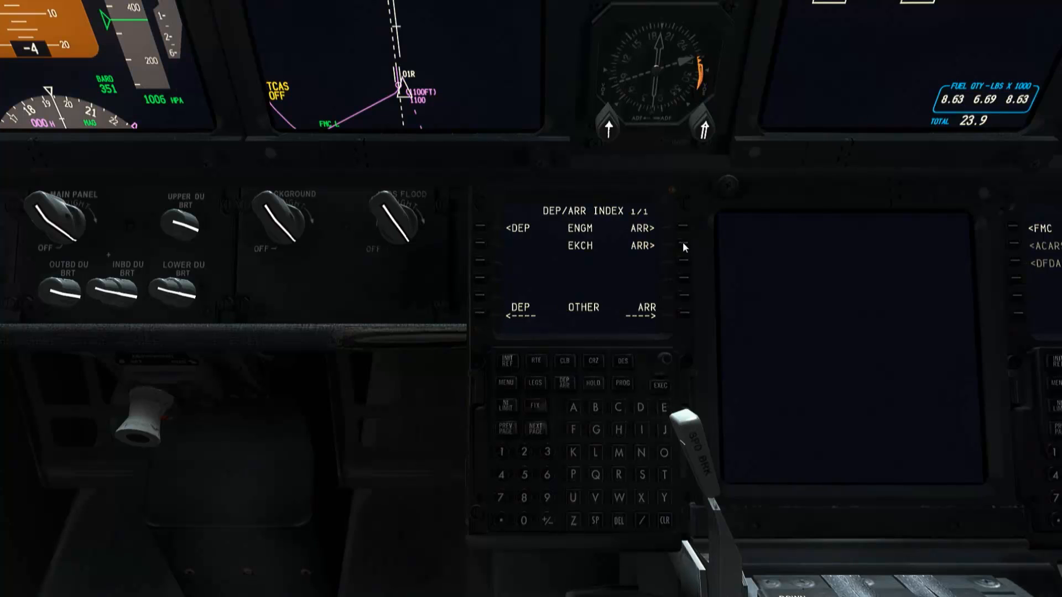
Select and execute the SVD3N arrival with the ILS 22L approach into EKCH.
{"action": "left_click", "coordinate": [682, 247]}
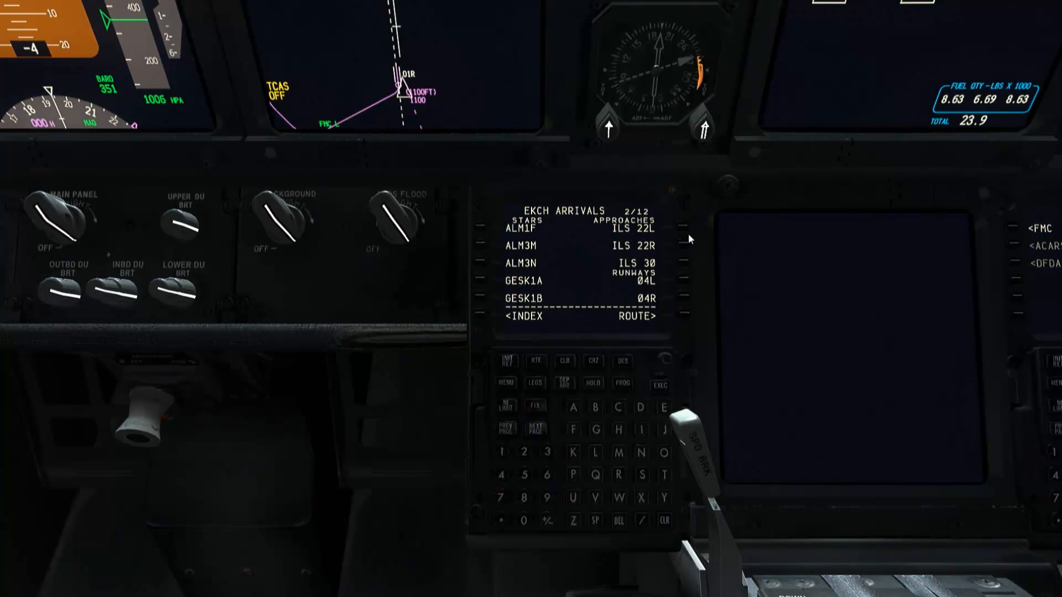
{"action": "mouse_move", "coordinate": [686, 231]}
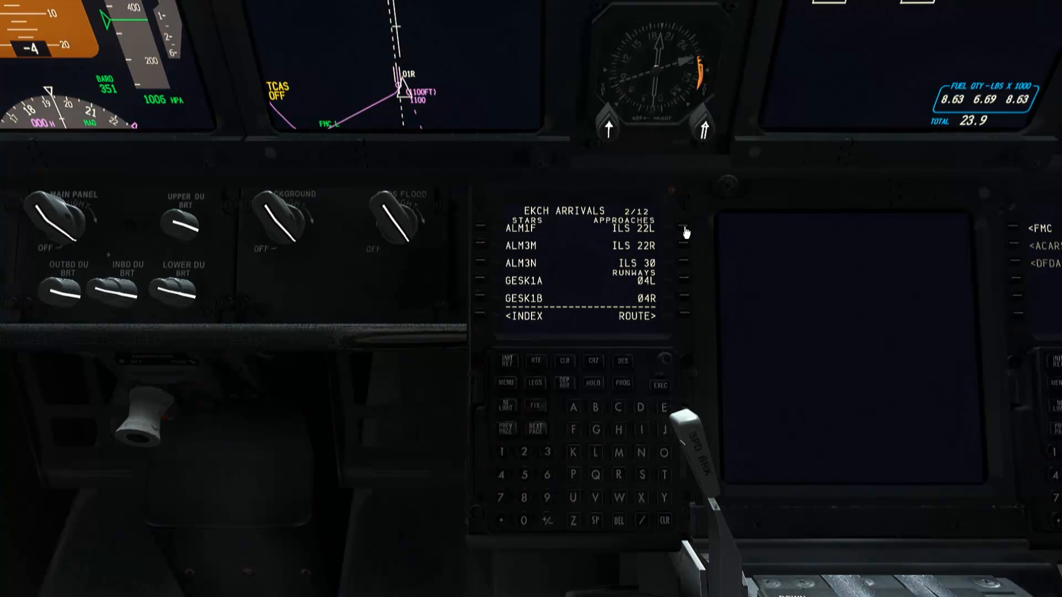
{"action": "left_click", "coordinate": [683, 229]}
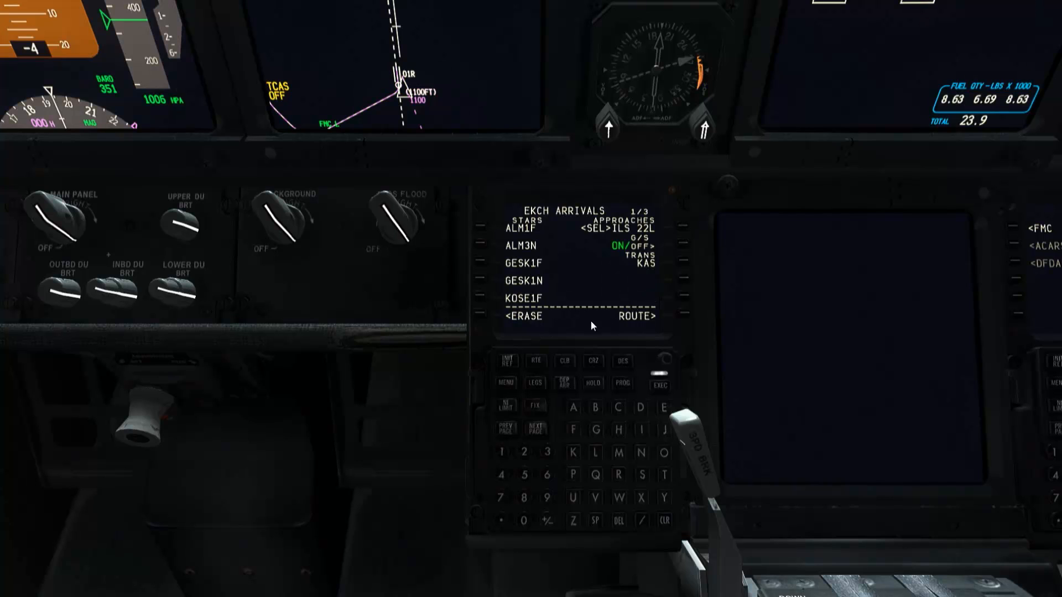
{"action": "left_click", "coordinate": [536, 428]}
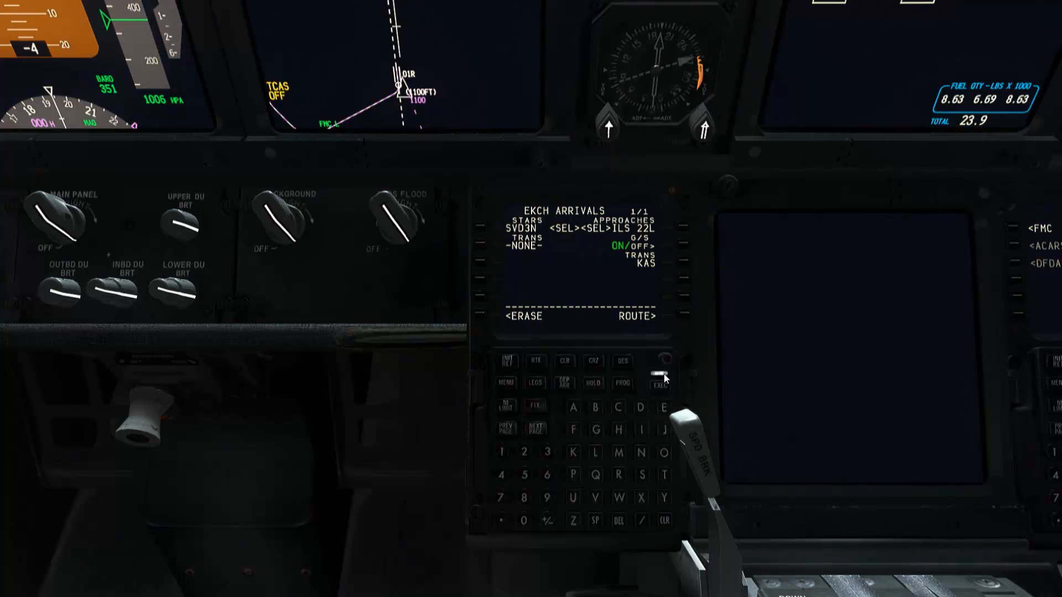
{"action": "left_click", "coordinate": [659, 384]}
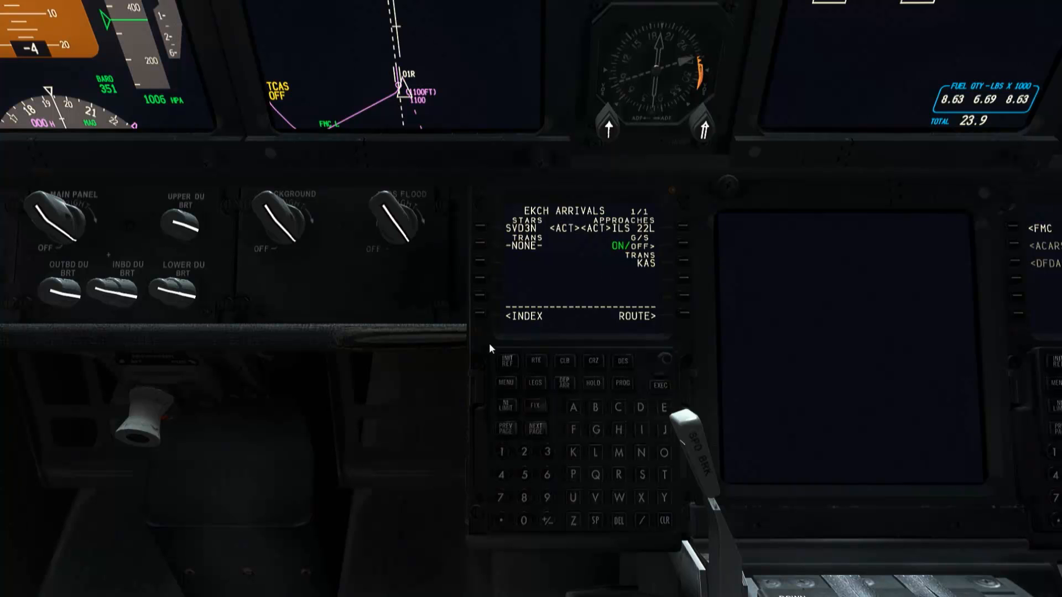
{"action": "mouse_move", "coordinate": [521, 370]}
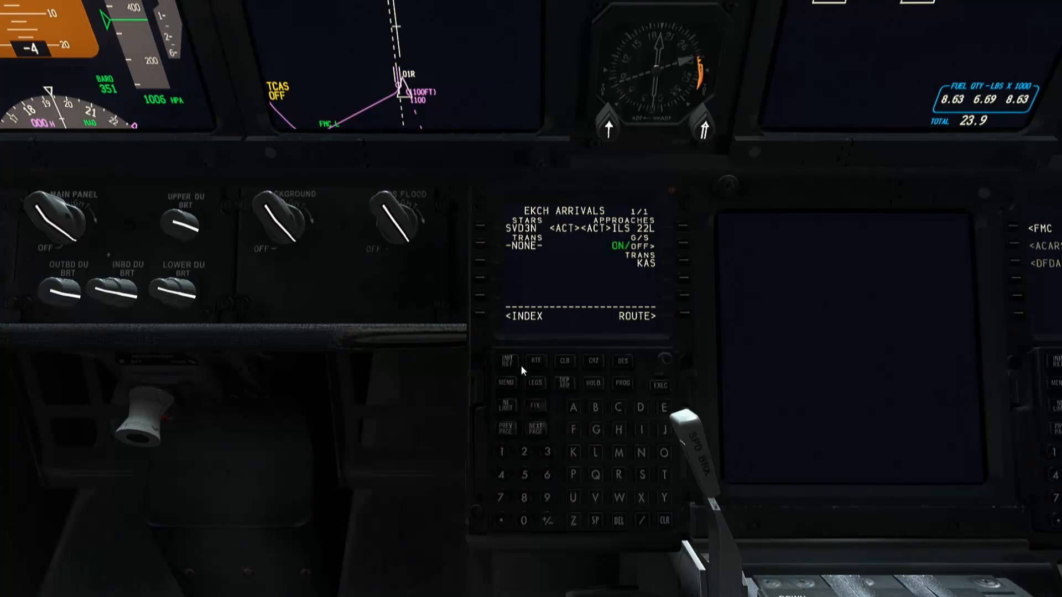
Return to TAKEOFF REF showing flaps 15, V1 133, VR 135, V2 144 and runway 01R.
{"action": "left_click", "coordinate": [507, 361]}
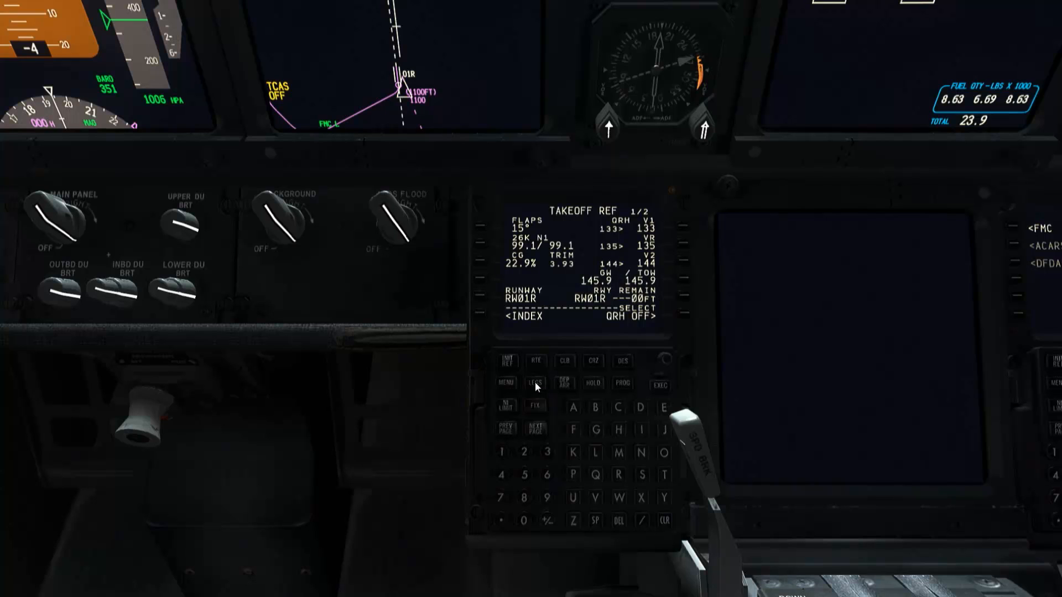
Review ACT RTE LEGS pages 1–5 for discontinuities, ending on page 4 with FI22L and RW22L.
{"action": "left_click", "coordinate": [534, 382]}
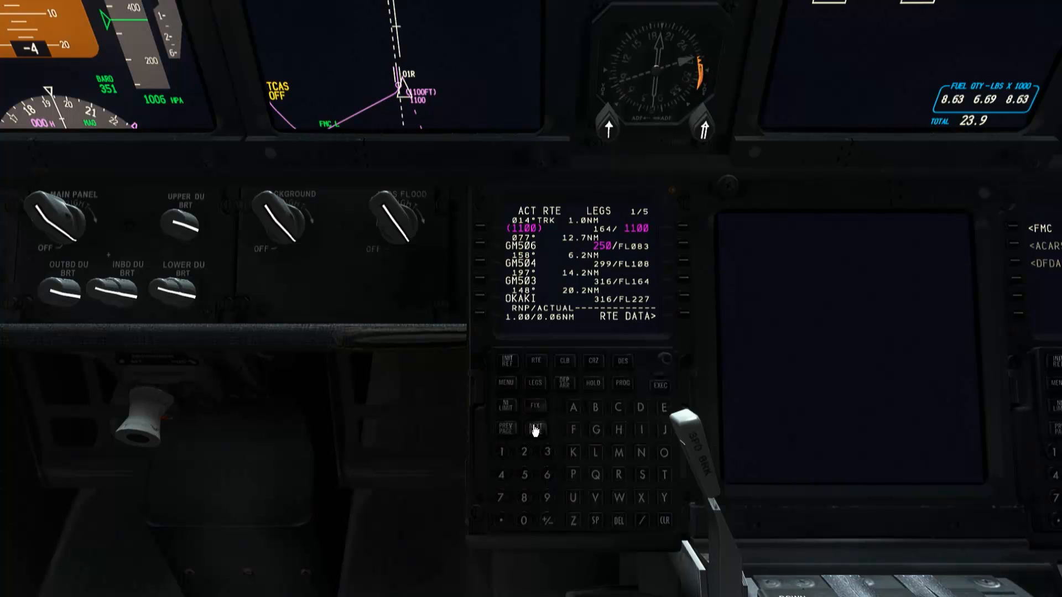
{"action": "left_click", "coordinate": [535, 428]}
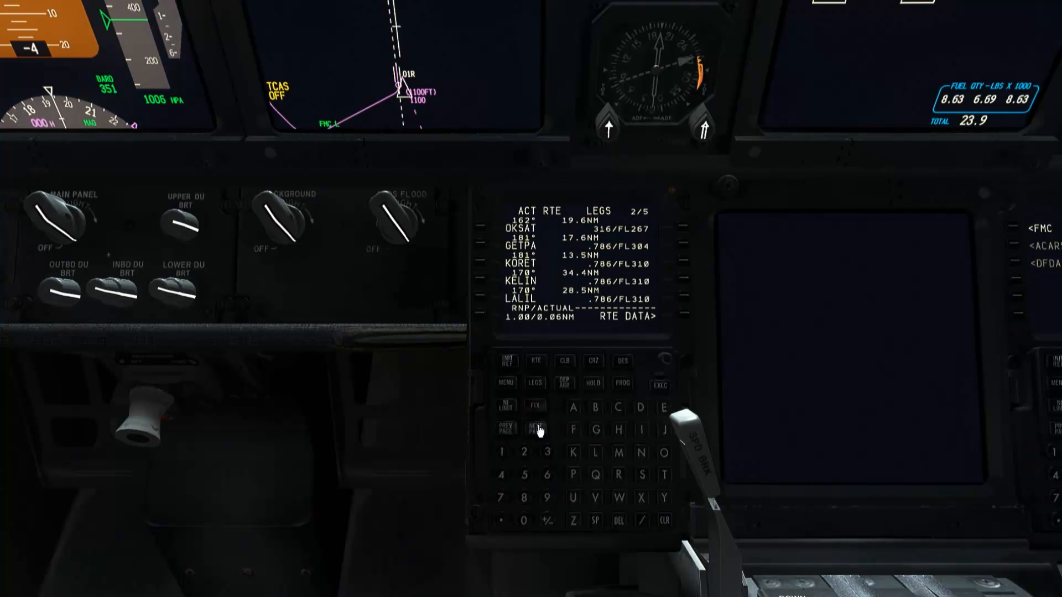
{"action": "left_click", "coordinate": [535, 427]}
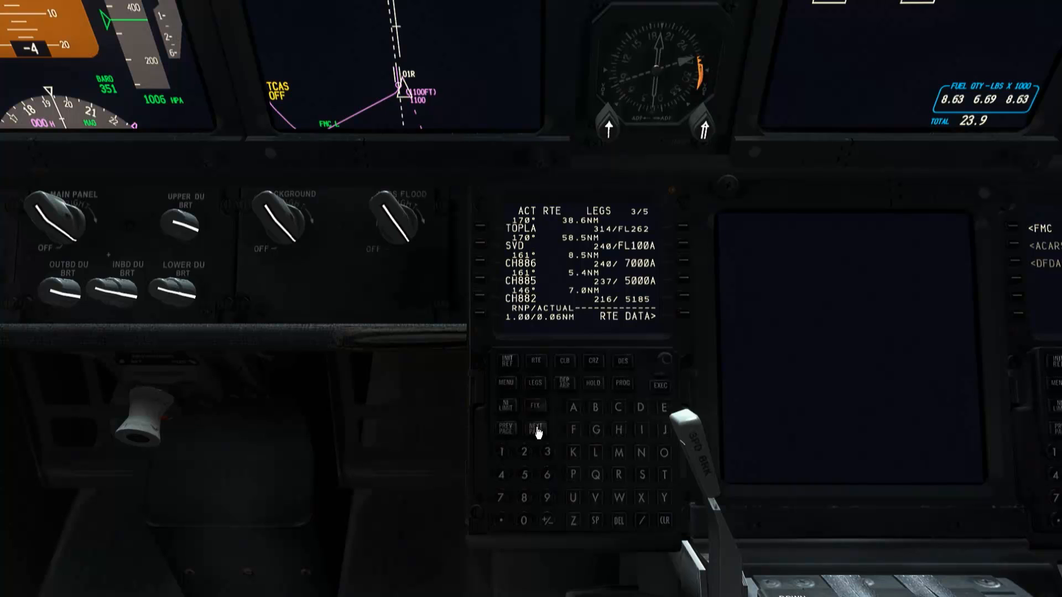
{"action": "left_click", "coordinate": [536, 427]}
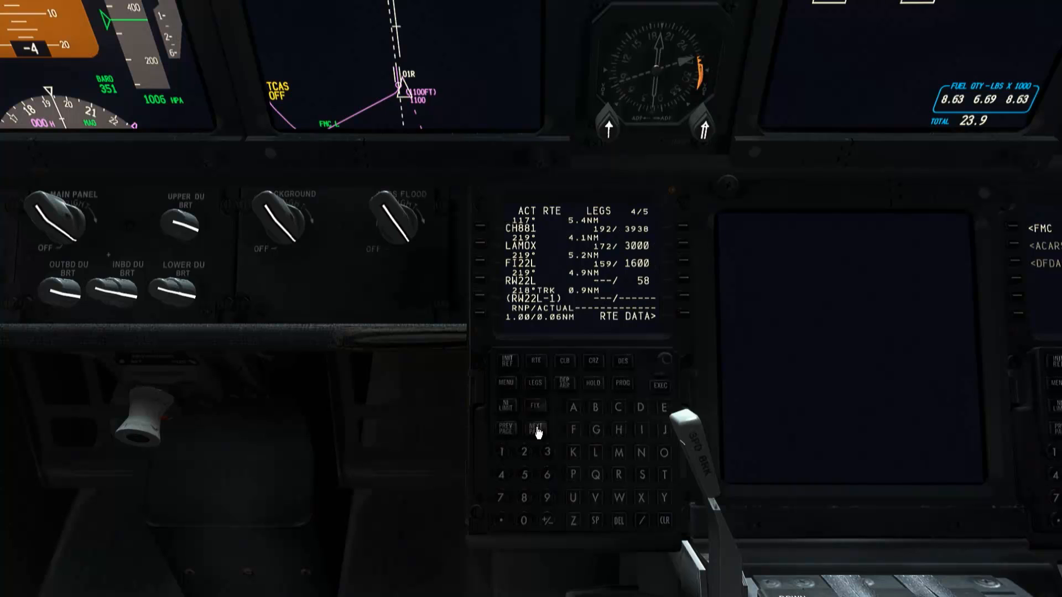
{"action": "left_click", "coordinate": [535, 428]}
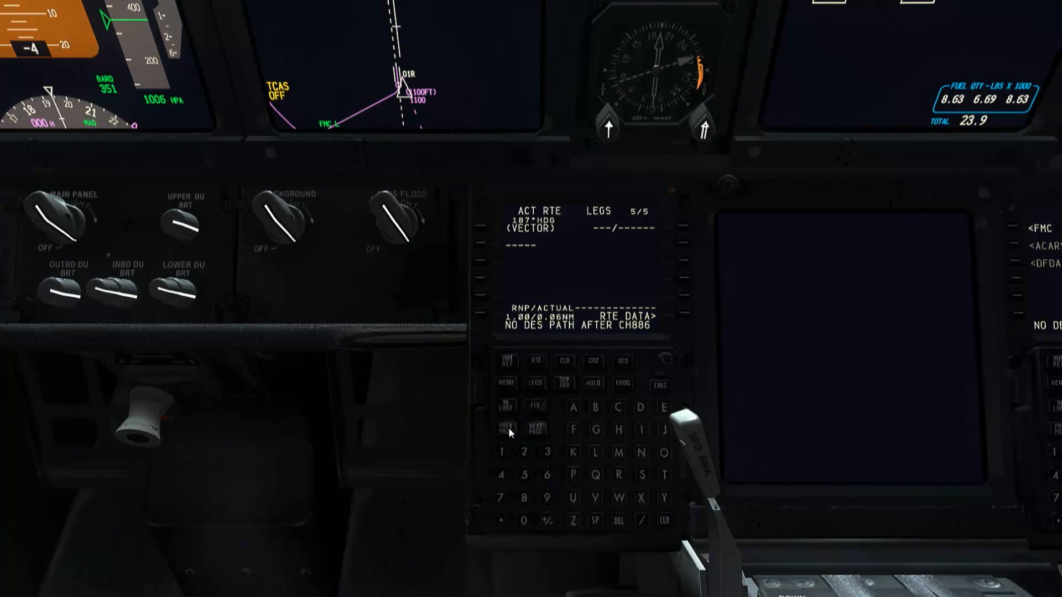
{"action": "left_click", "coordinate": [504, 427]}
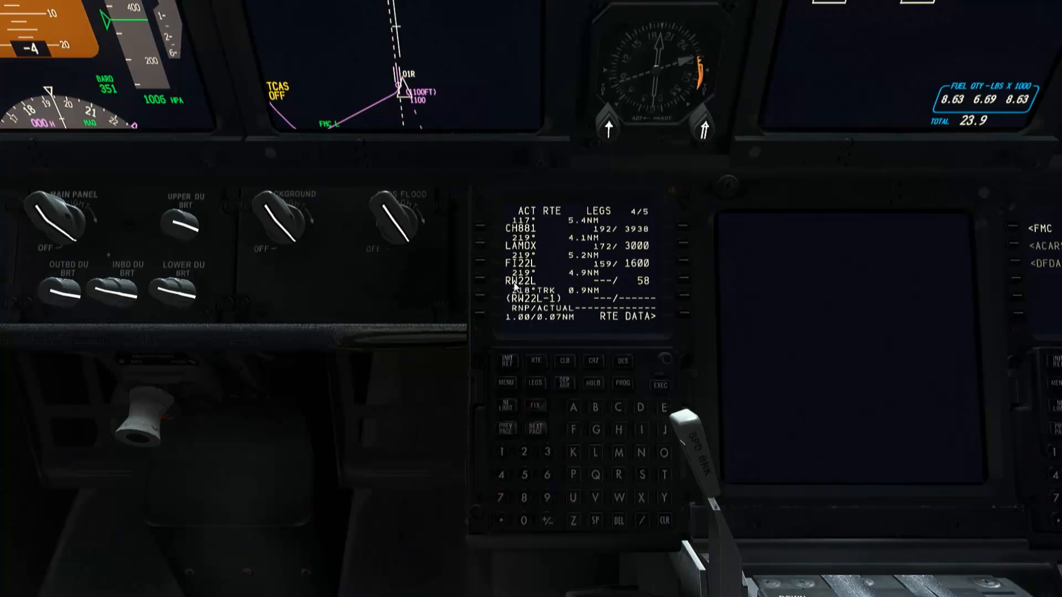
{"action": "mouse_move", "coordinate": [541, 438]}
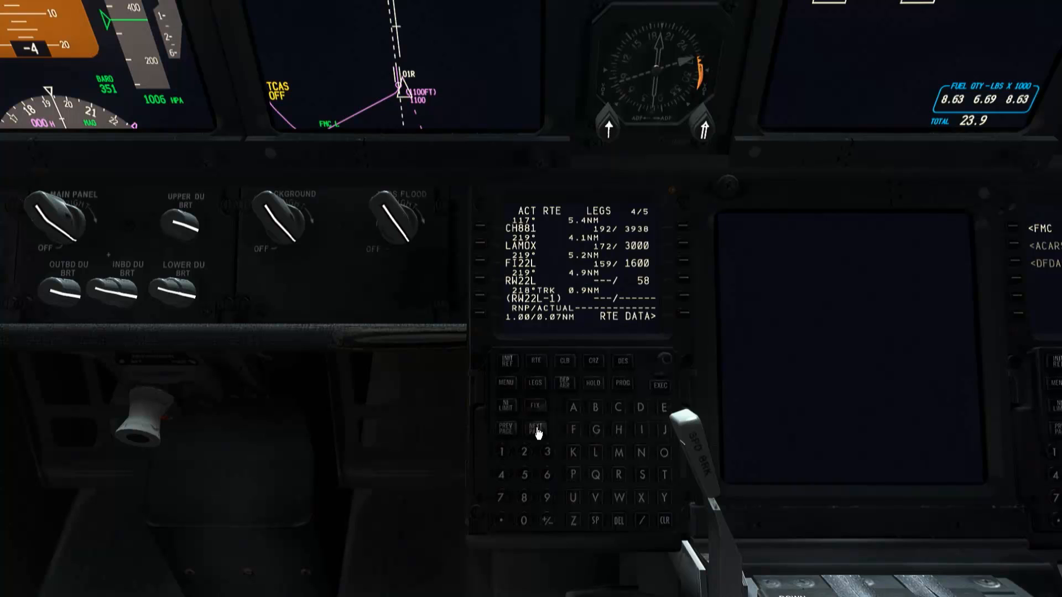
{"action": "mouse_move", "coordinate": [508, 430]}
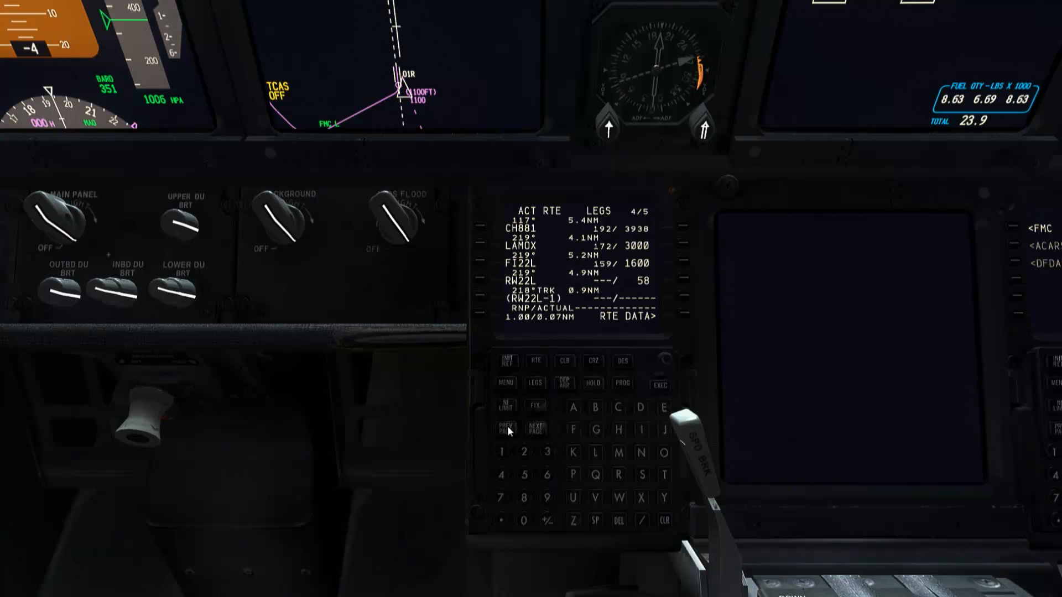
{"action": "left_click", "coordinate": [507, 427]}
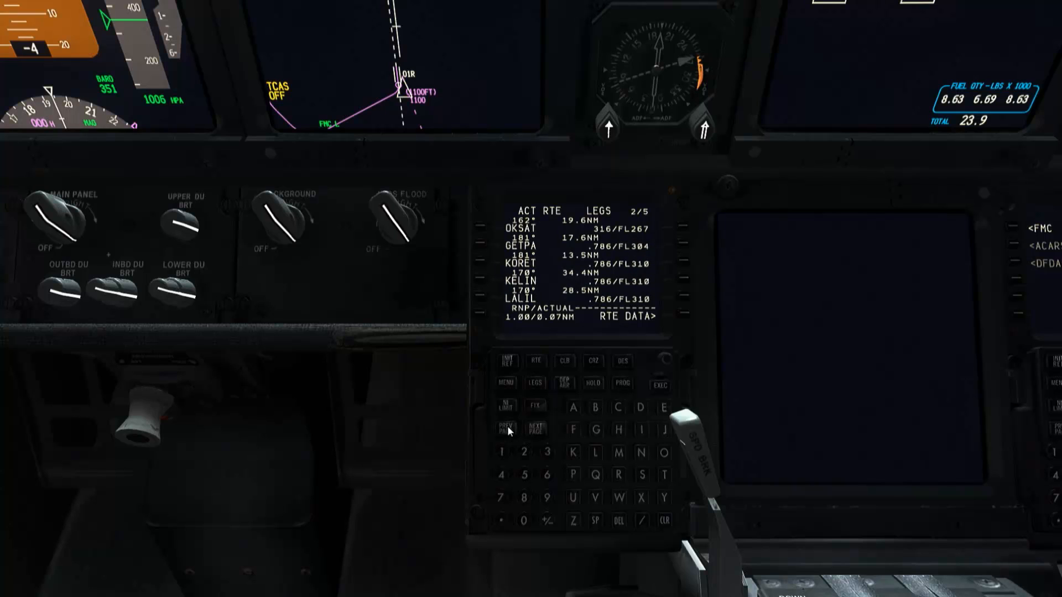
{"action": "mouse_move", "coordinate": [506, 433]}
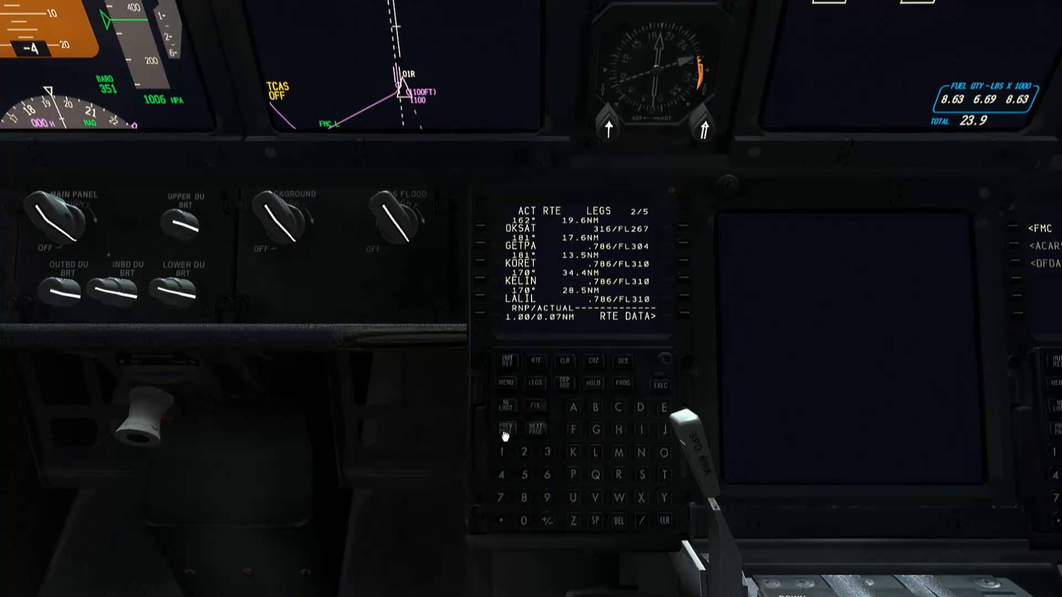
{"action": "left_click", "coordinate": [504, 427]}
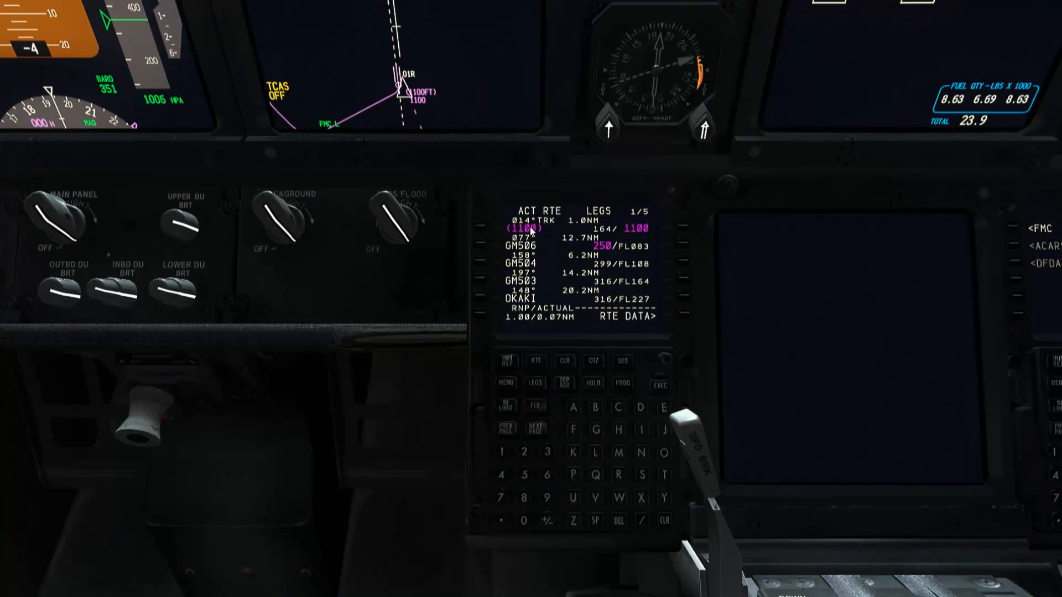
{"action": "mouse_move", "coordinate": [538, 428]}
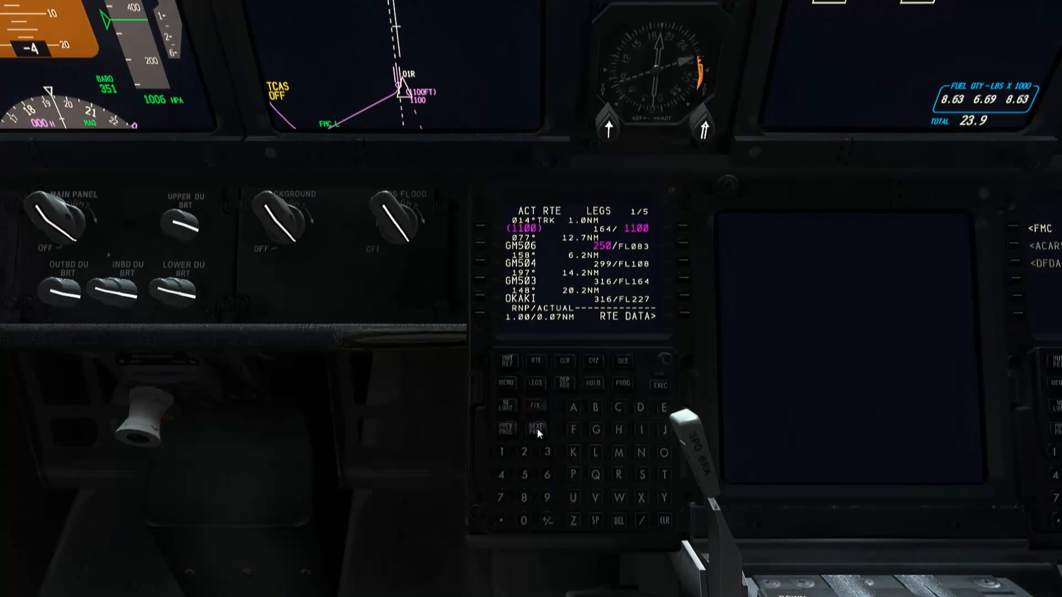
{"action": "left_click", "coordinate": [535, 427]}
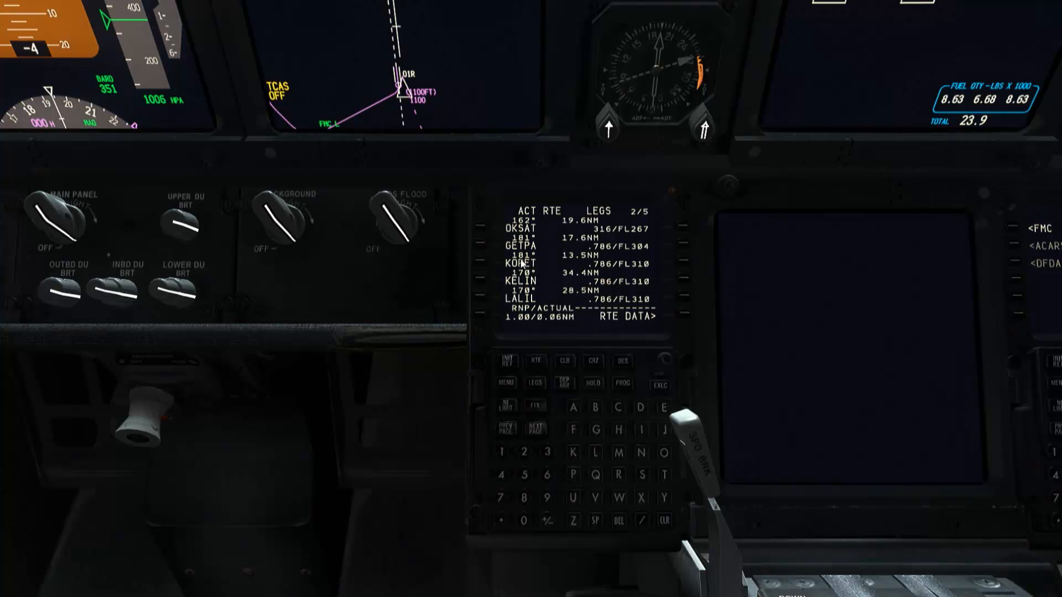
{"action": "mouse_move", "coordinate": [521, 267]}
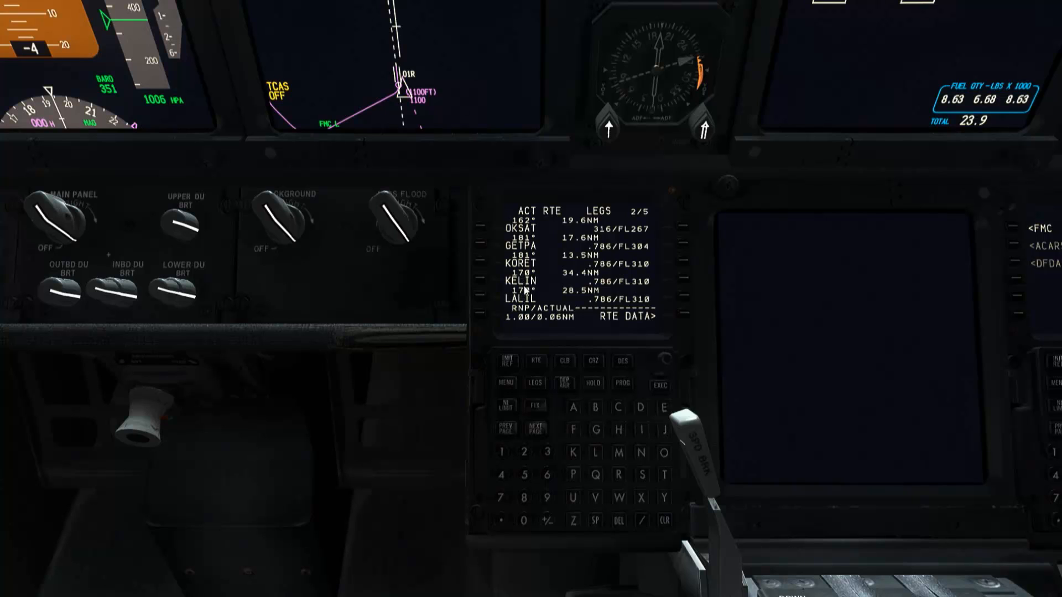
{"action": "left_click", "coordinate": [535, 428]}
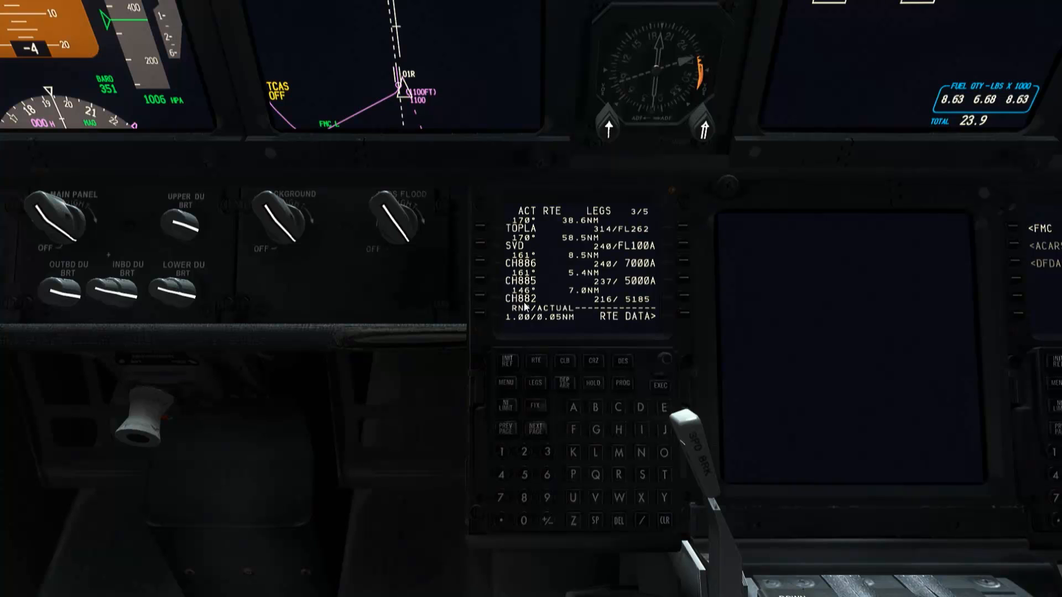
{"action": "mouse_move", "coordinate": [538, 434]}
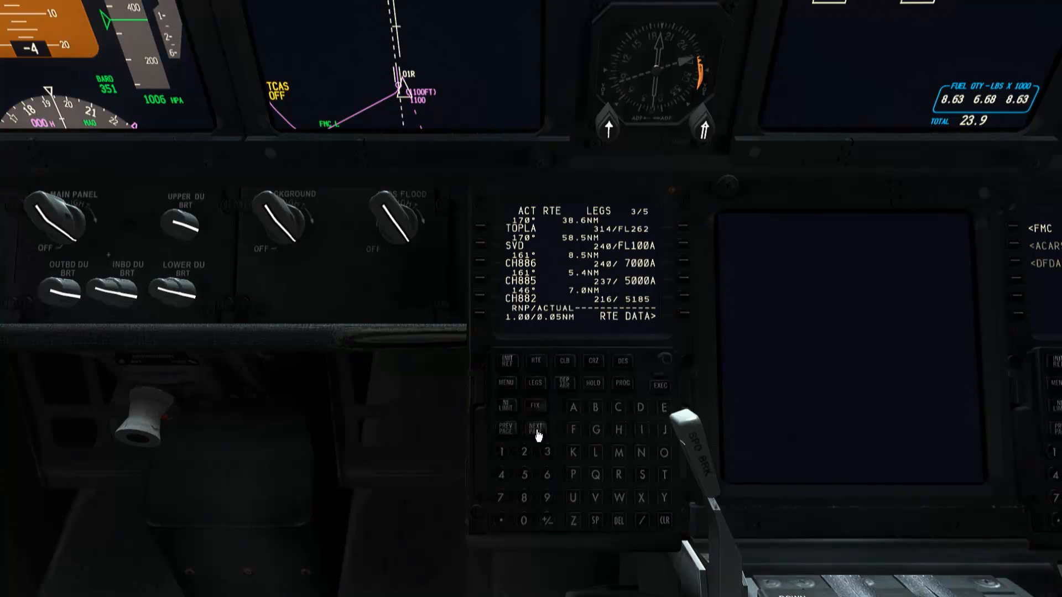
{"action": "left_click", "coordinate": [535, 429]}
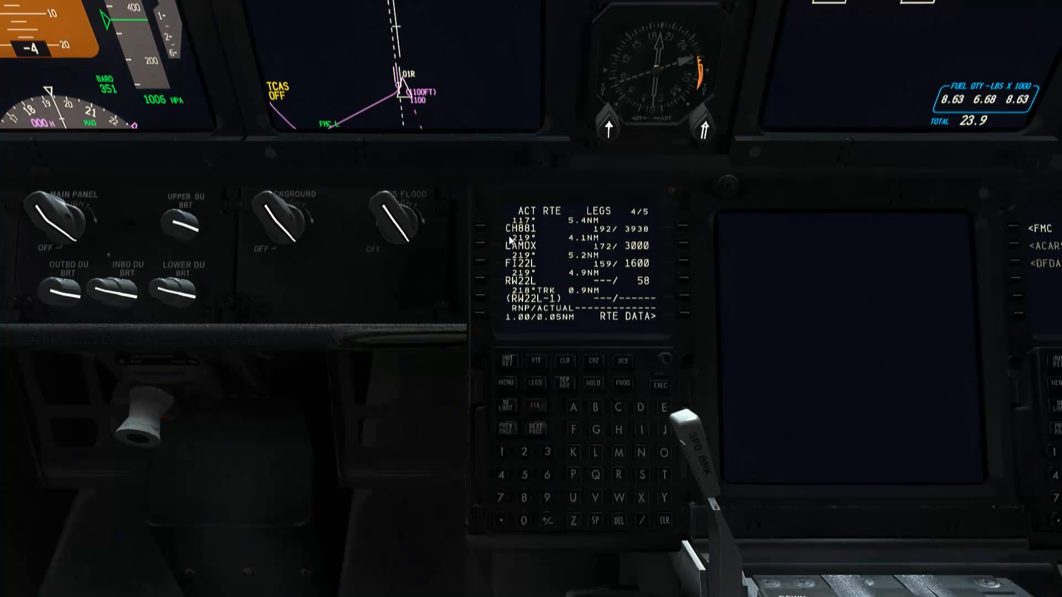
{"action": "mouse_move", "coordinate": [484, 264]}
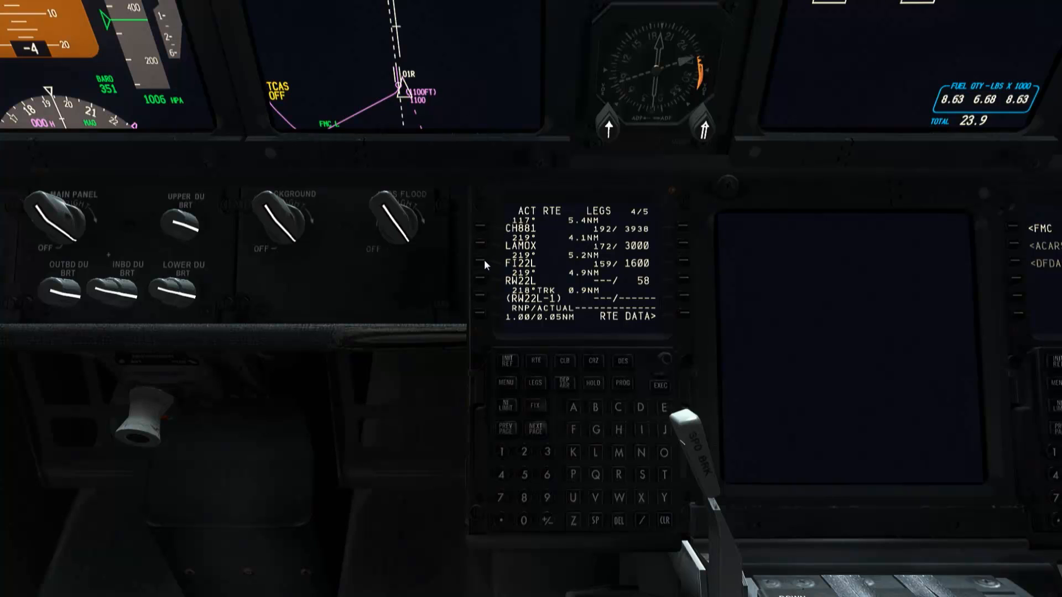
{"action": "mouse_move", "coordinate": [517, 253]}
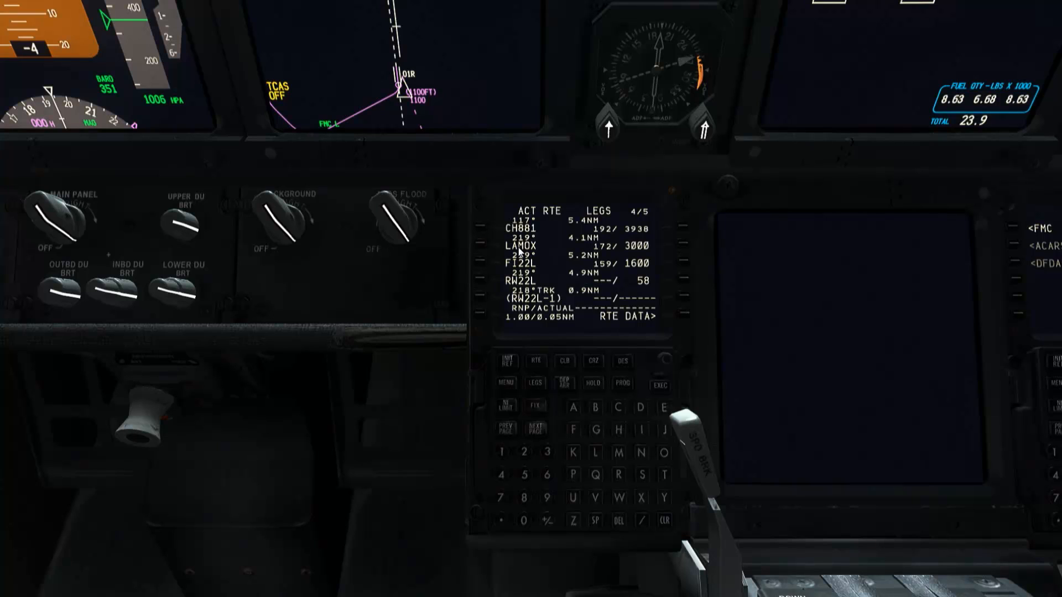
{"action": "mouse_move", "coordinate": [479, 308]}
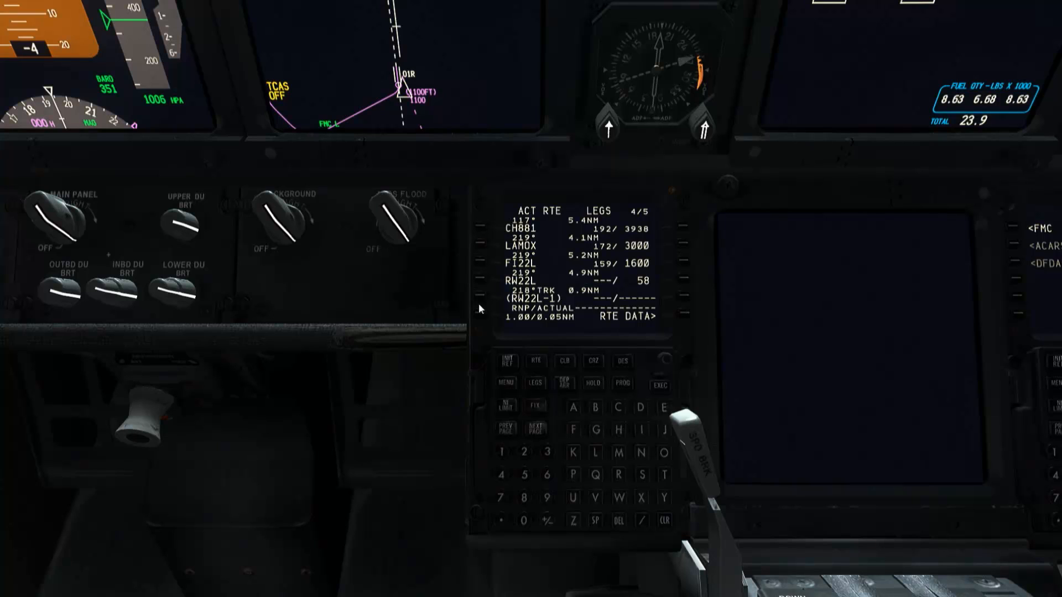
{"action": "mouse_move", "coordinate": [502, 378]}
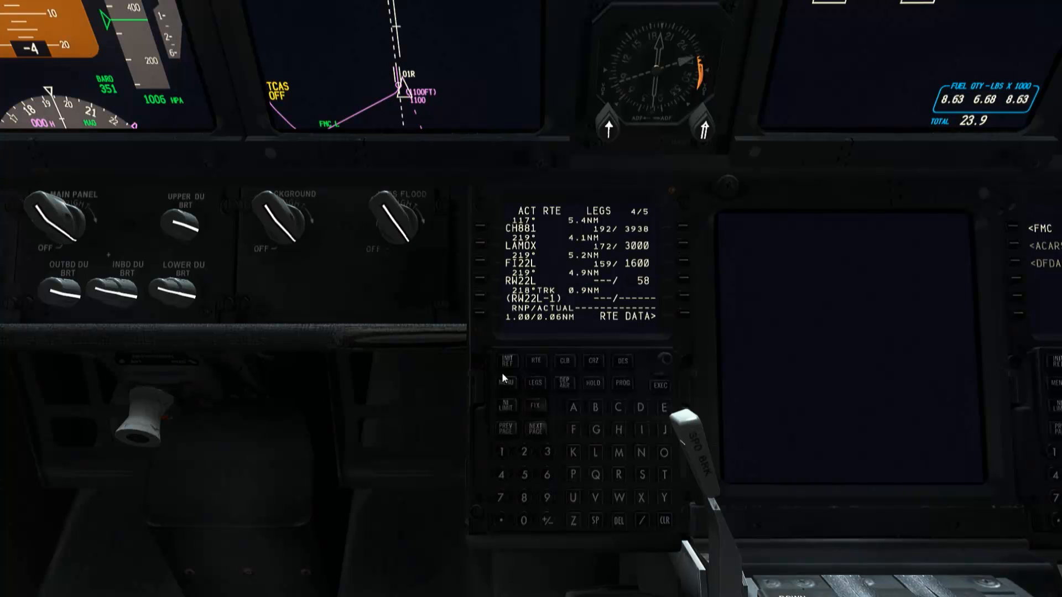
{"action": "left_click", "coordinate": [506, 359]}
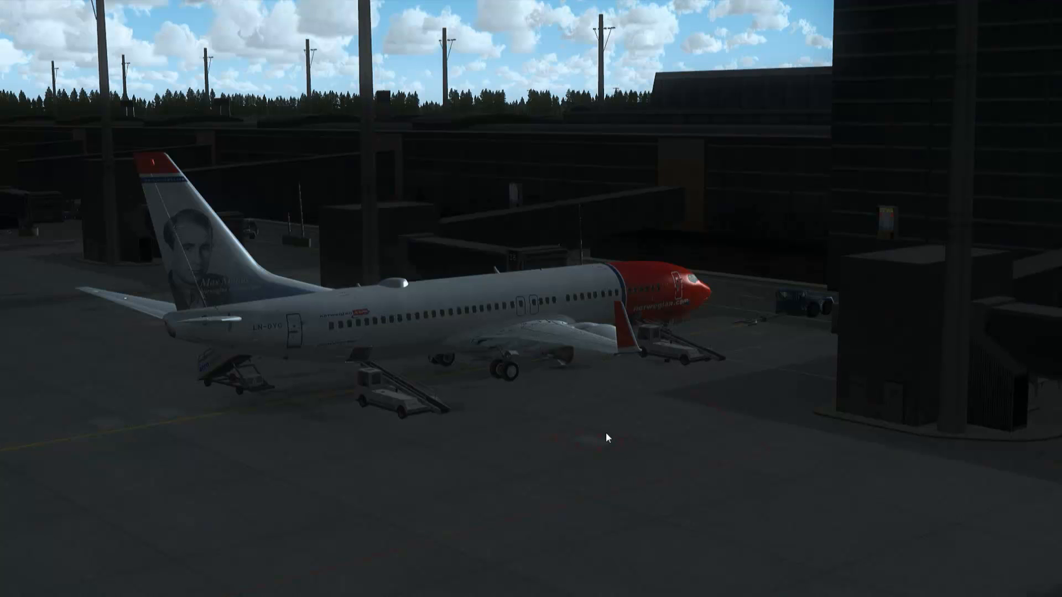
{"action": "mouse_move", "coordinate": [585, 429]}
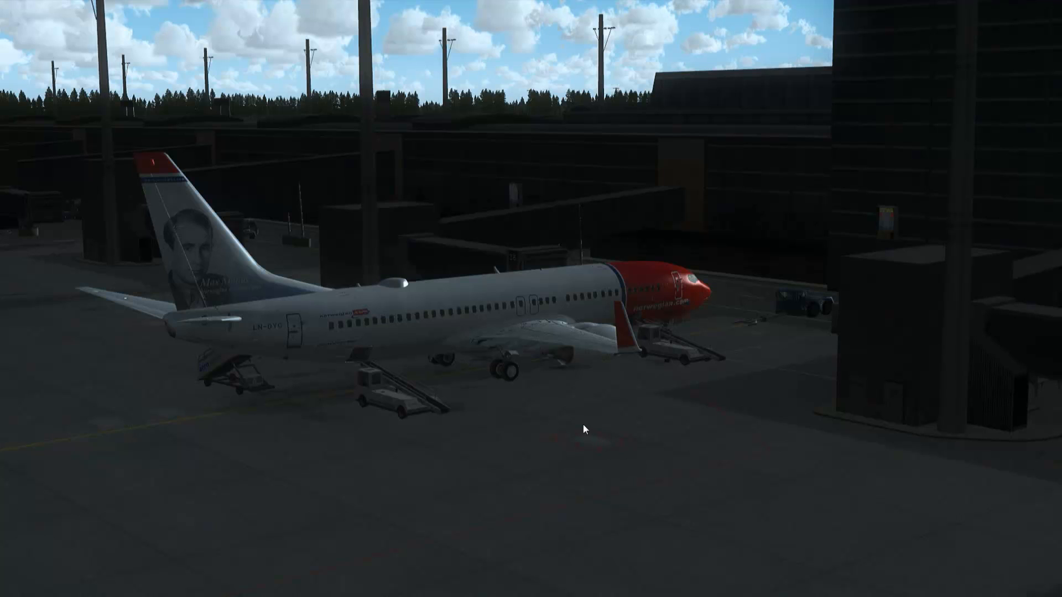